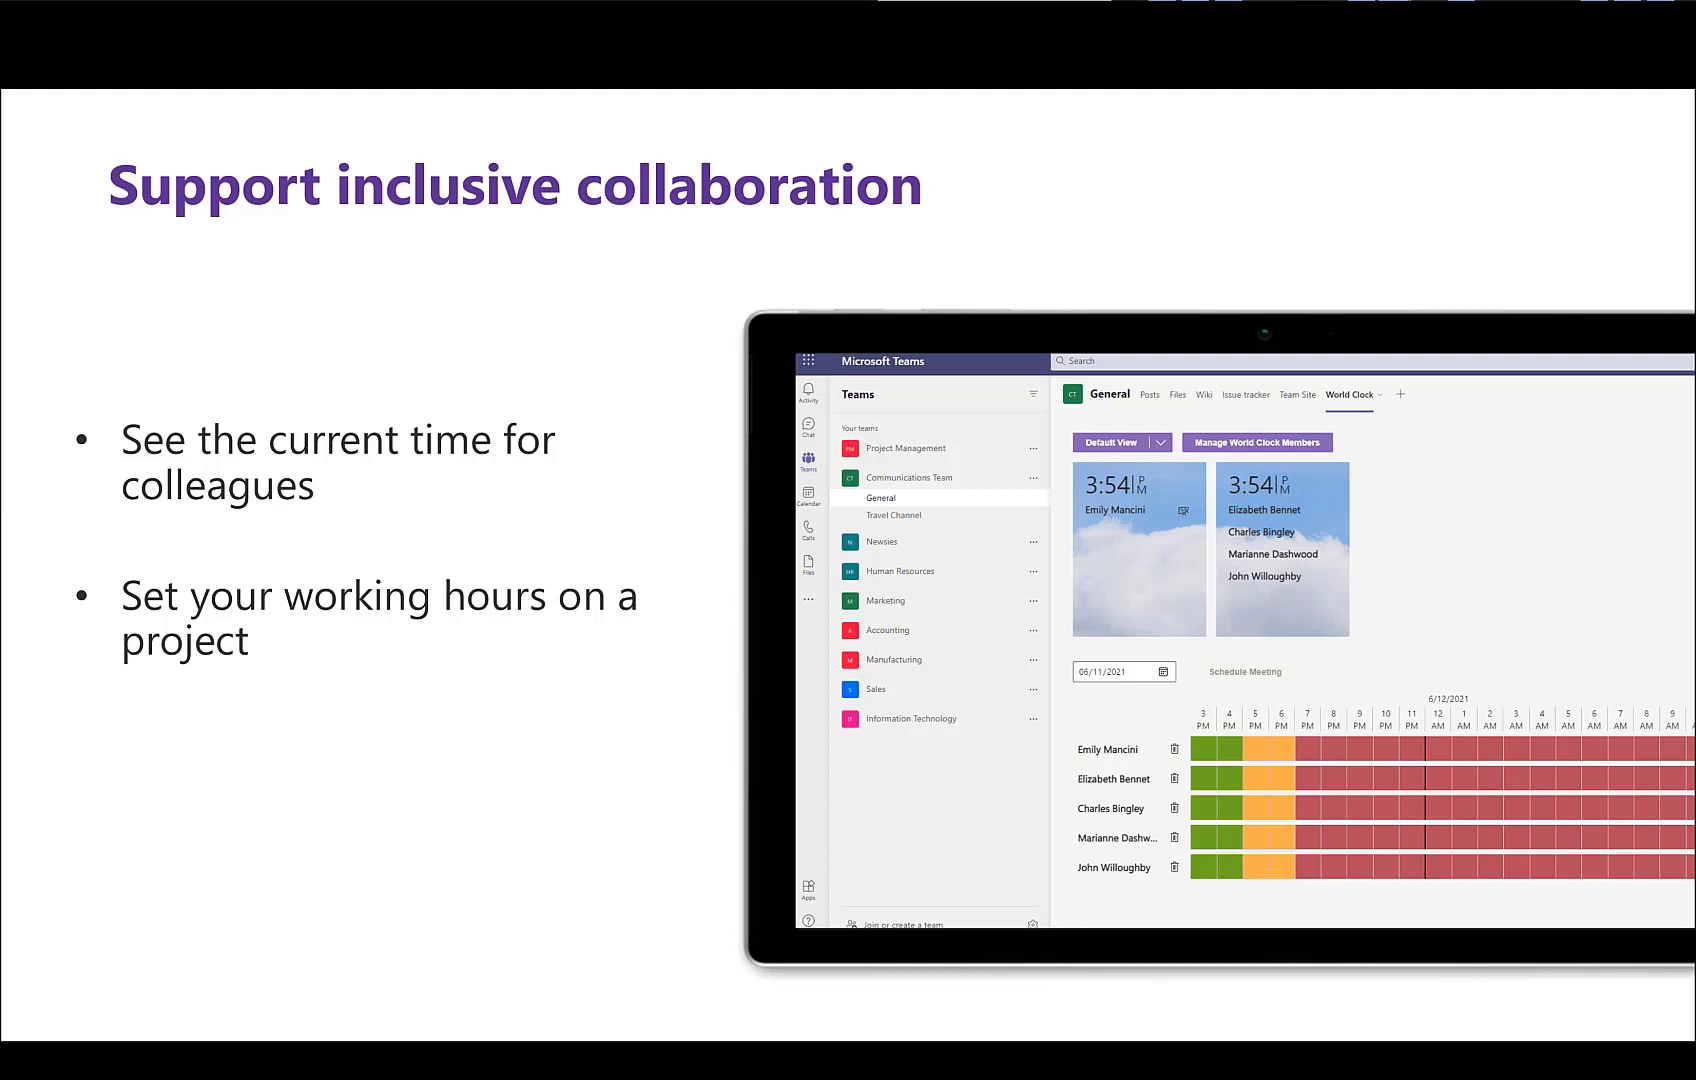
pyautogui.press('right')
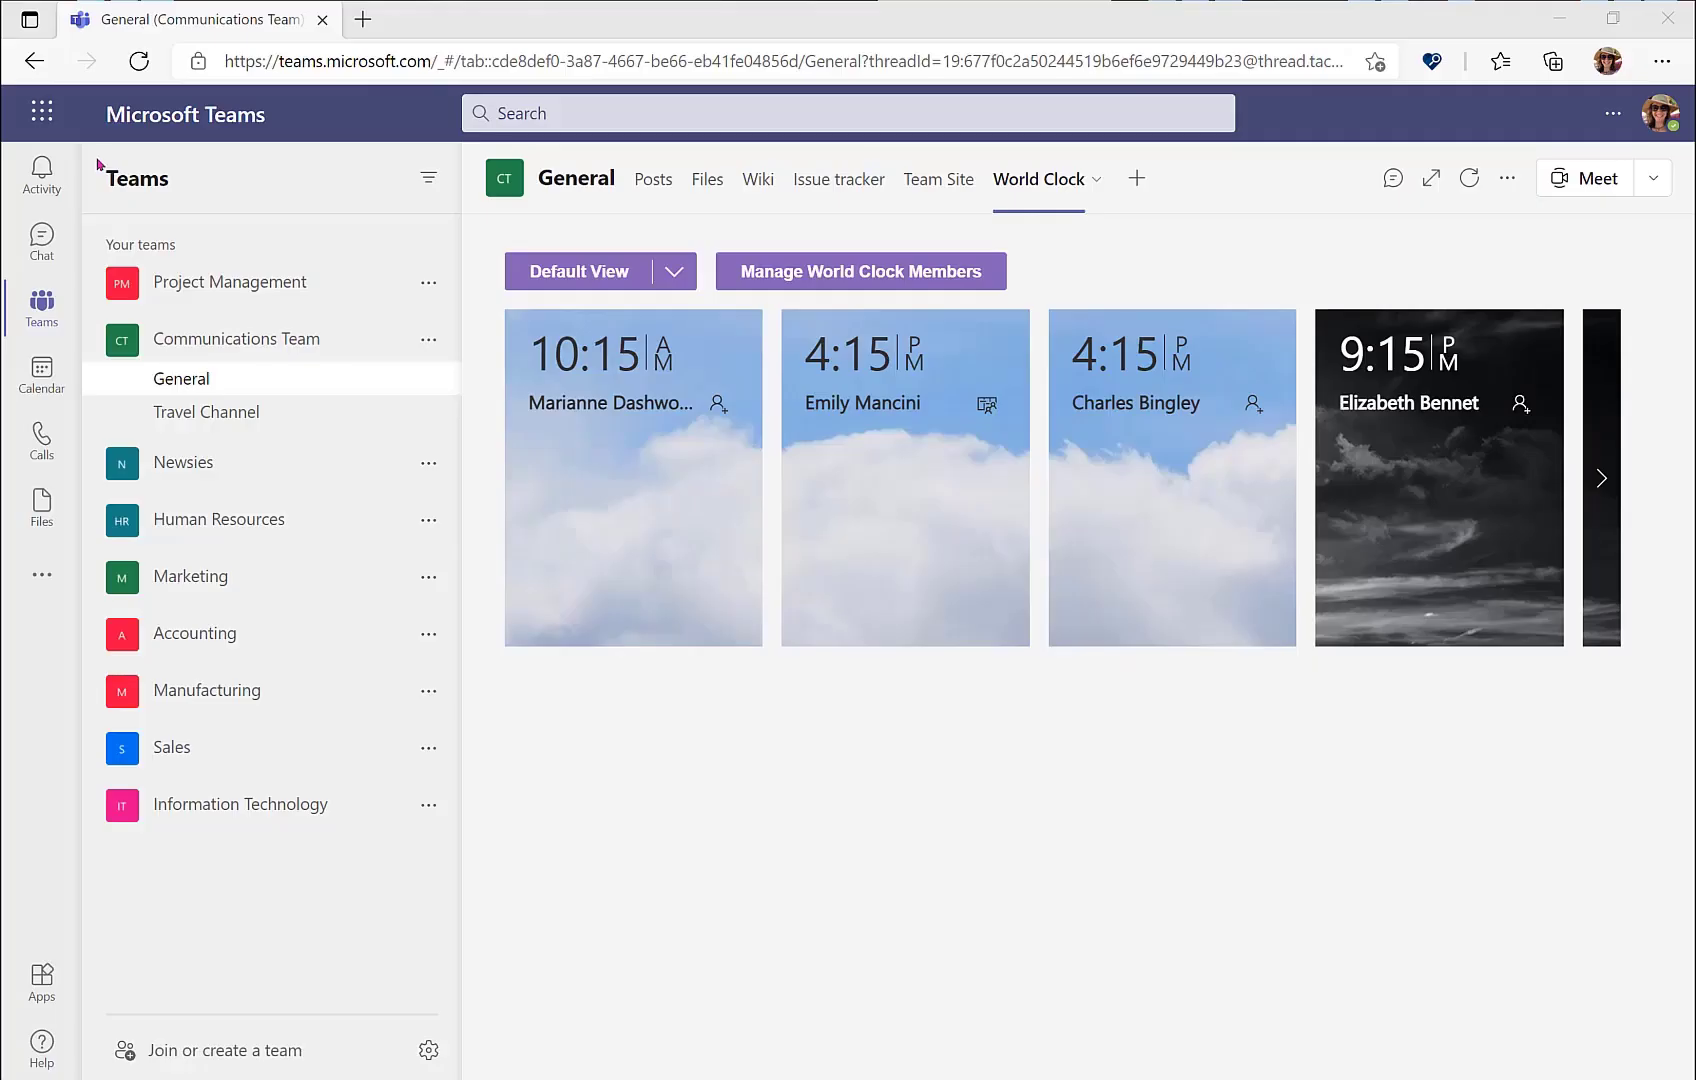
pyautogui.moveTo(618, 736)
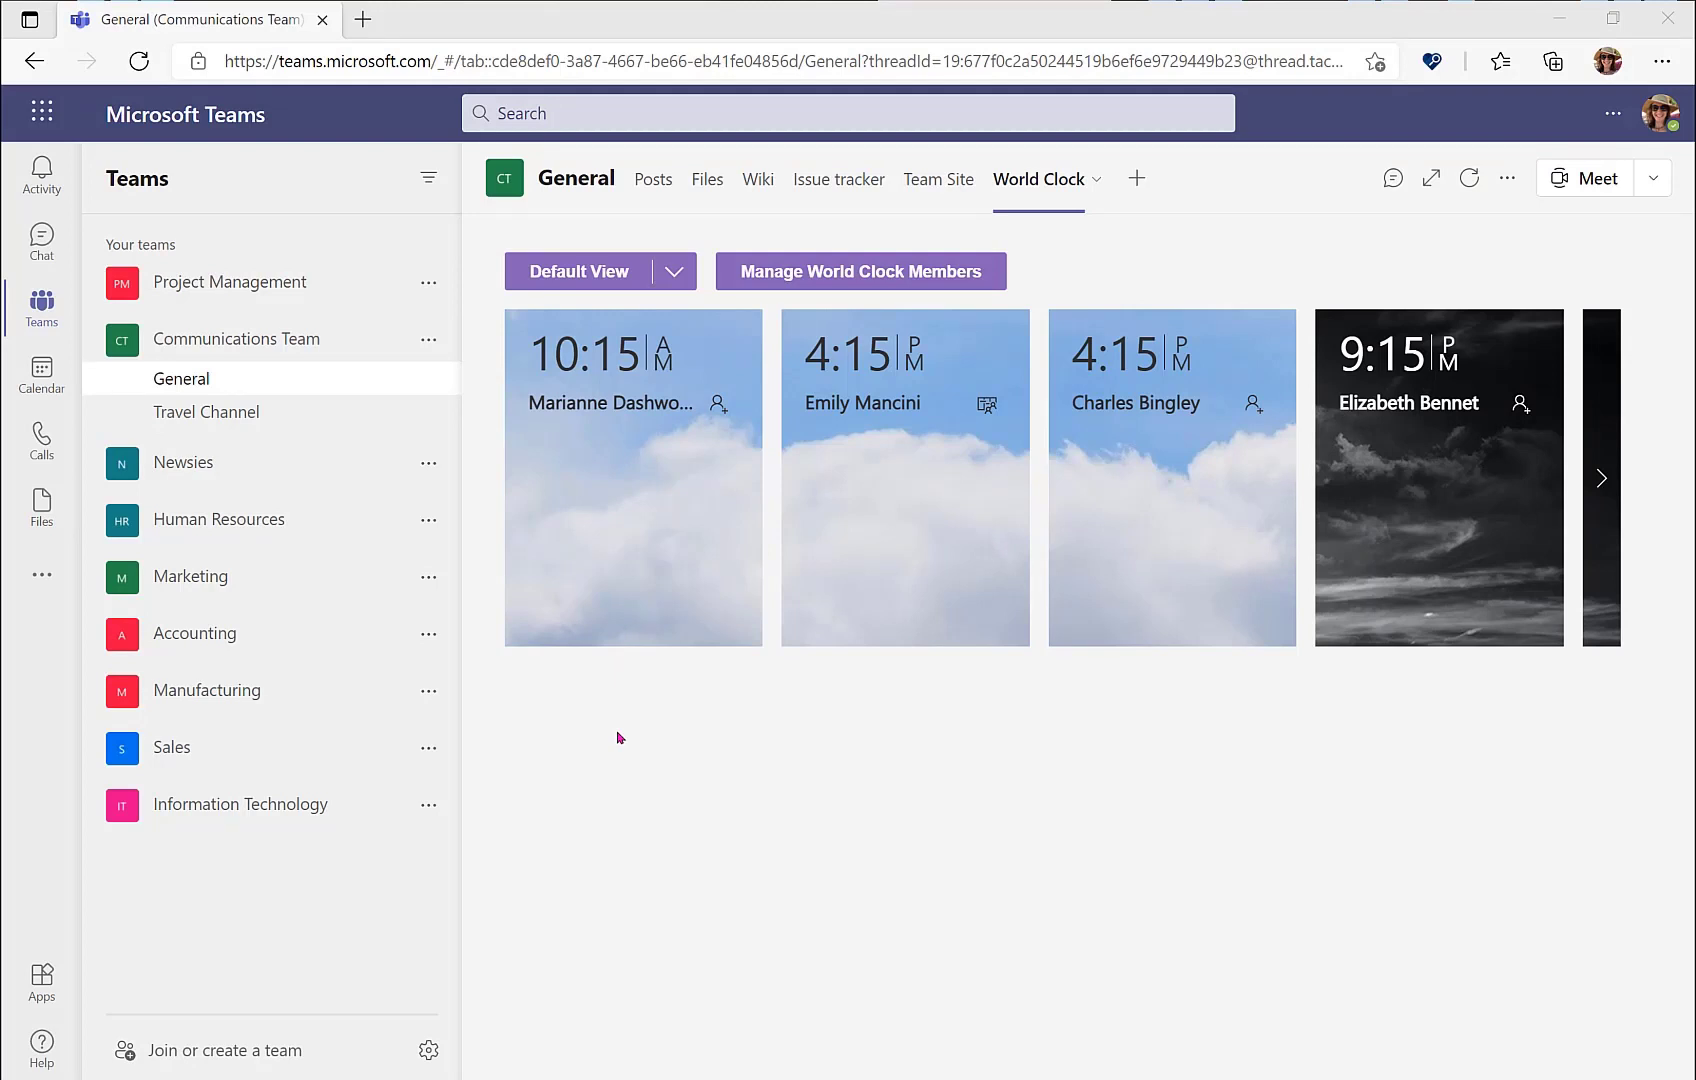
pyautogui.click(1600, 478)
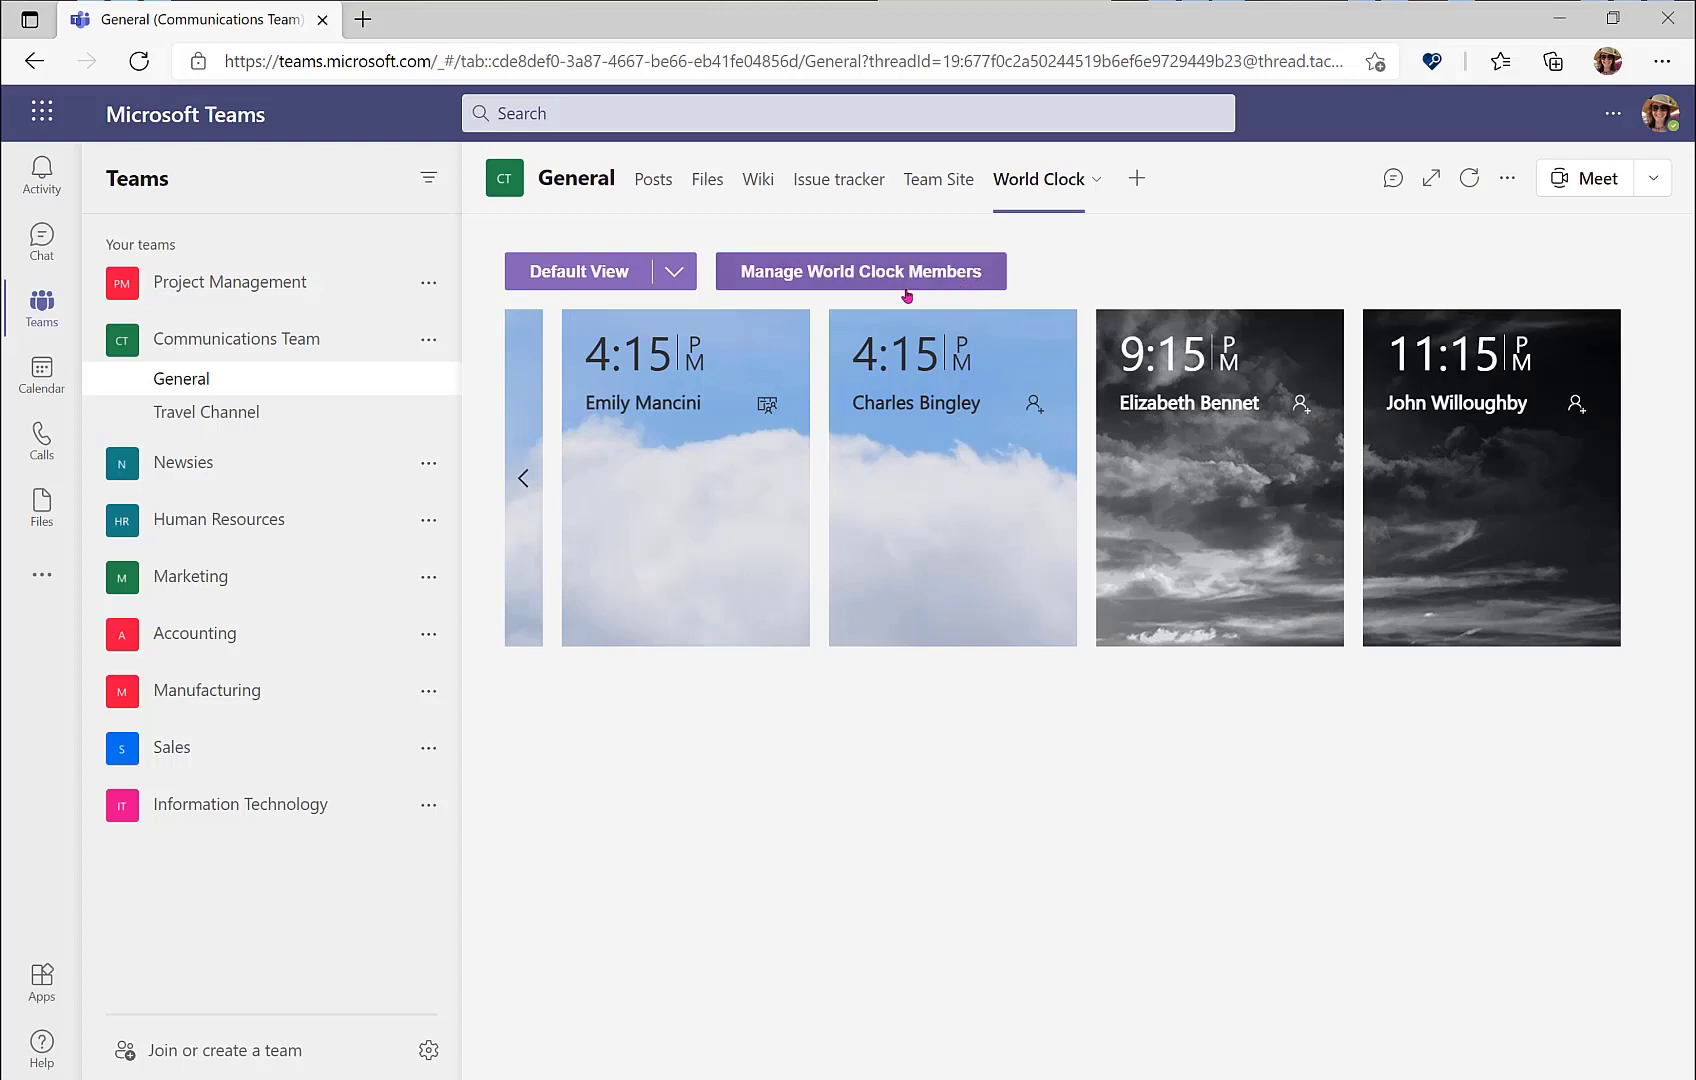
# - In Manage World Clock Members, set Charles Bingley's time zone to Asia/Tokyo and save
pyautogui.click(860, 270)
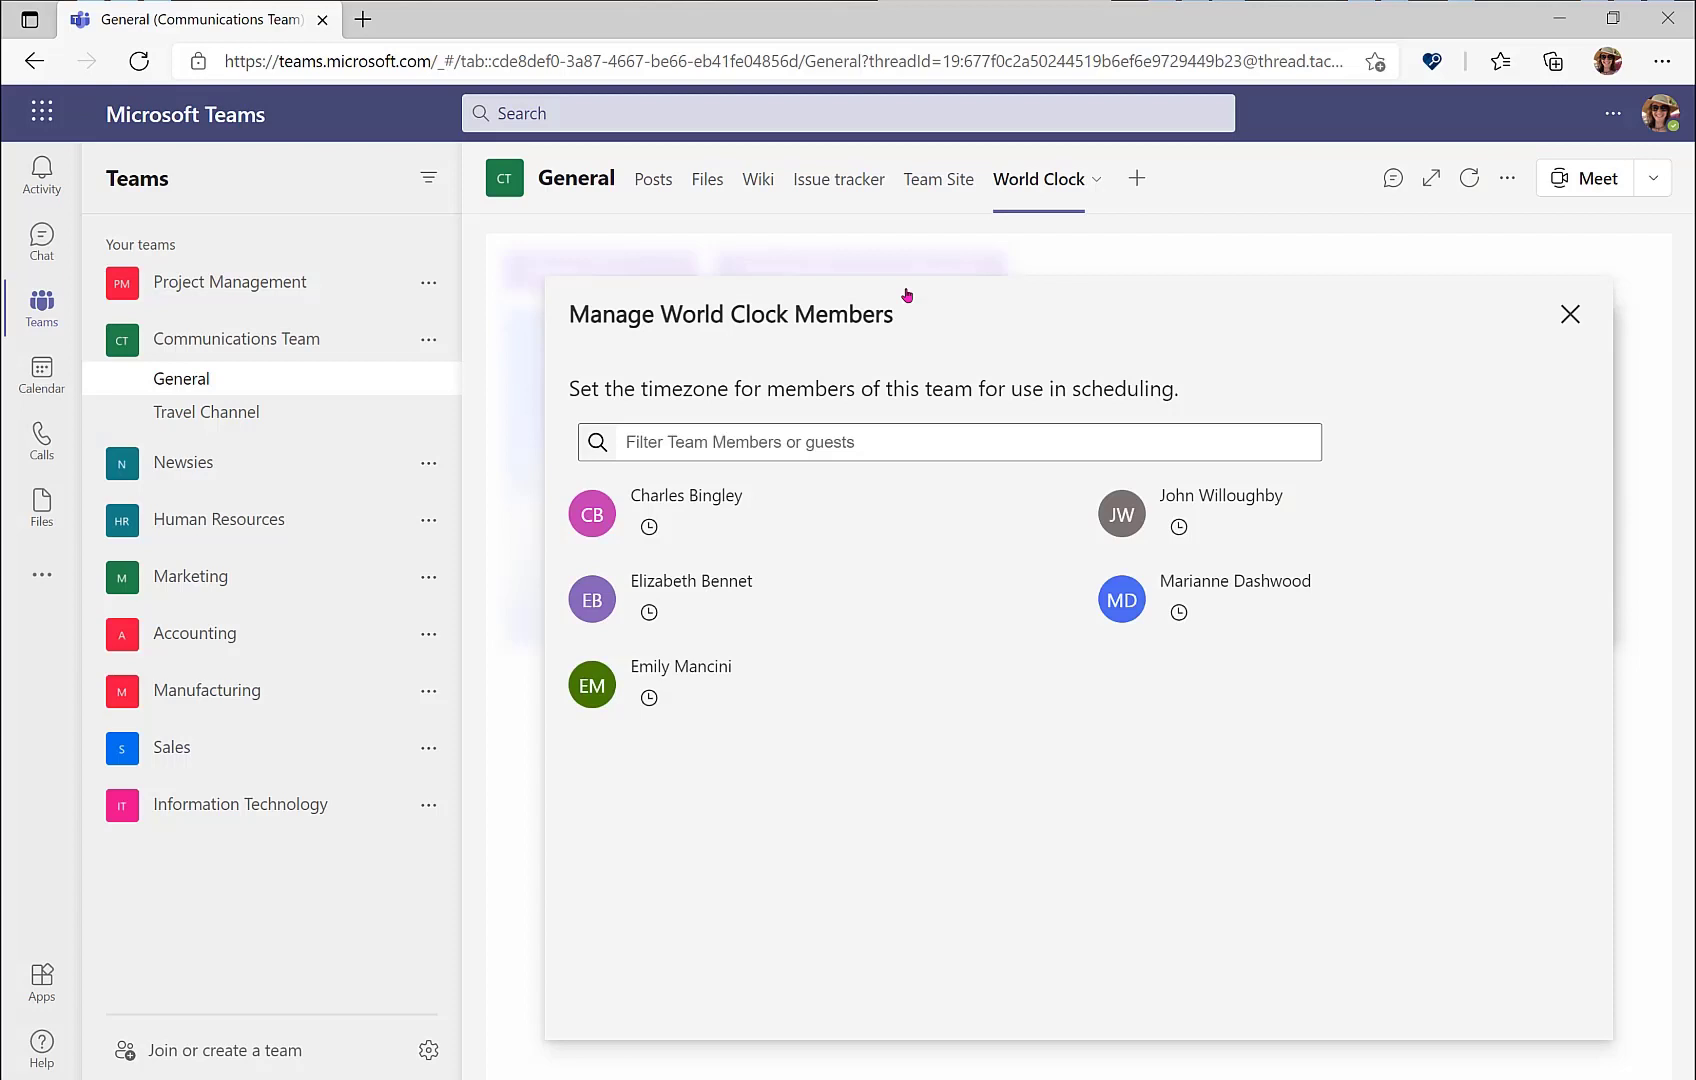
pyautogui.moveTo(648, 532)
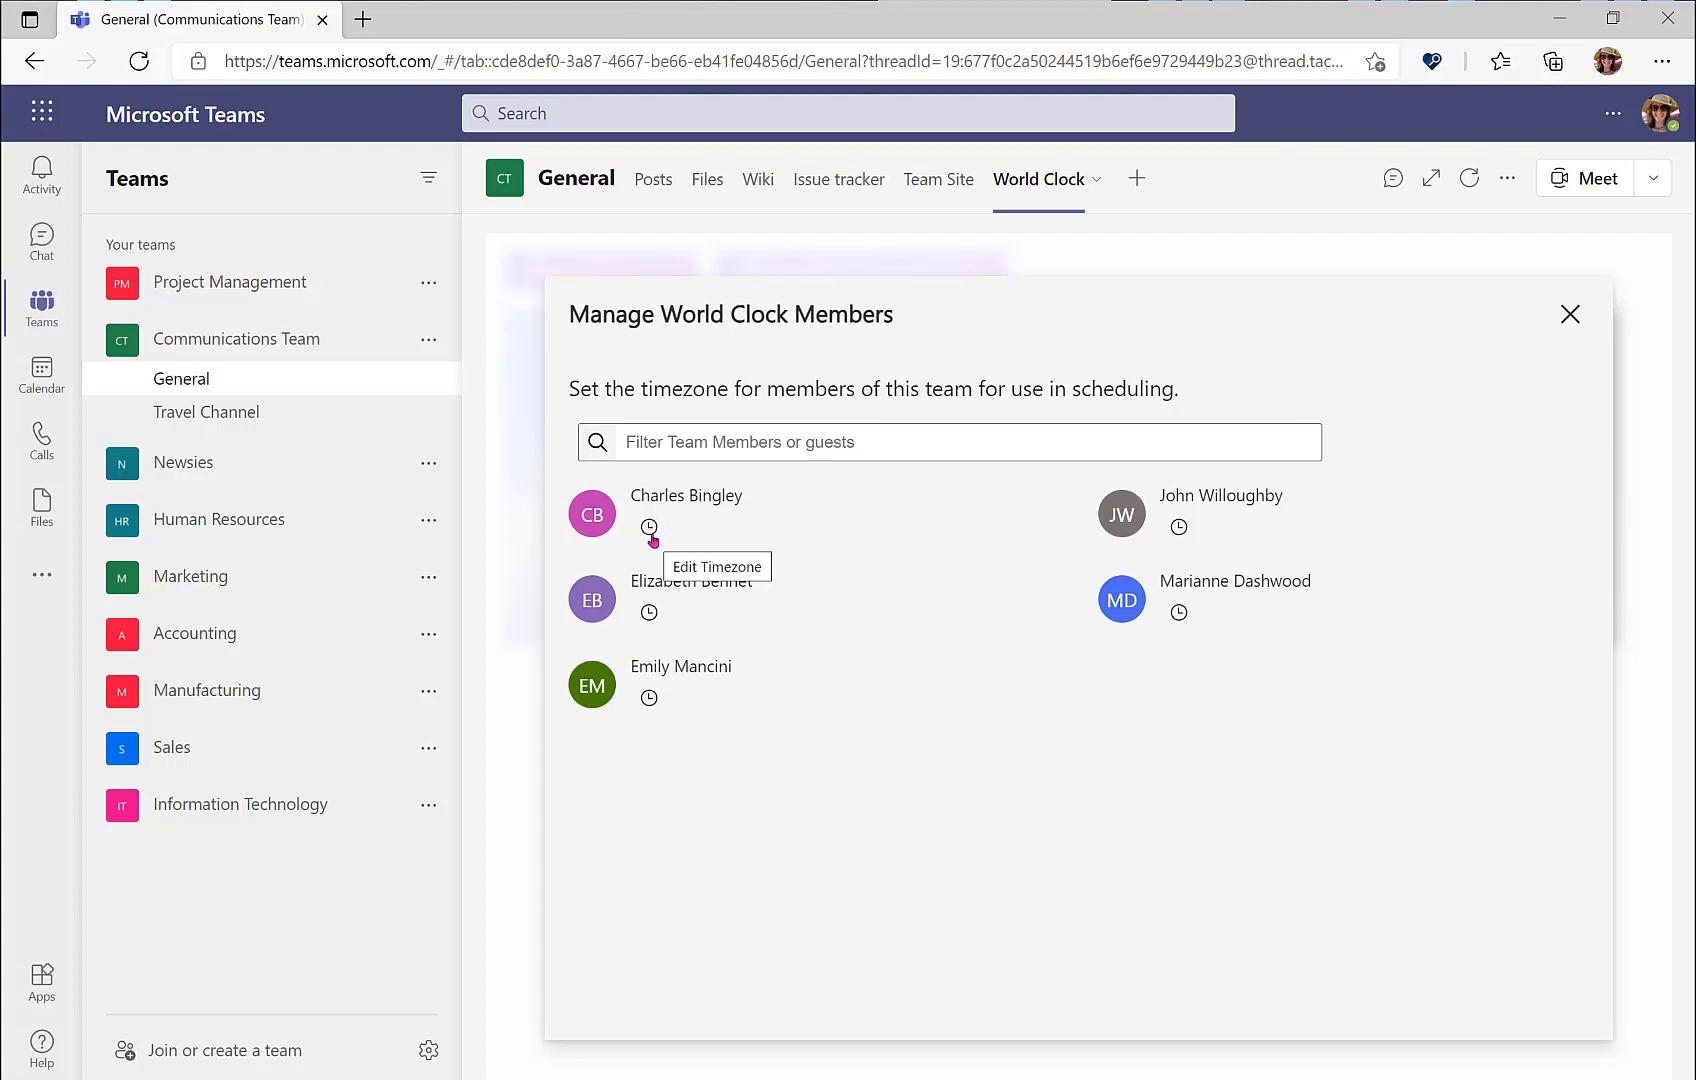
pyautogui.click(648, 530)
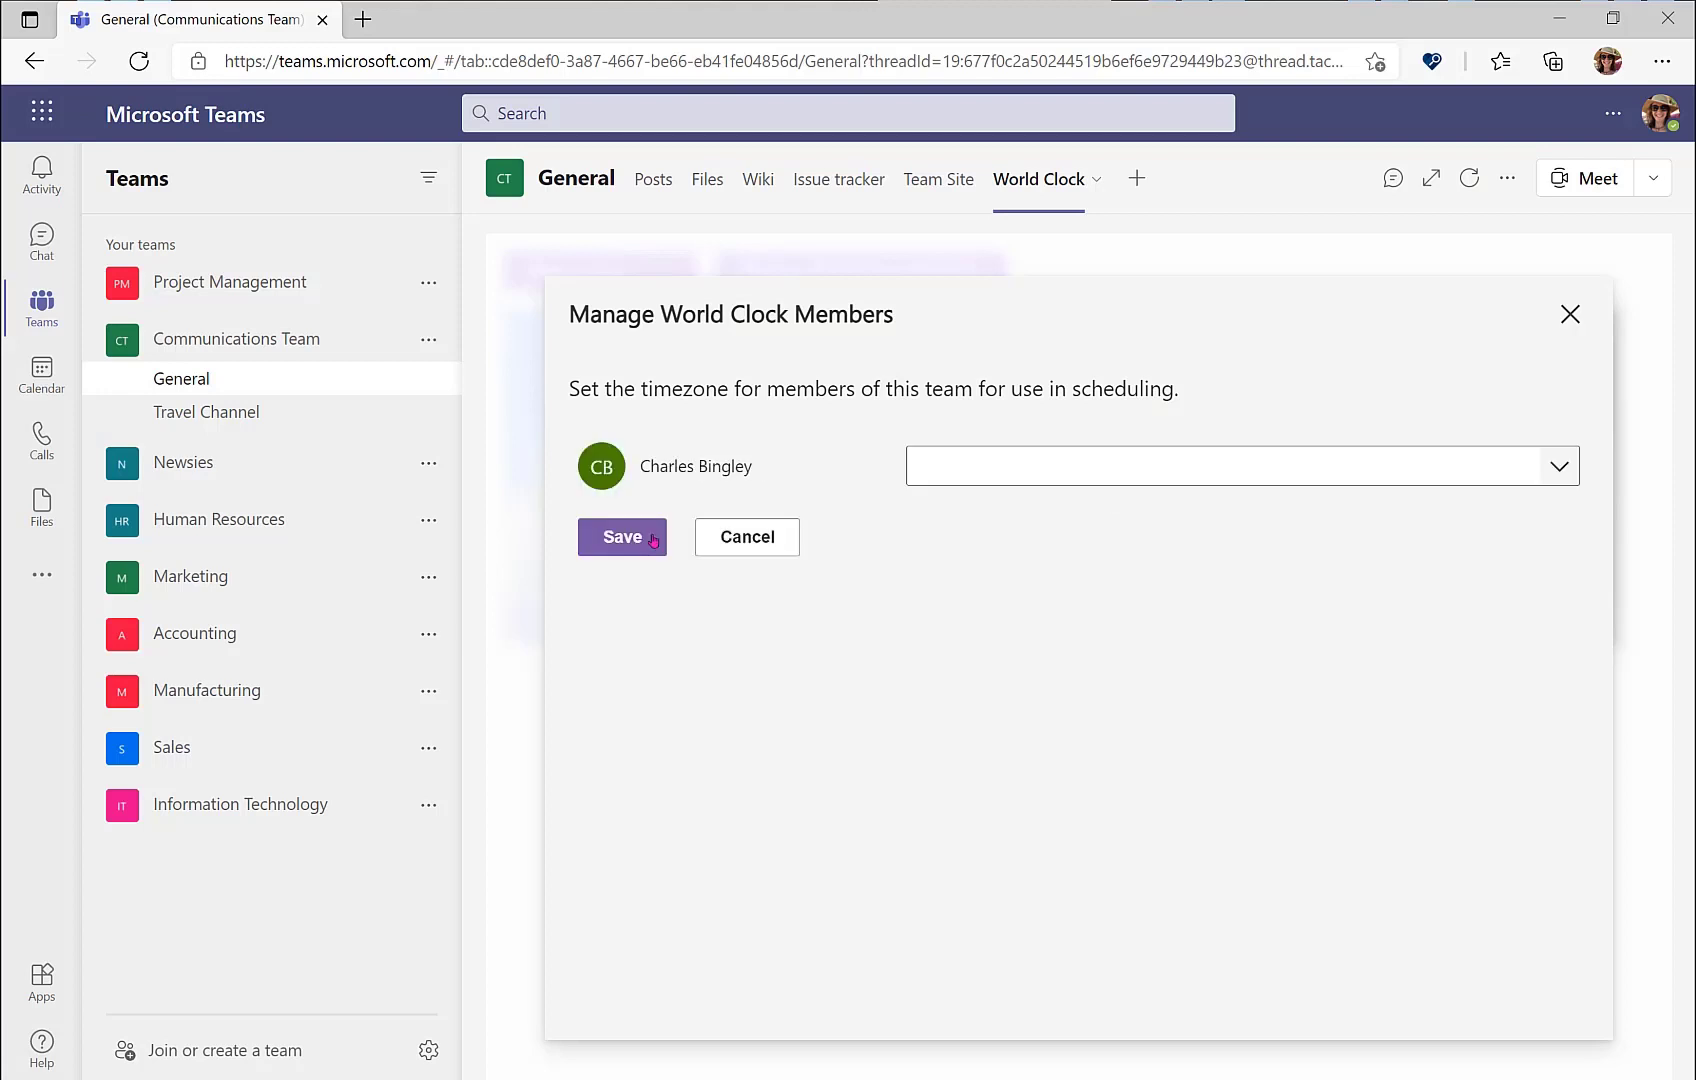
pyautogui.click(1234, 466)
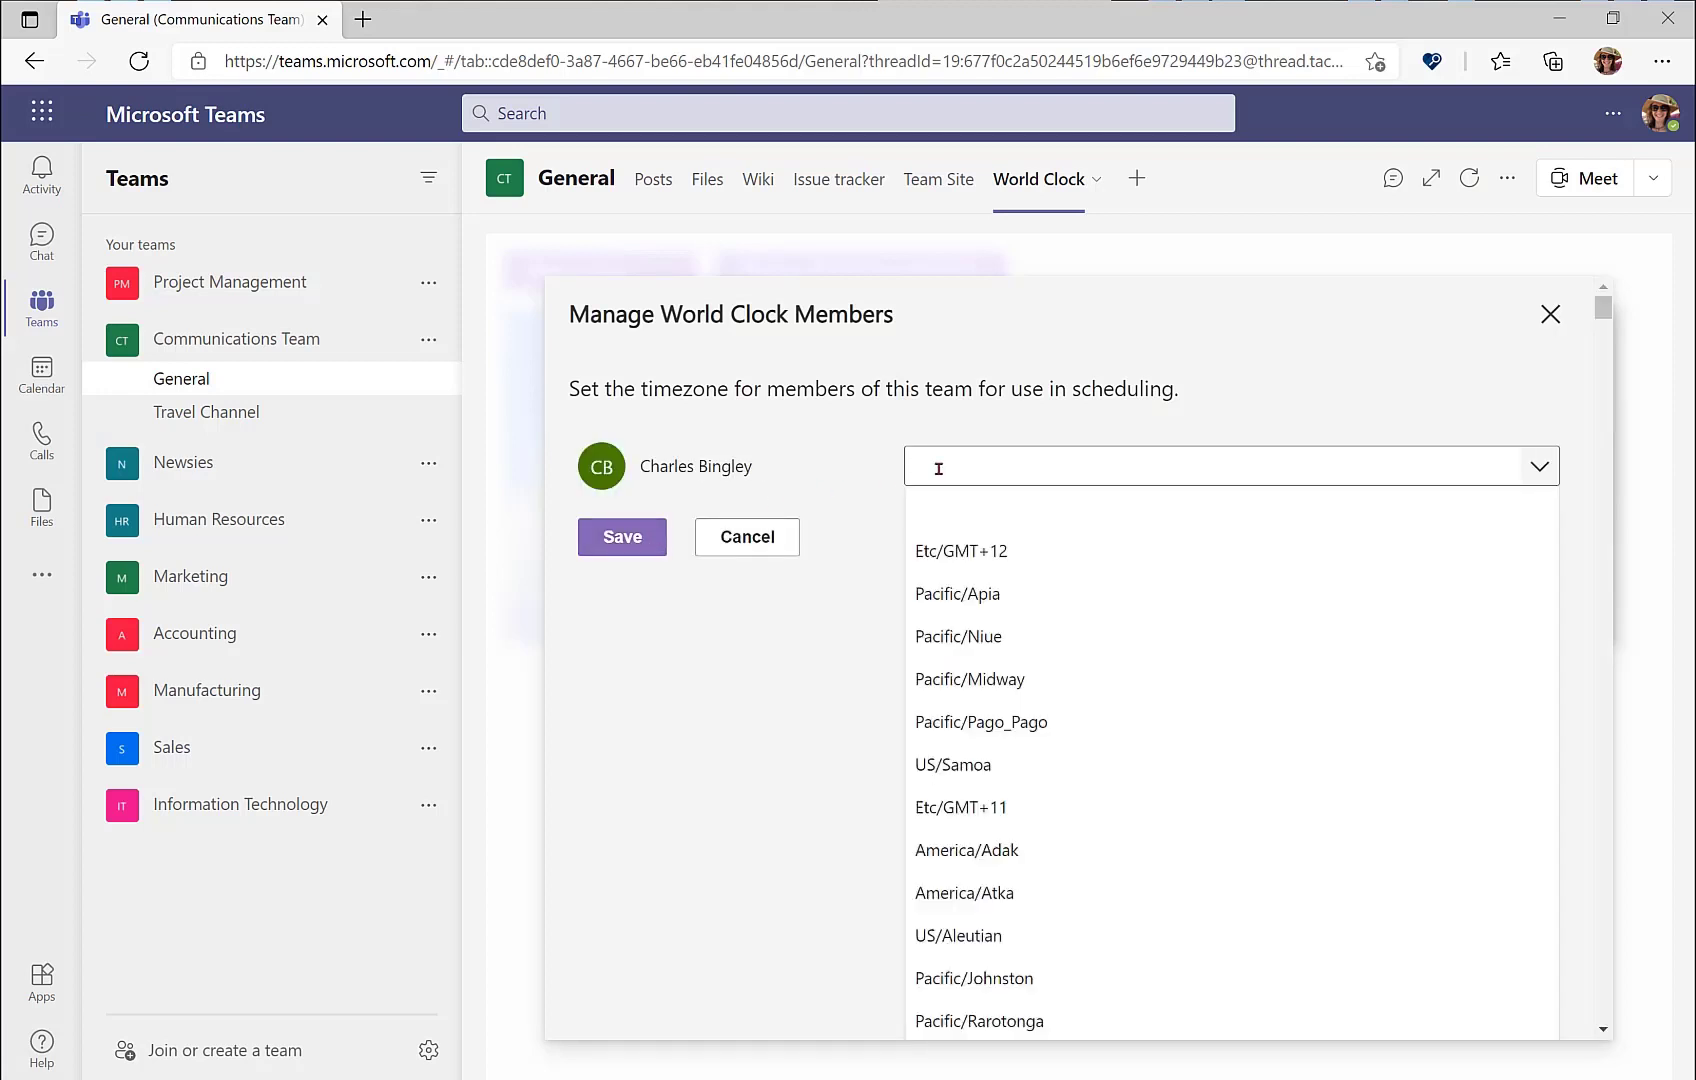
pyautogui.write('tokyo')
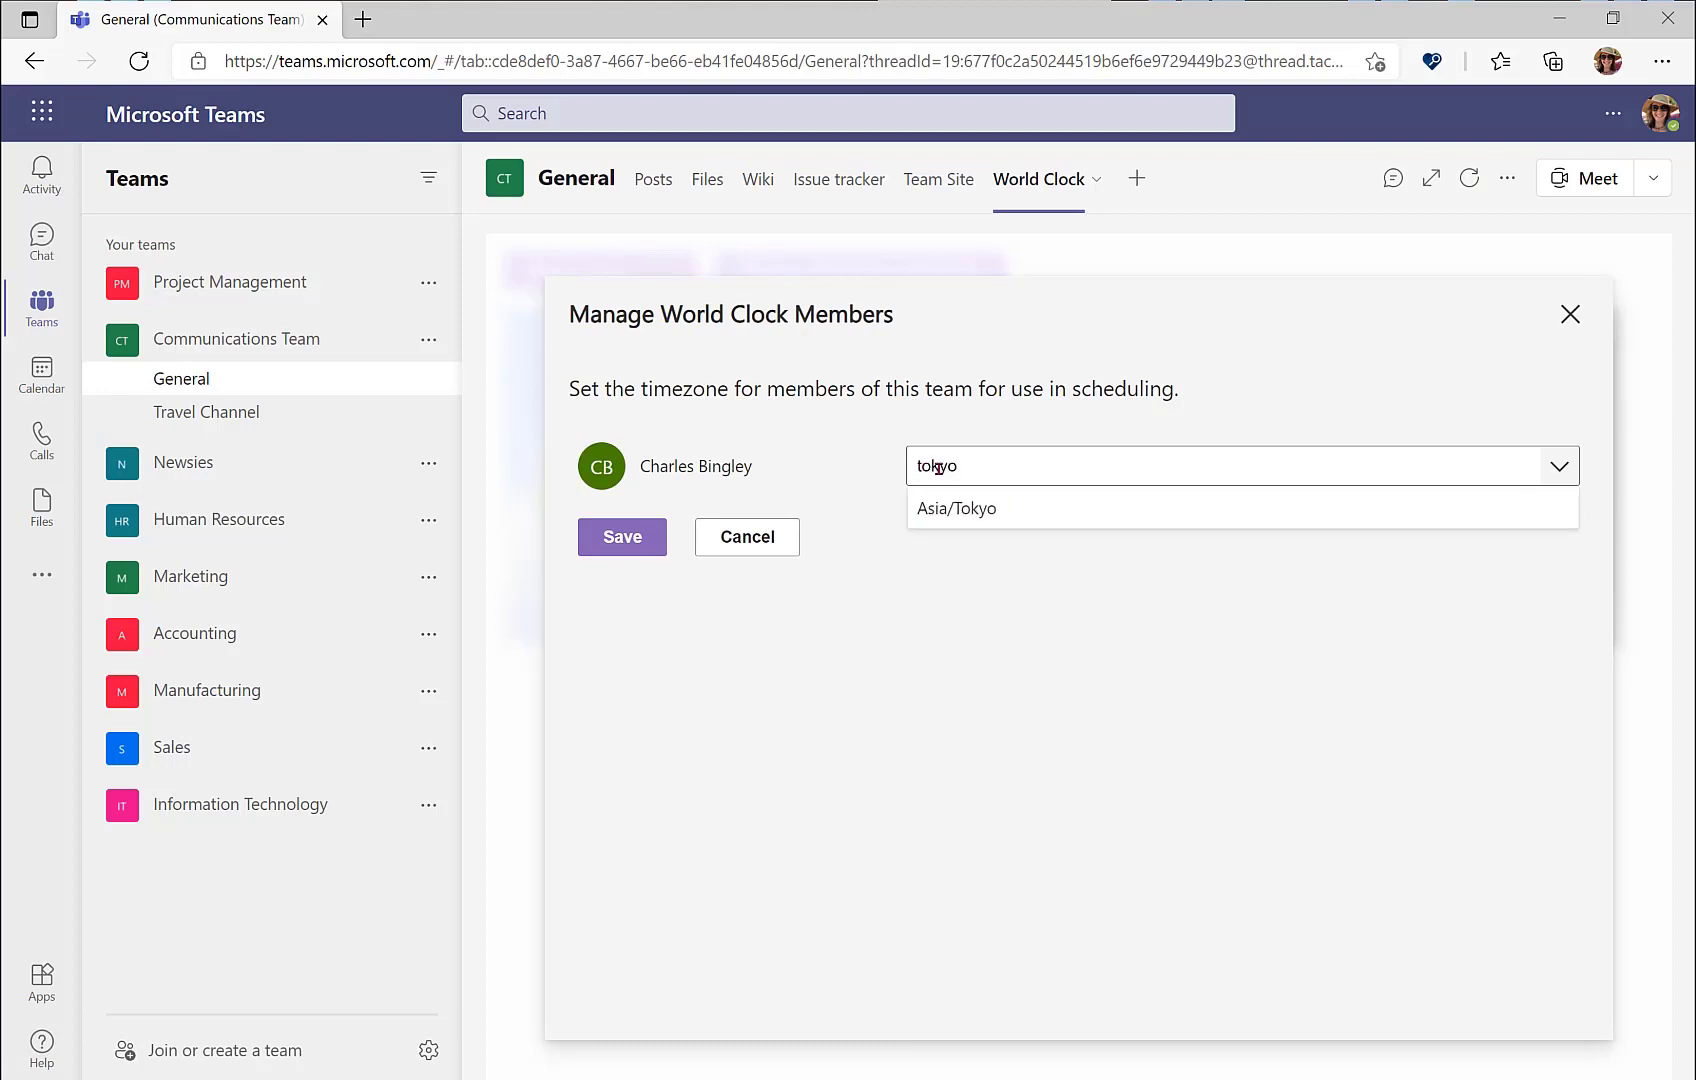
pyautogui.click(954, 508)
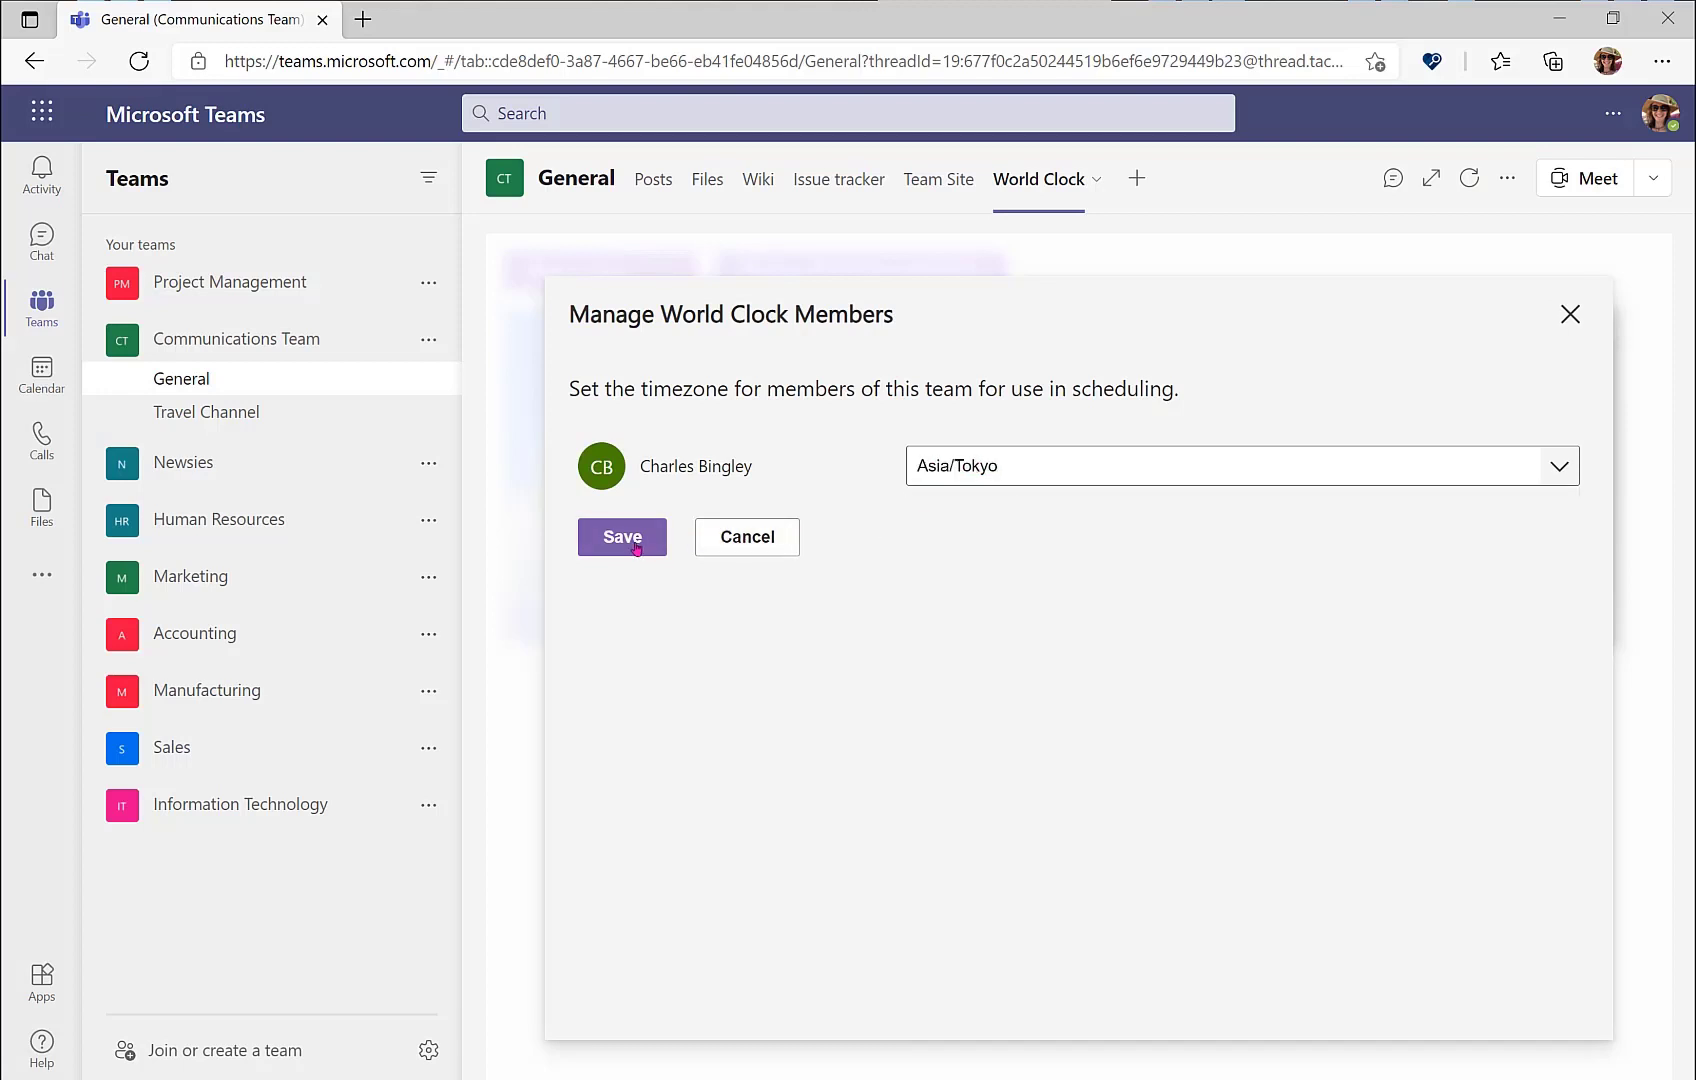
pyautogui.click(622, 536)
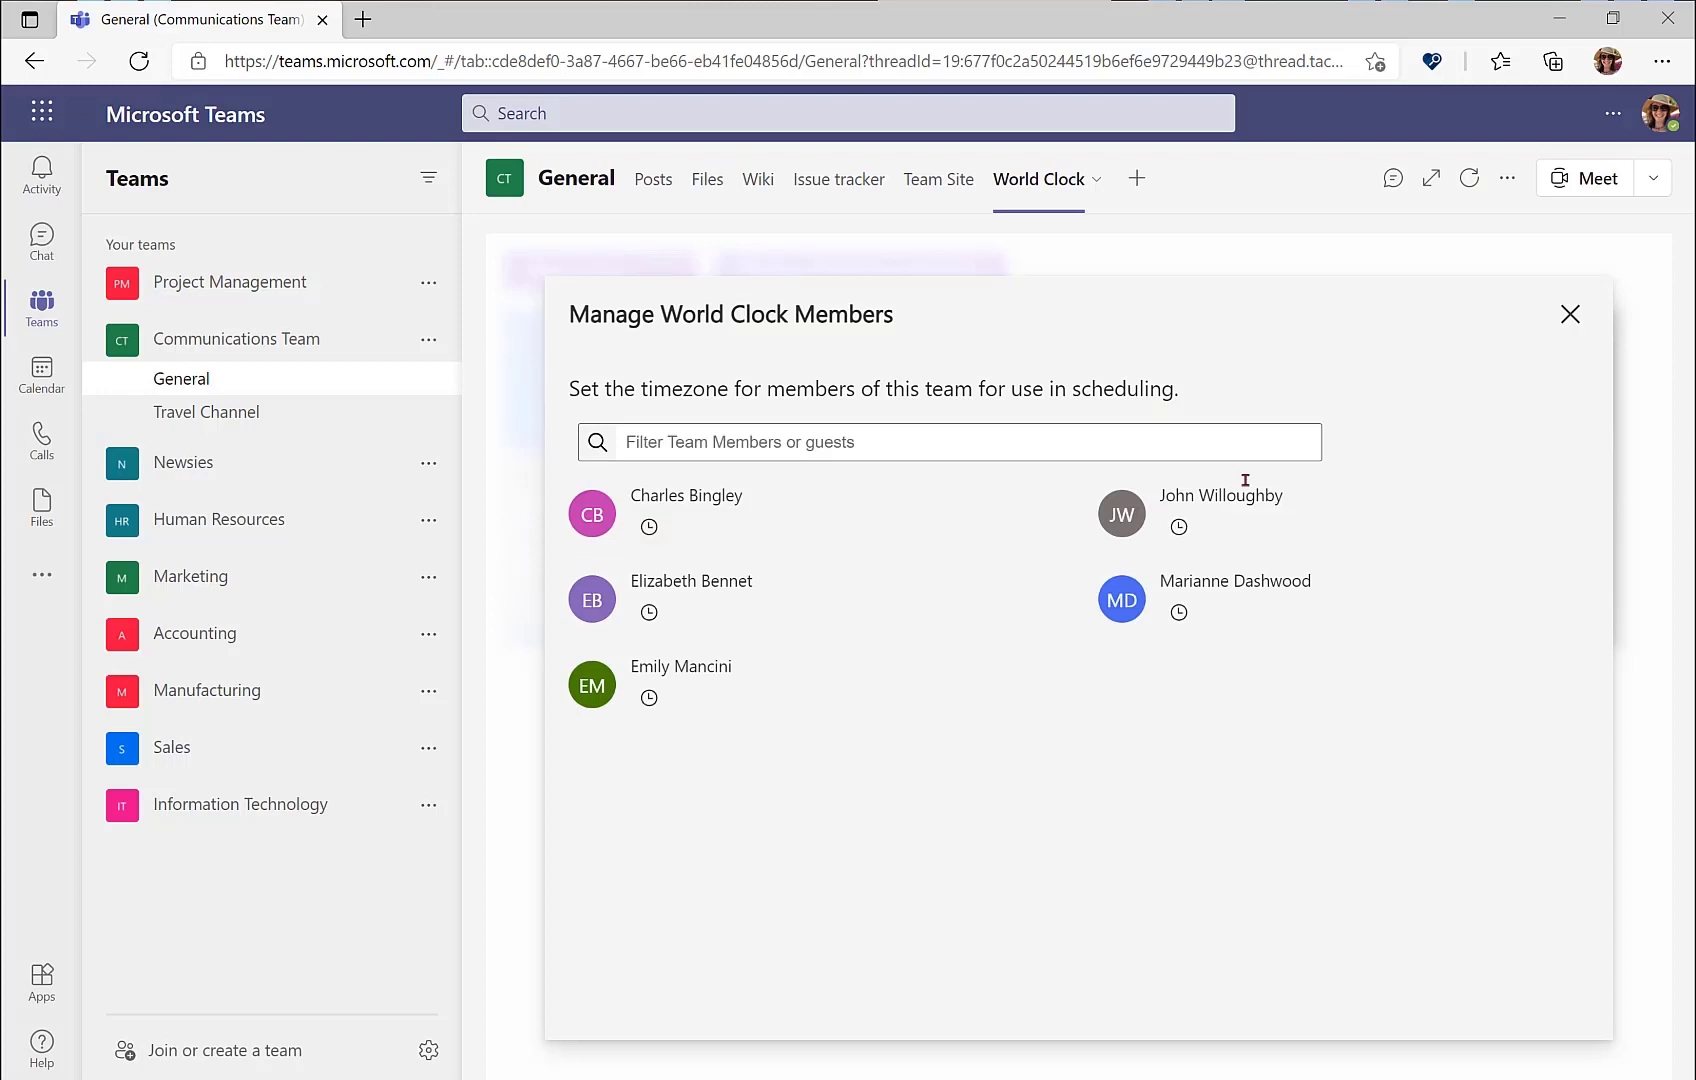
pyautogui.click(1570, 314)
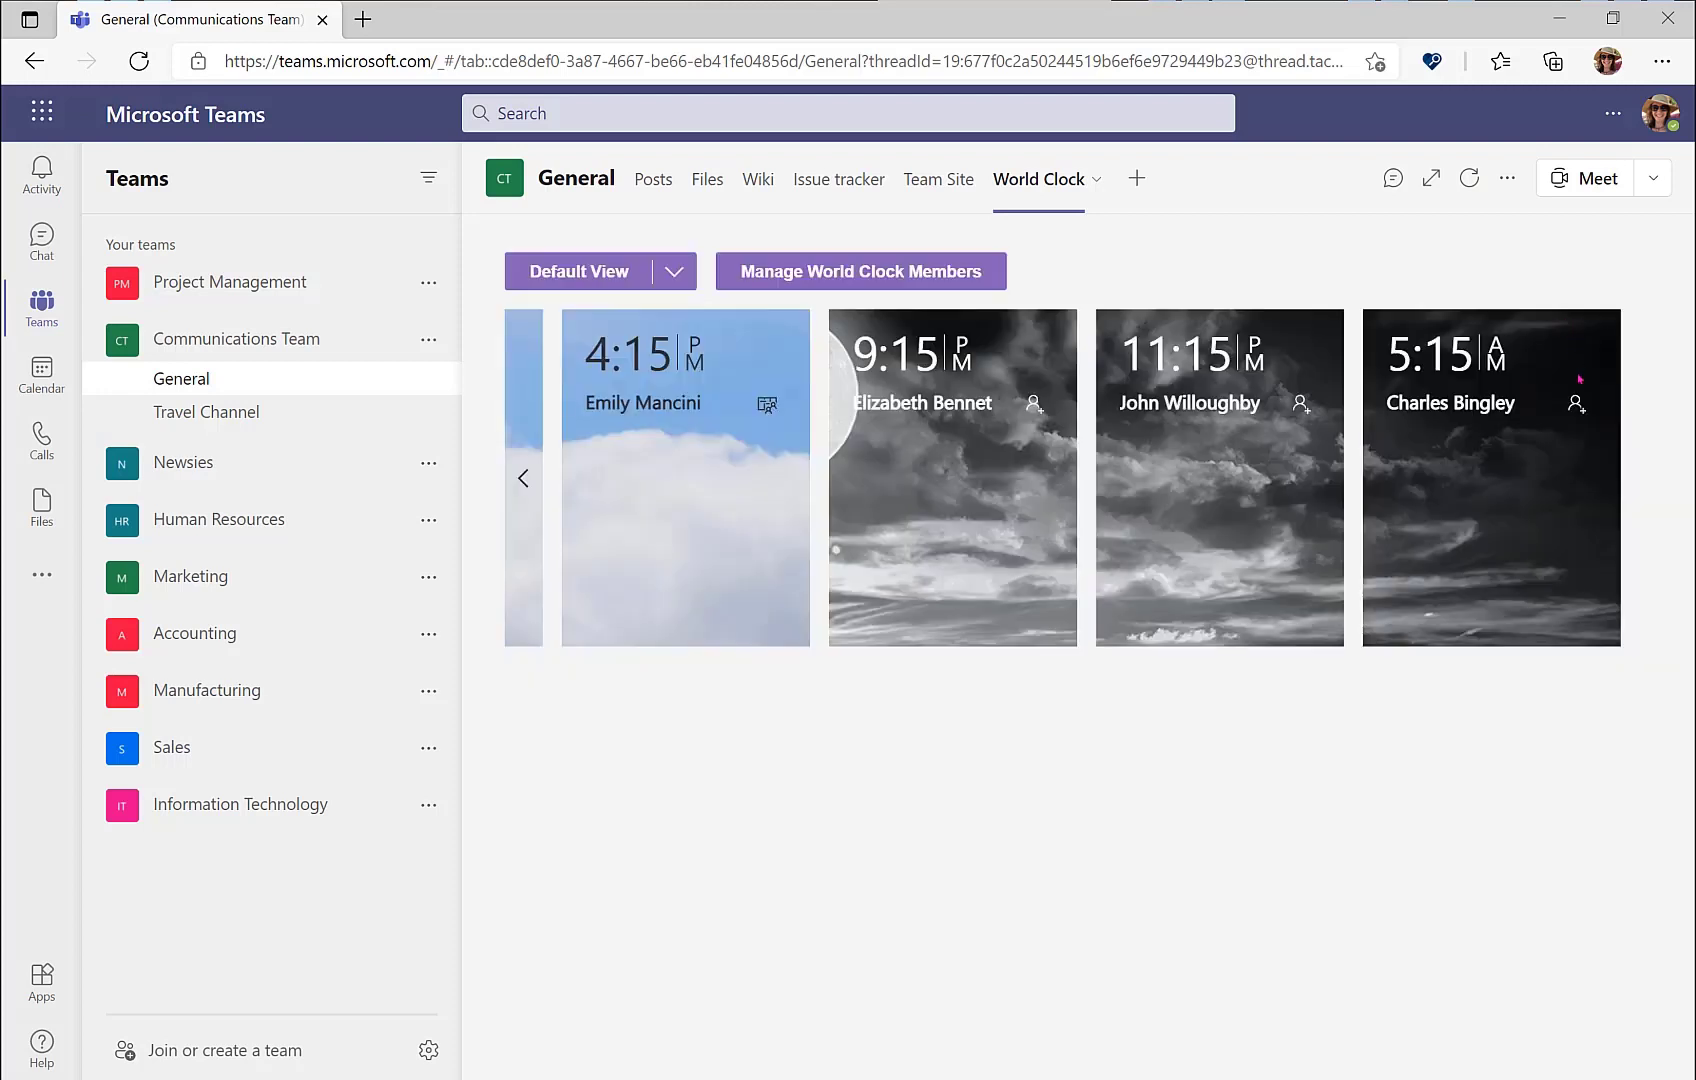
pyautogui.moveTo(544, 532)
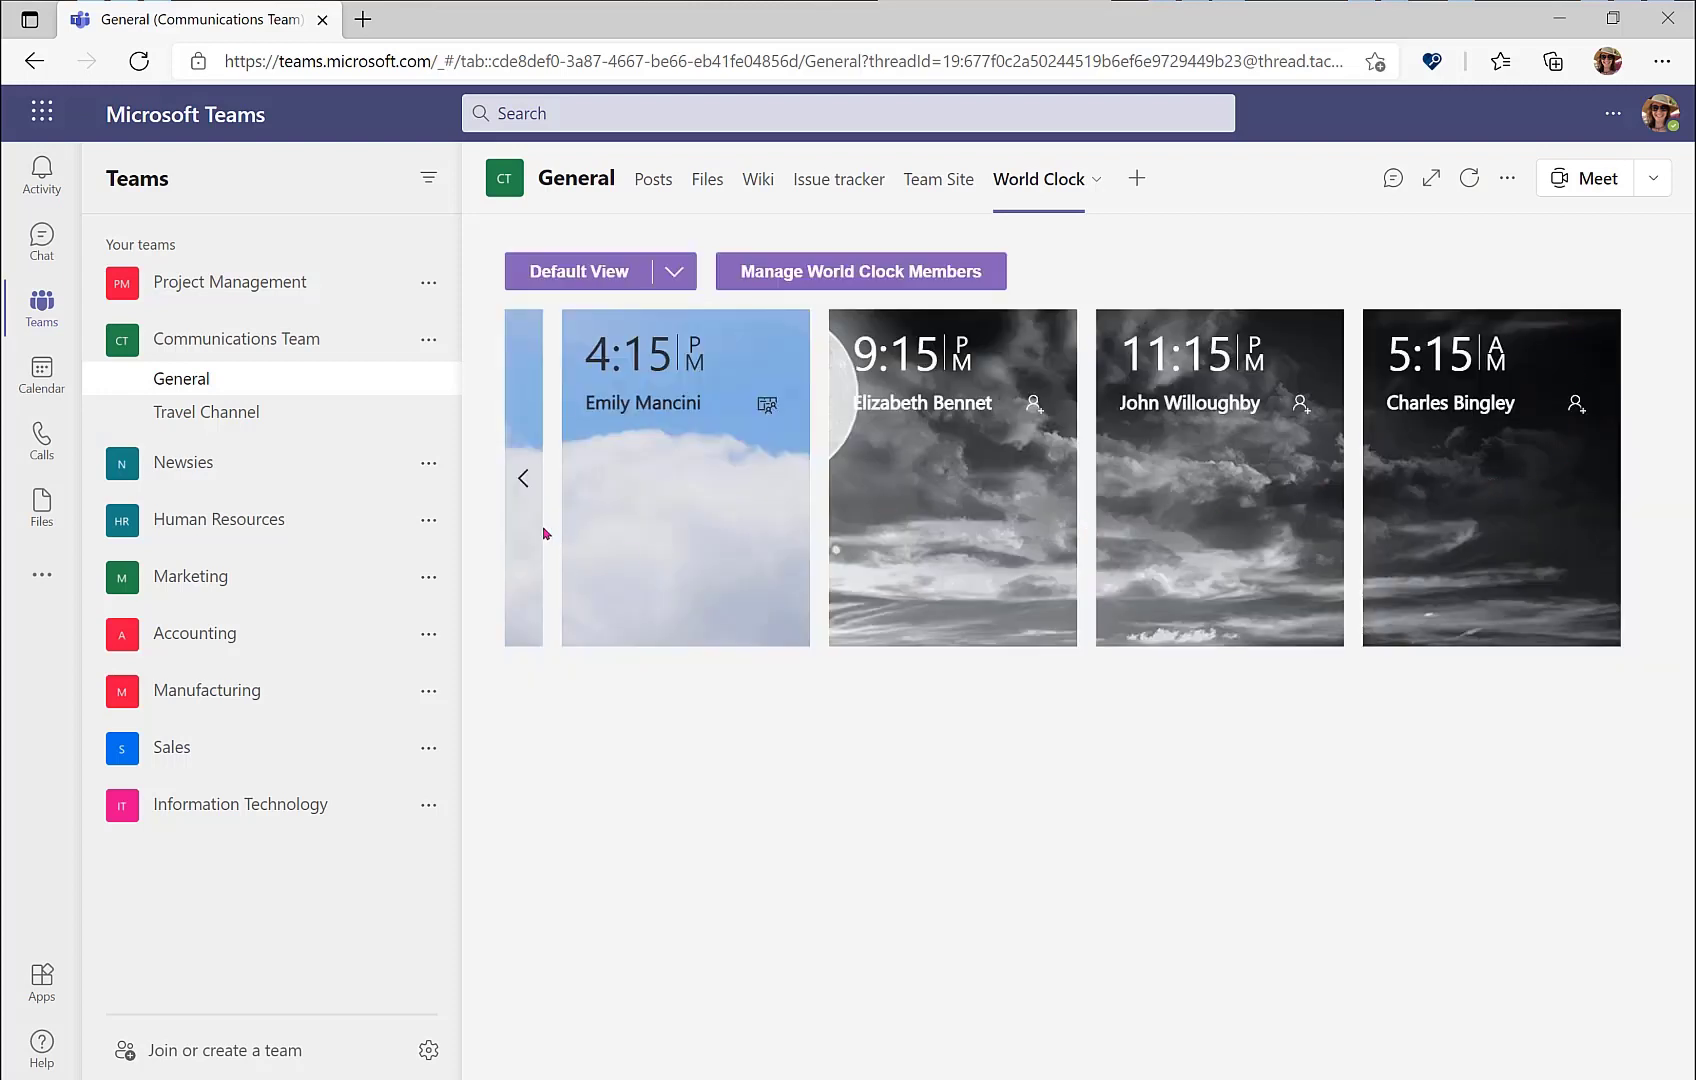
# - Browse the clock carousel and end back at Marianne Dashwood's first card
pyautogui.click(522, 478)
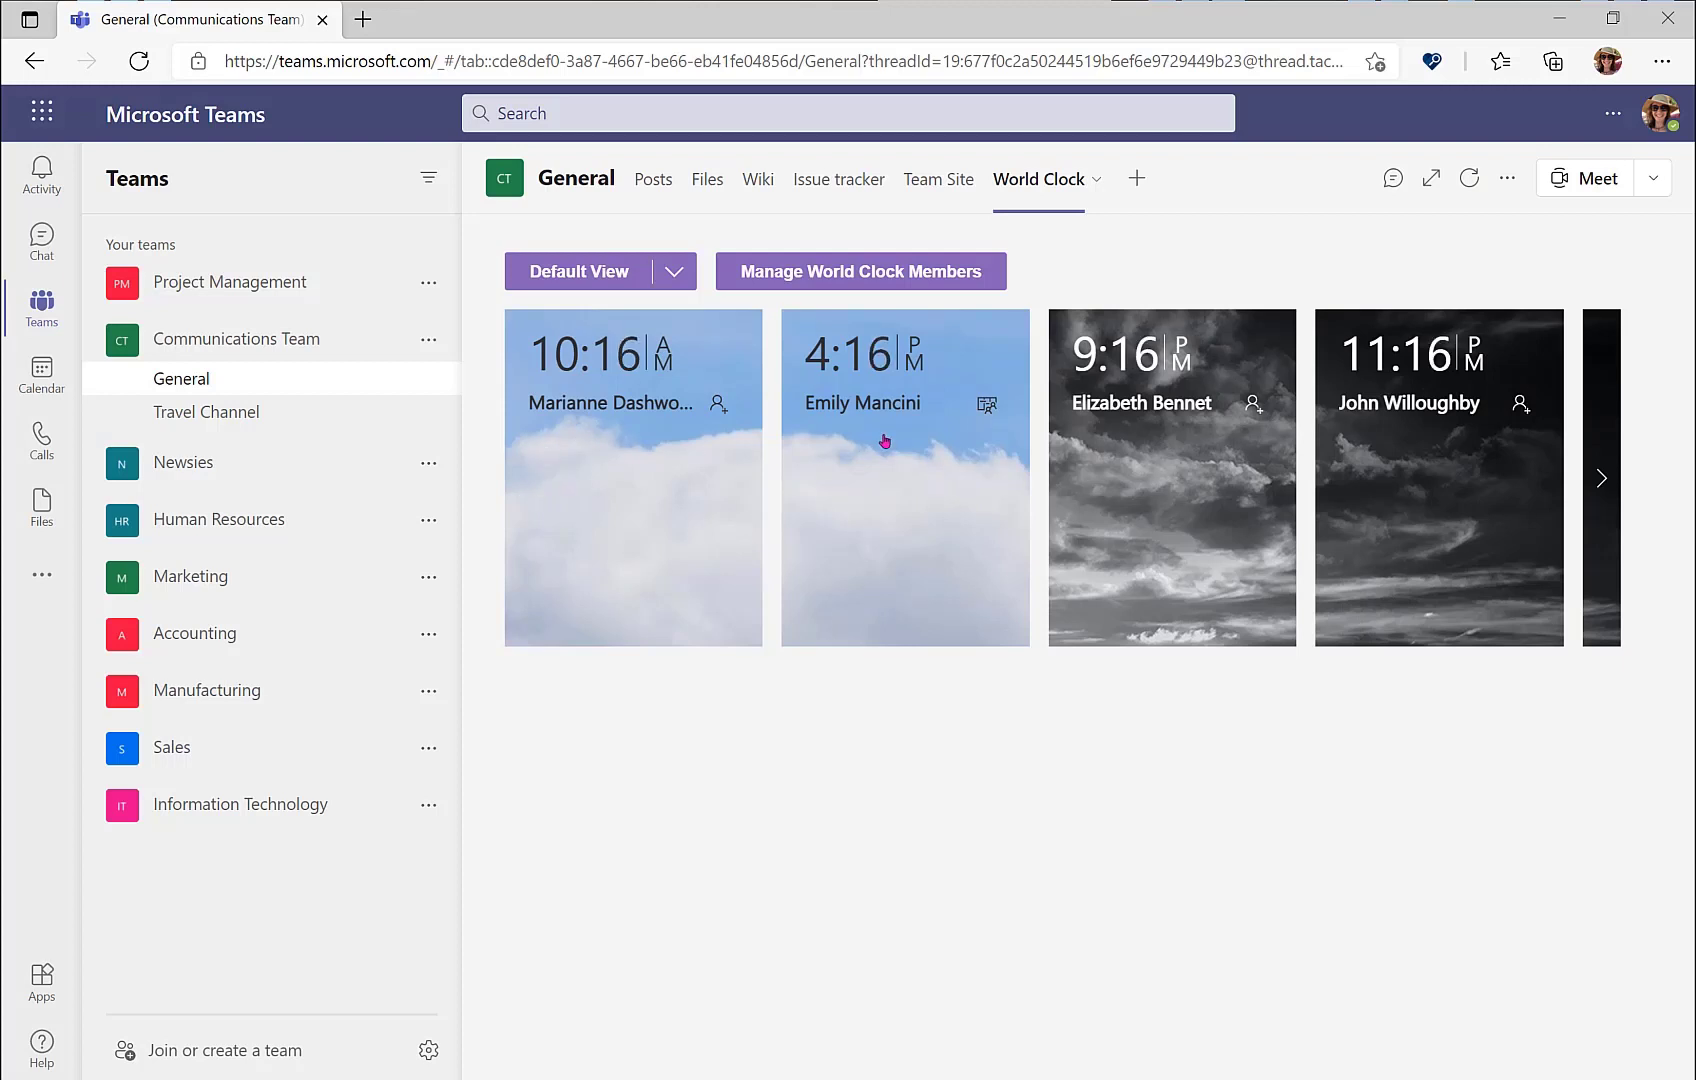
pyautogui.moveTo(1602, 478)
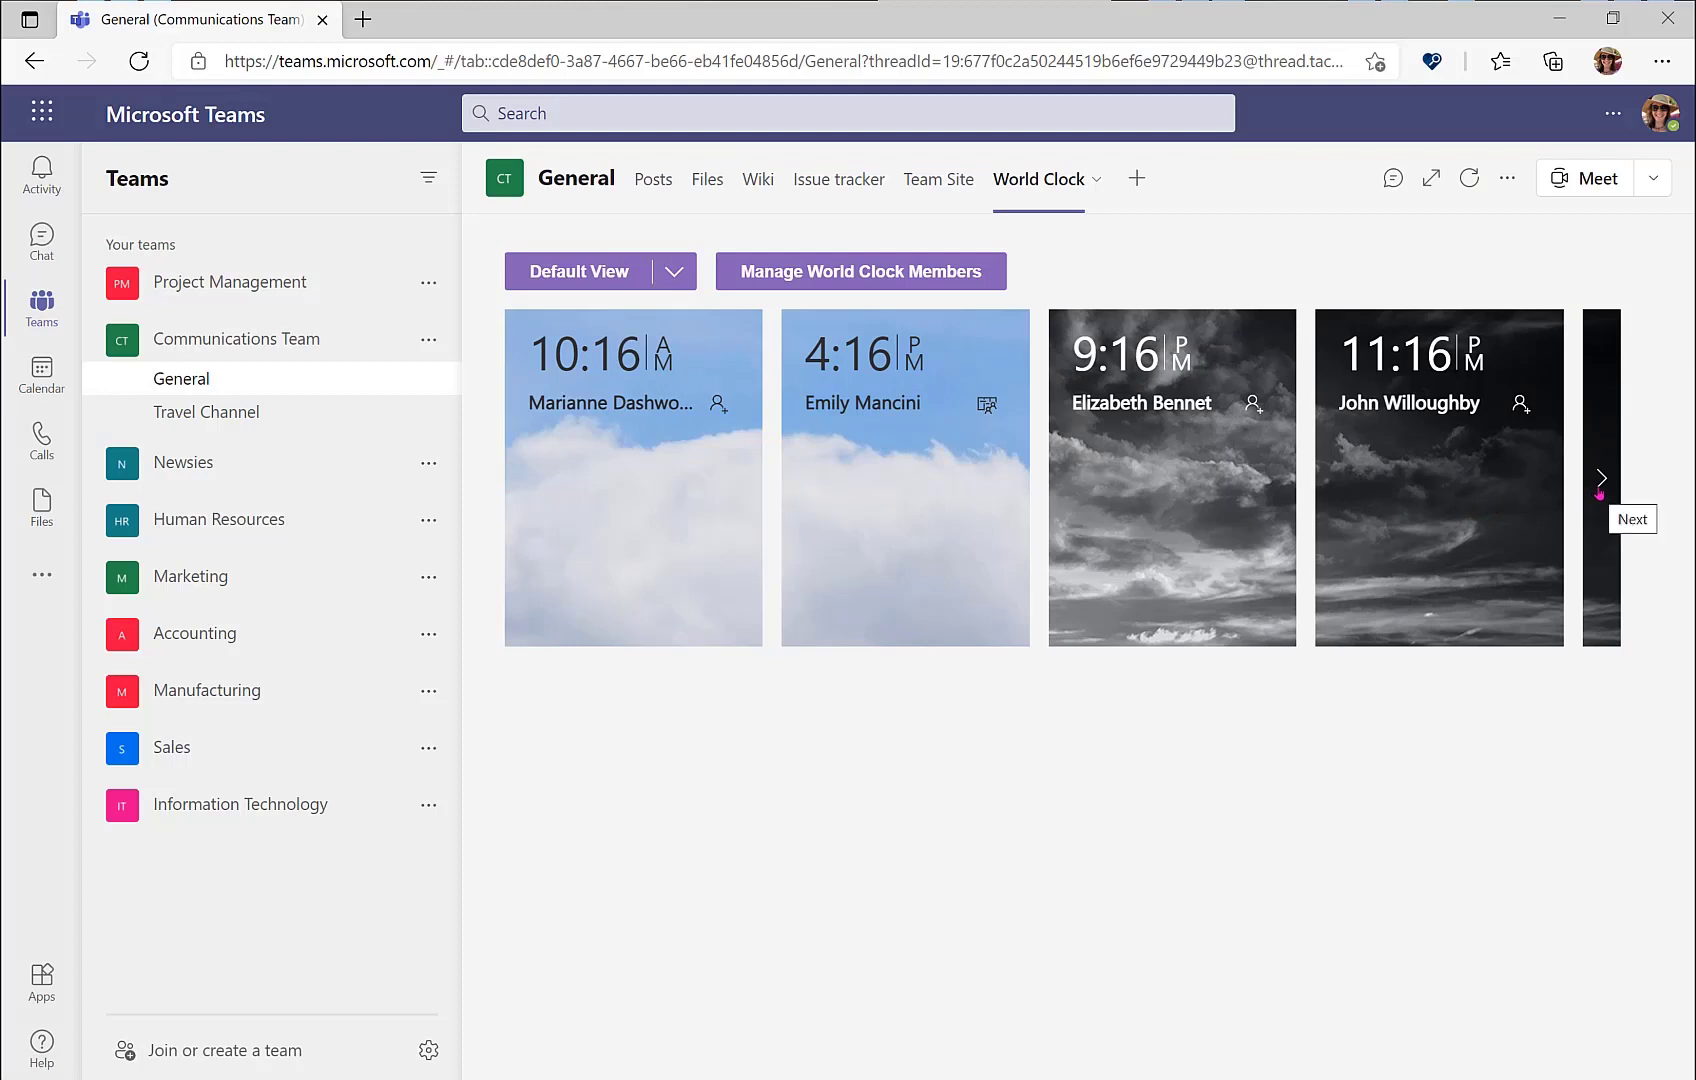
pyautogui.click(1600, 478)
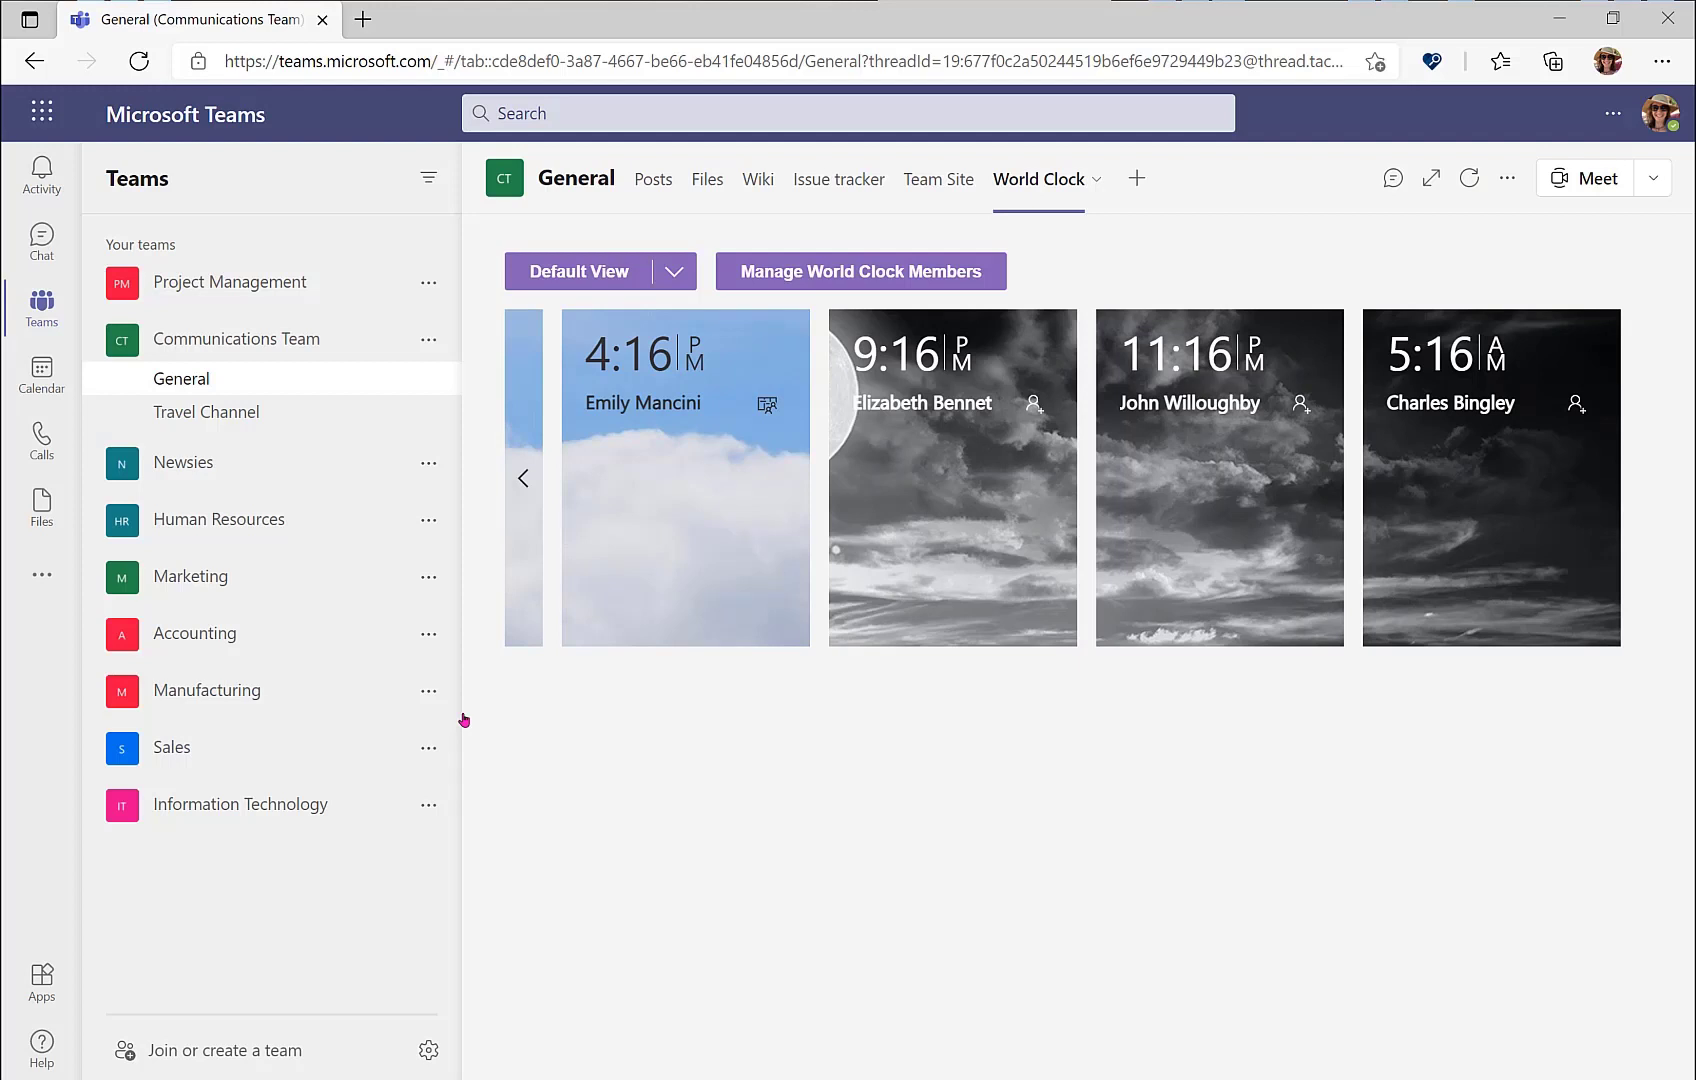
pyautogui.moveTo(528, 476)
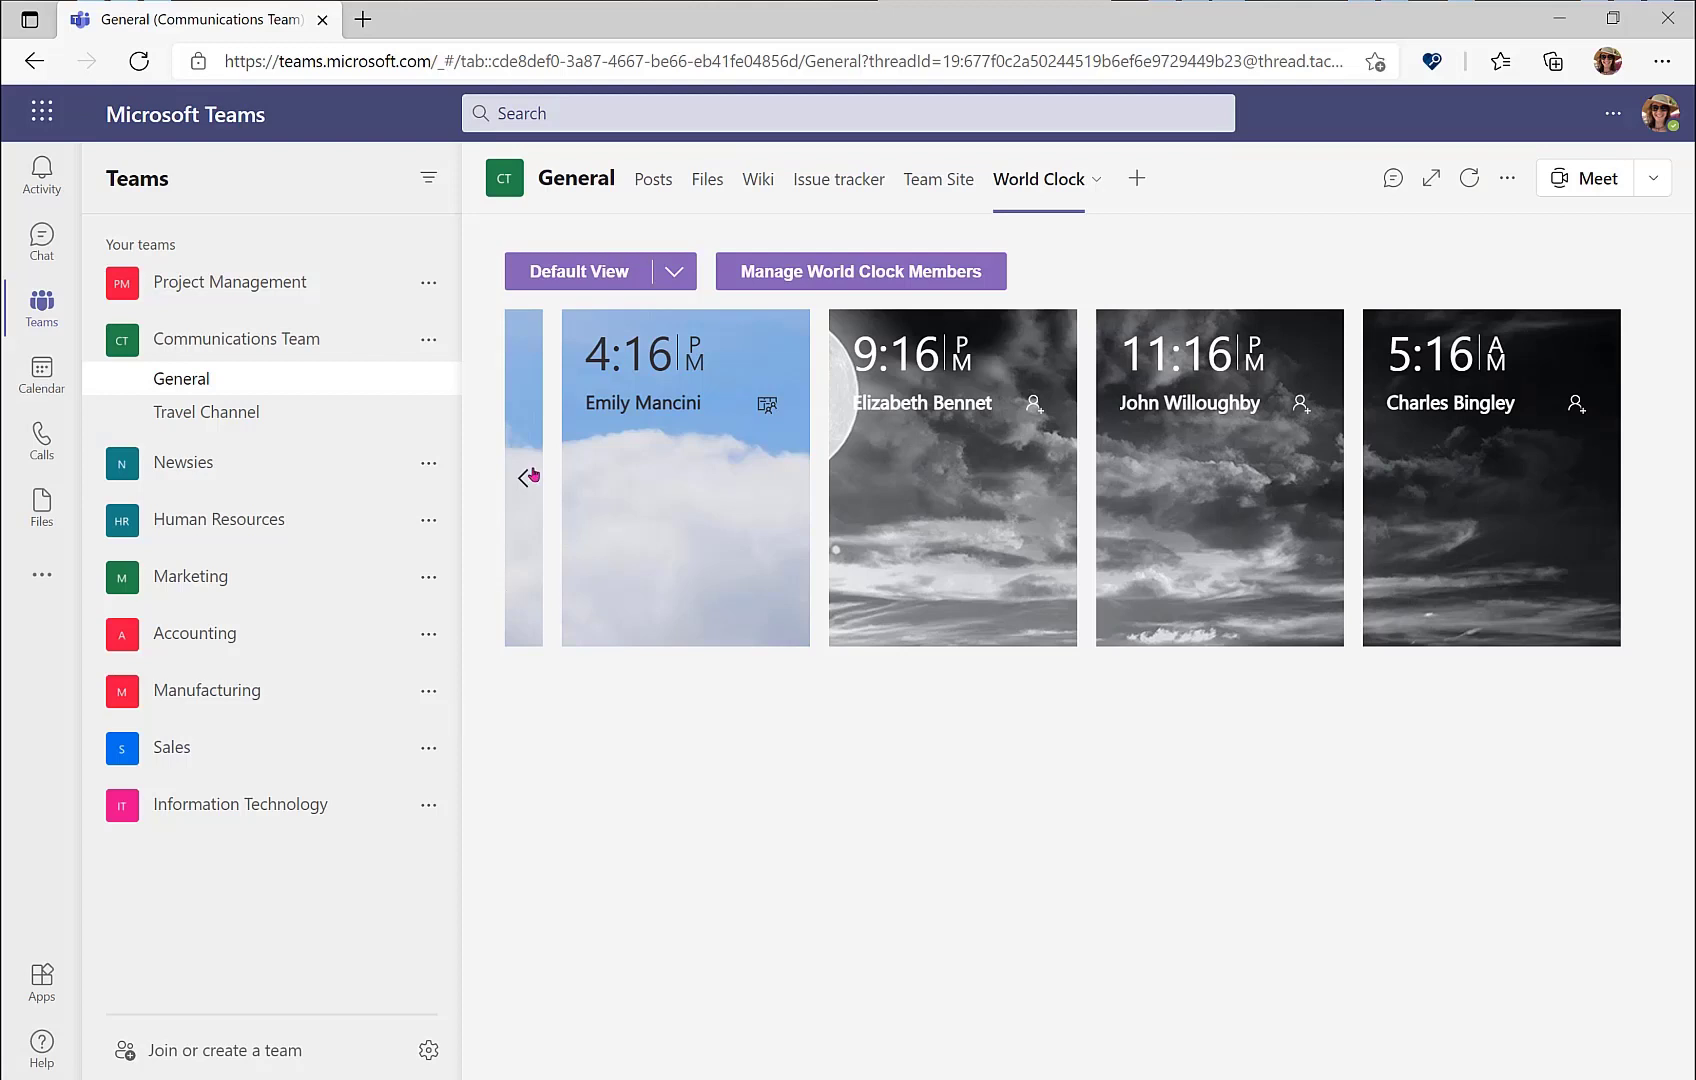
pyautogui.click(528, 476)
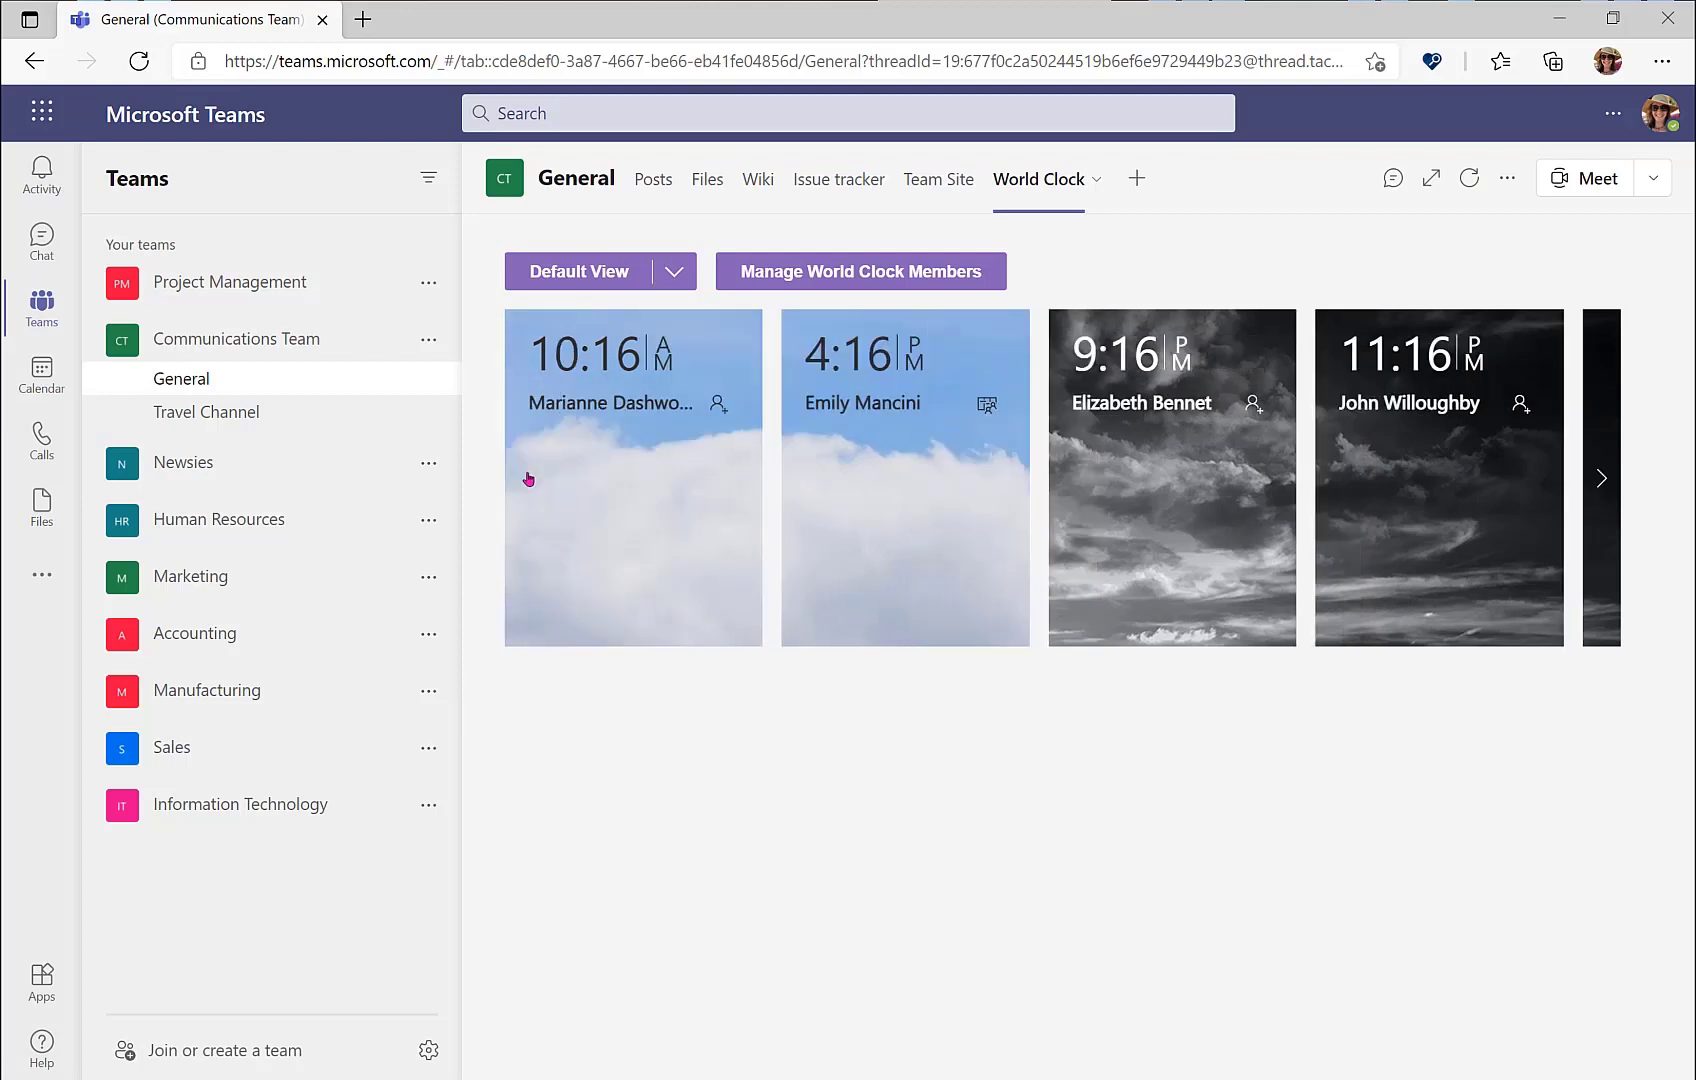
pyautogui.moveTo(588, 456)
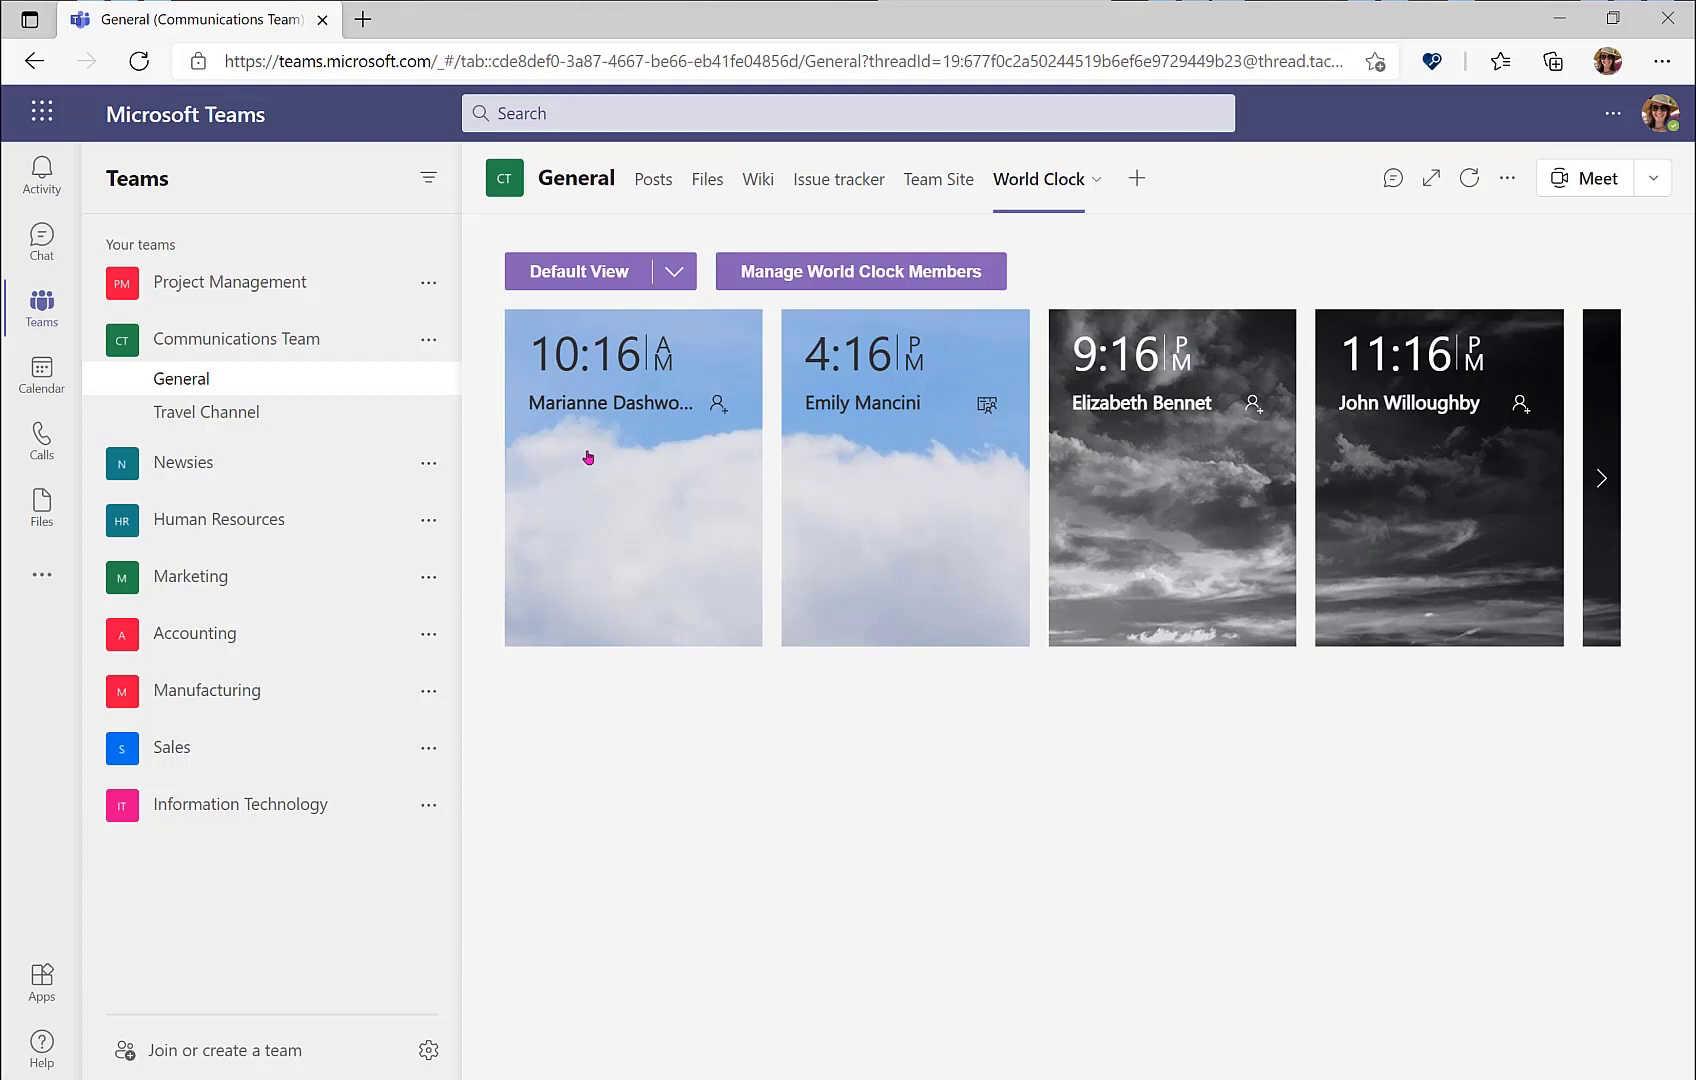
pyautogui.moveTo(718, 402)
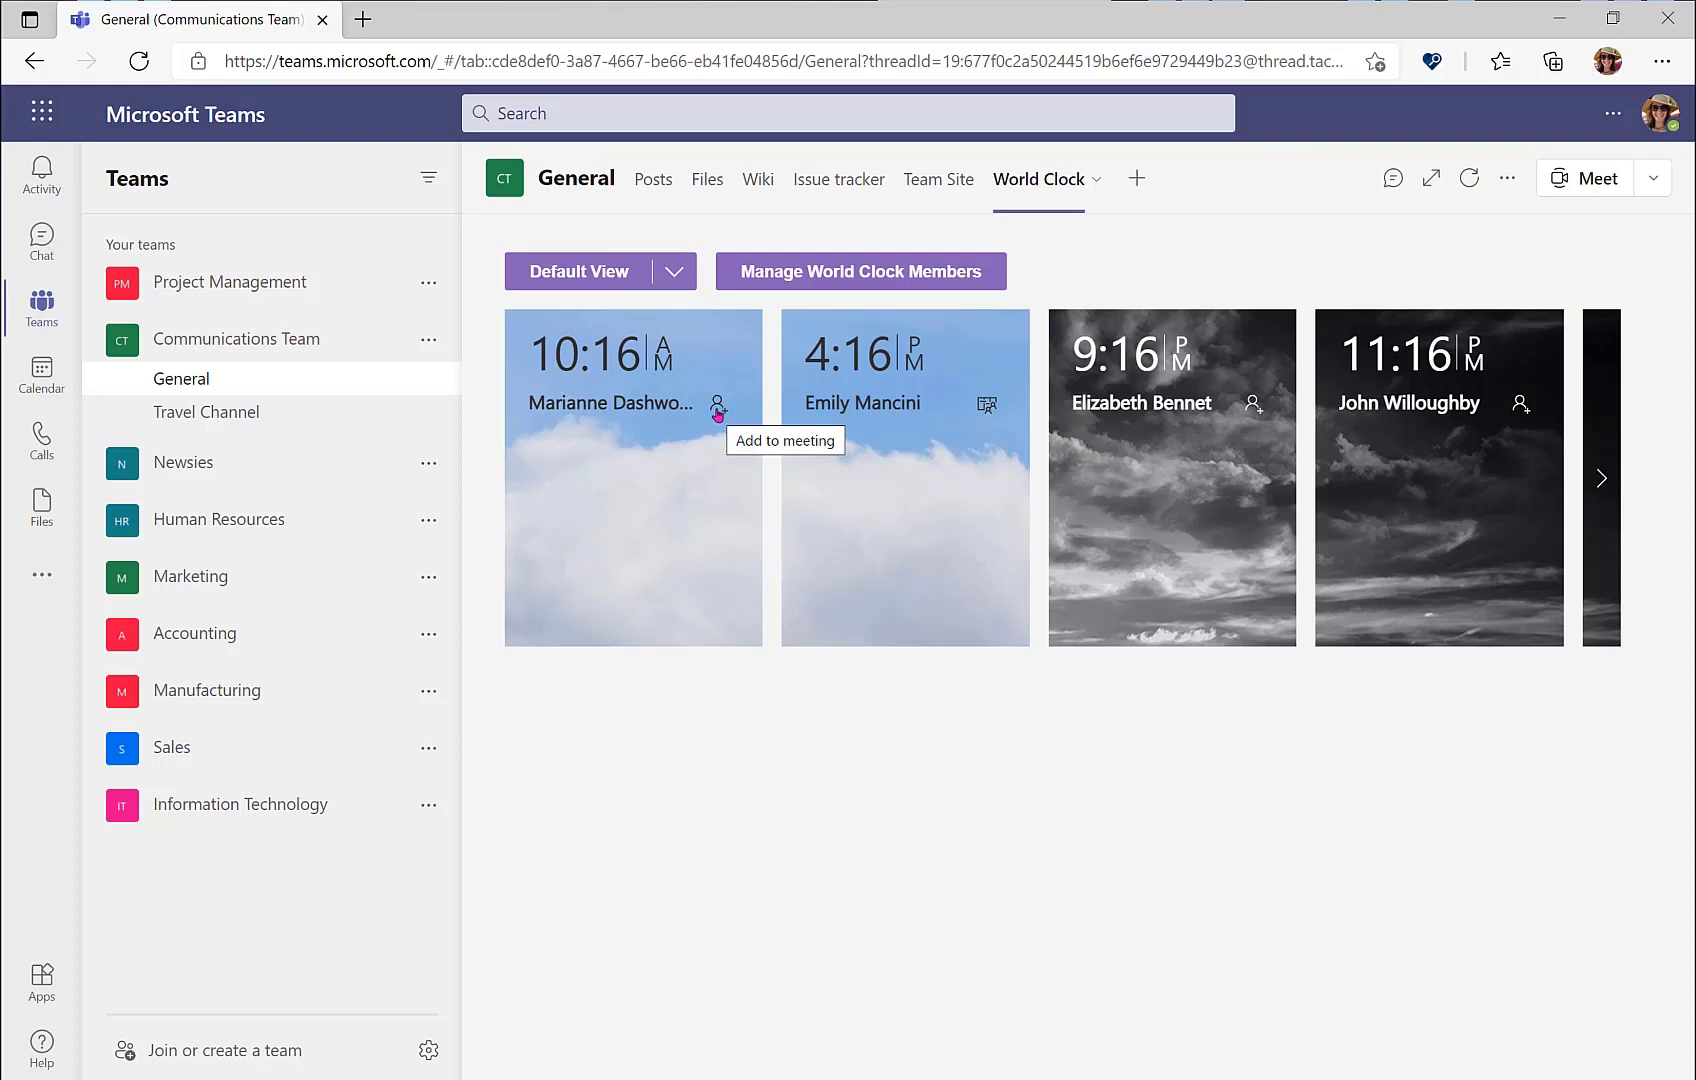
# - Add the members to the meeting planner, advance the timeline and open the date picker for 6/14/2021
pyautogui.click(716, 404)
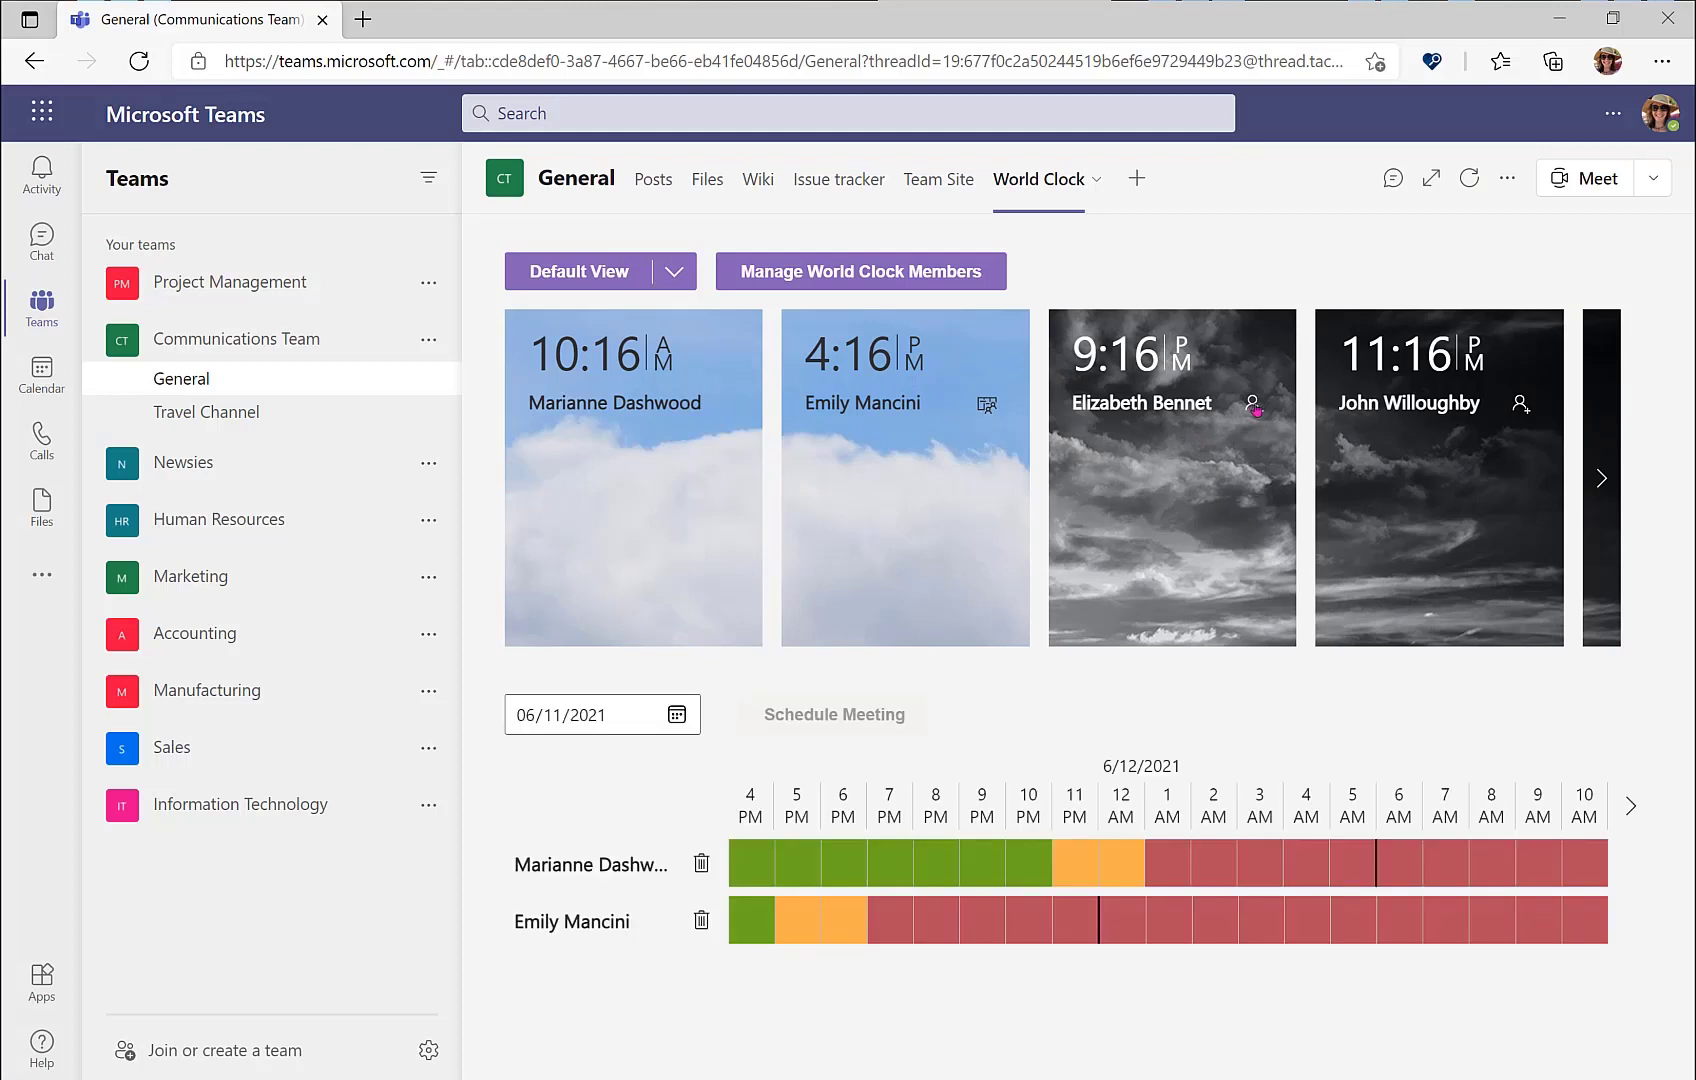
pyautogui.click(1600, 478)
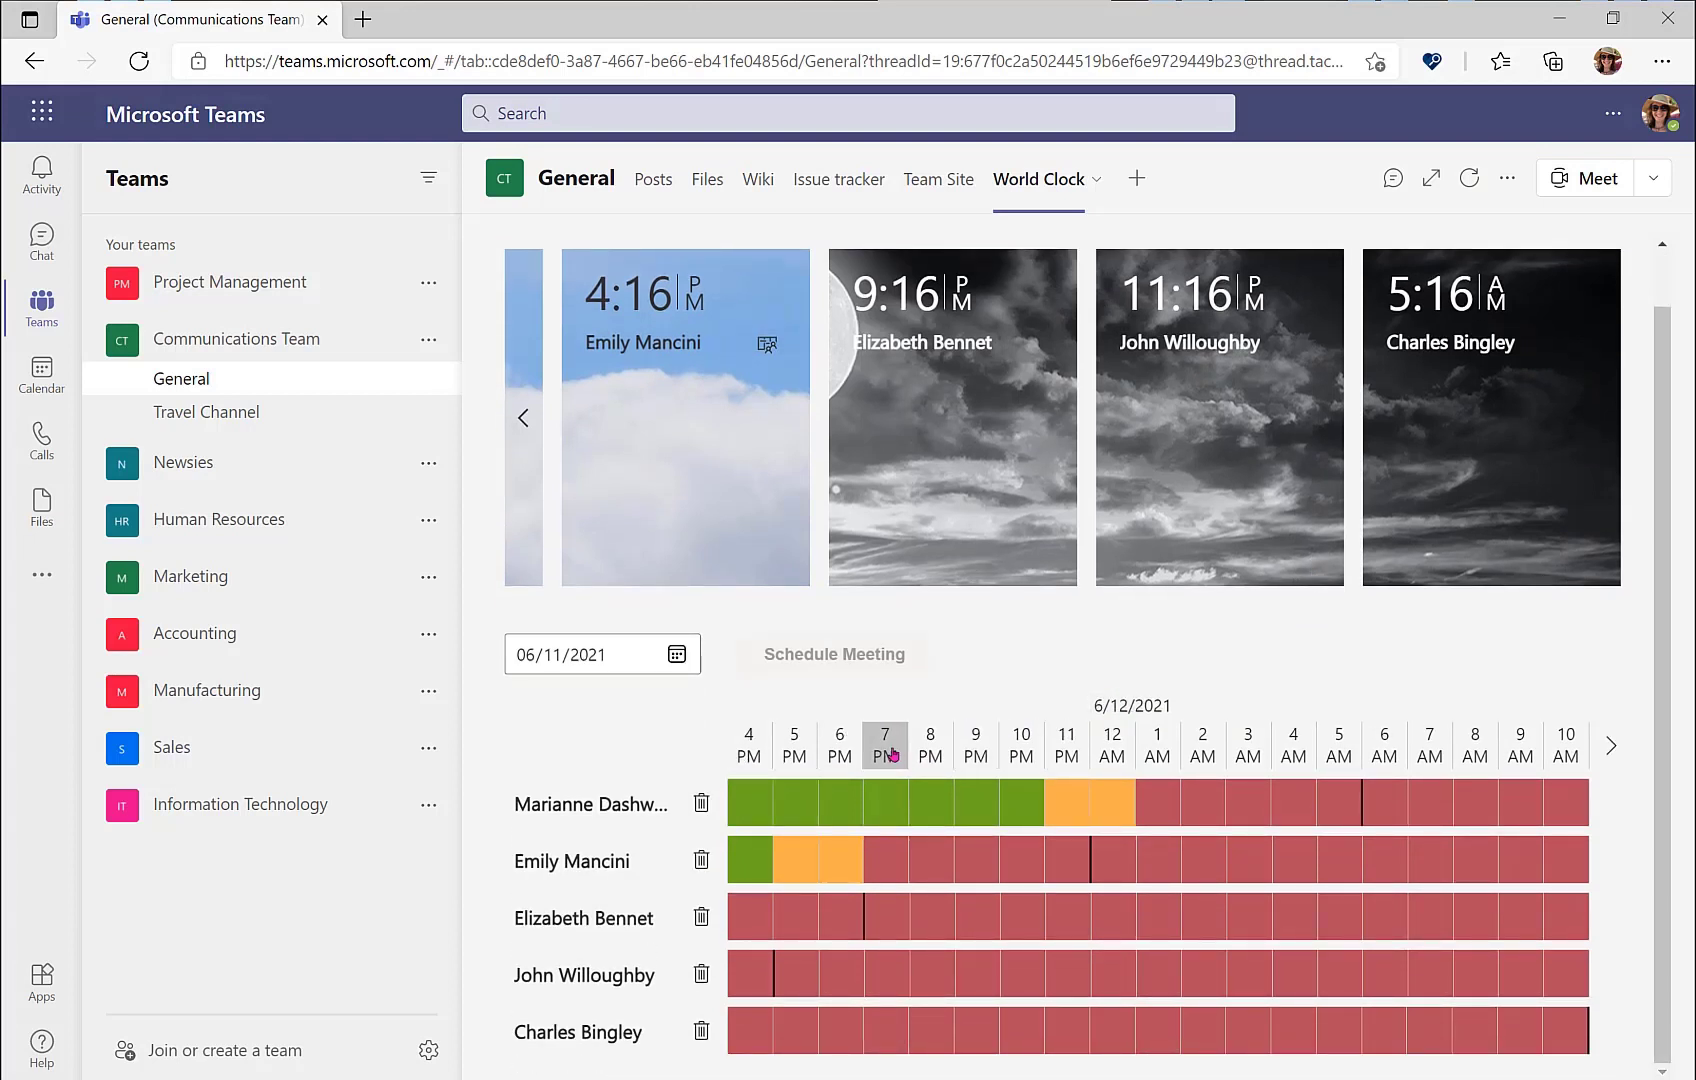
pyautogui.moveTo(842, 866)
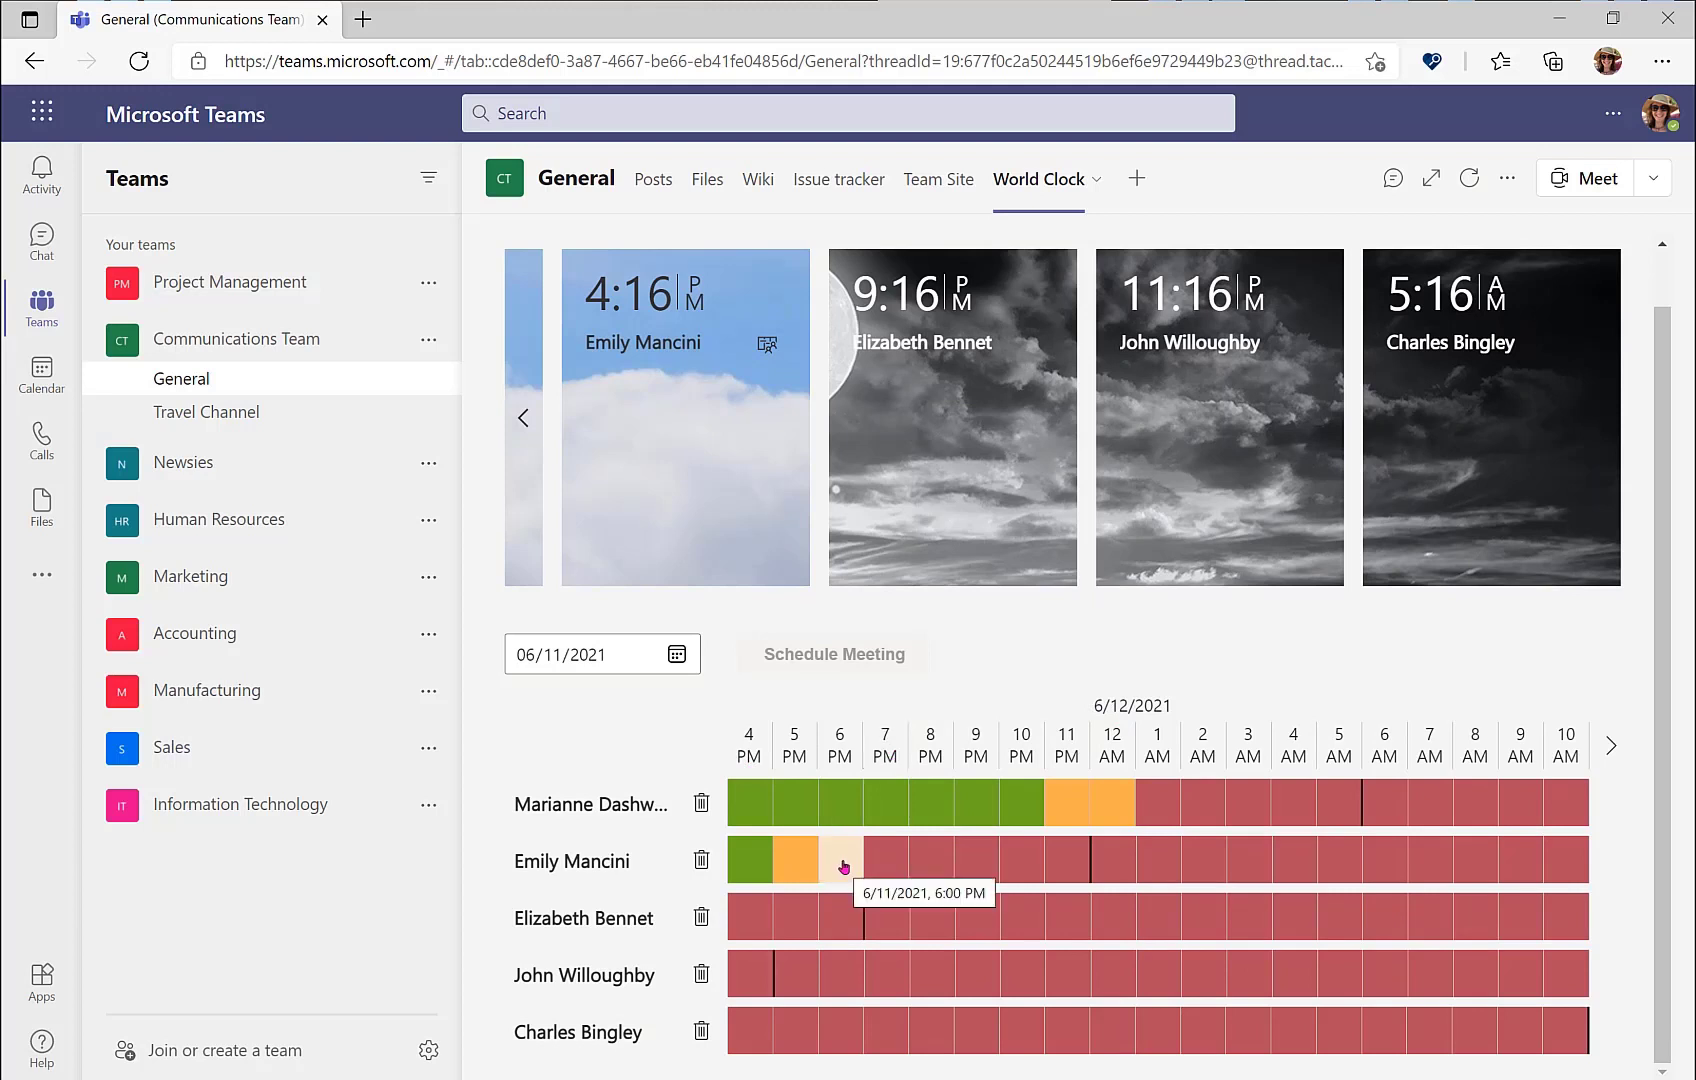
pyautogui.moveTo(842, 928)
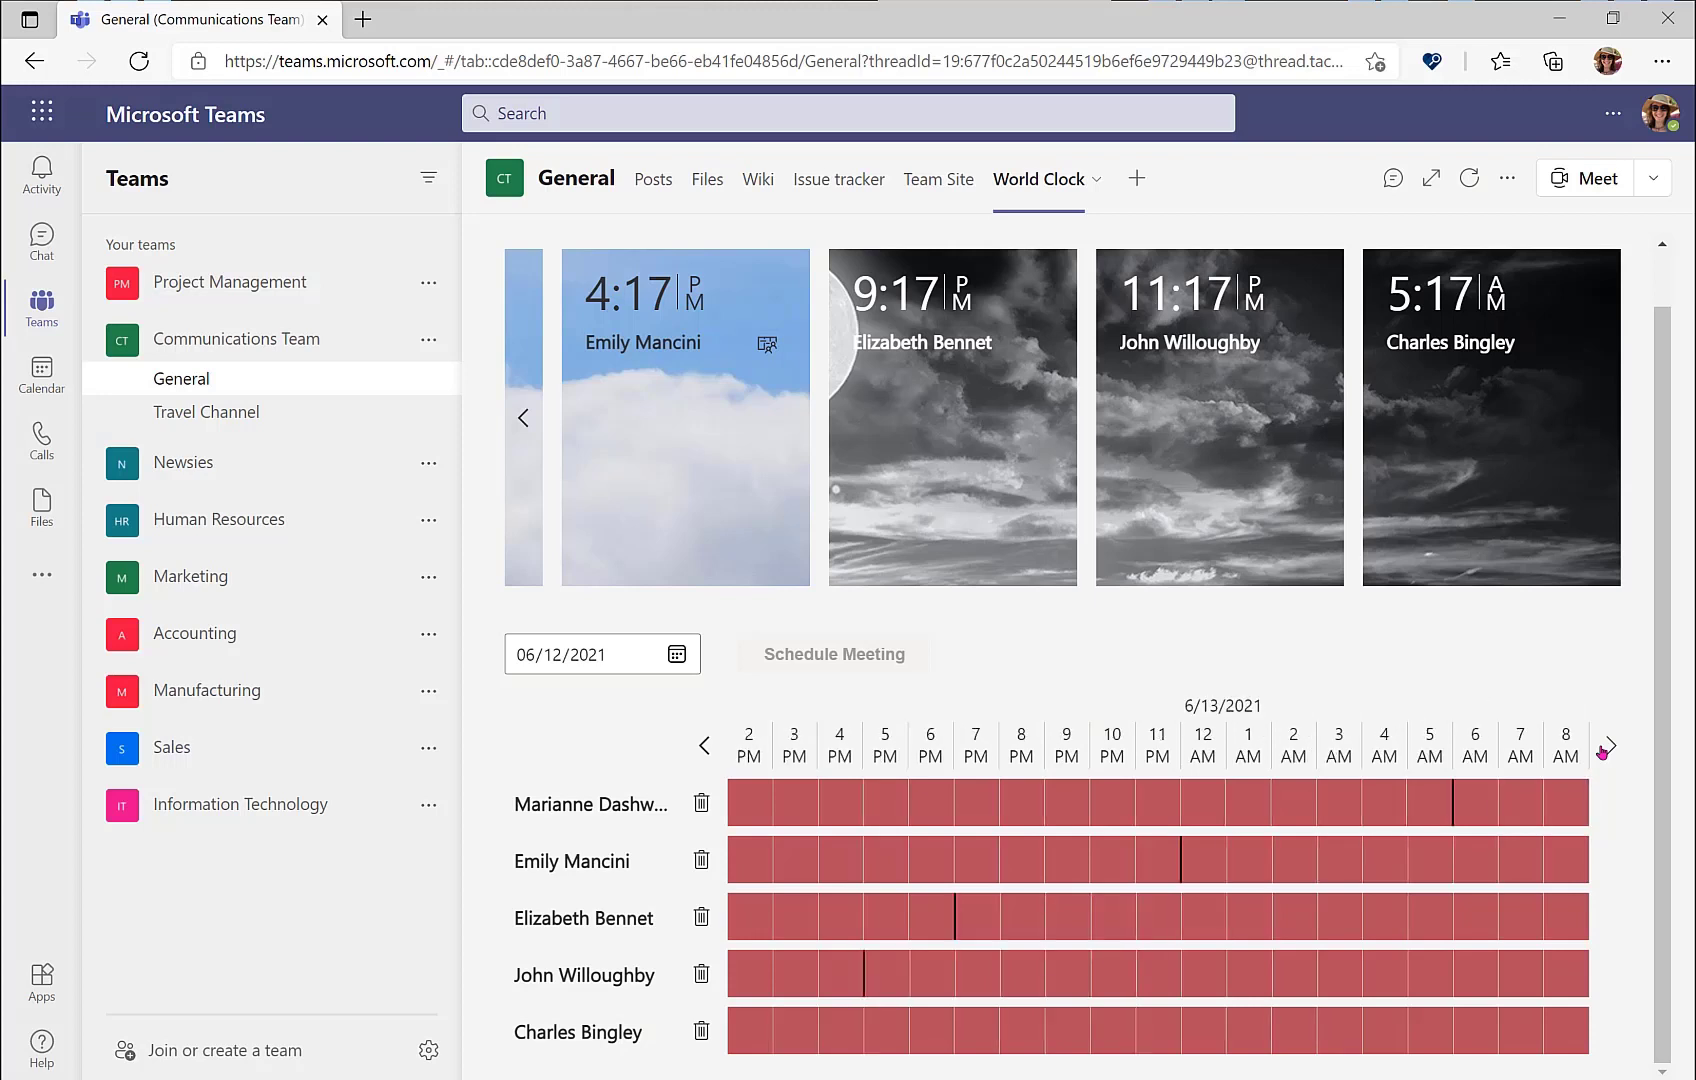
pyautogui.click(1606, 746)
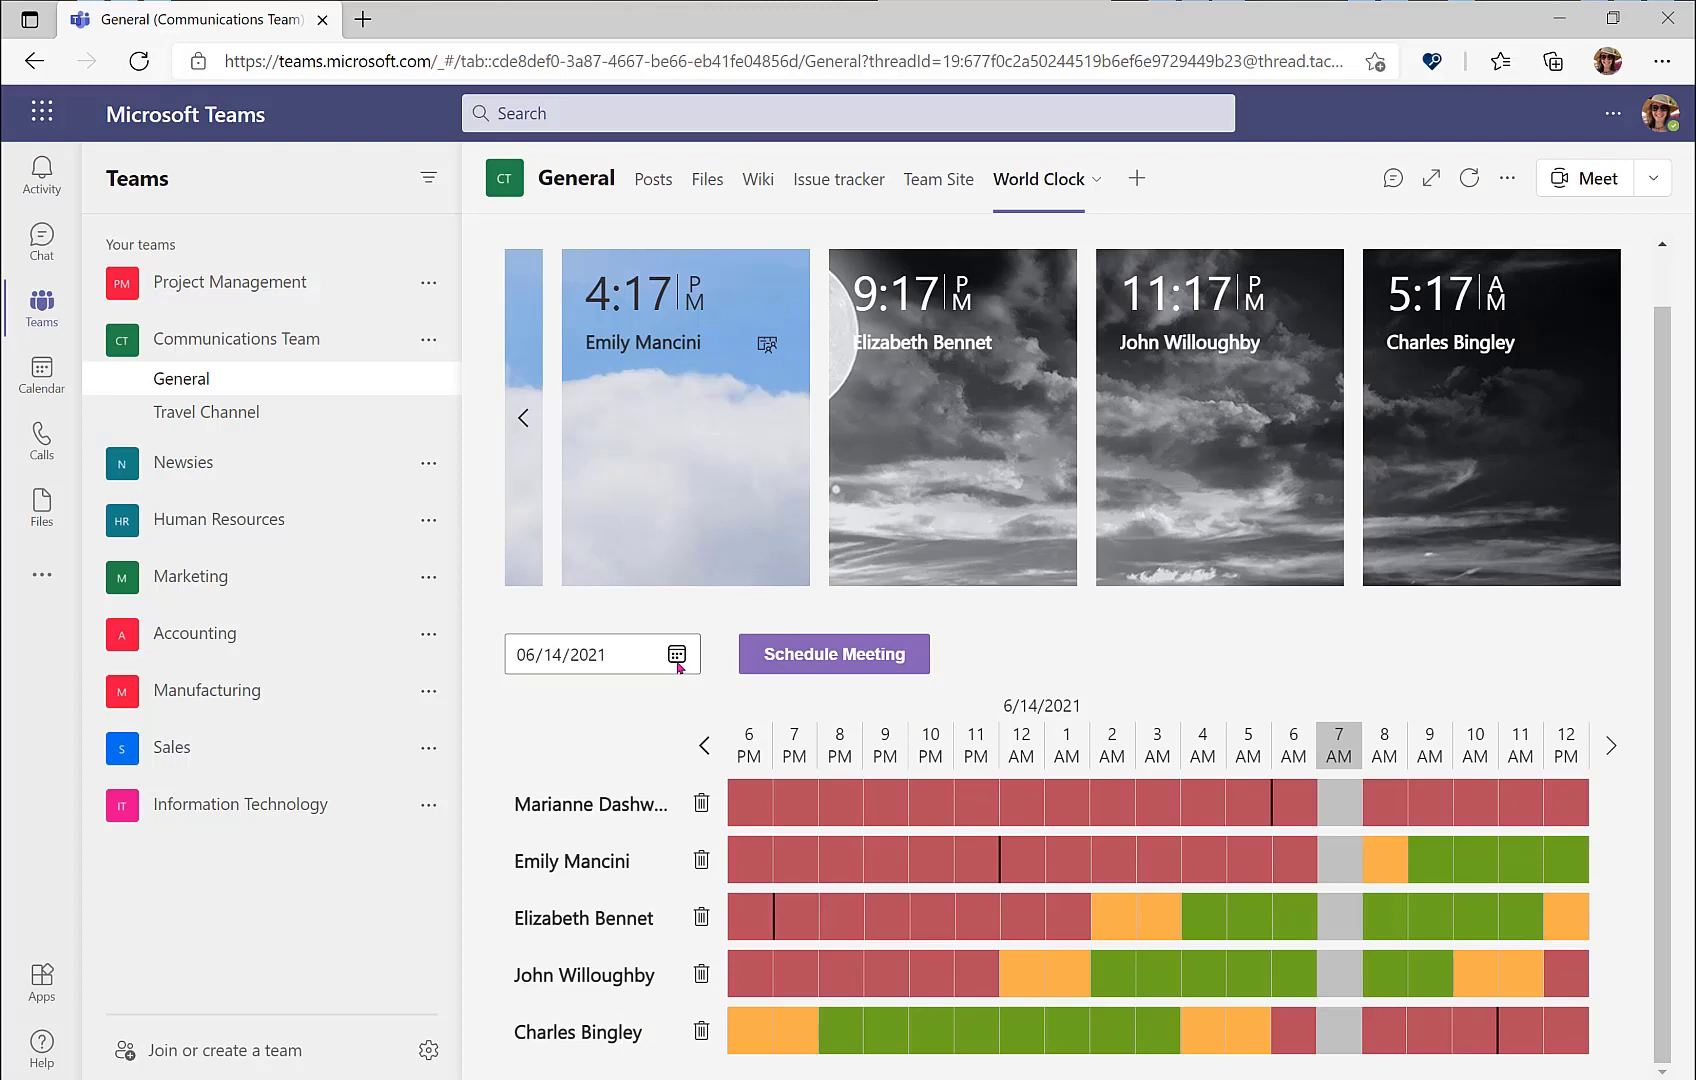
pyautogui.click(678, 654)
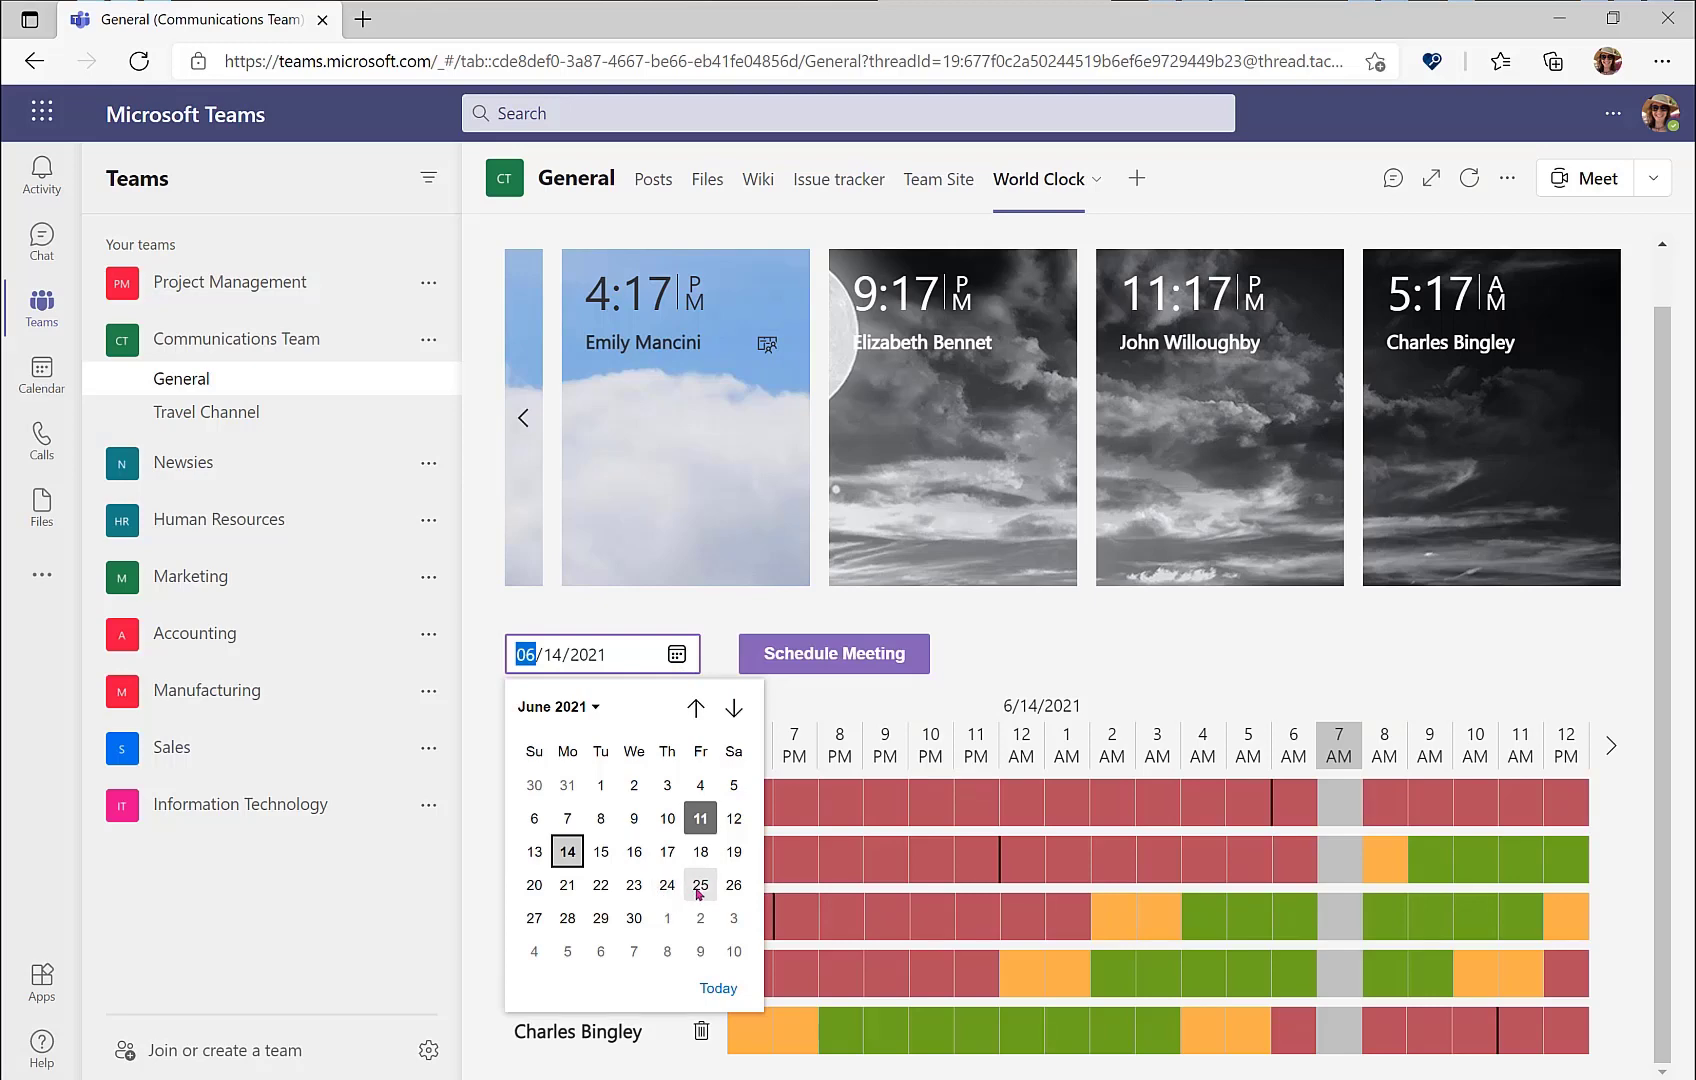
# - Schedule a meeting for the 7:00–7:30 AM slot on 6/14/2021 with all five members
pyautogui.click(832, 652)
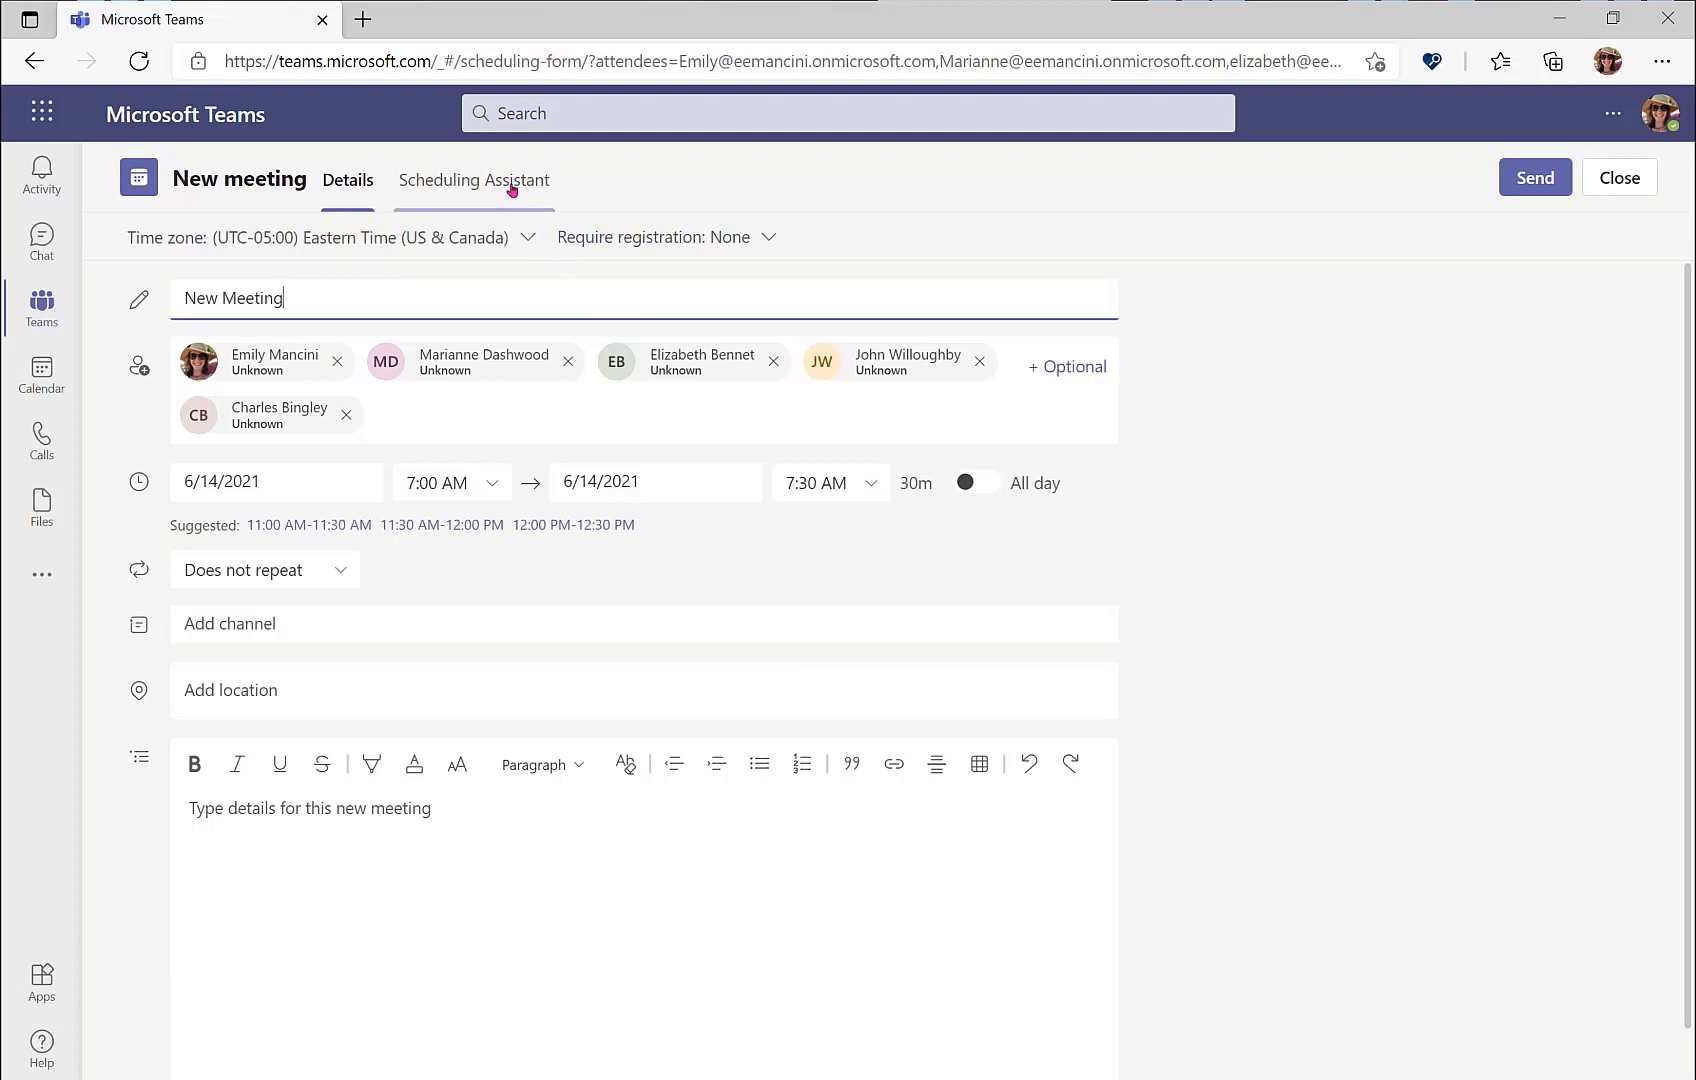
# - Check attendee availability on the meeting form, then leave it for the General channel's World Clock
pyautogui.click(474, 180)
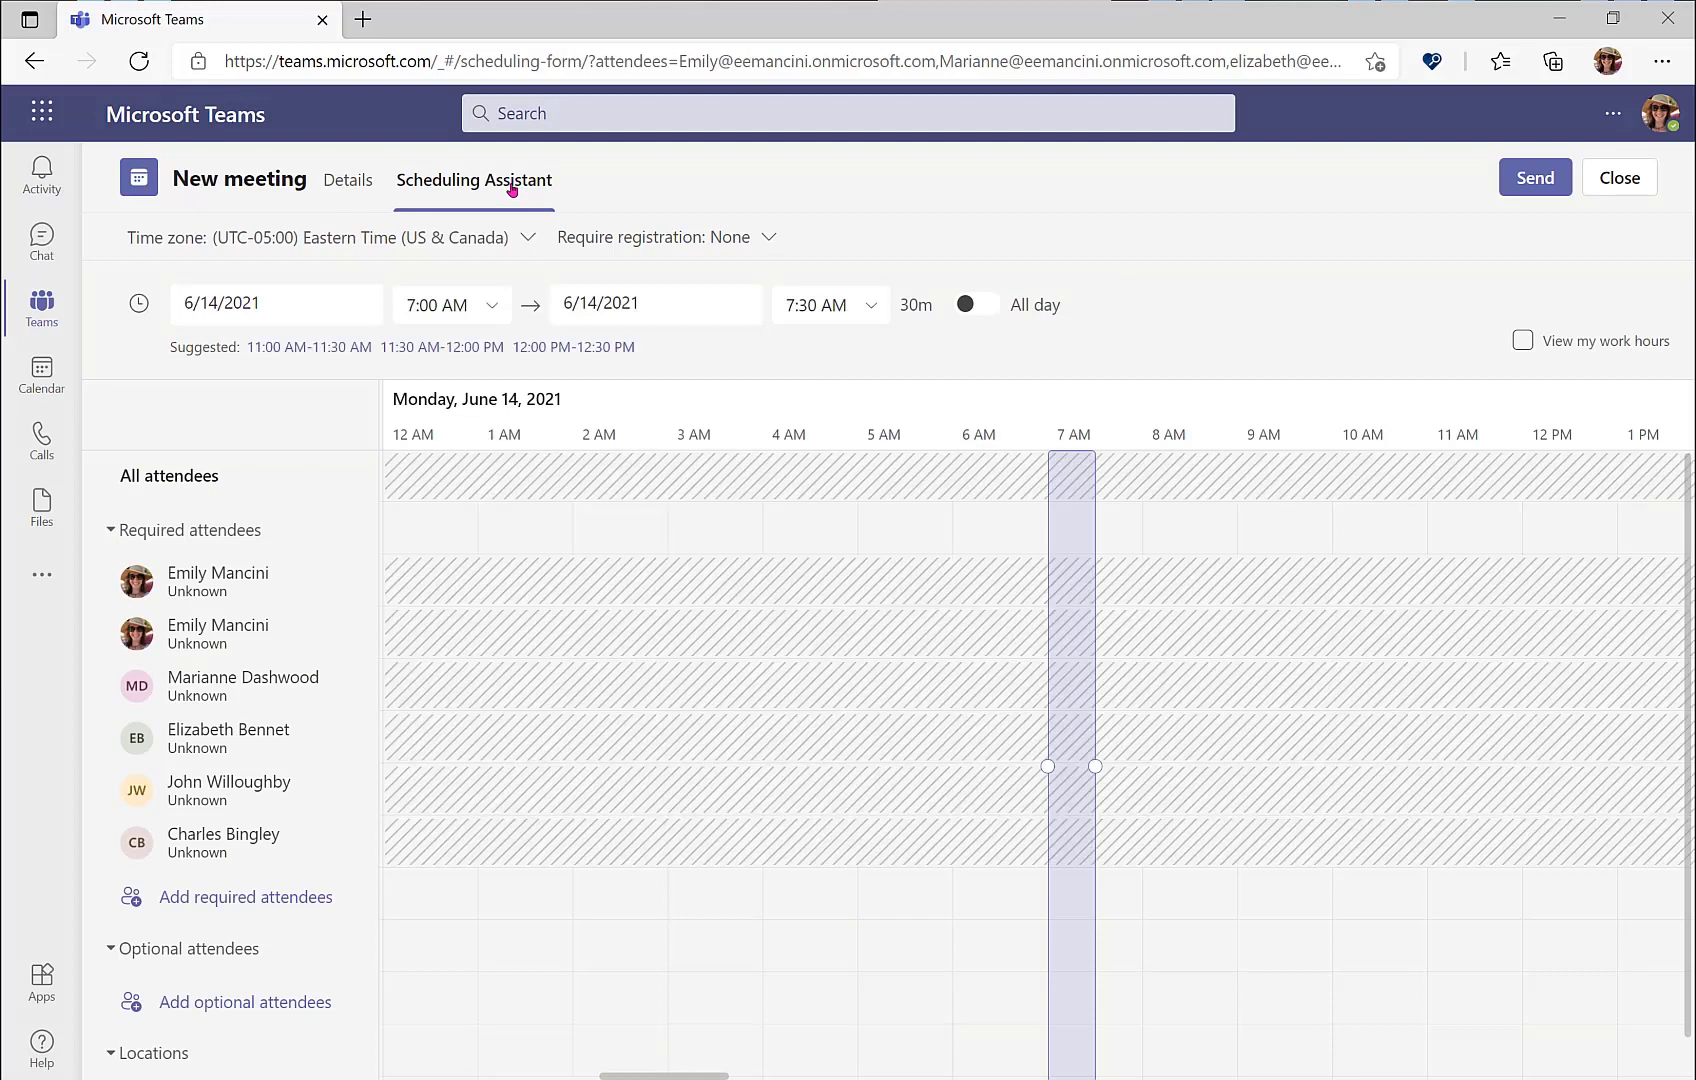
pyautogui.click(348, 180)
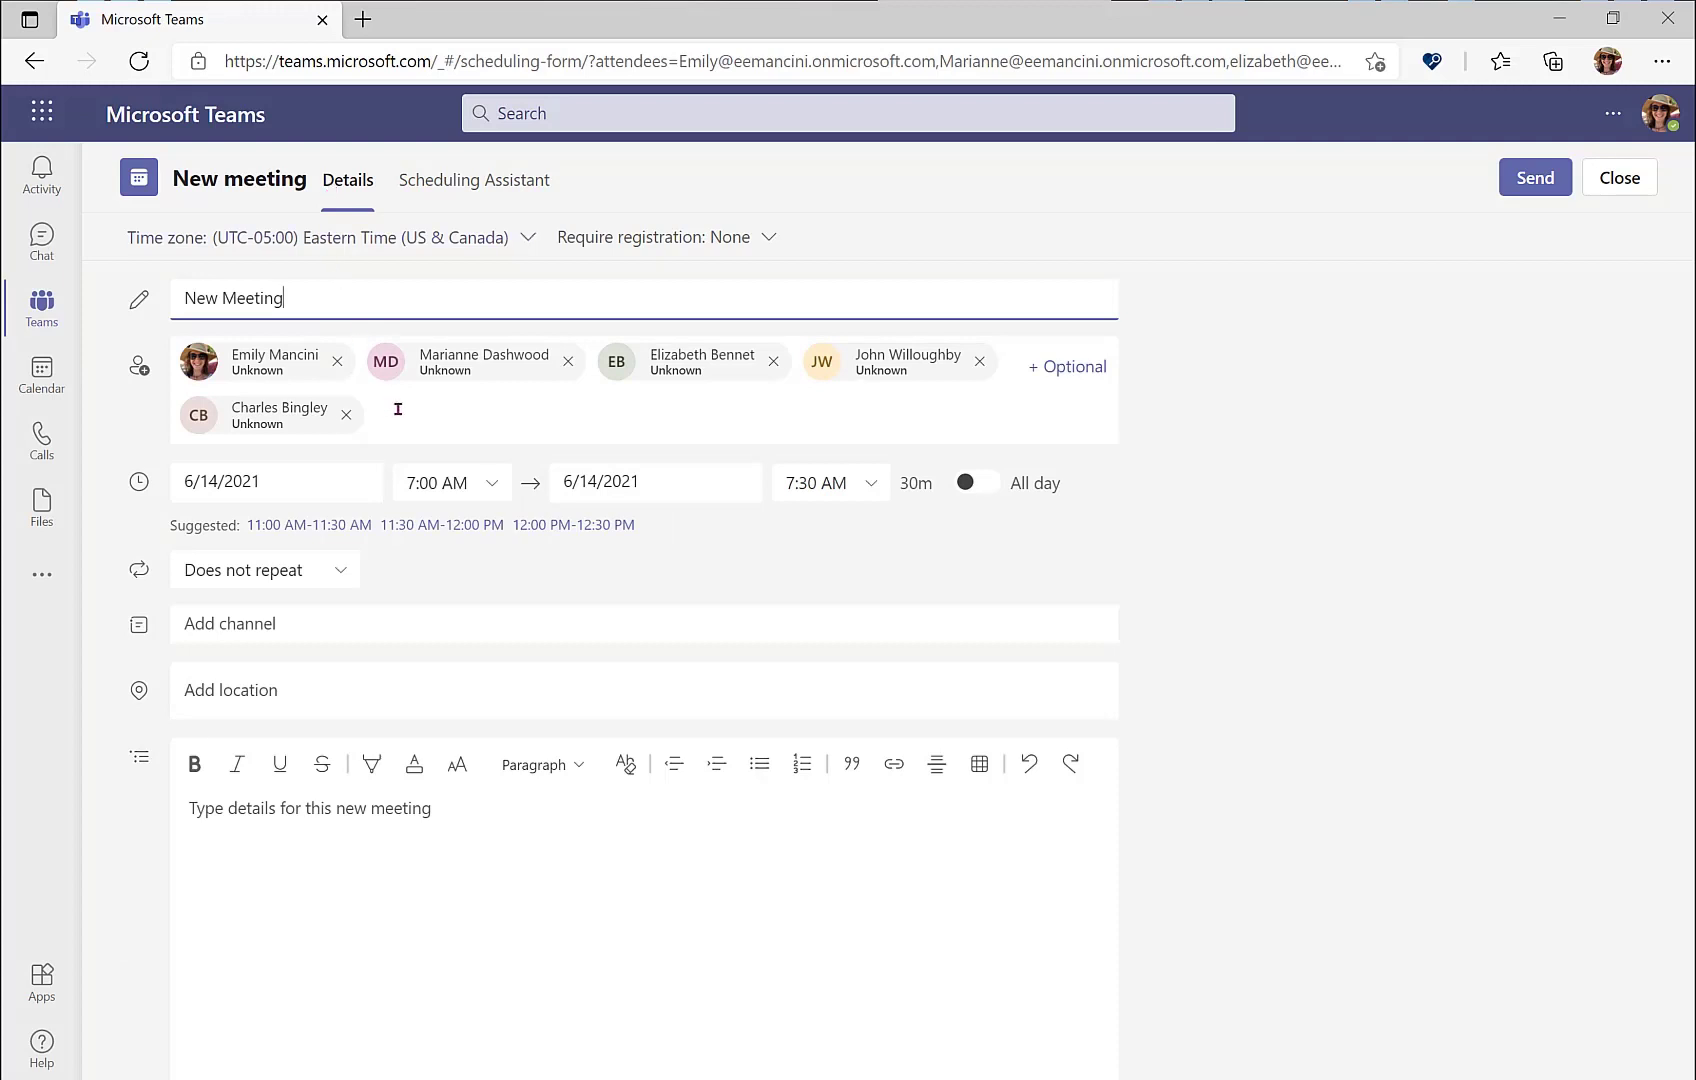
pyautogui.moveTo(318, 448)
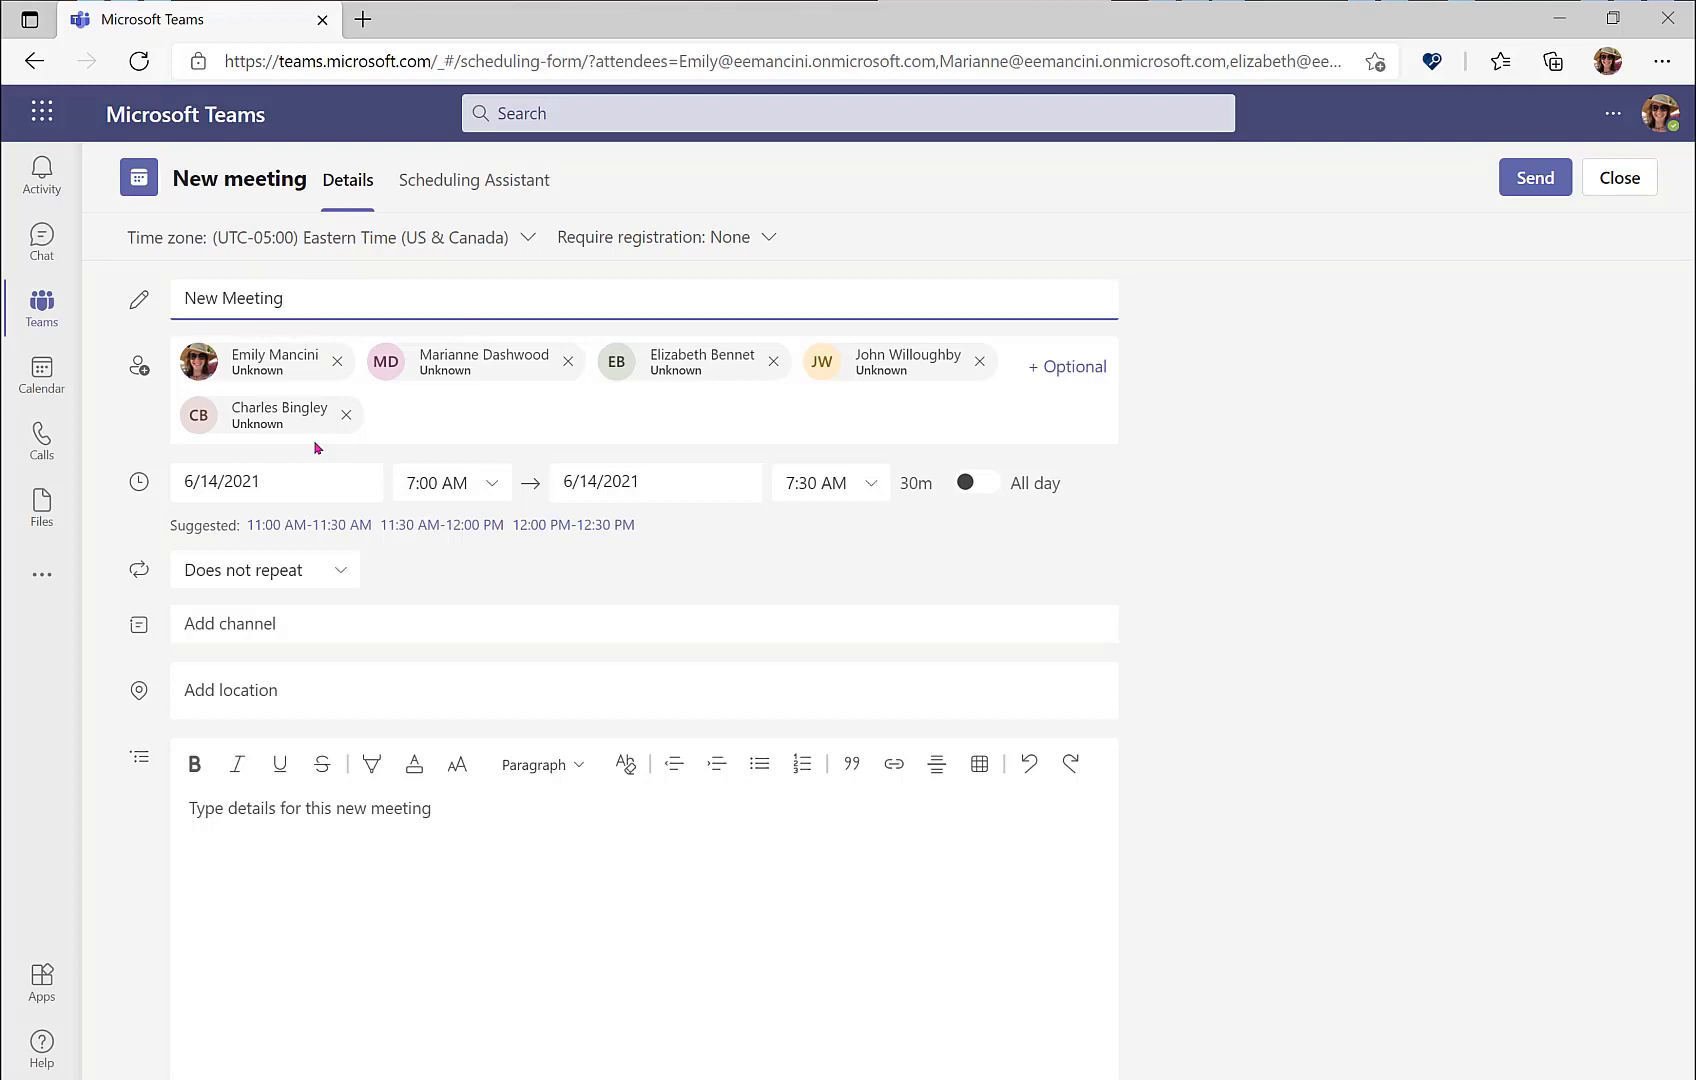
pyautogui.click(1618, 178)
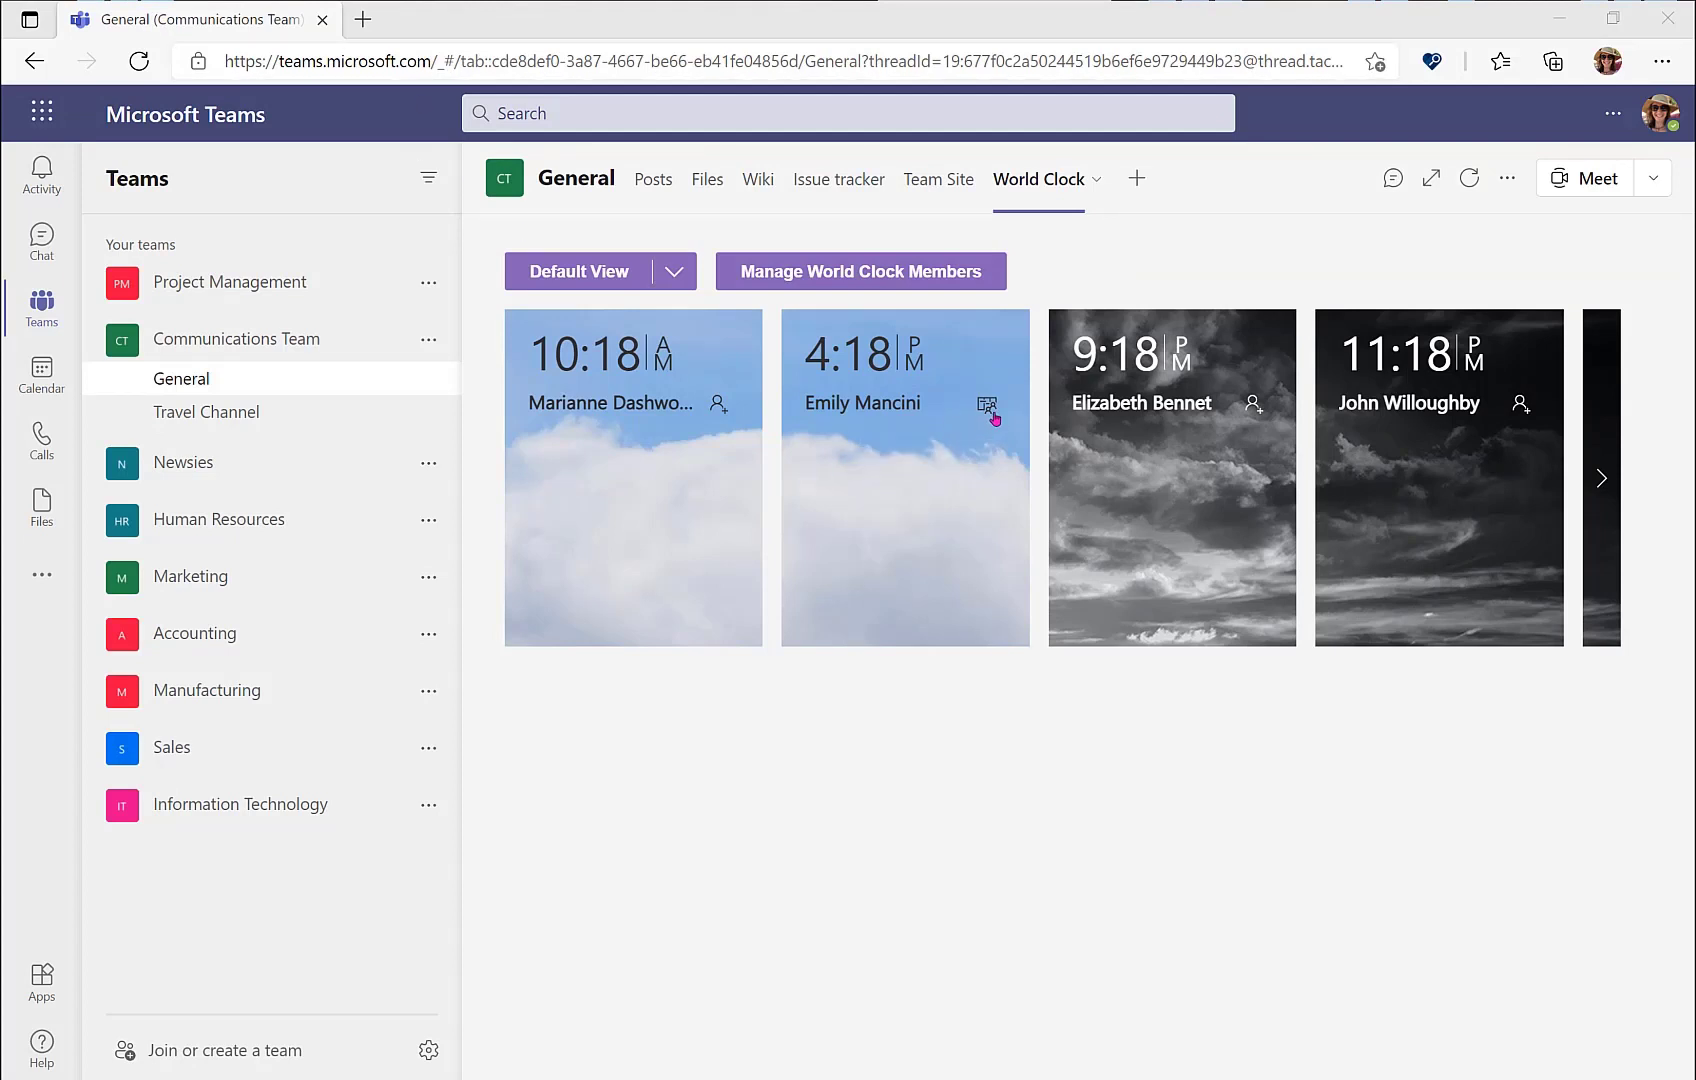
# - In your working hours profile, mark Thursday's hours as non-working and save
pyautogui.click(990, 416)
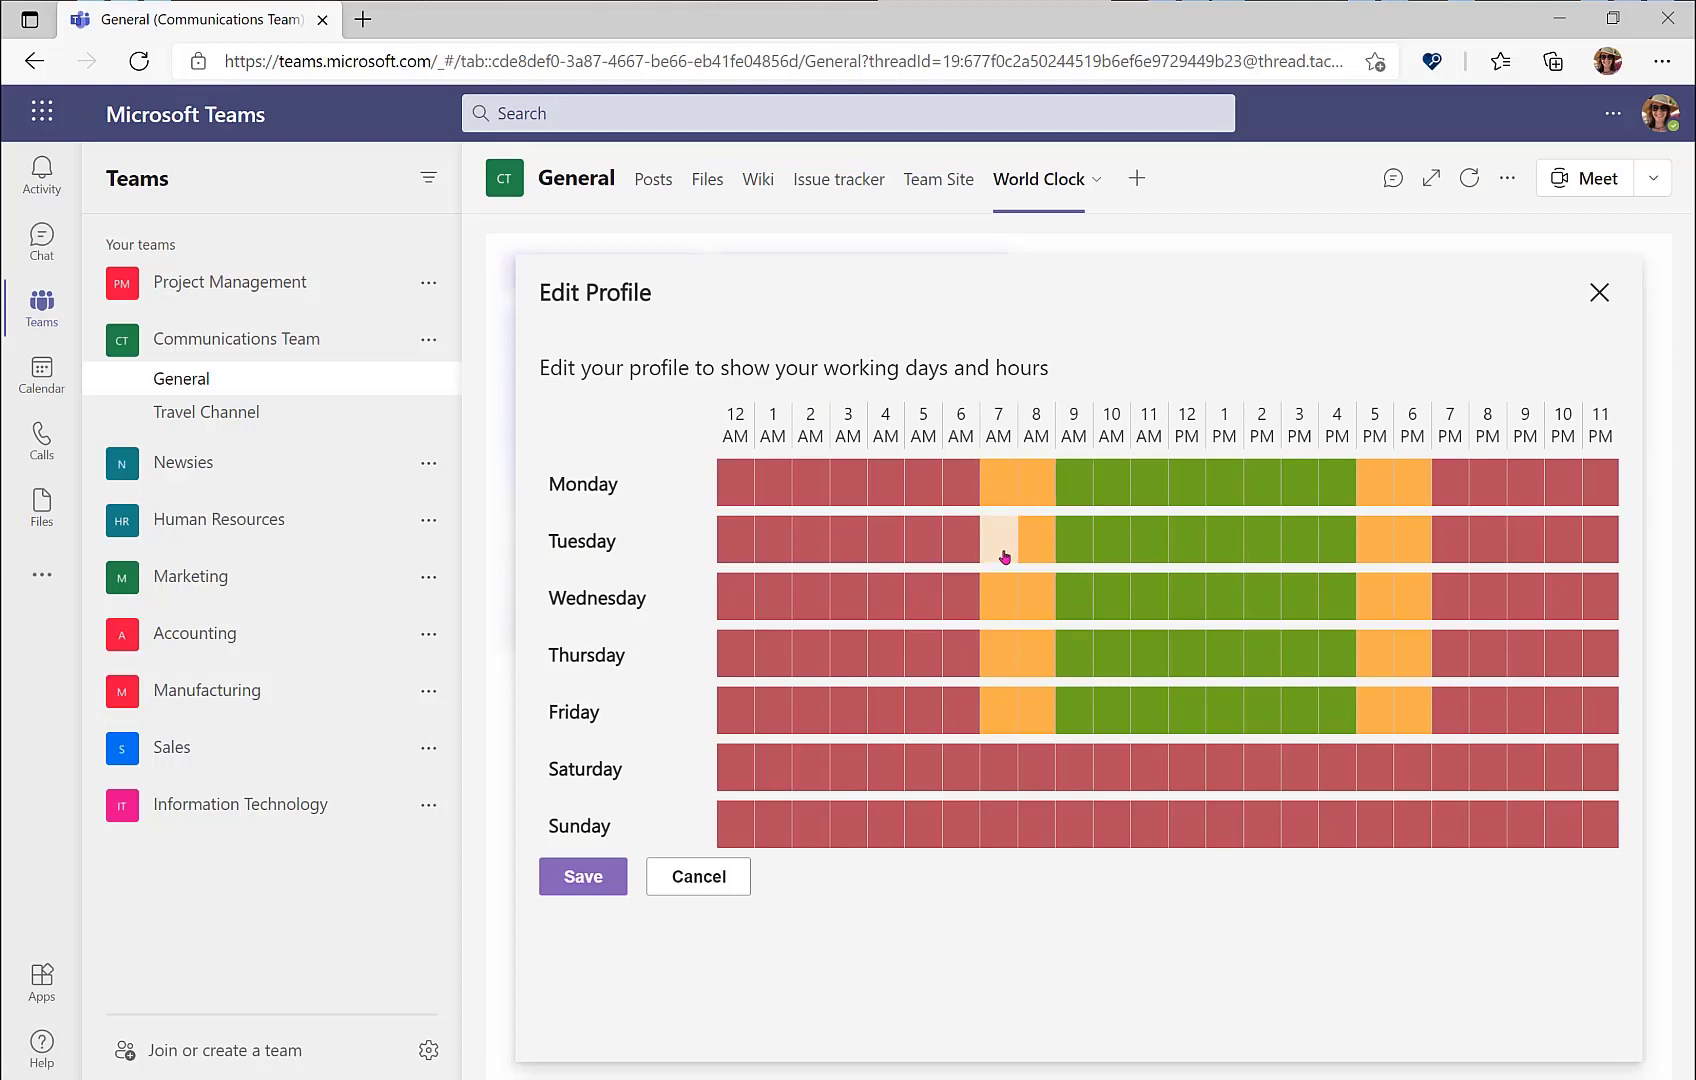
pyautogui.moveTo(1002, 562)
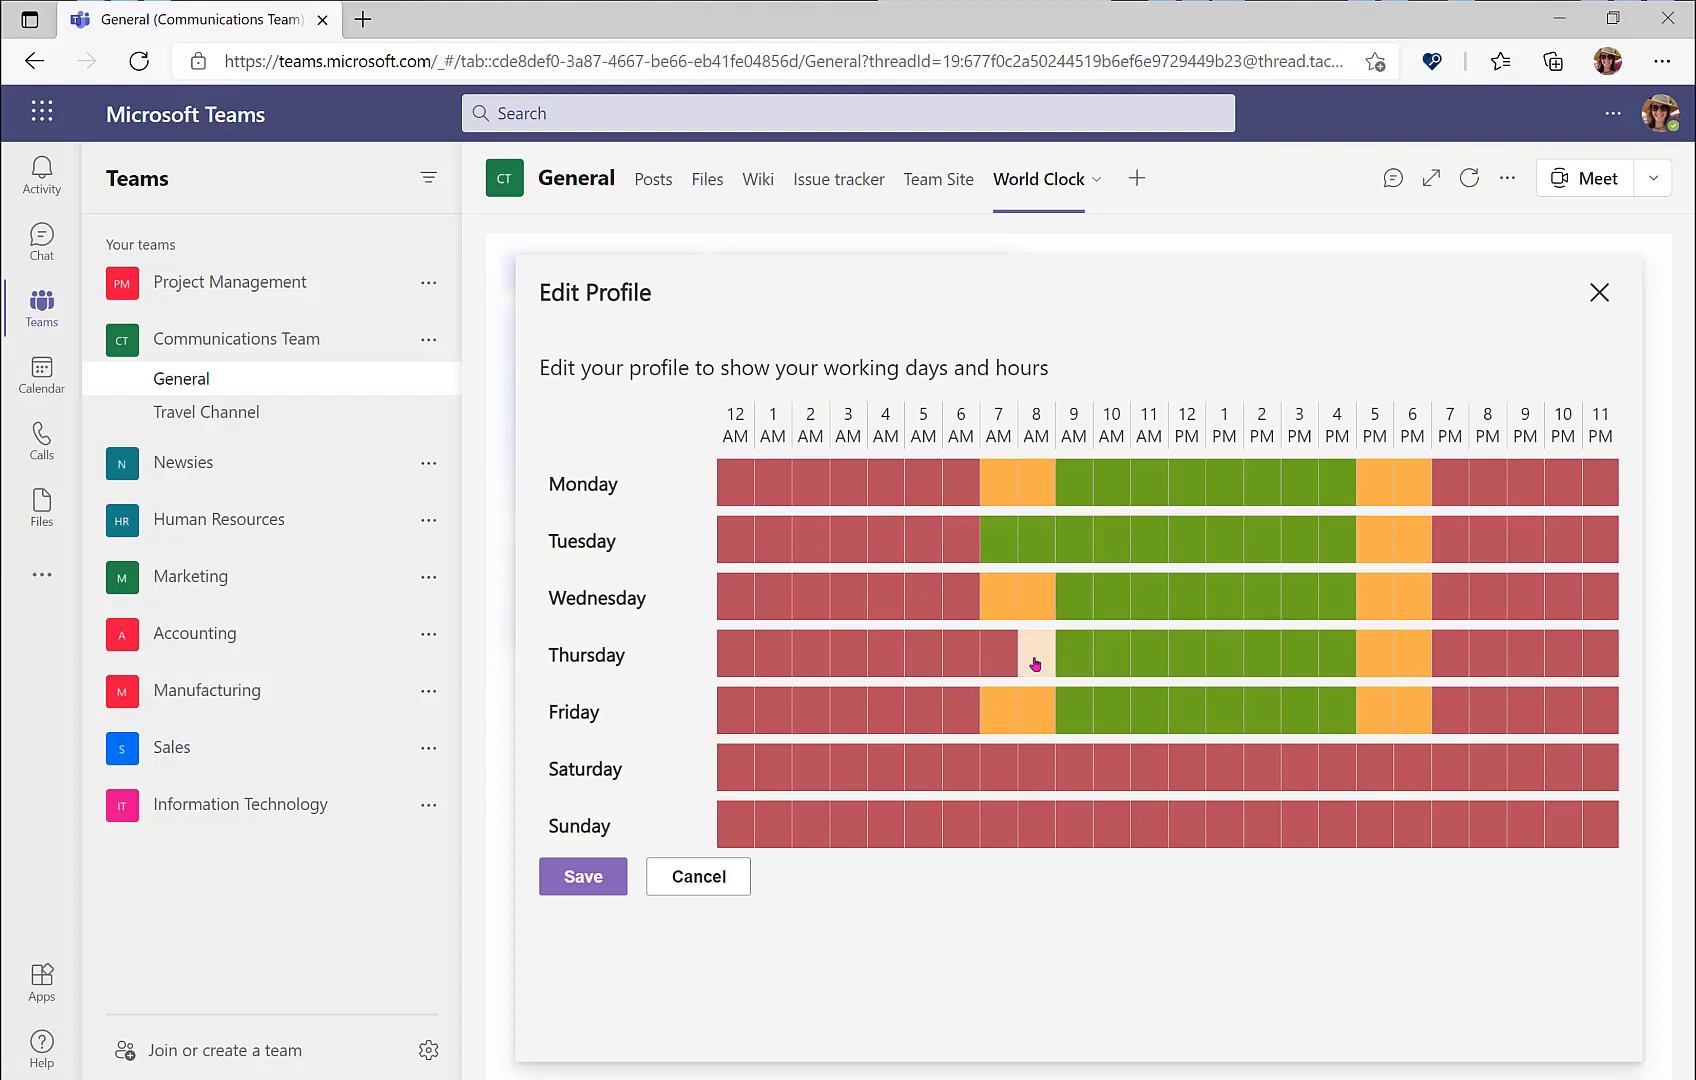
pyautogui.click(1074, 654)
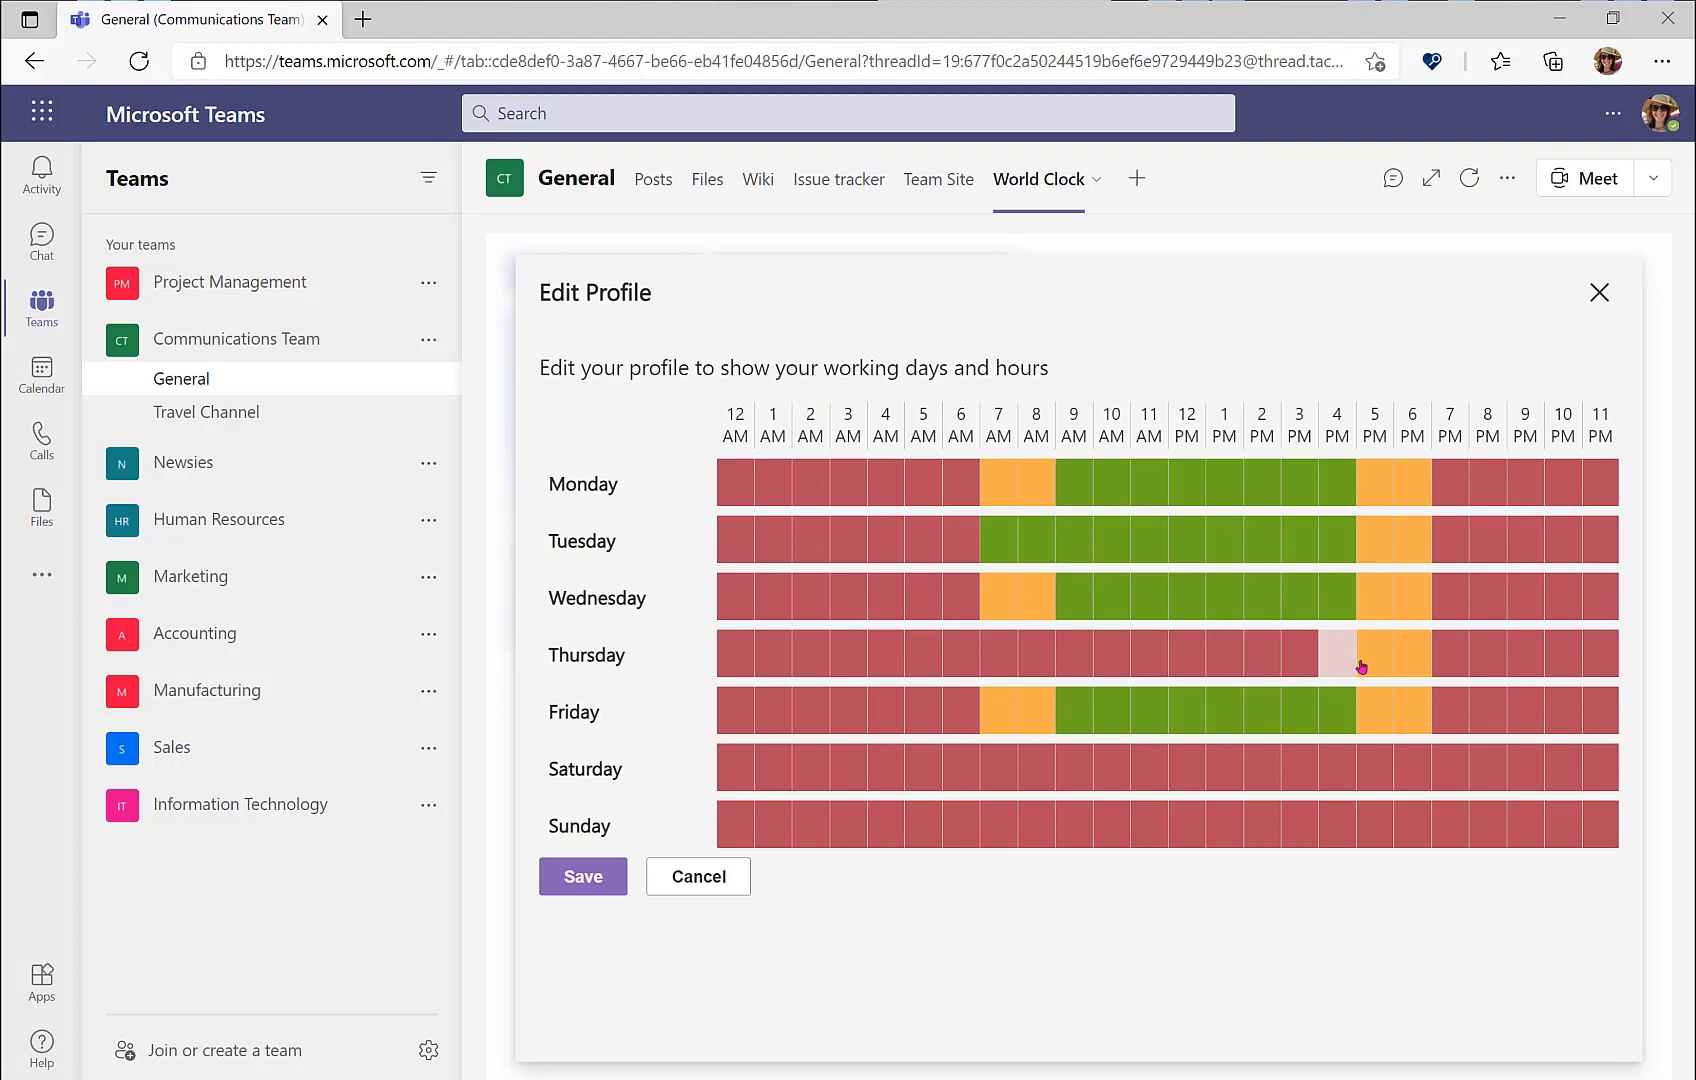
pyautogui.click(1374, 654)
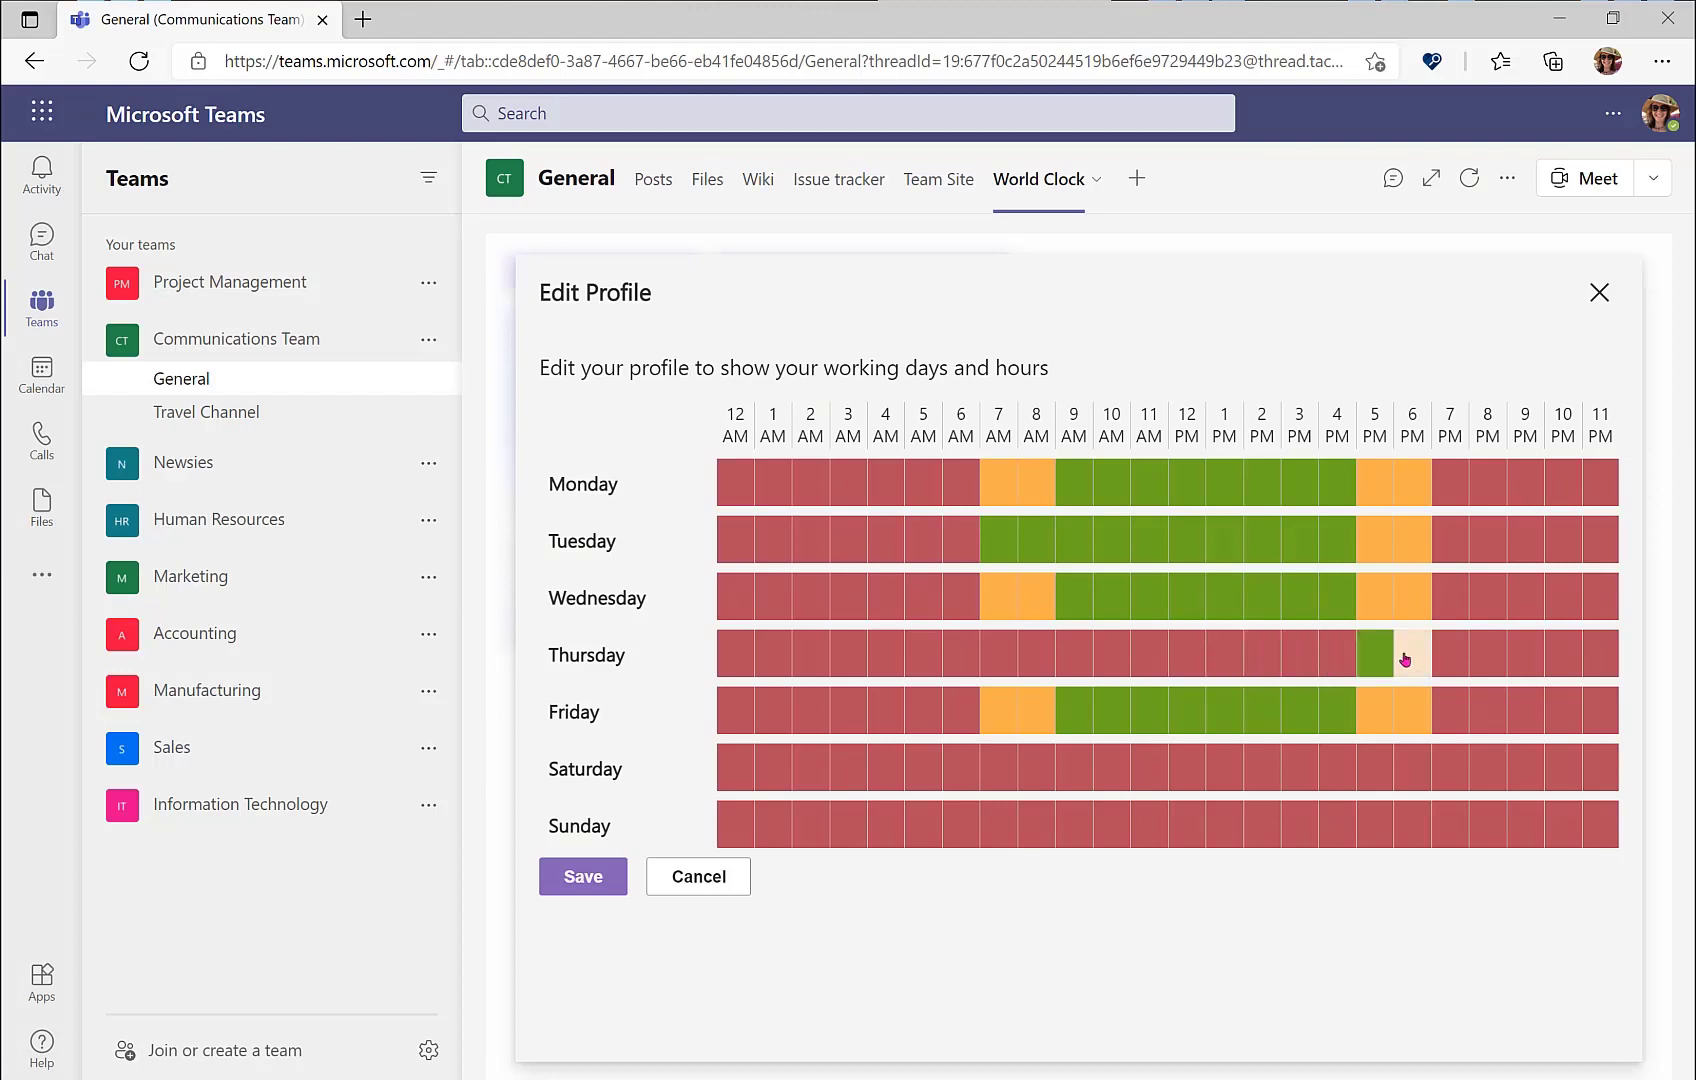
pyautogui.click(1374, 654)
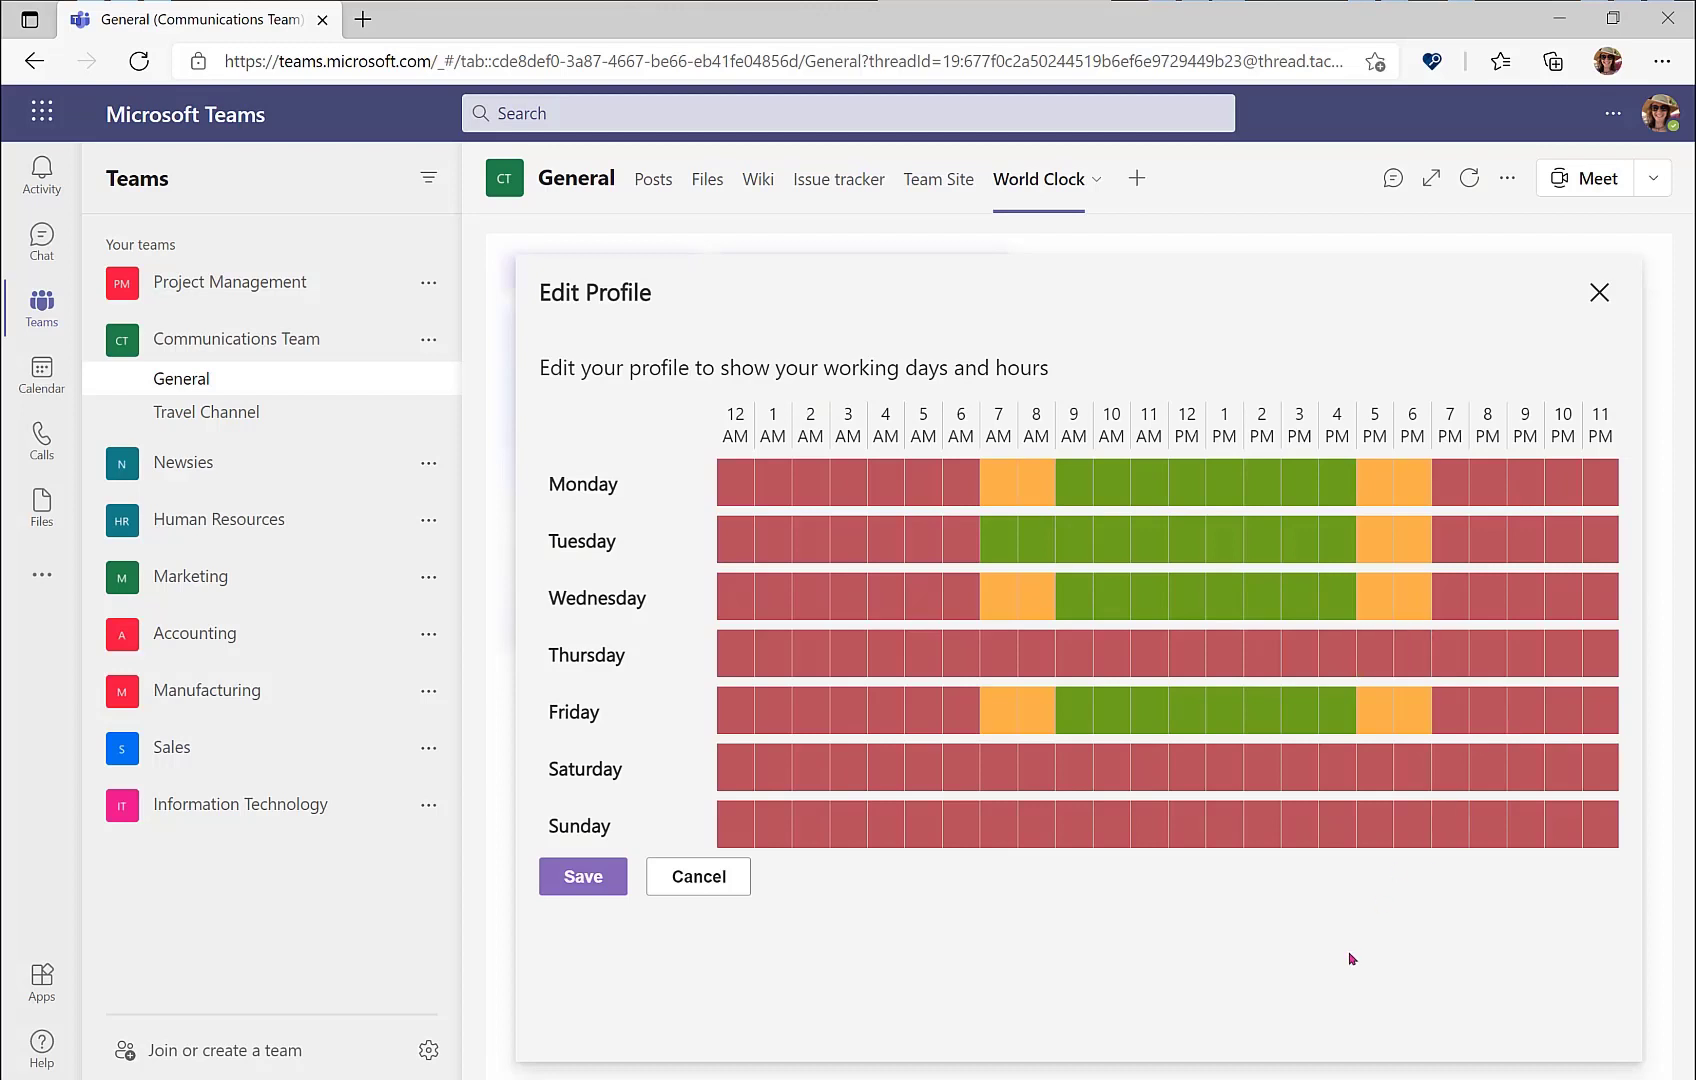
pyautogui.moveTo(440, 928)
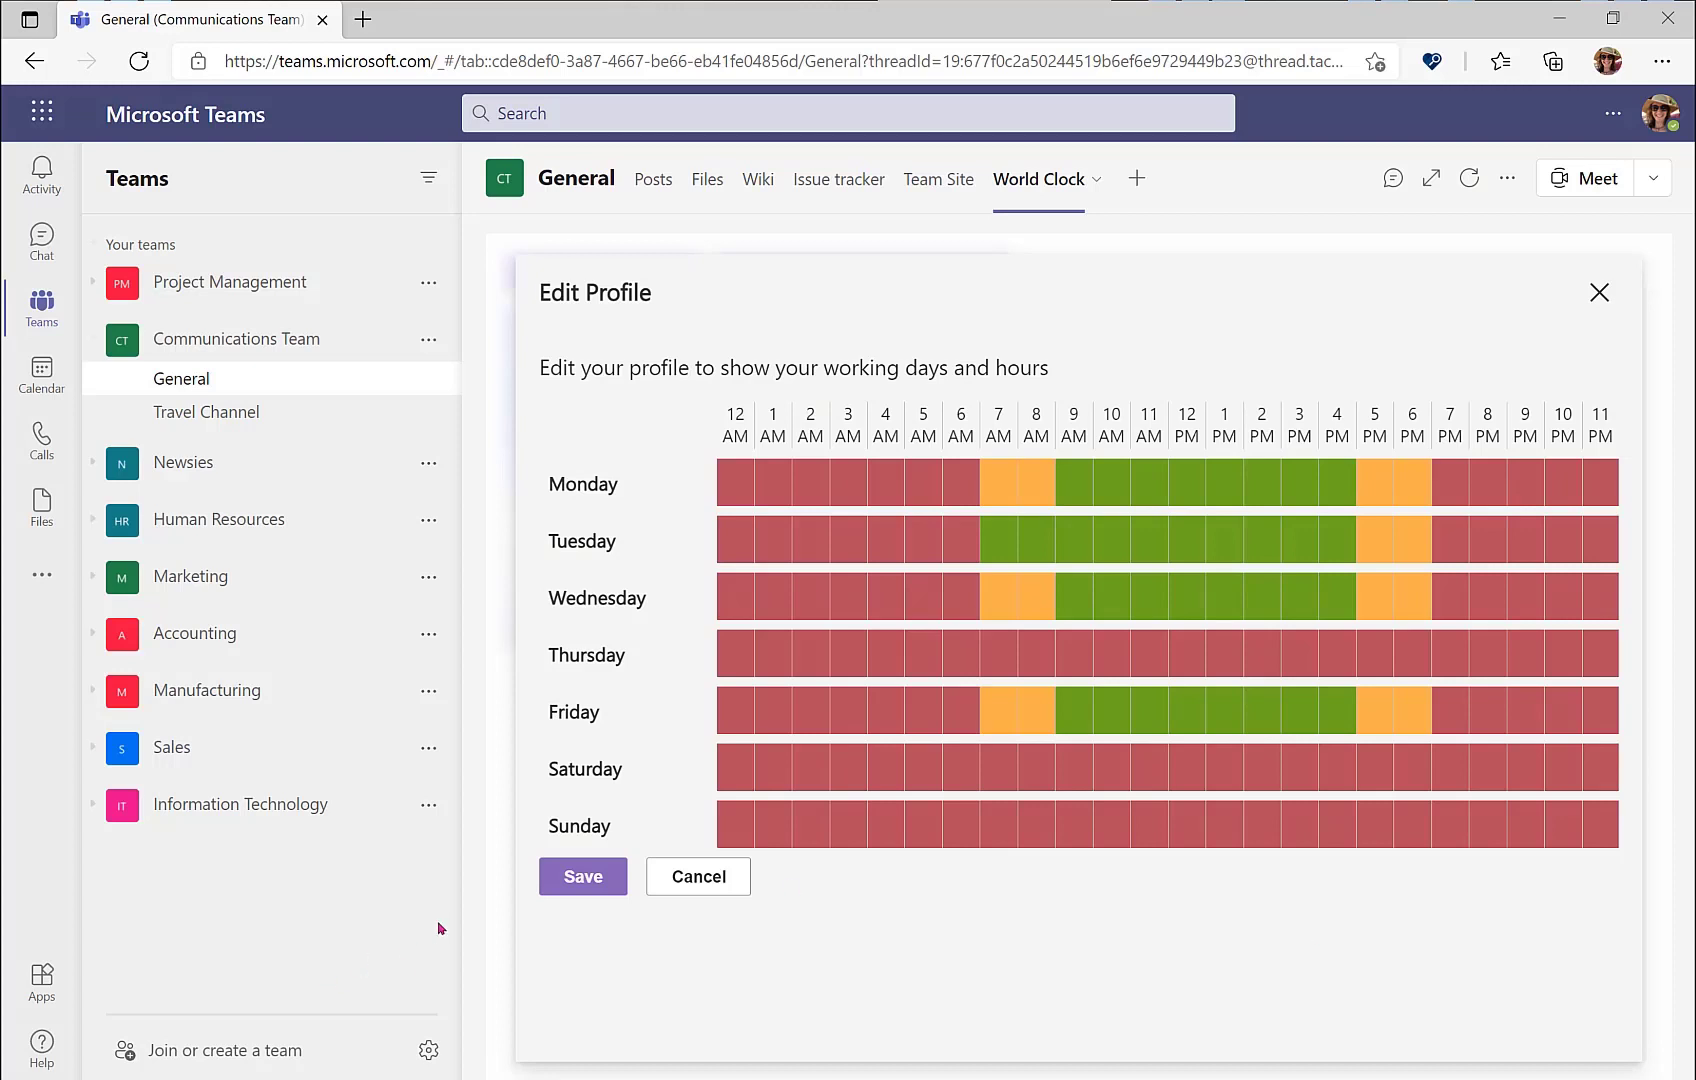
pyautogui.click(582, 876)
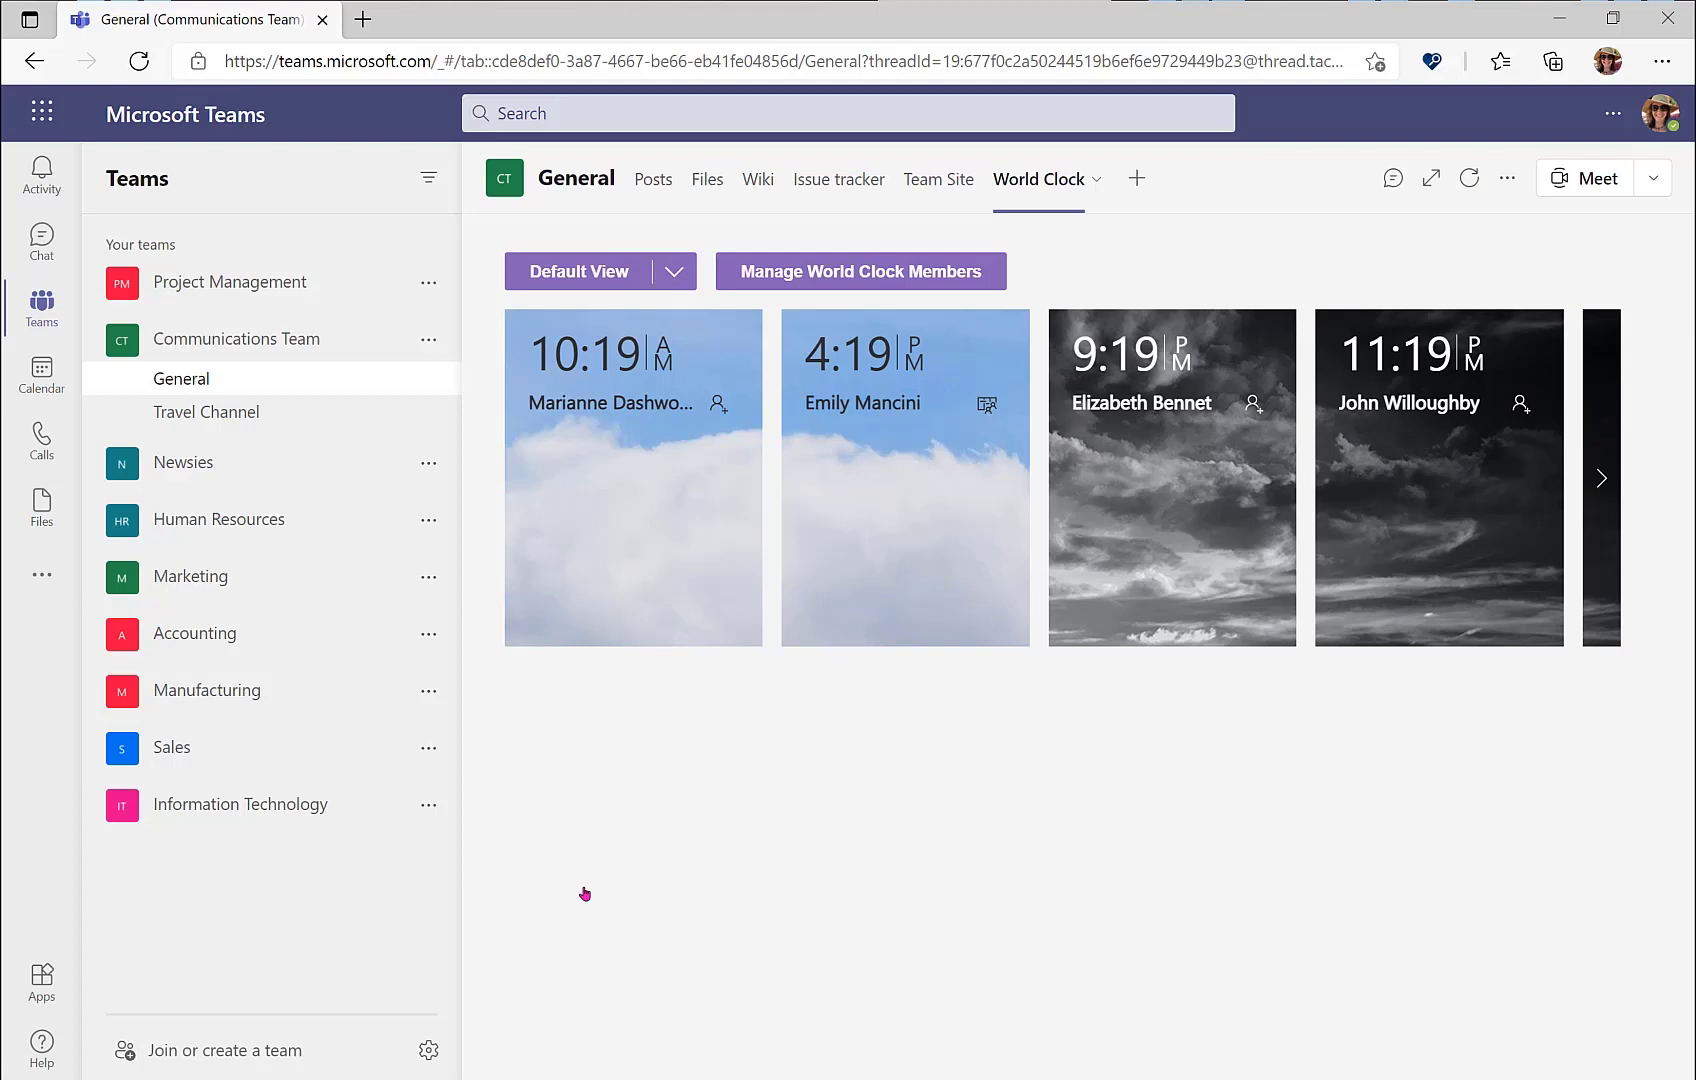
pyautogui.moveTo(672, 294)
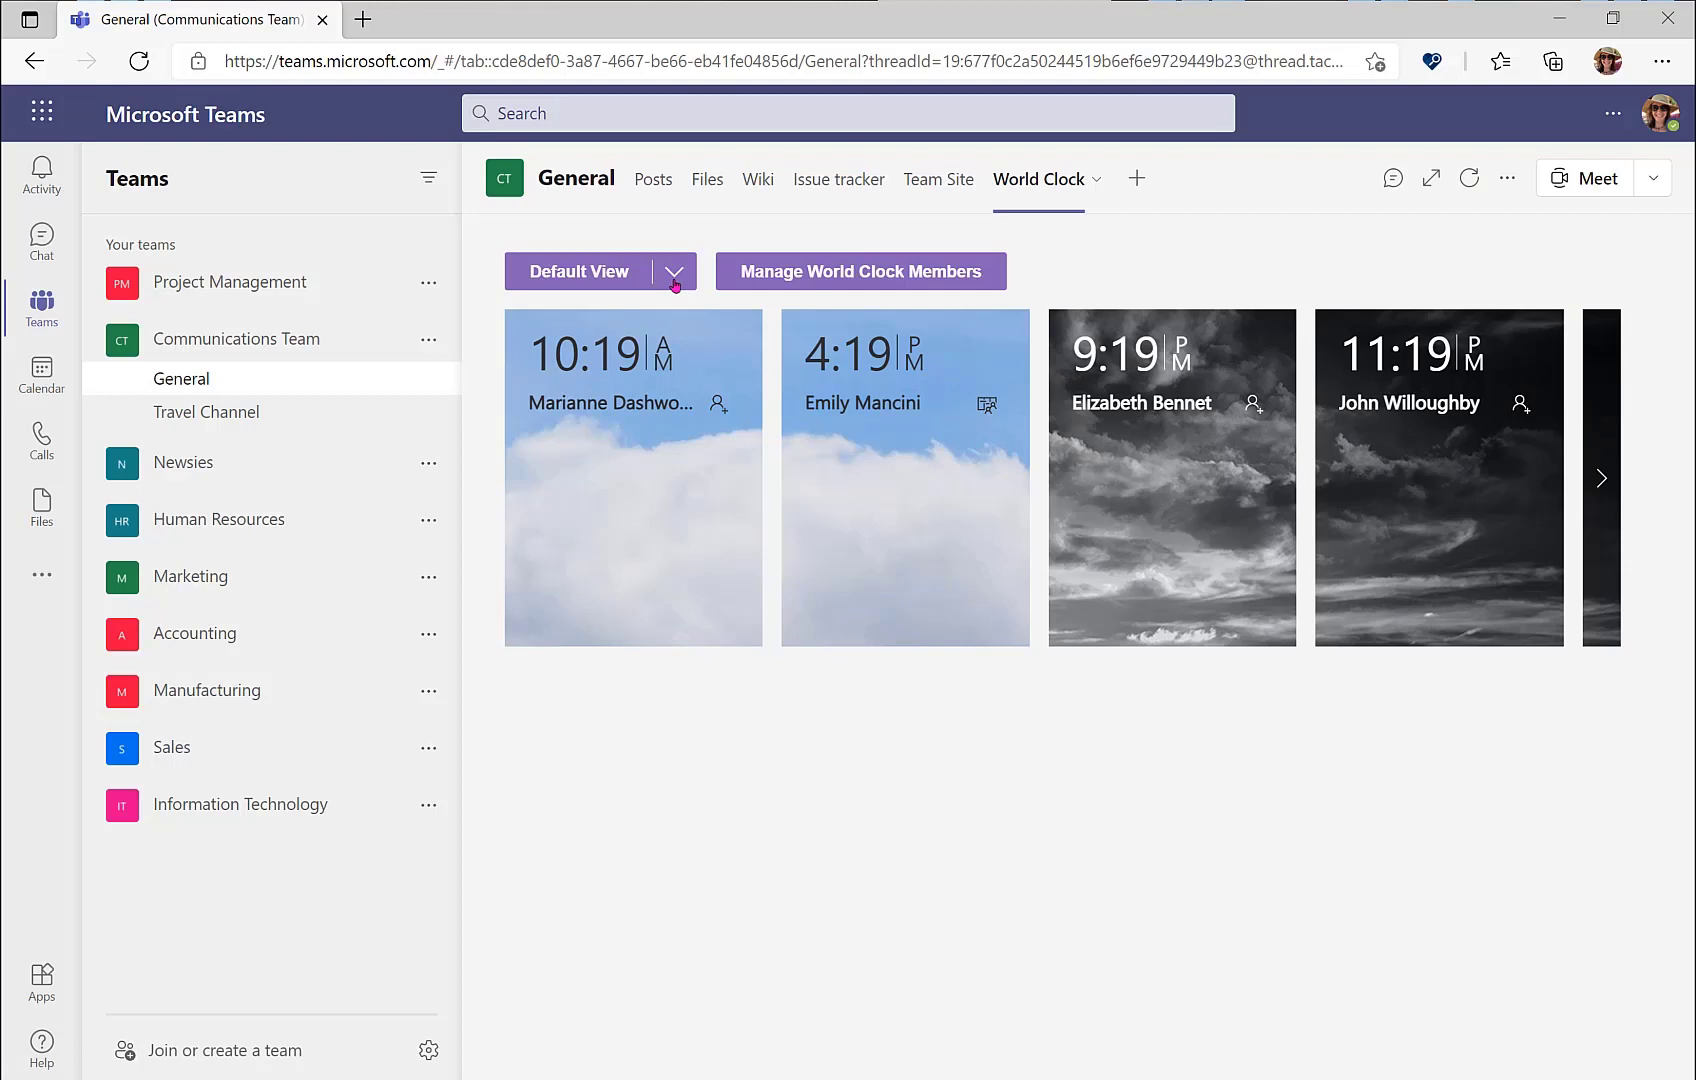
# - Start a new World Clock view titled 'Corp Comm'
pyautogui.click(672, 272)
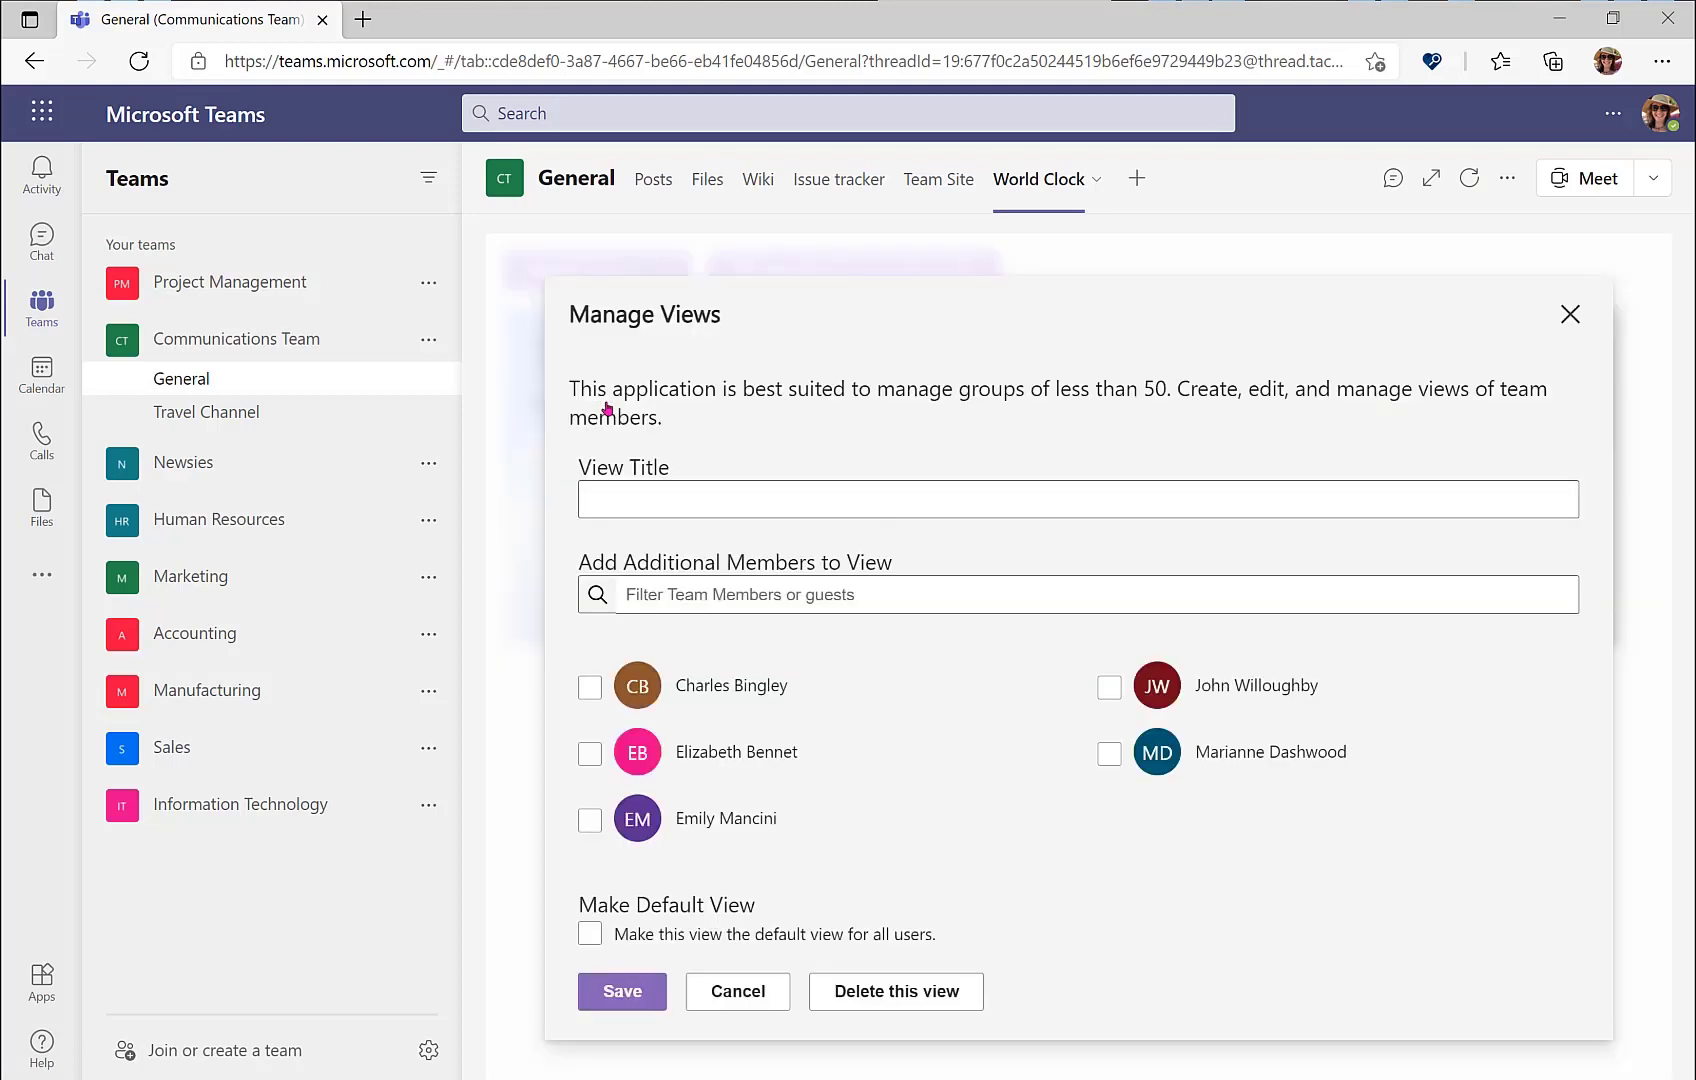
pyautogui.click(1076, 498)
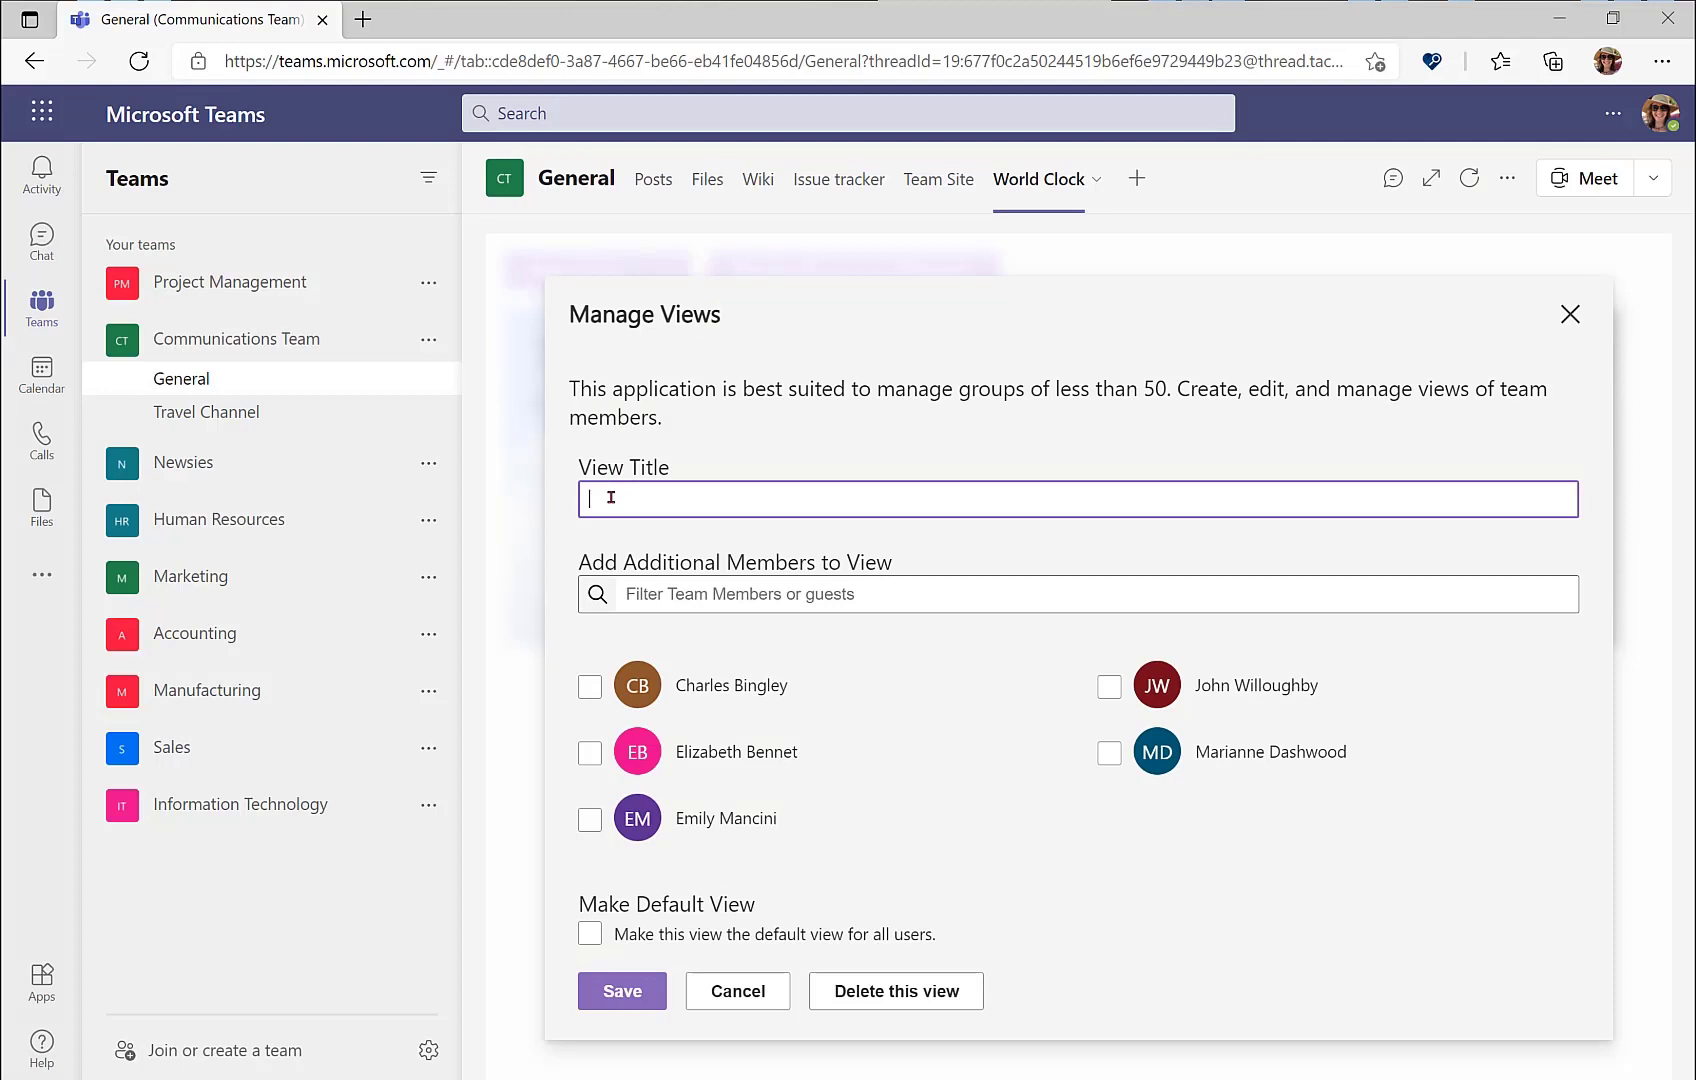
pyautogui.write('Corp Comm')
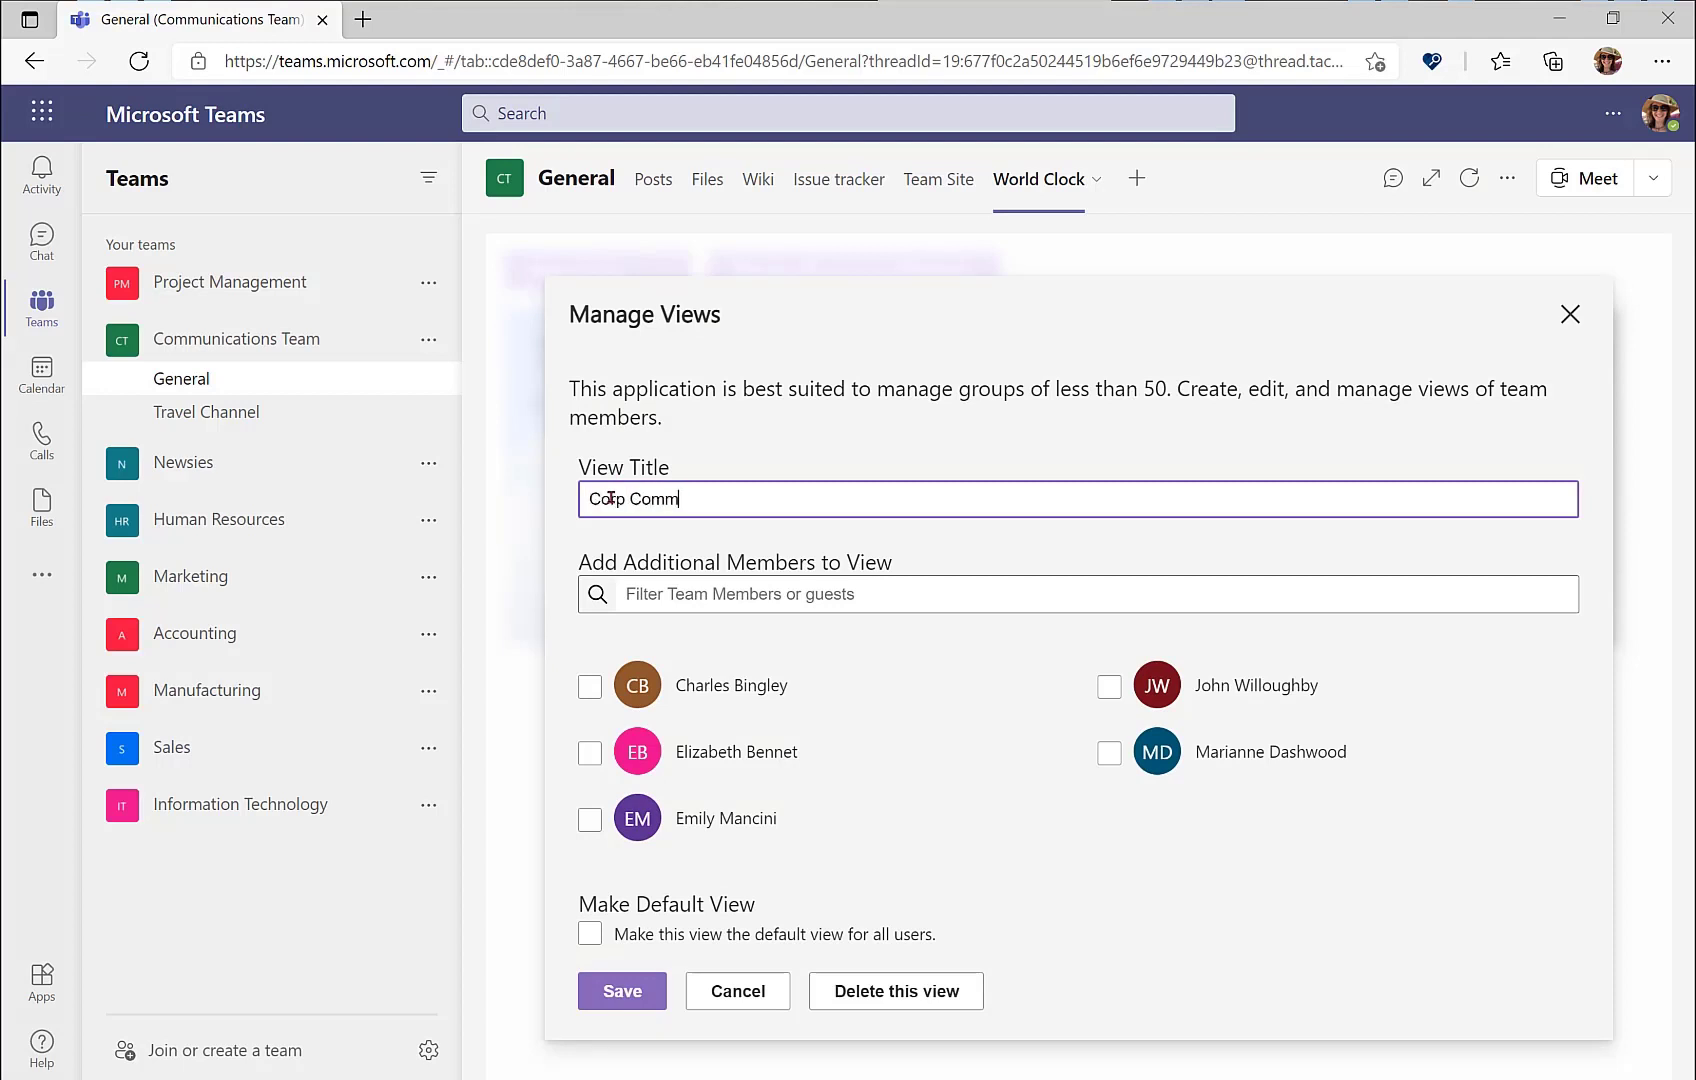
pyautogui.click(1076, 594)
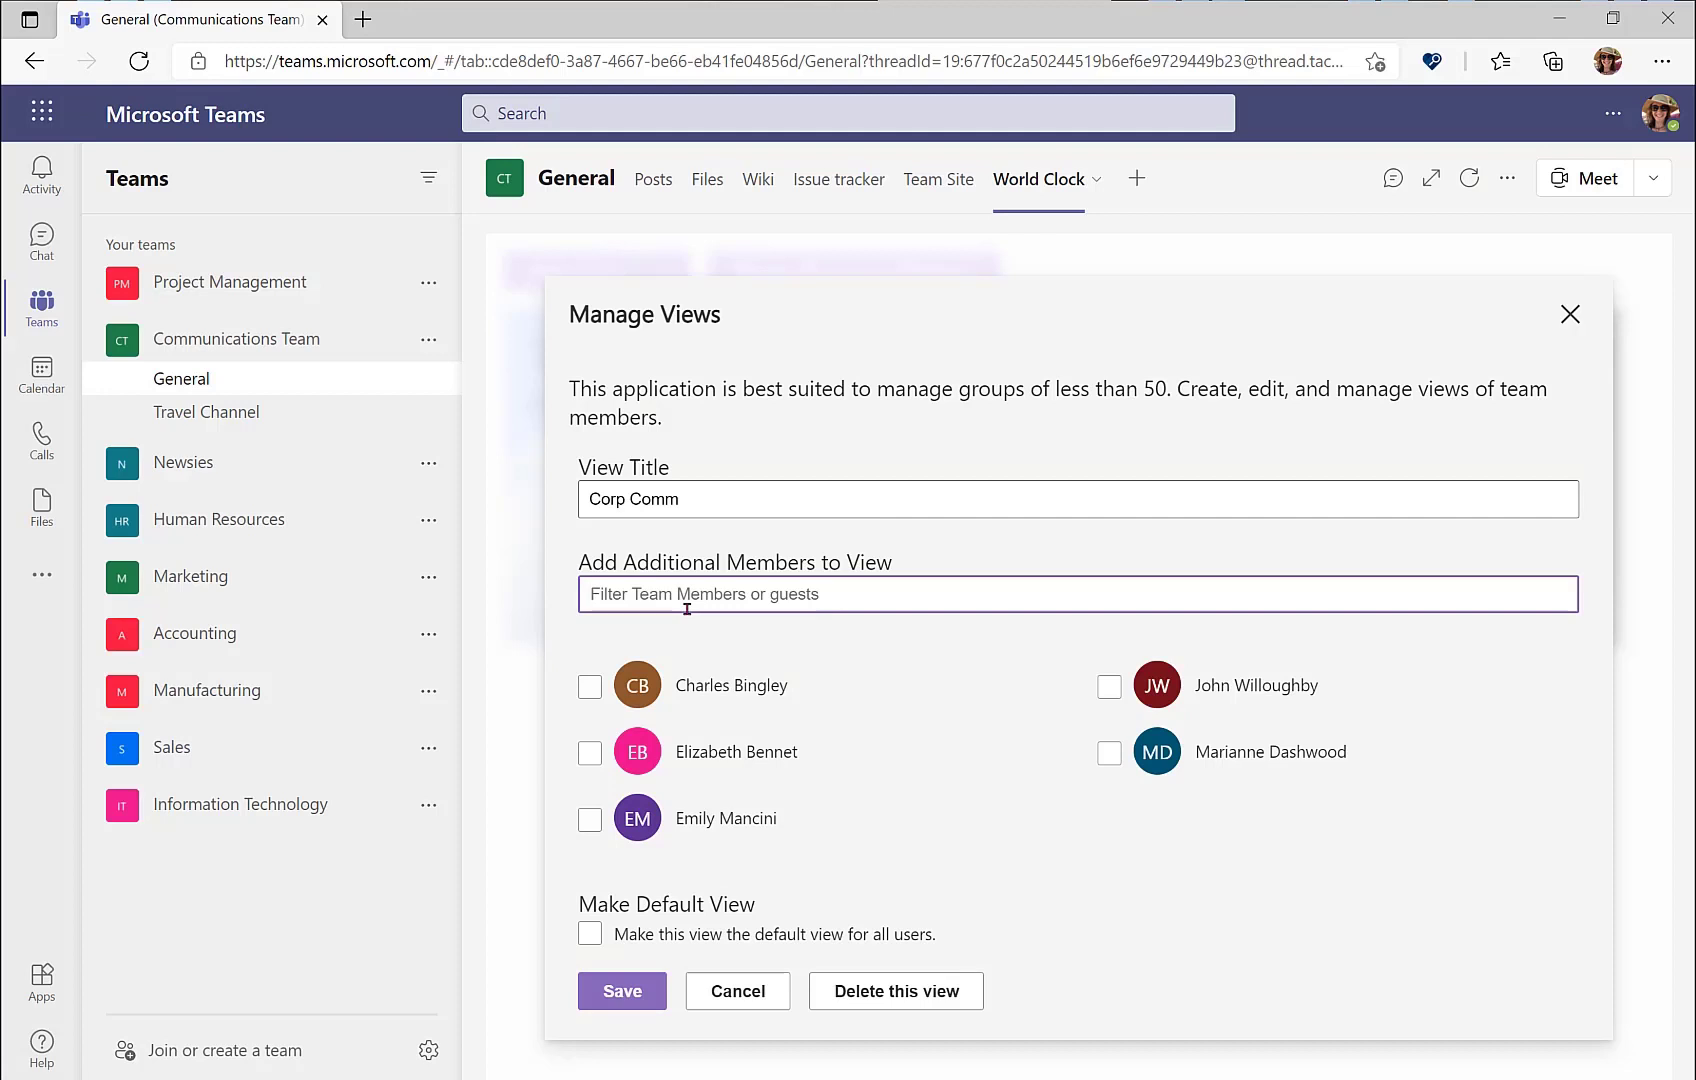
# - Include Elizabeth Bennet and Charles Bingley, leave Make Default View unticked, and save the view
pyautogui.click(590, 686)
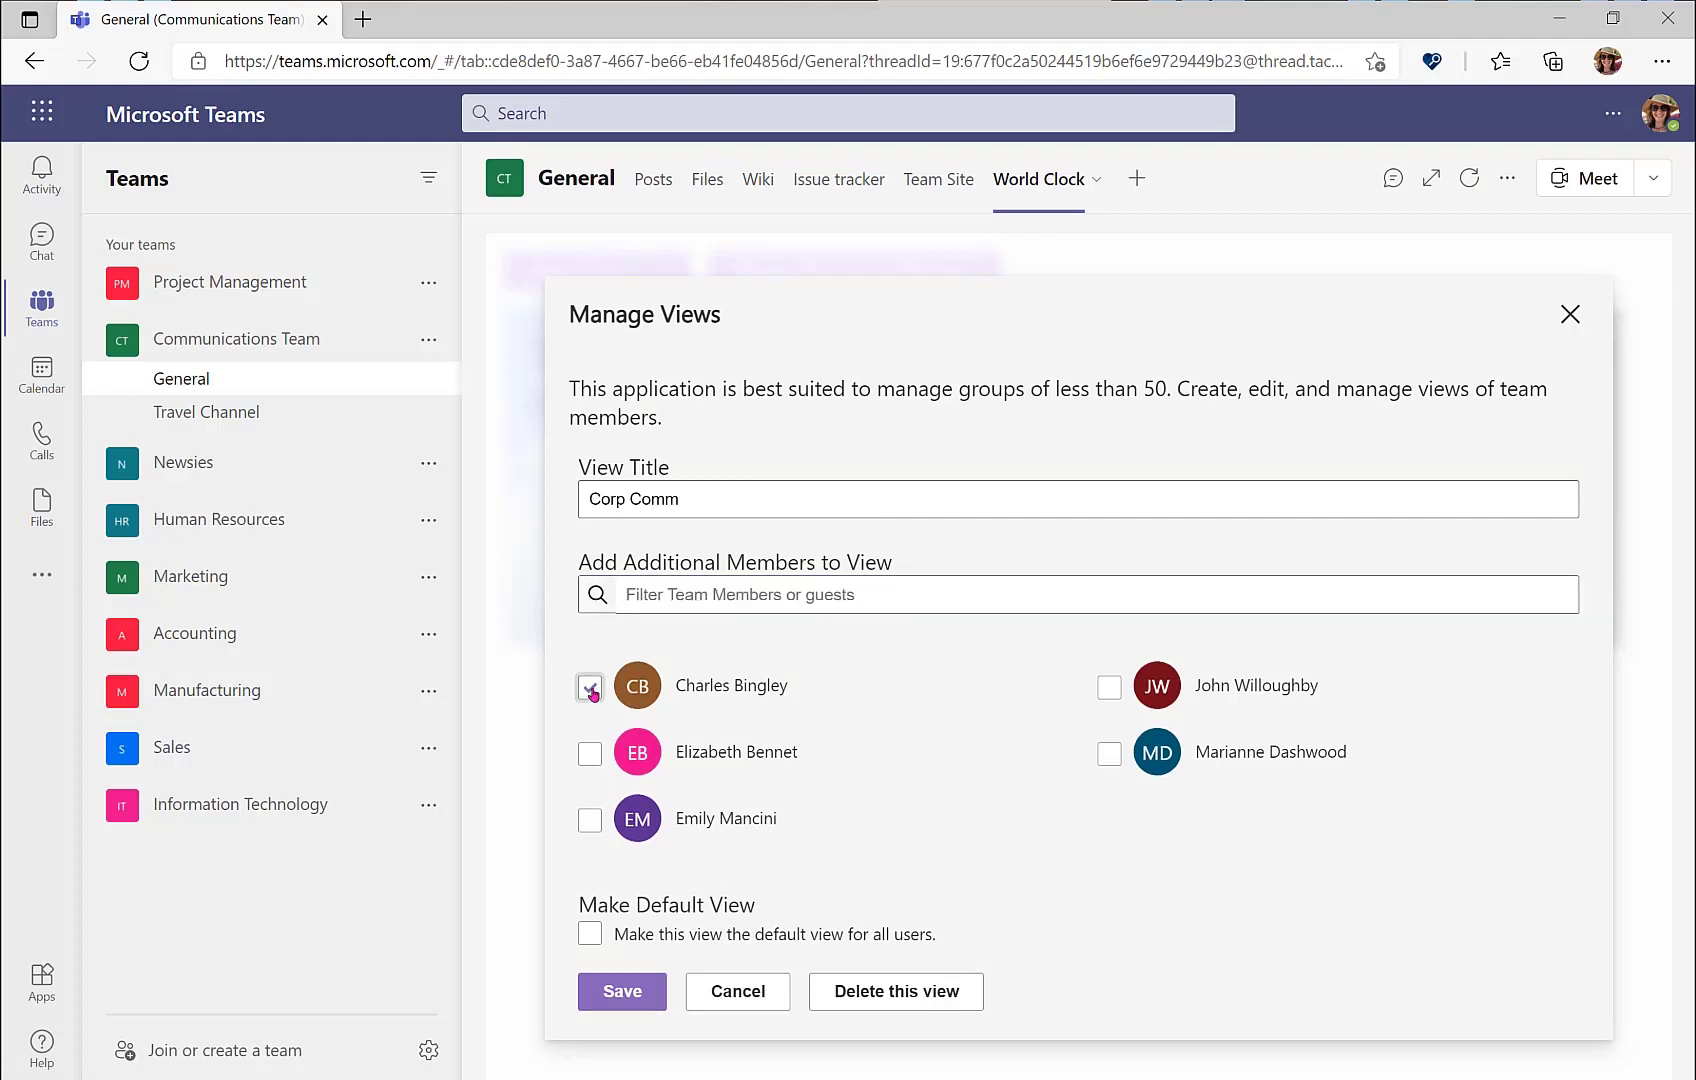
pyautogui.click(588, 820)
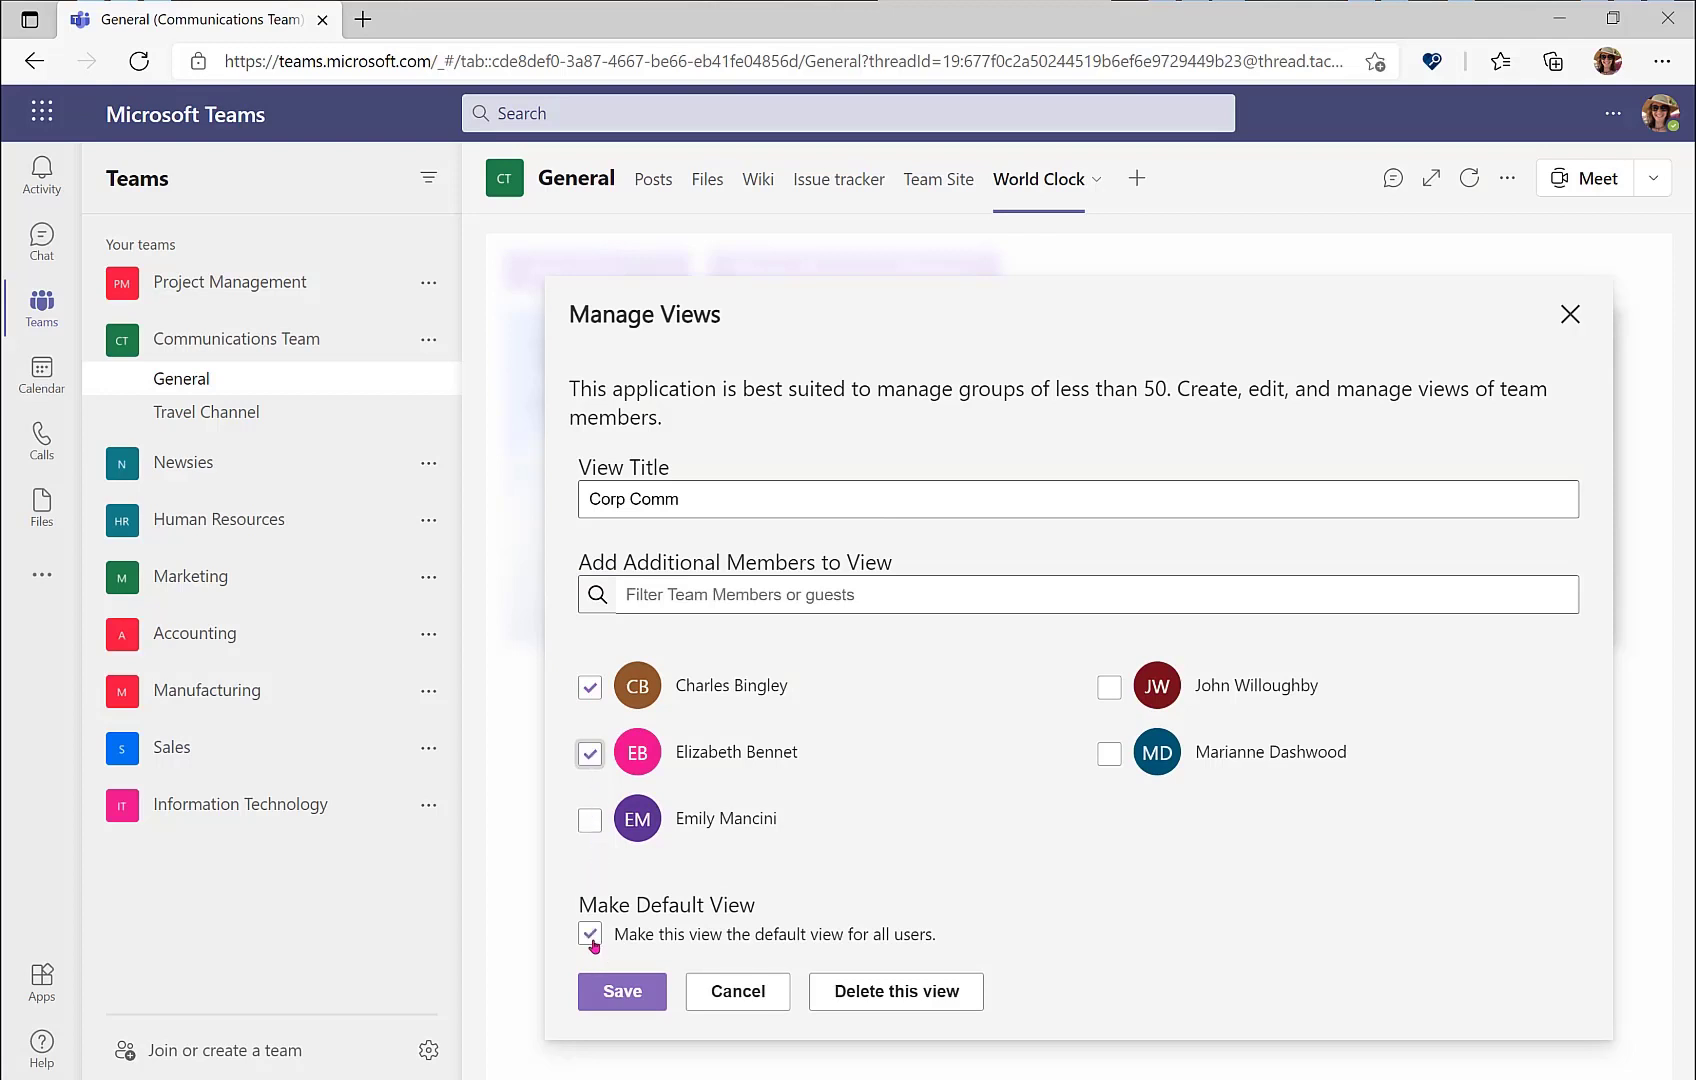
pyautogui.click(590, 934)
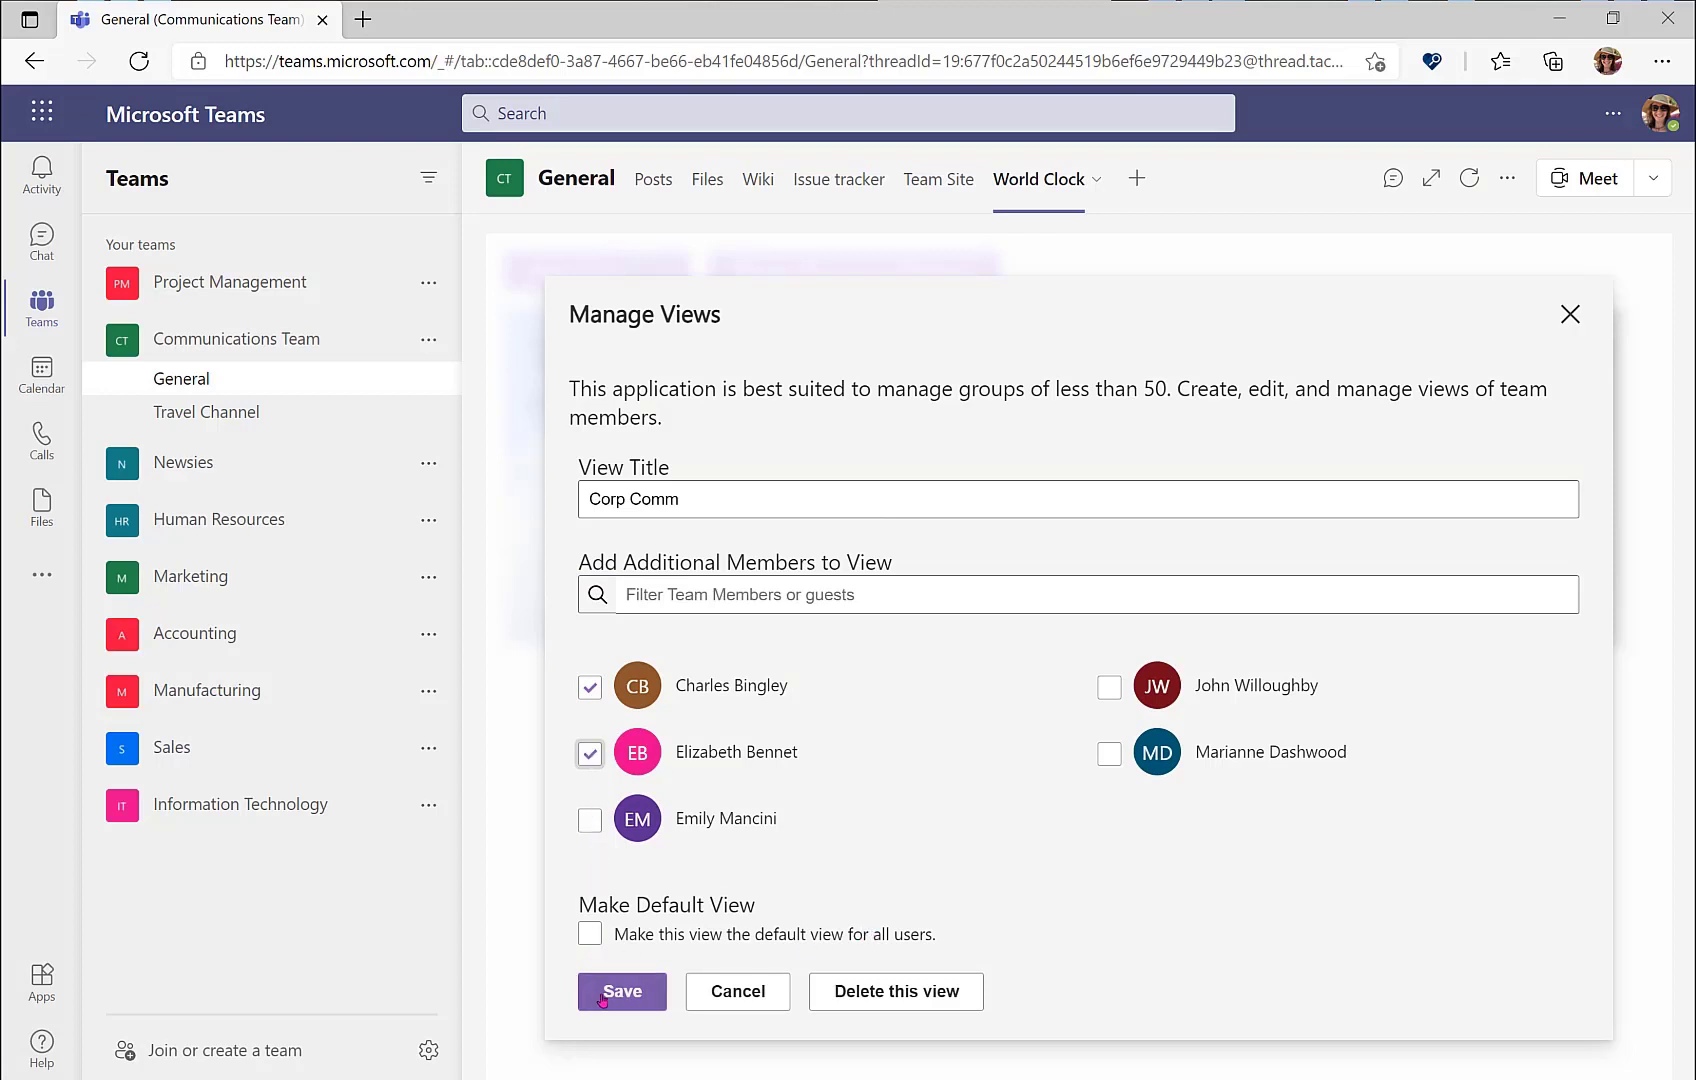
pyautogui.click(620, 992)
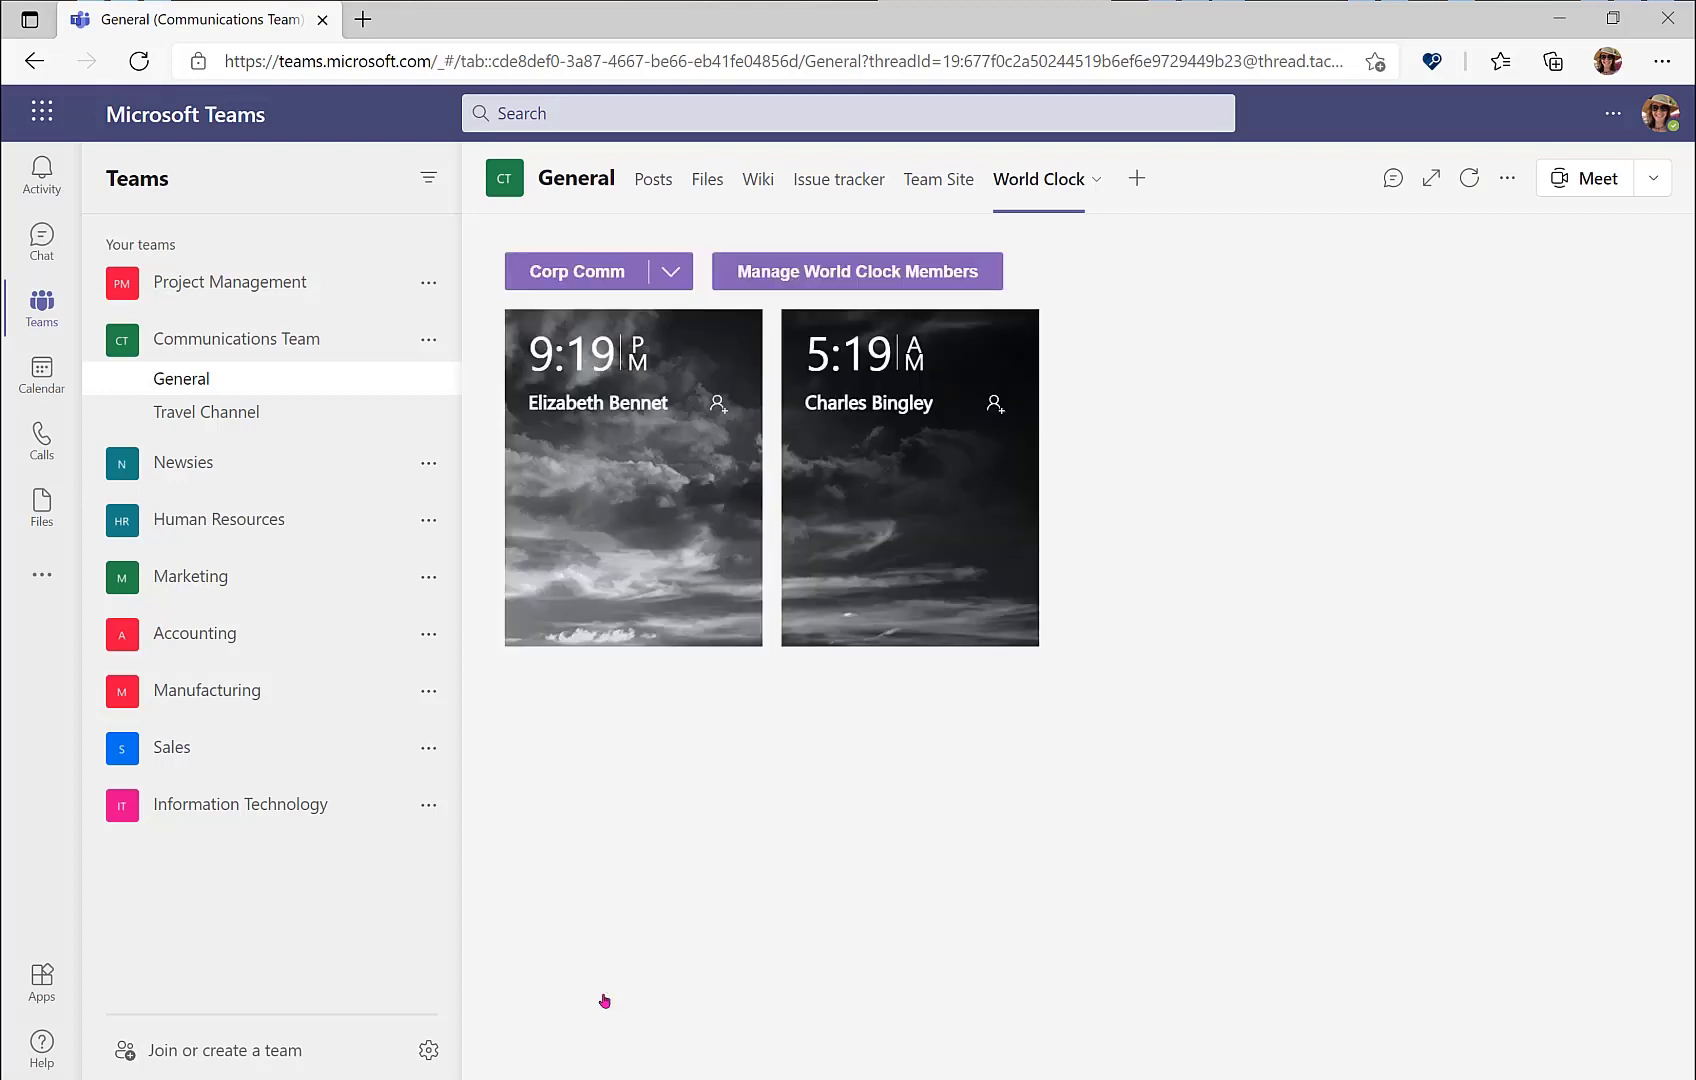
pyautogui.moveTo(592, 436)
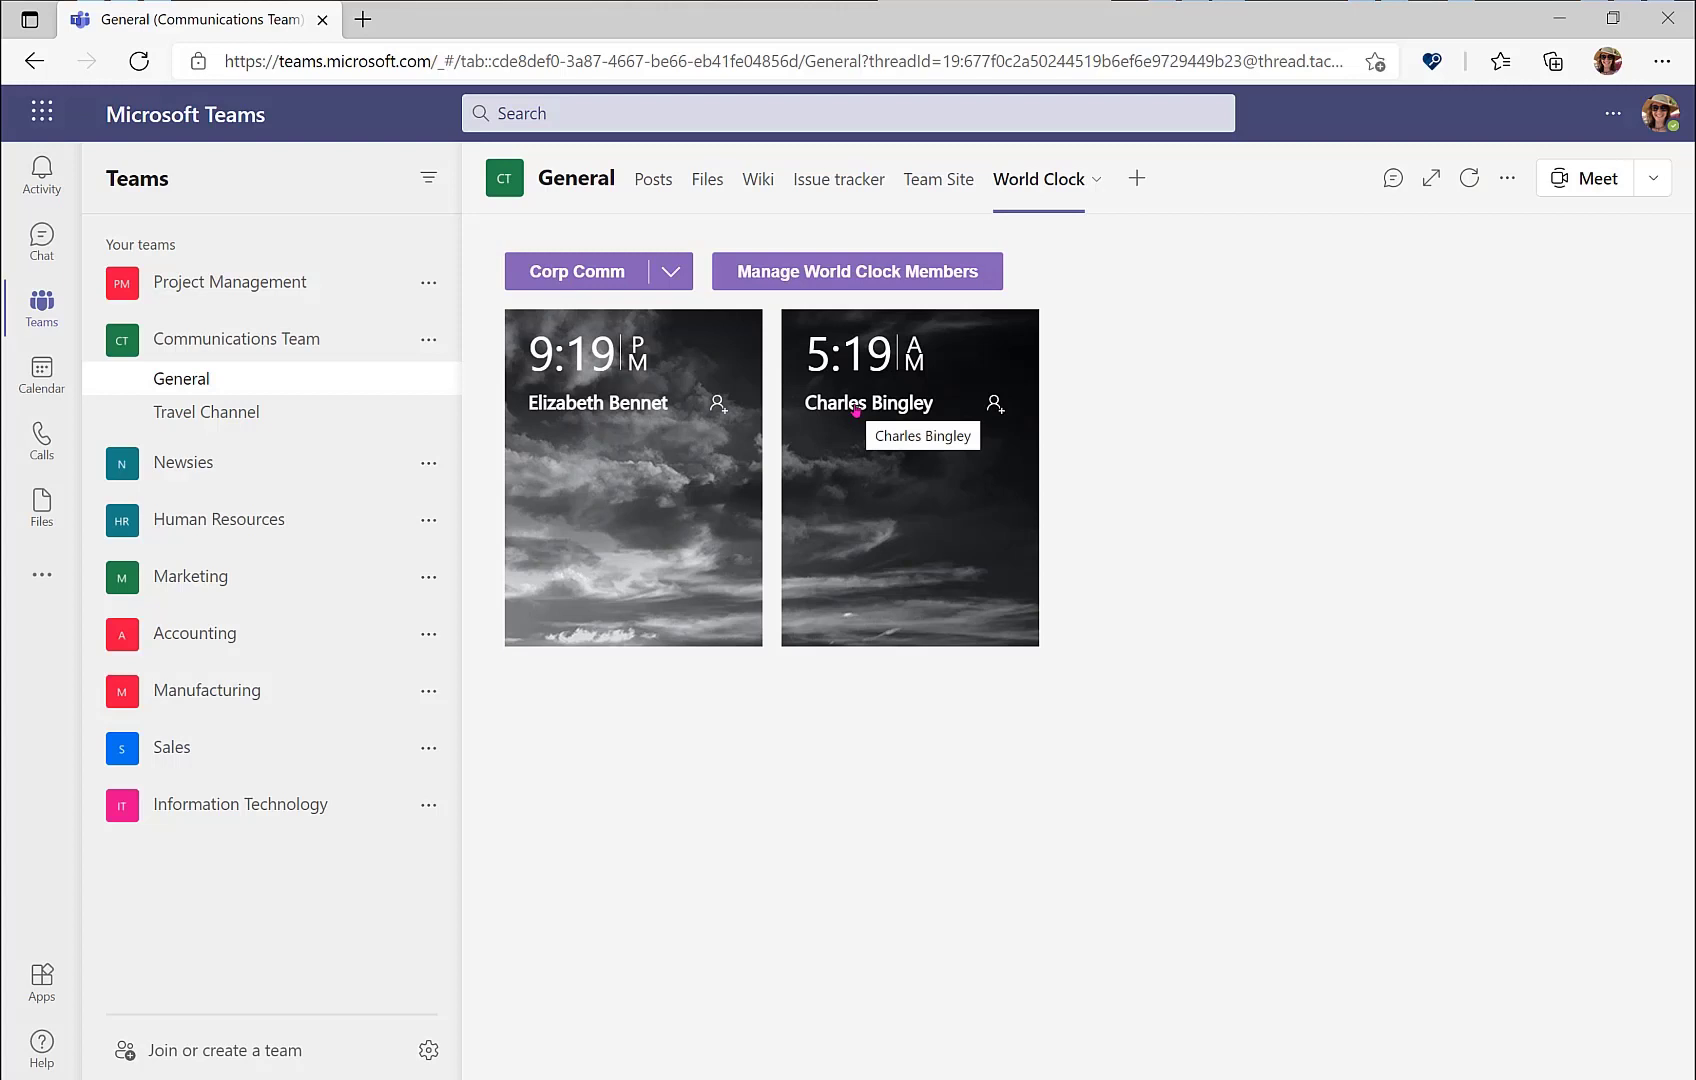
pyautogui.moveTo(672, 272)
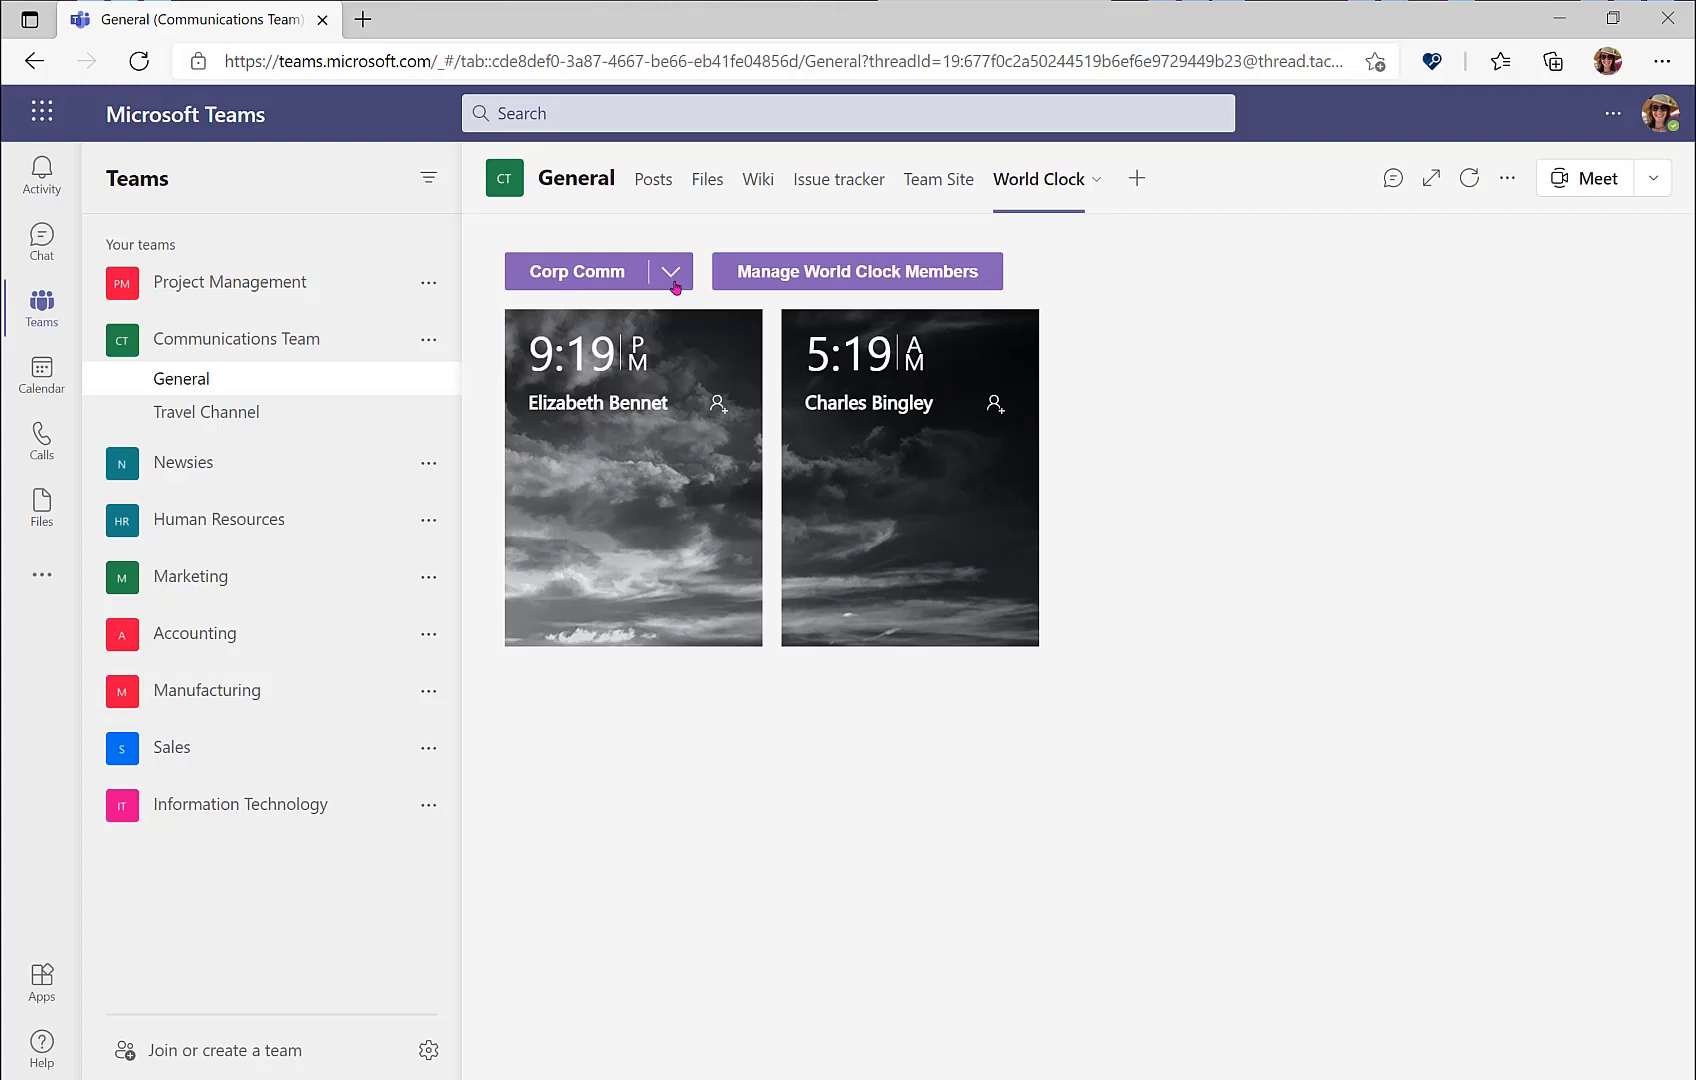
# - Edit Corp Comm so John Willoughby replaces Elizabeth Bennet beside Charles Bingley, and save
pyautogui.click(670, 270)
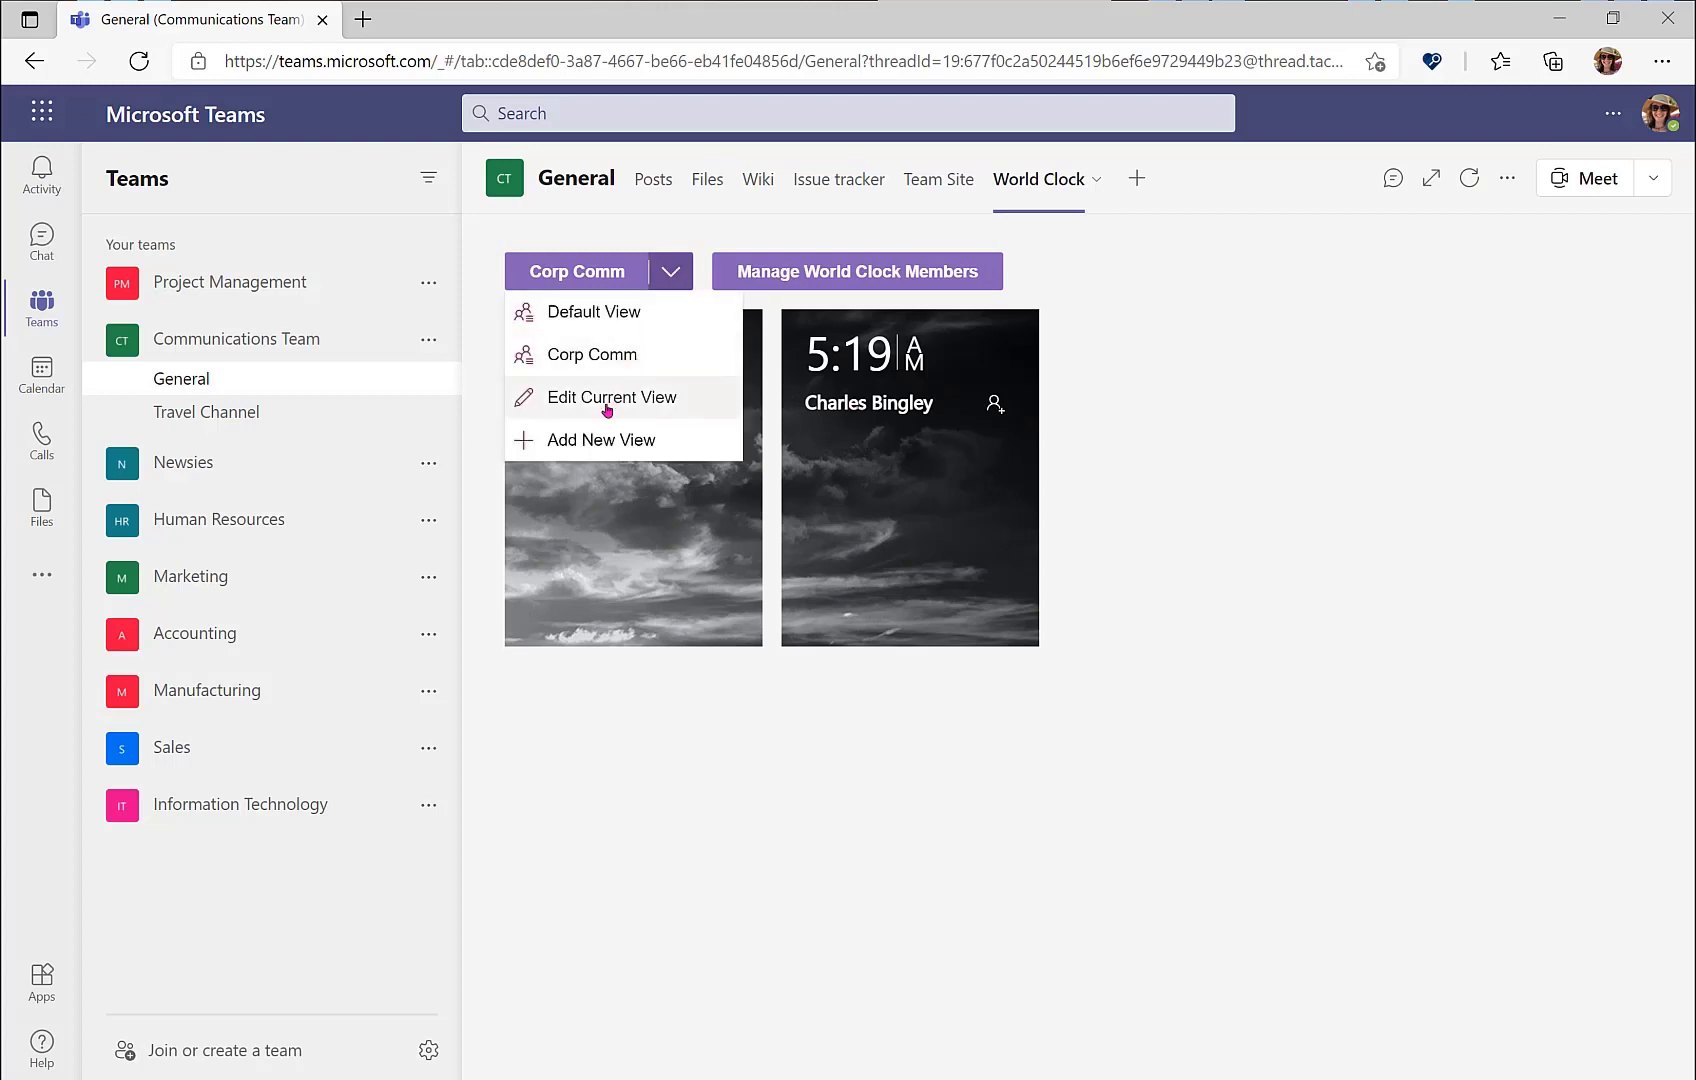
pyautogui.click(610, 396)
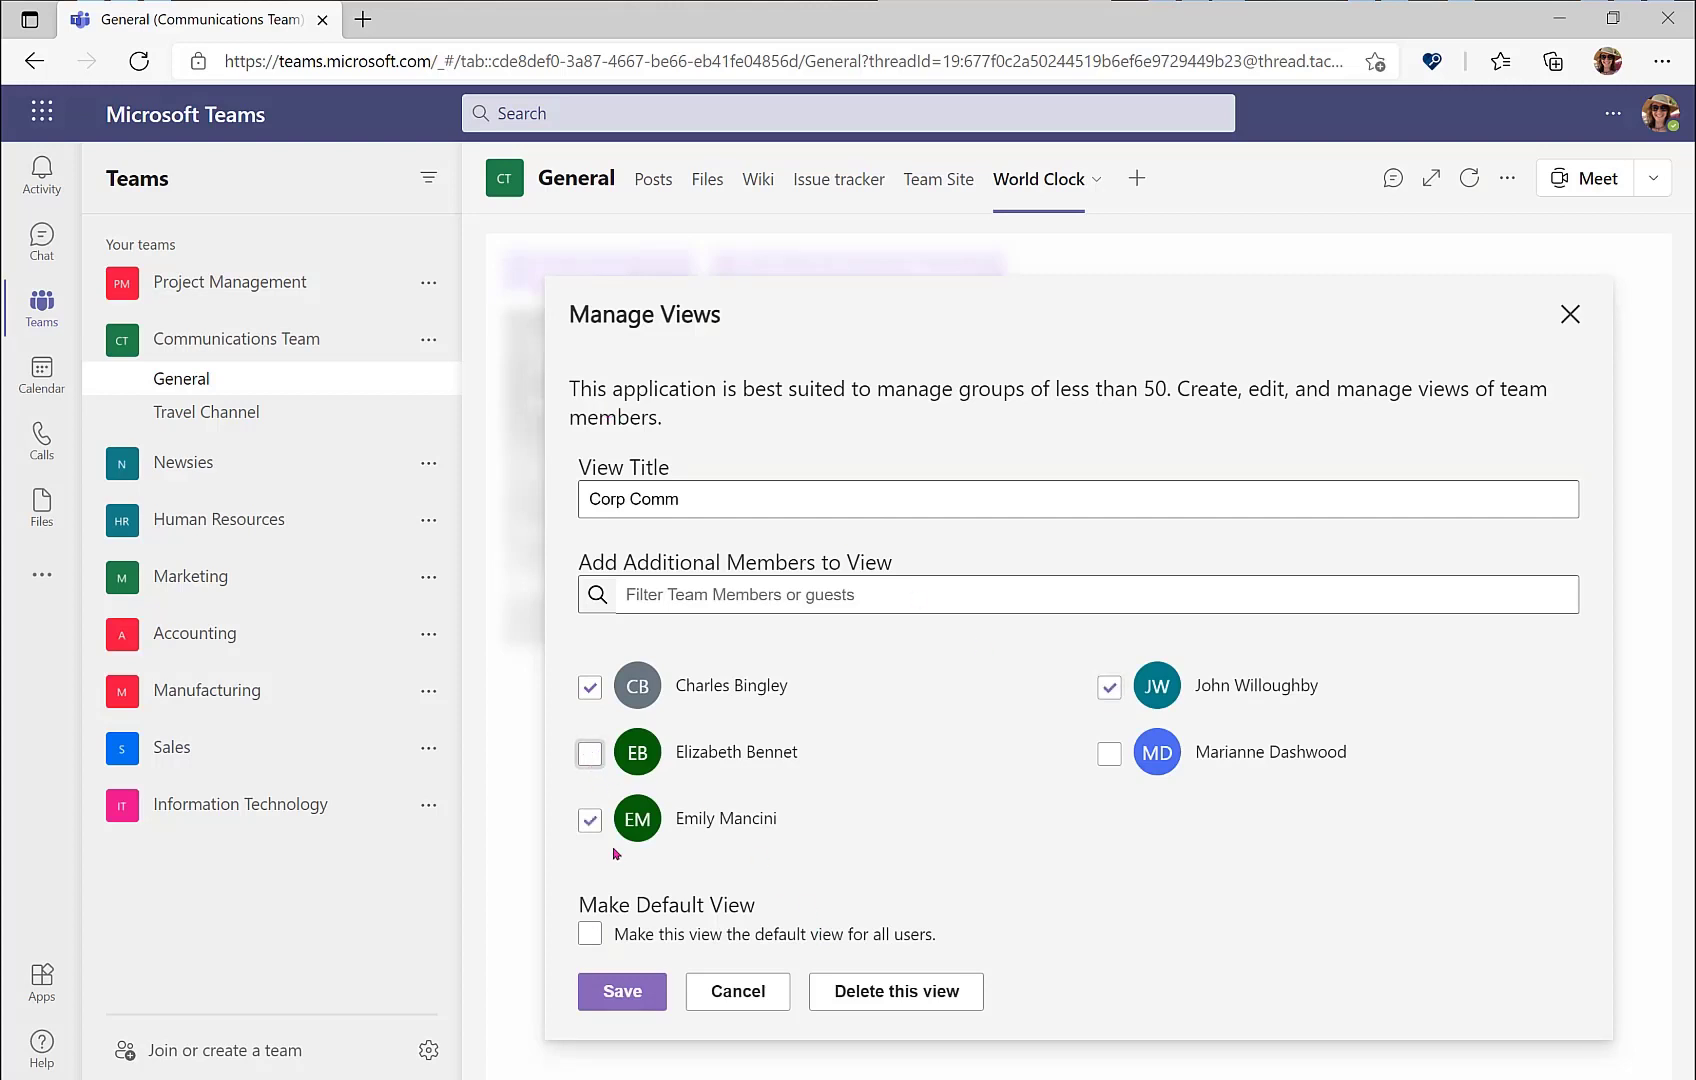
pyautogui.click(620, 992)
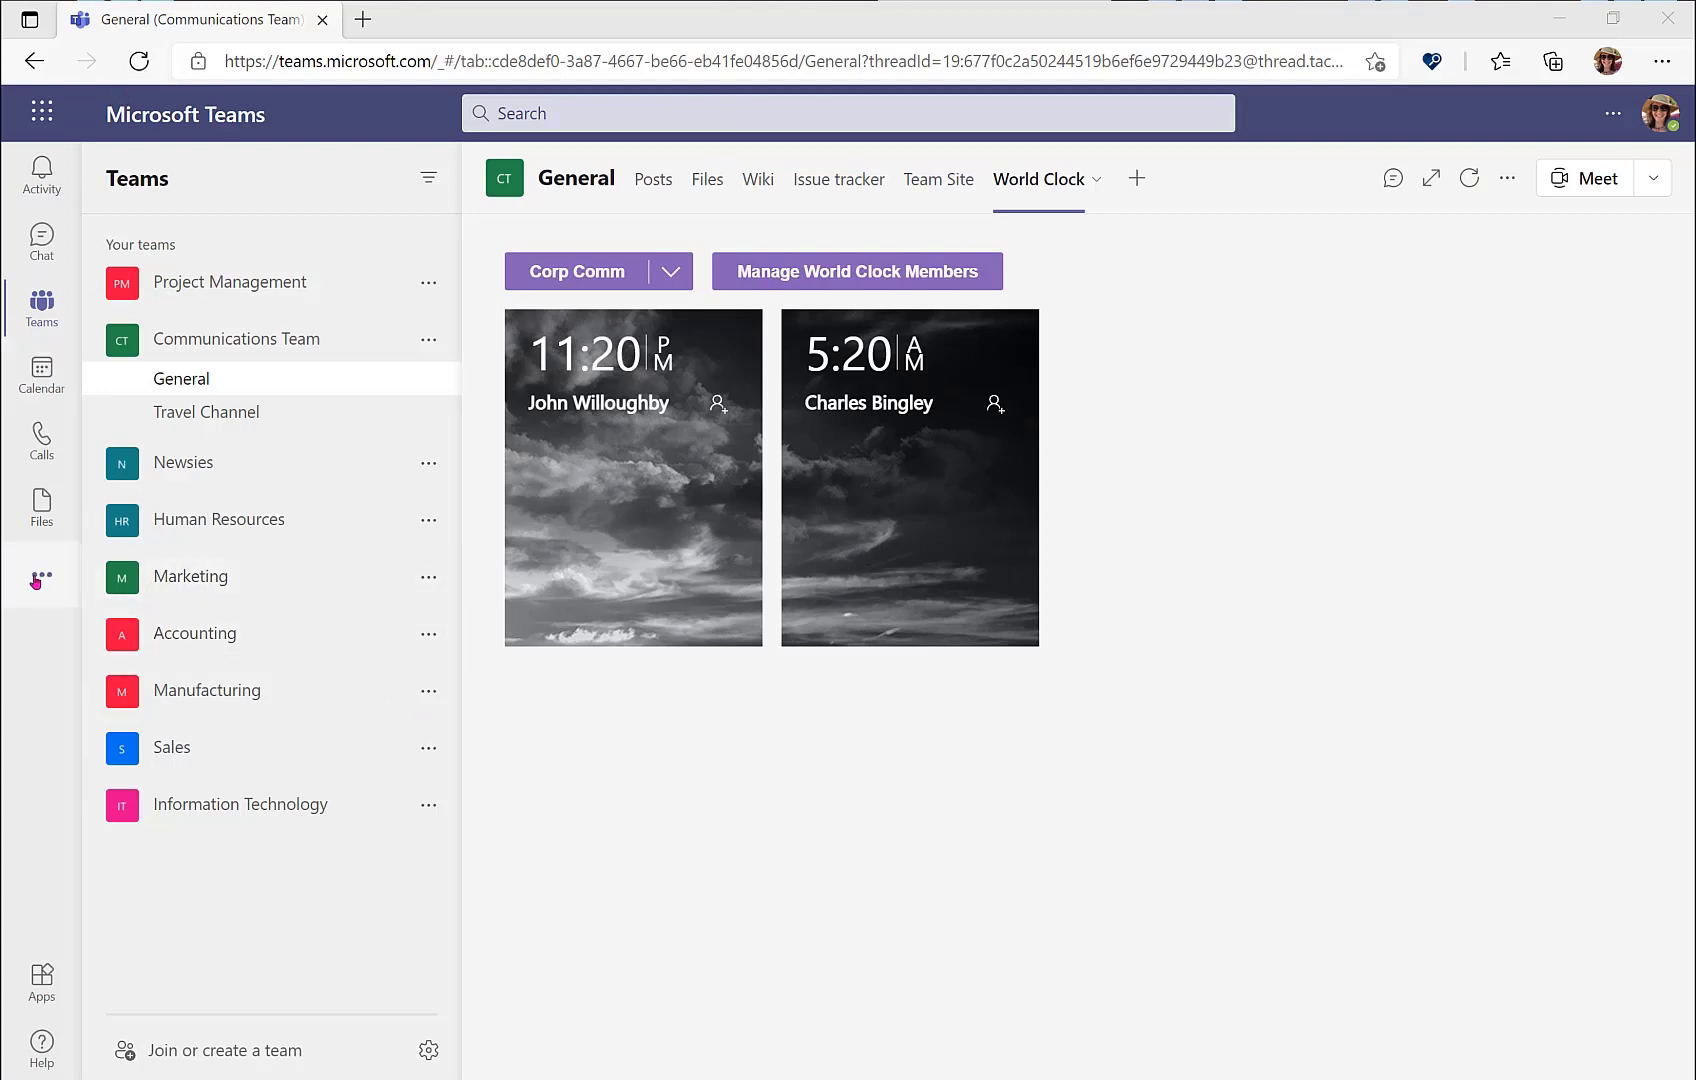
# - Open World Clock as a personal app and adjust Monday's early-morning hours in Edit Profile
pyautogui.click(40, 576)
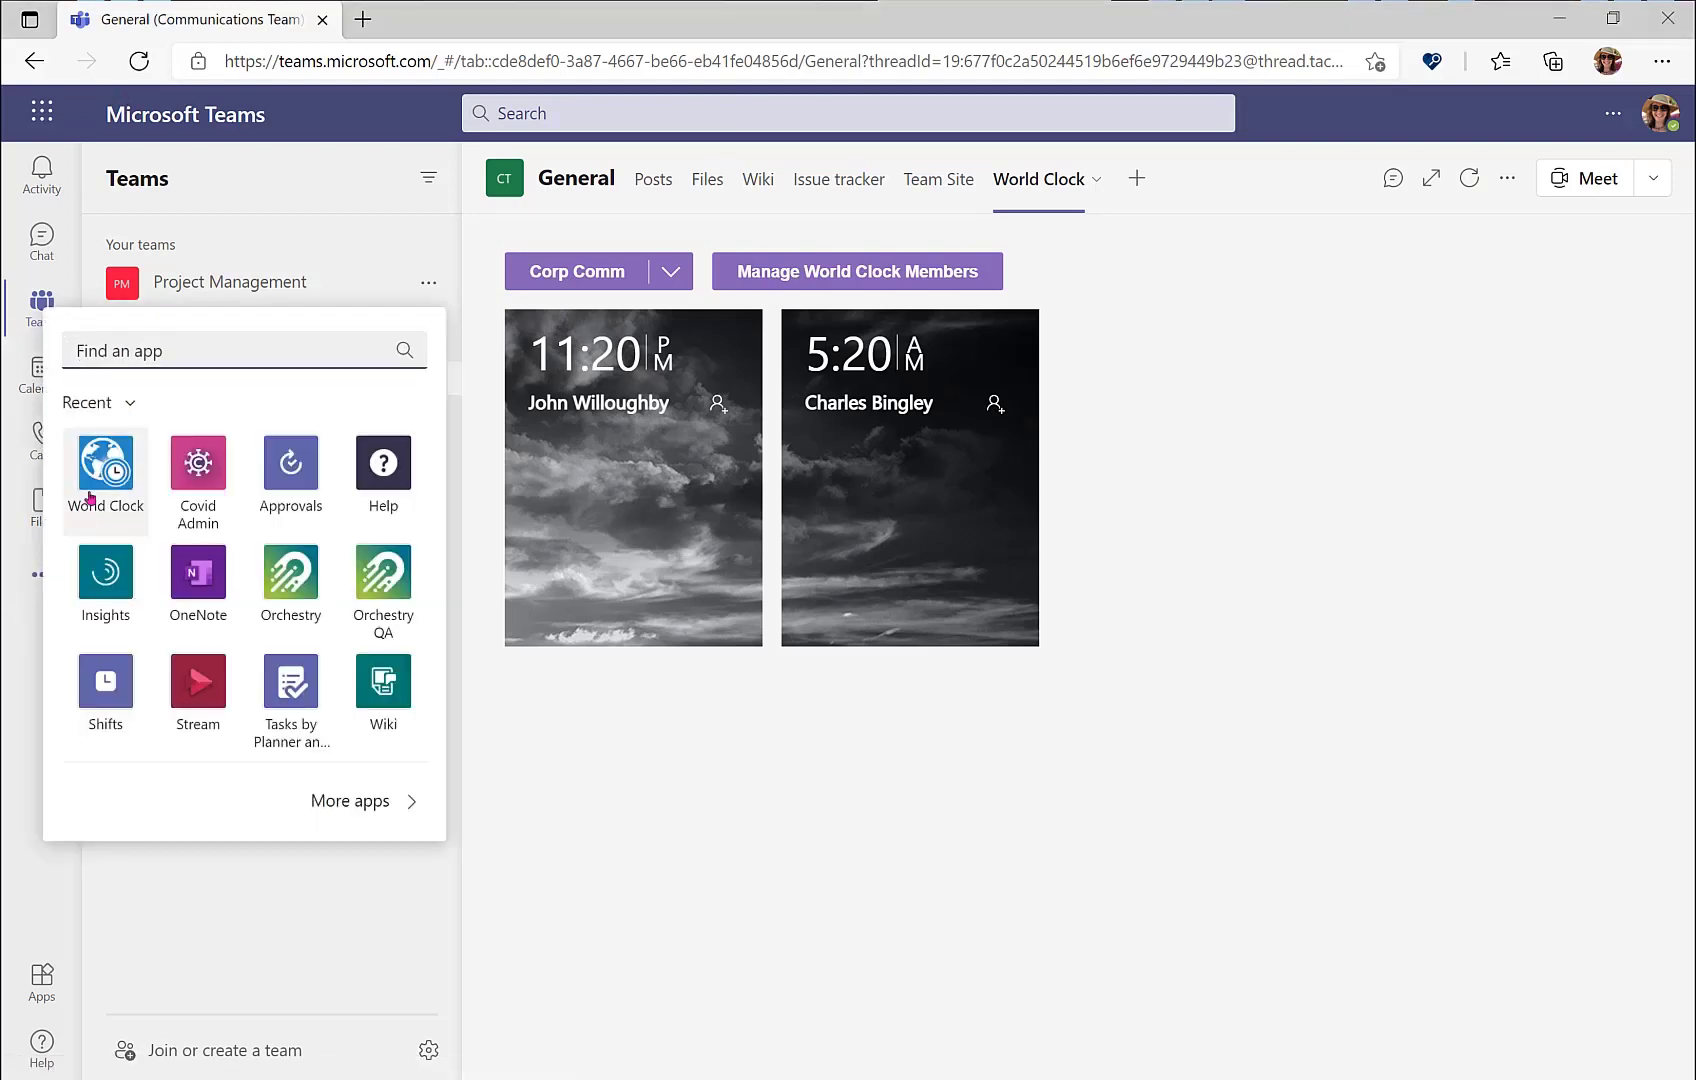
pyautogui.click(104, 466)
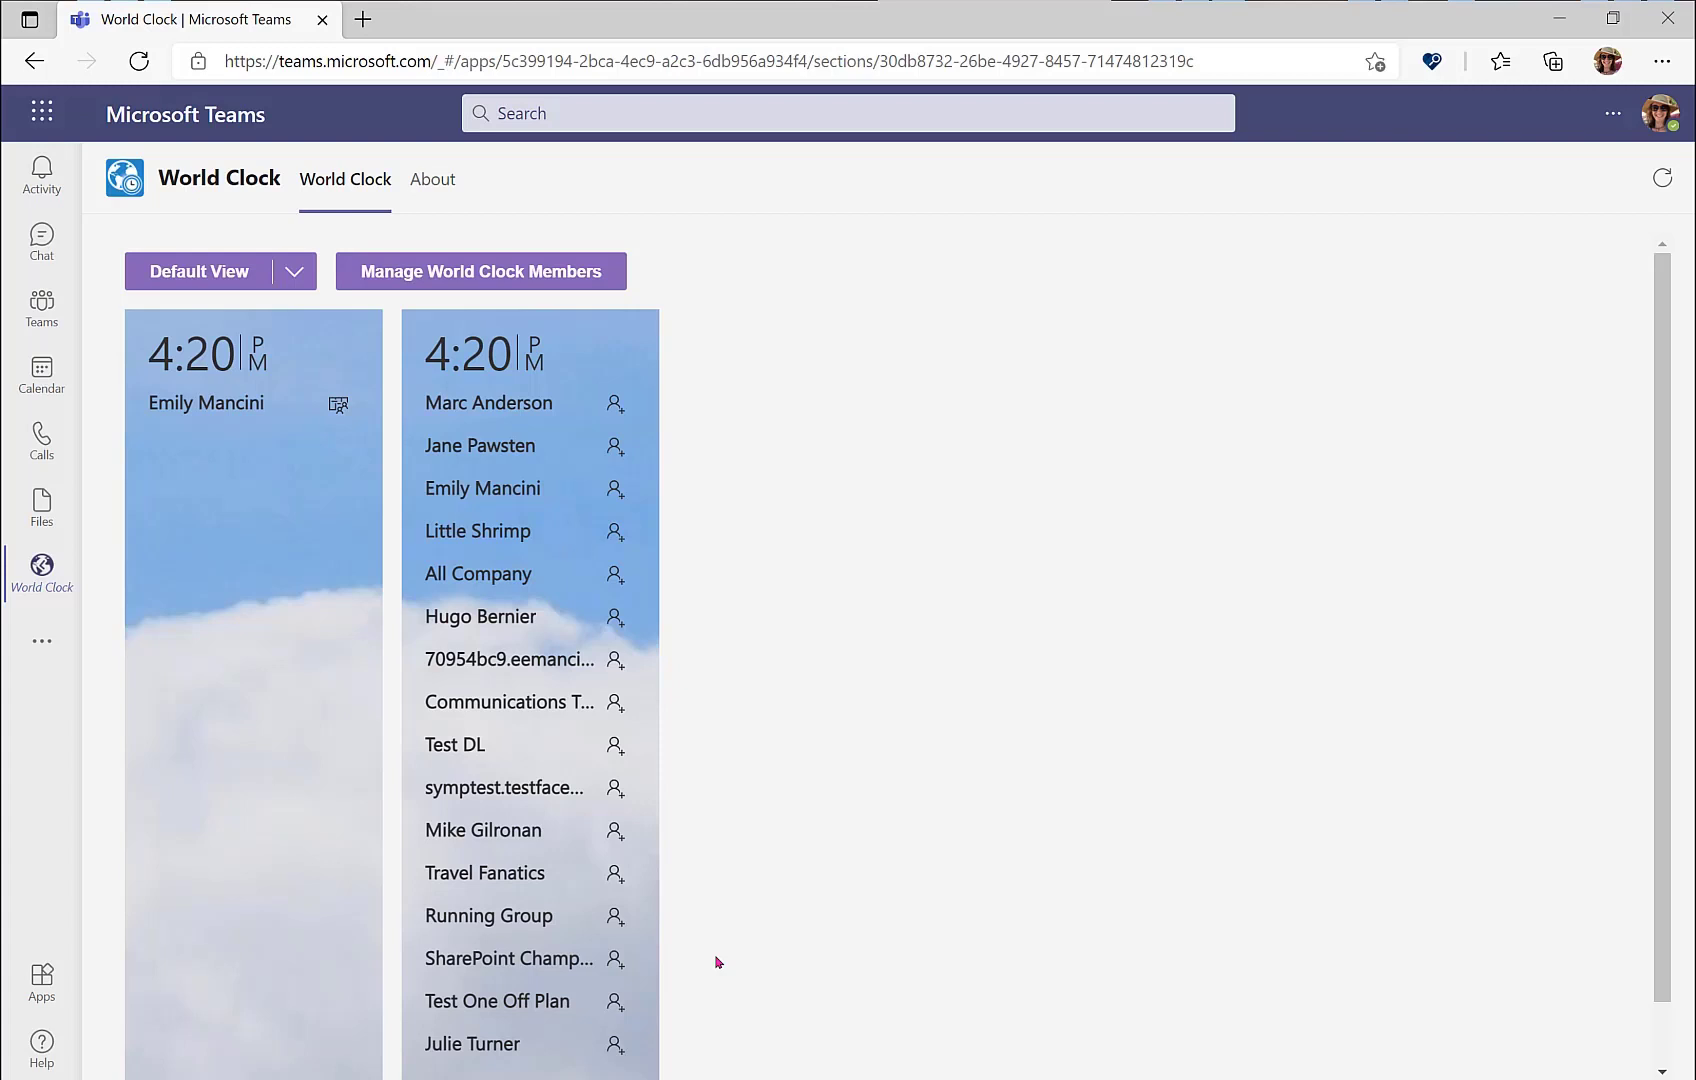
pyautogui.moveTo(354, 900)
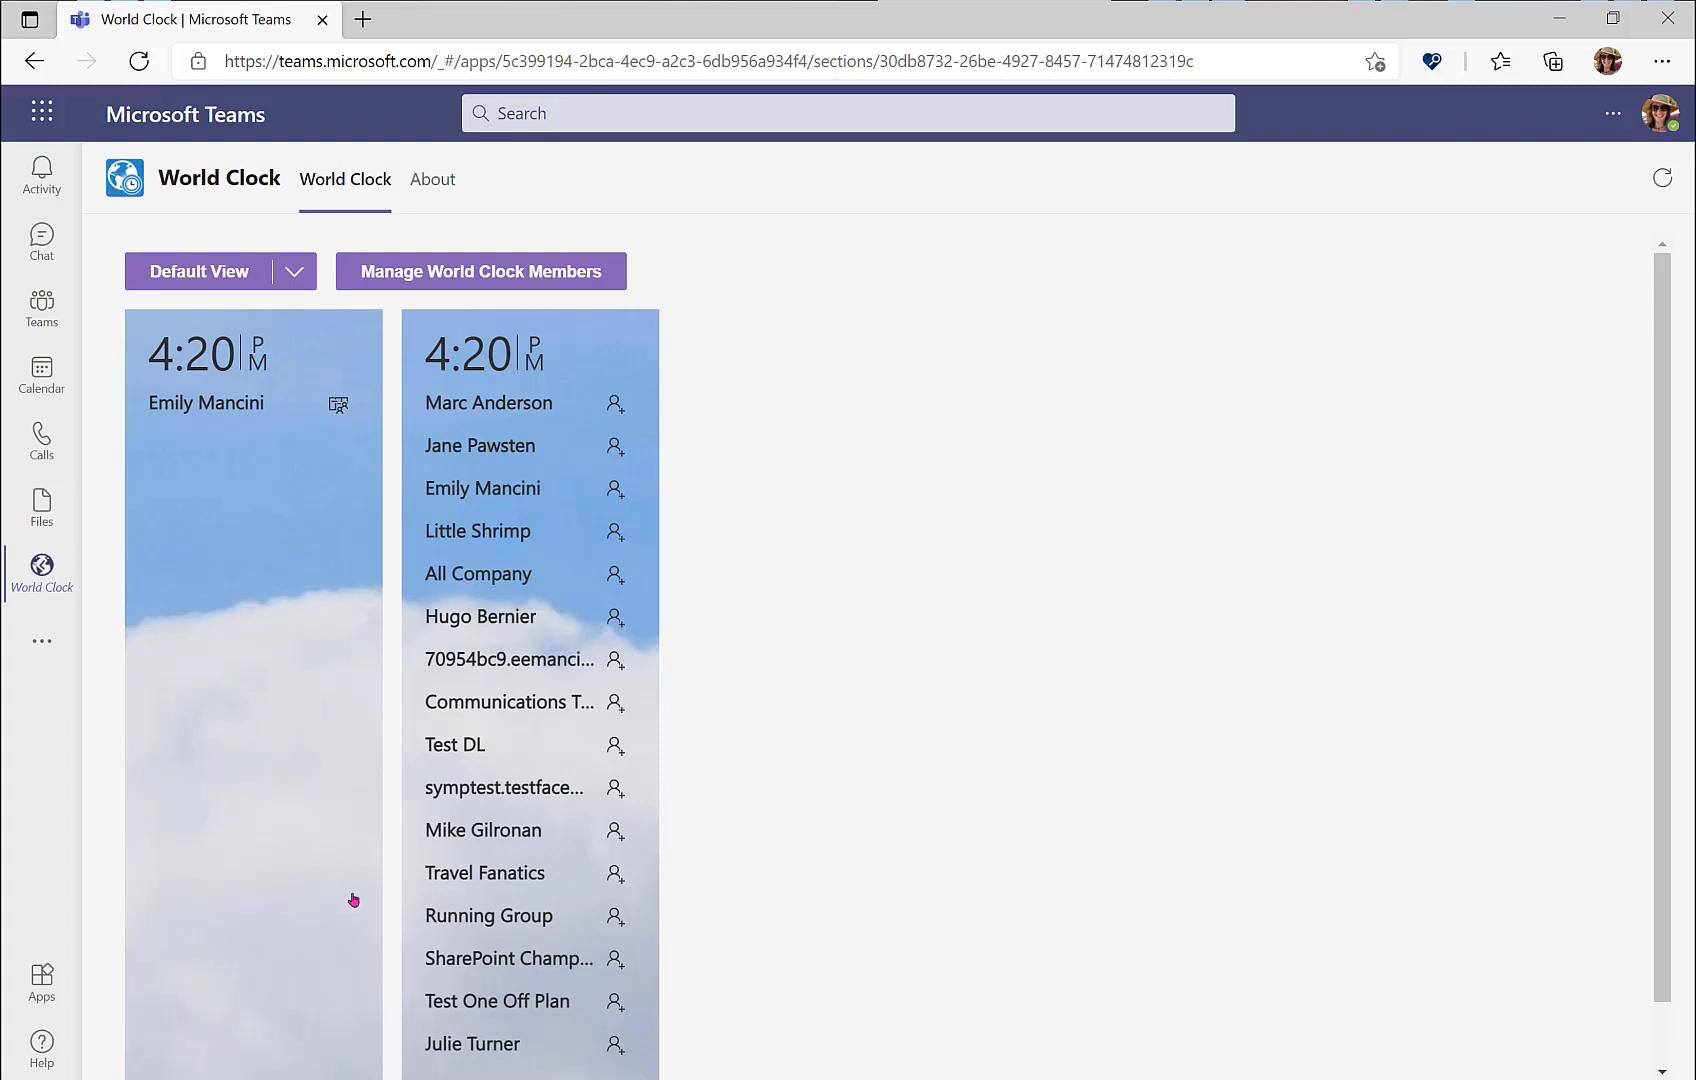
pyautogui.moveTo(338, 404)
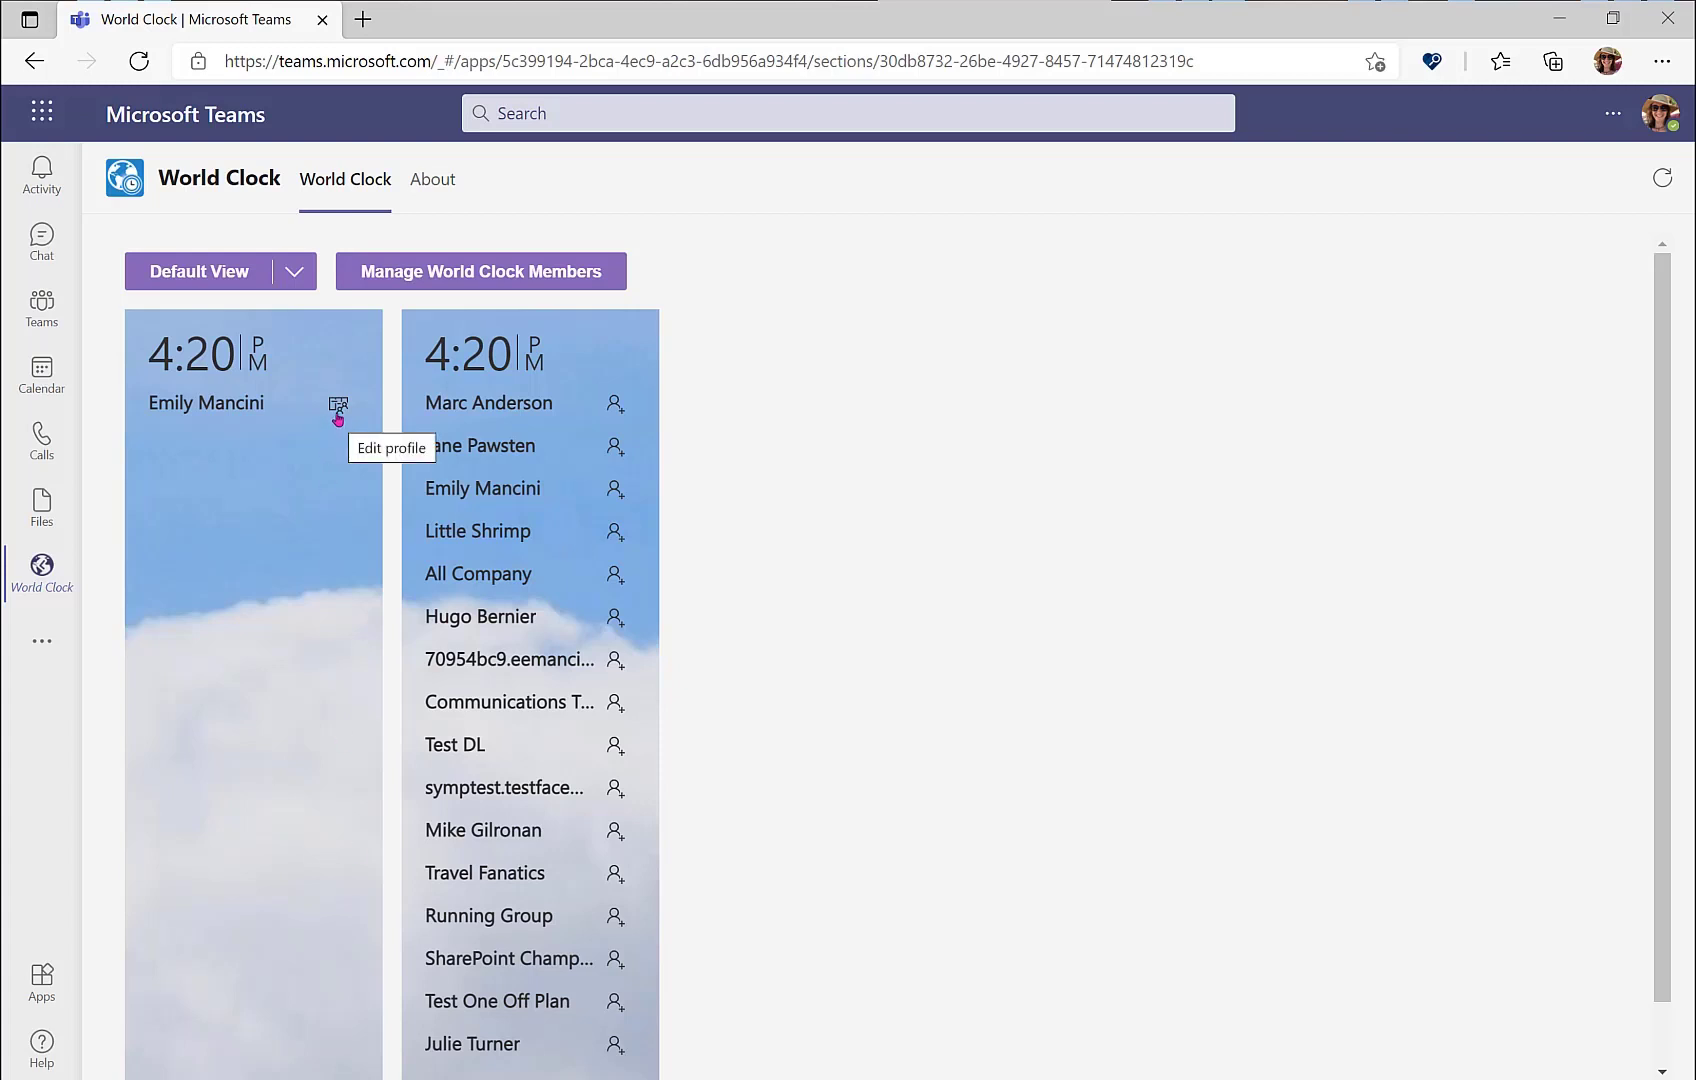
pyautogui.click(338, 406)
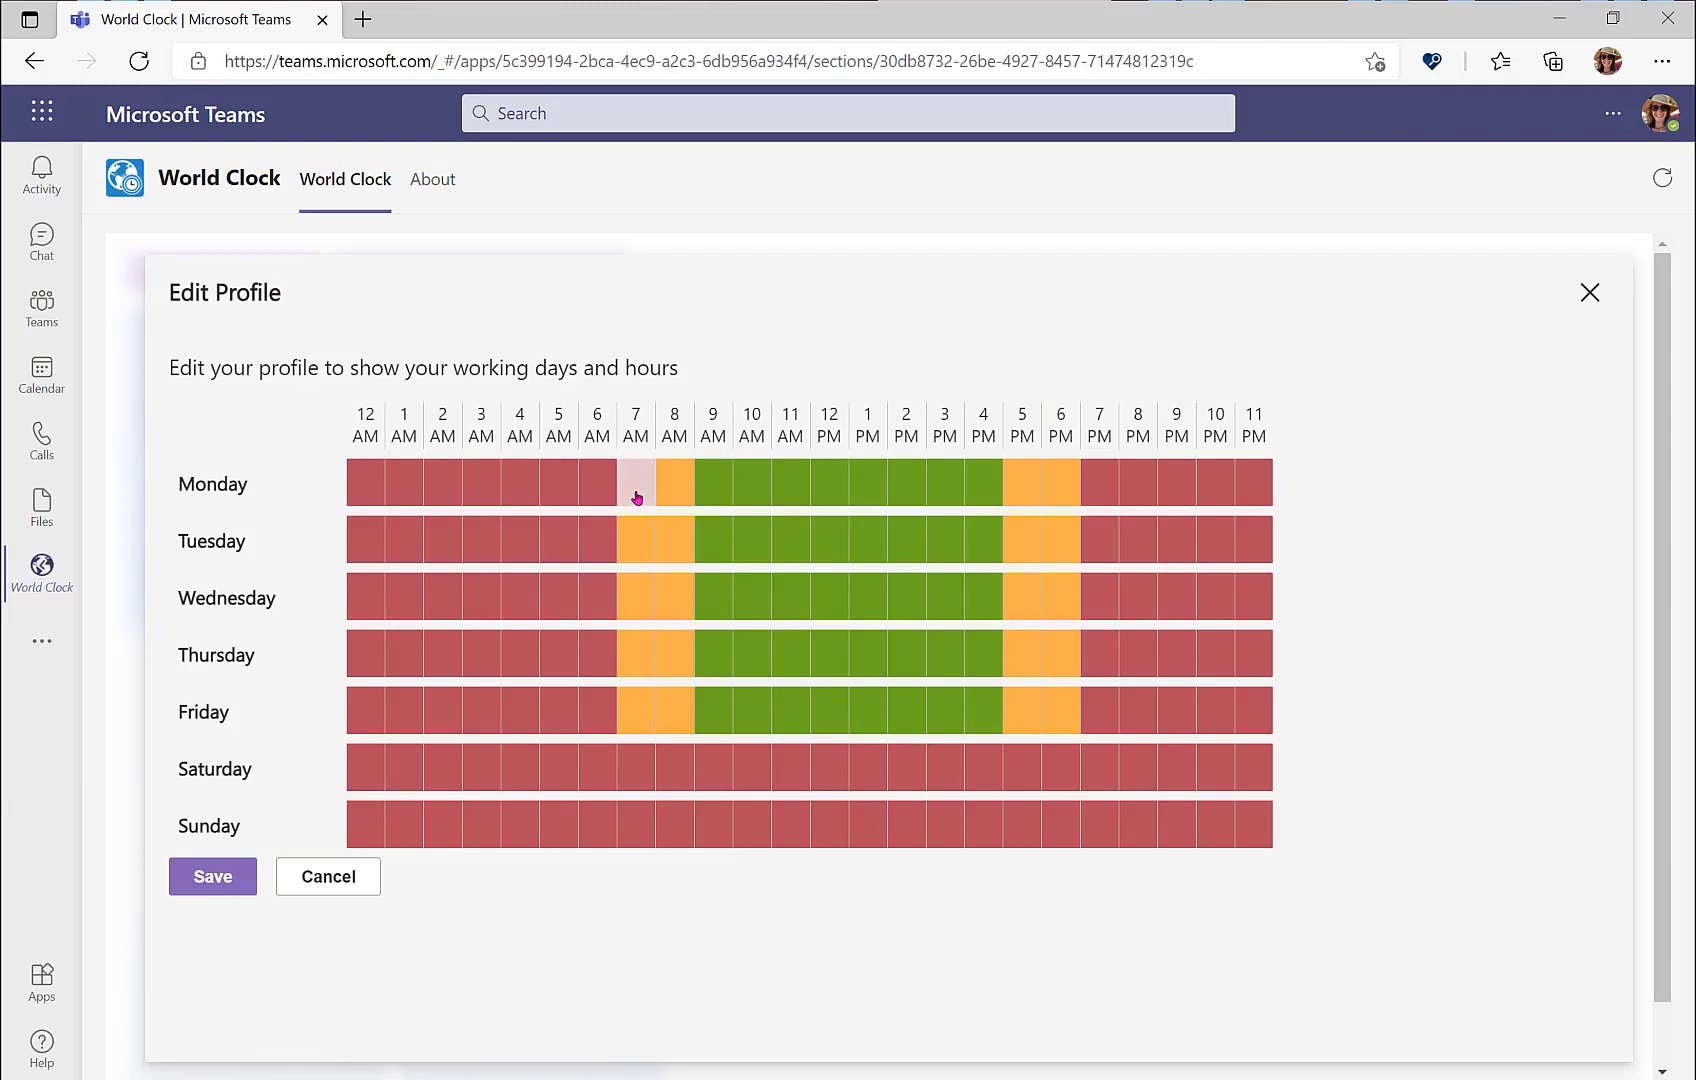
pyautogui.click(634, 484)
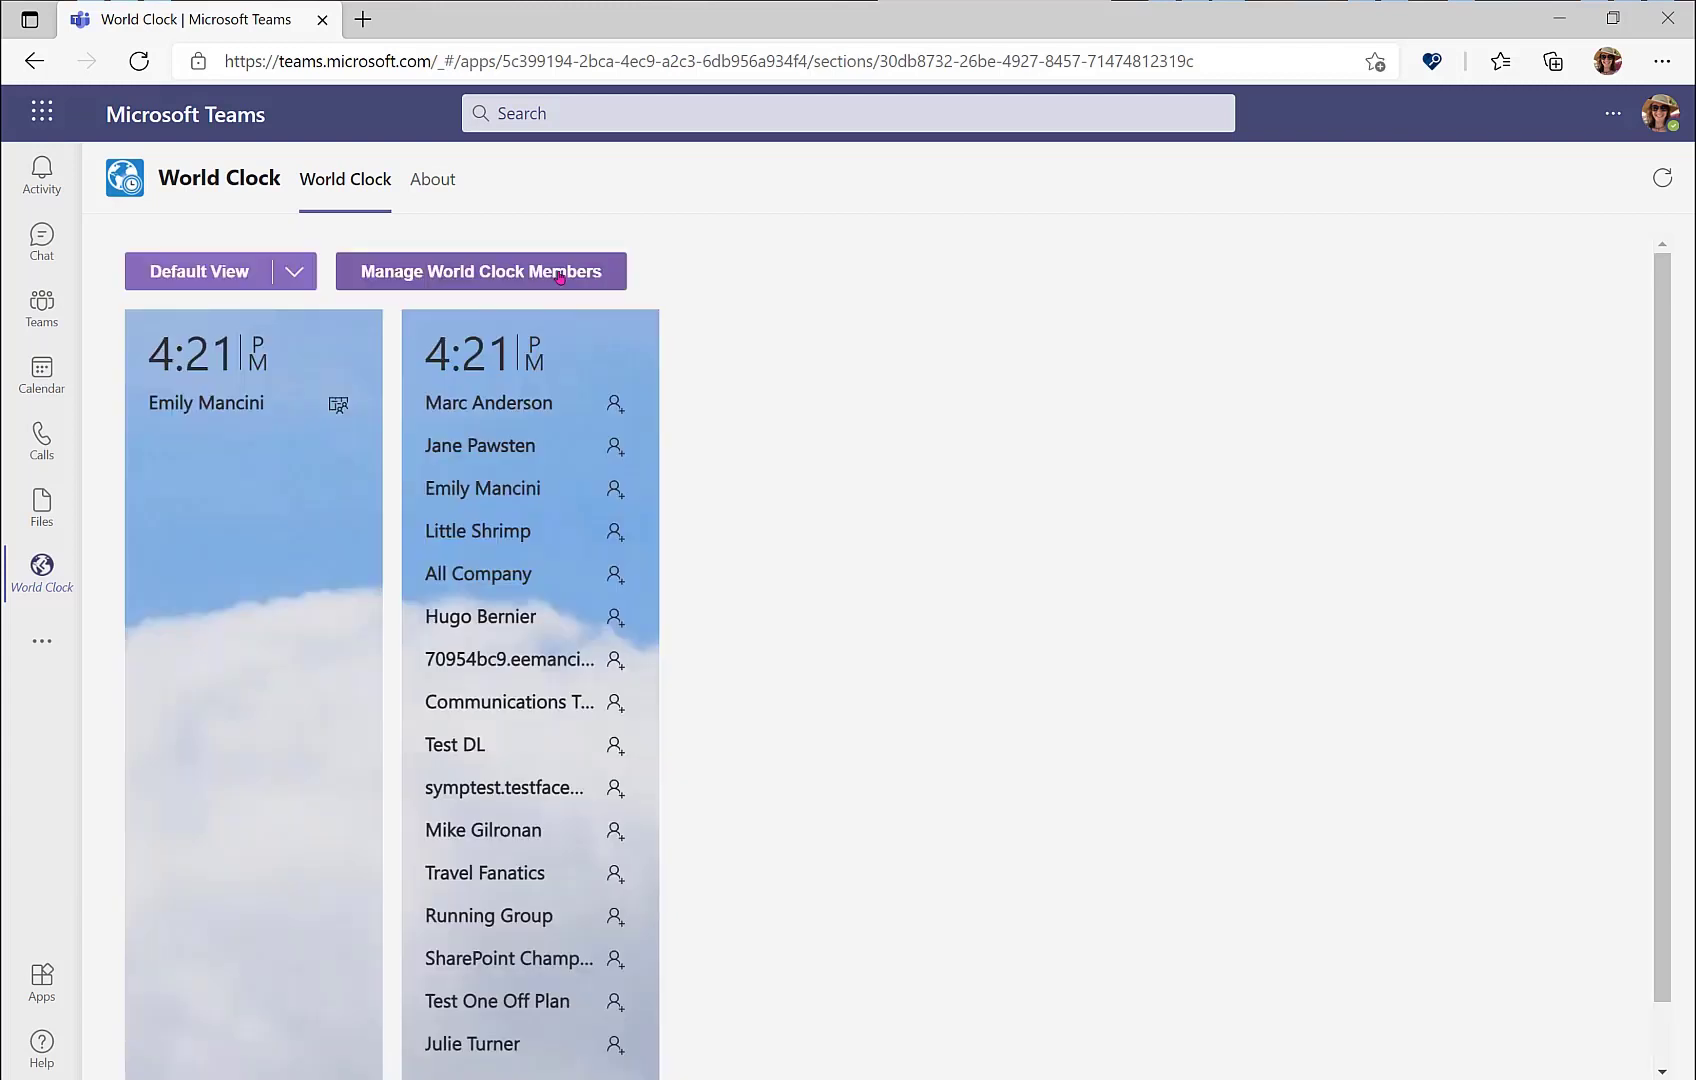
# - Give Jane Pawsten a London time zone and save her working days and hours
pyautogui.click(482, 270)
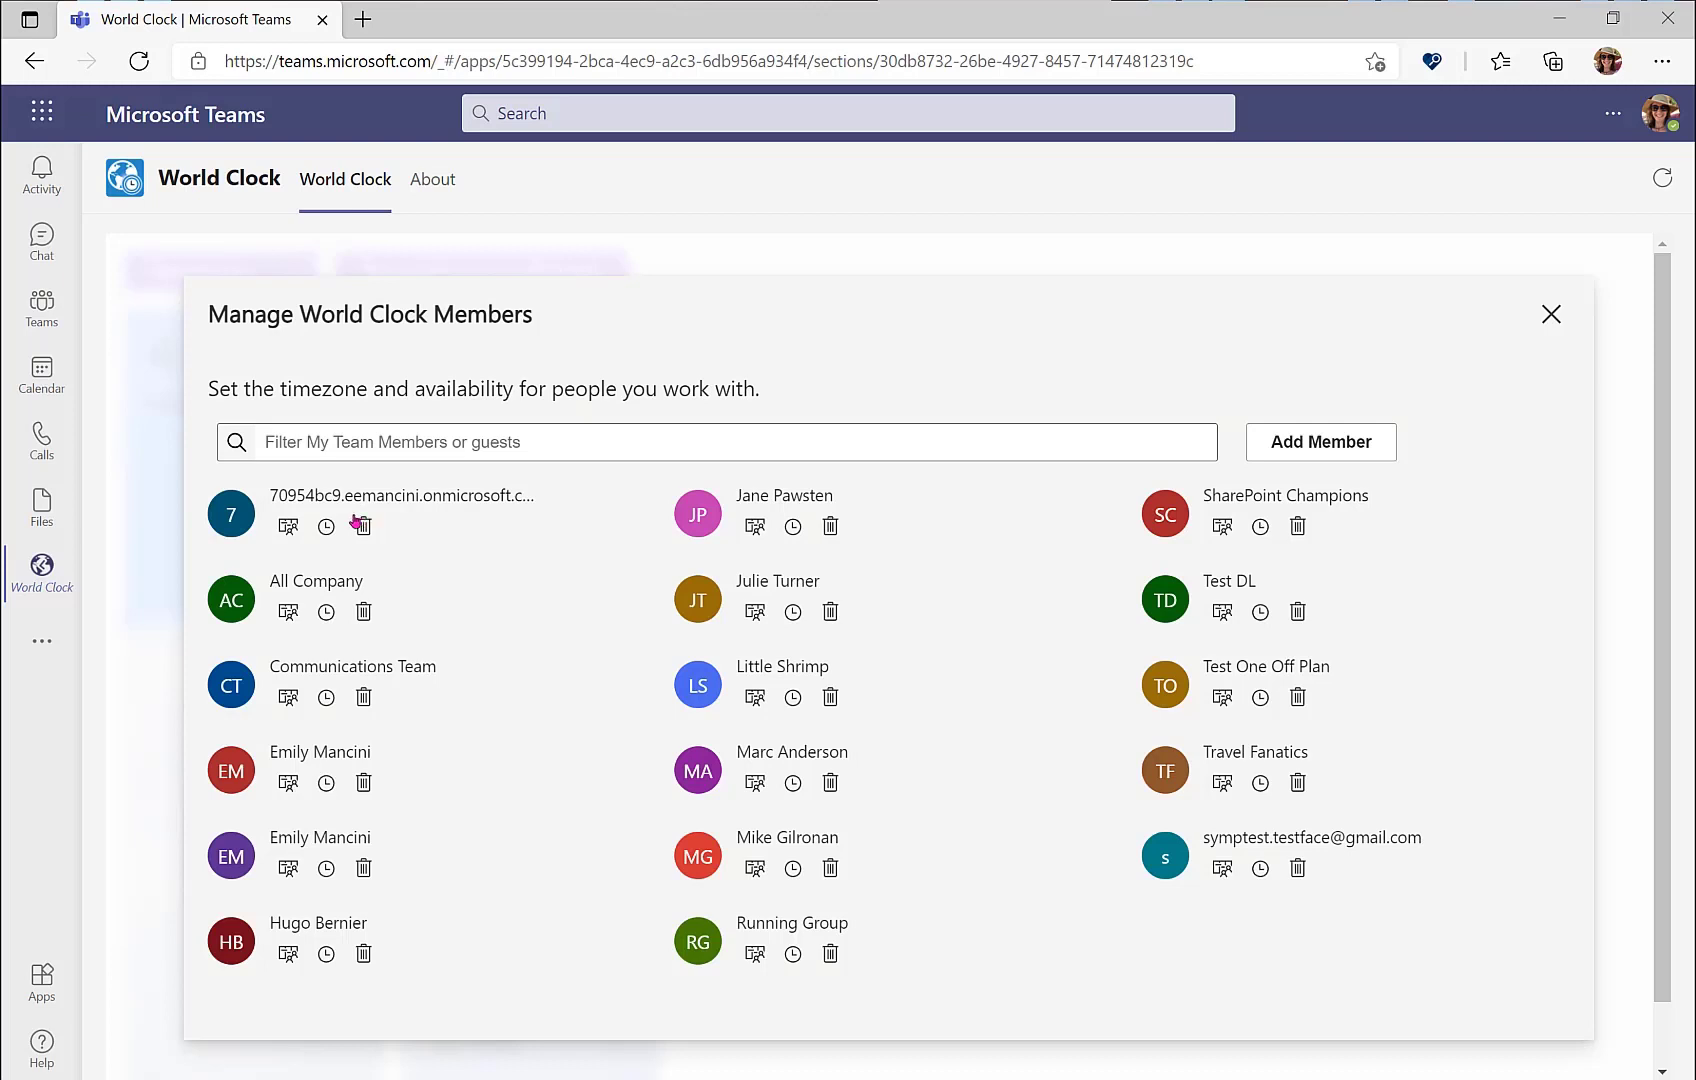
pyautogui.moveTo(796, 546)
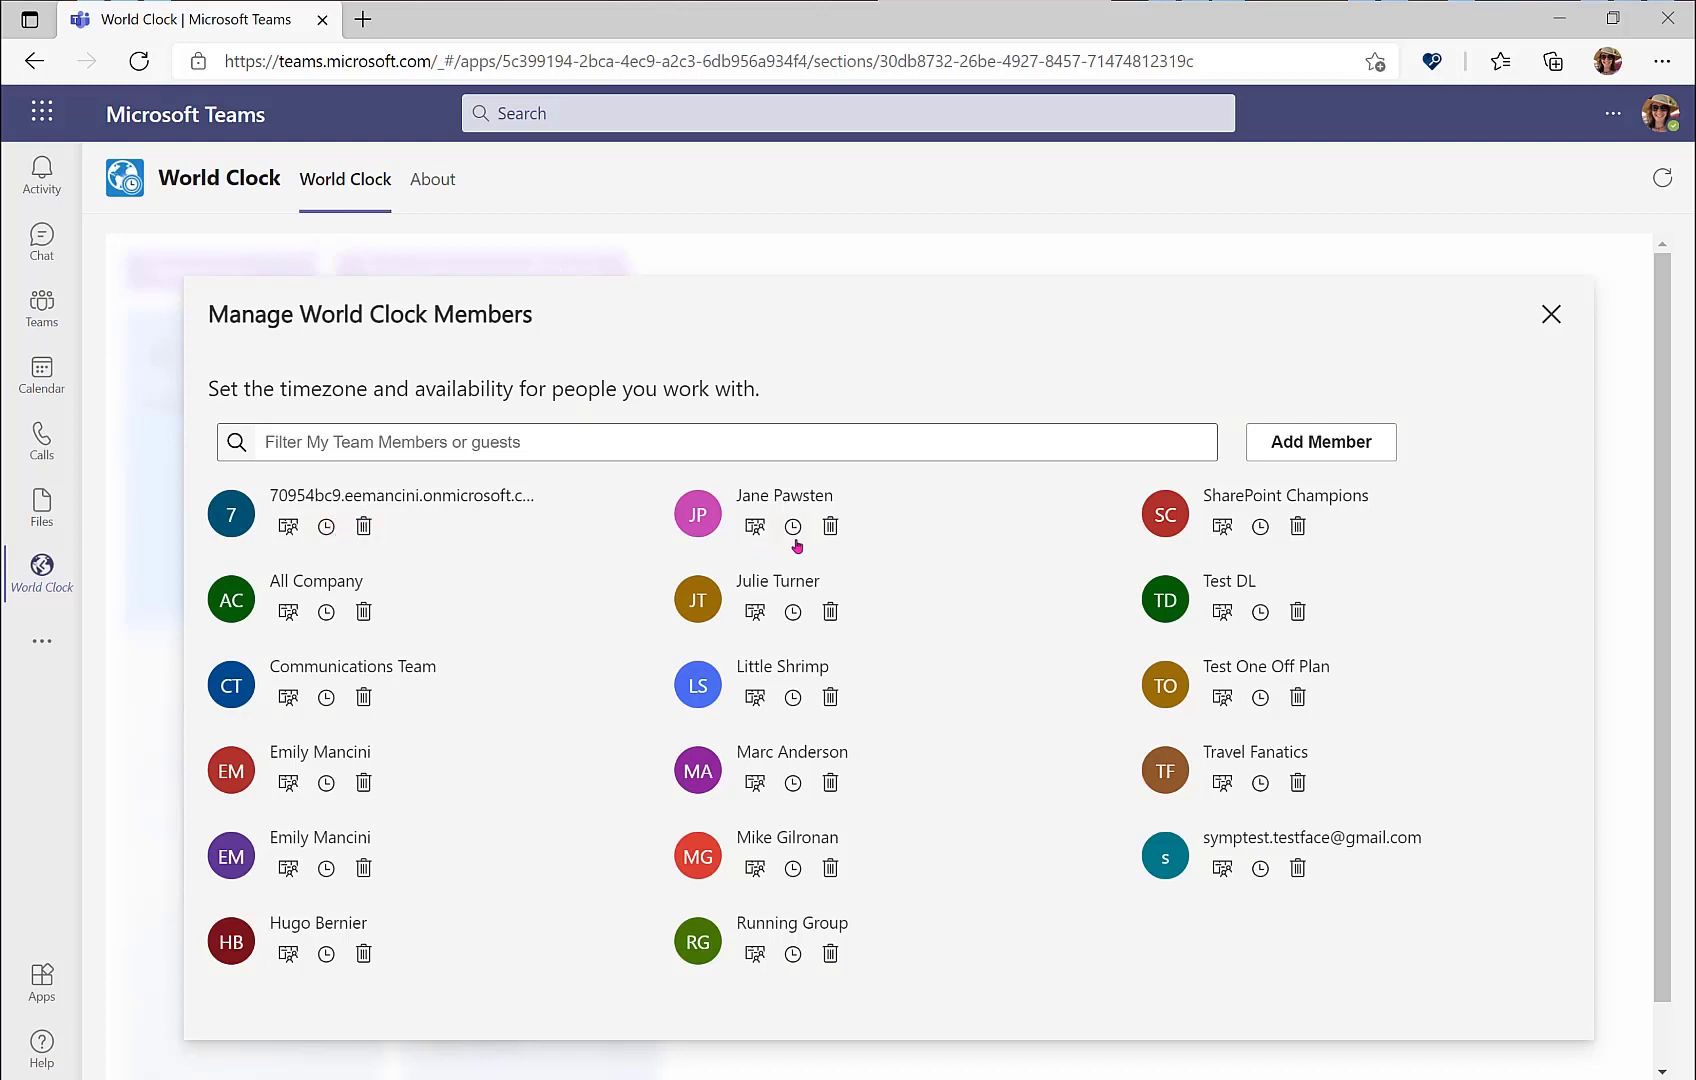
pyautogui.click(792, 528)
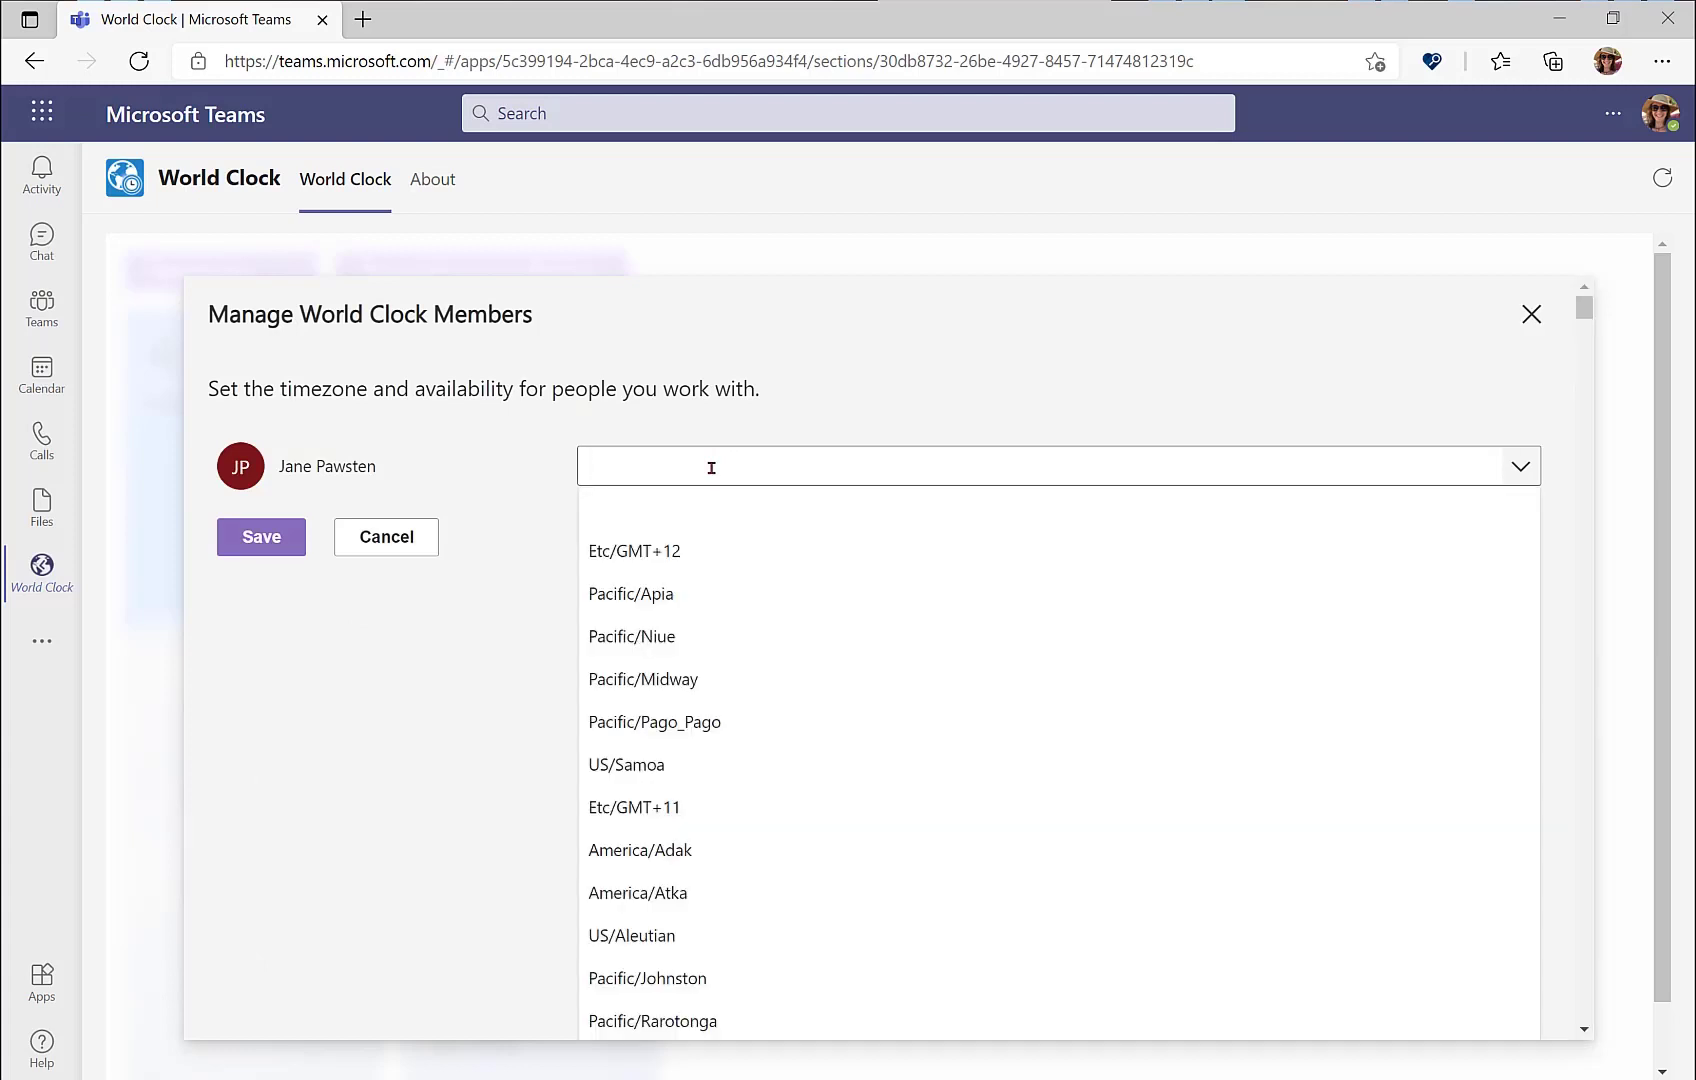
pyautogui.write('london')
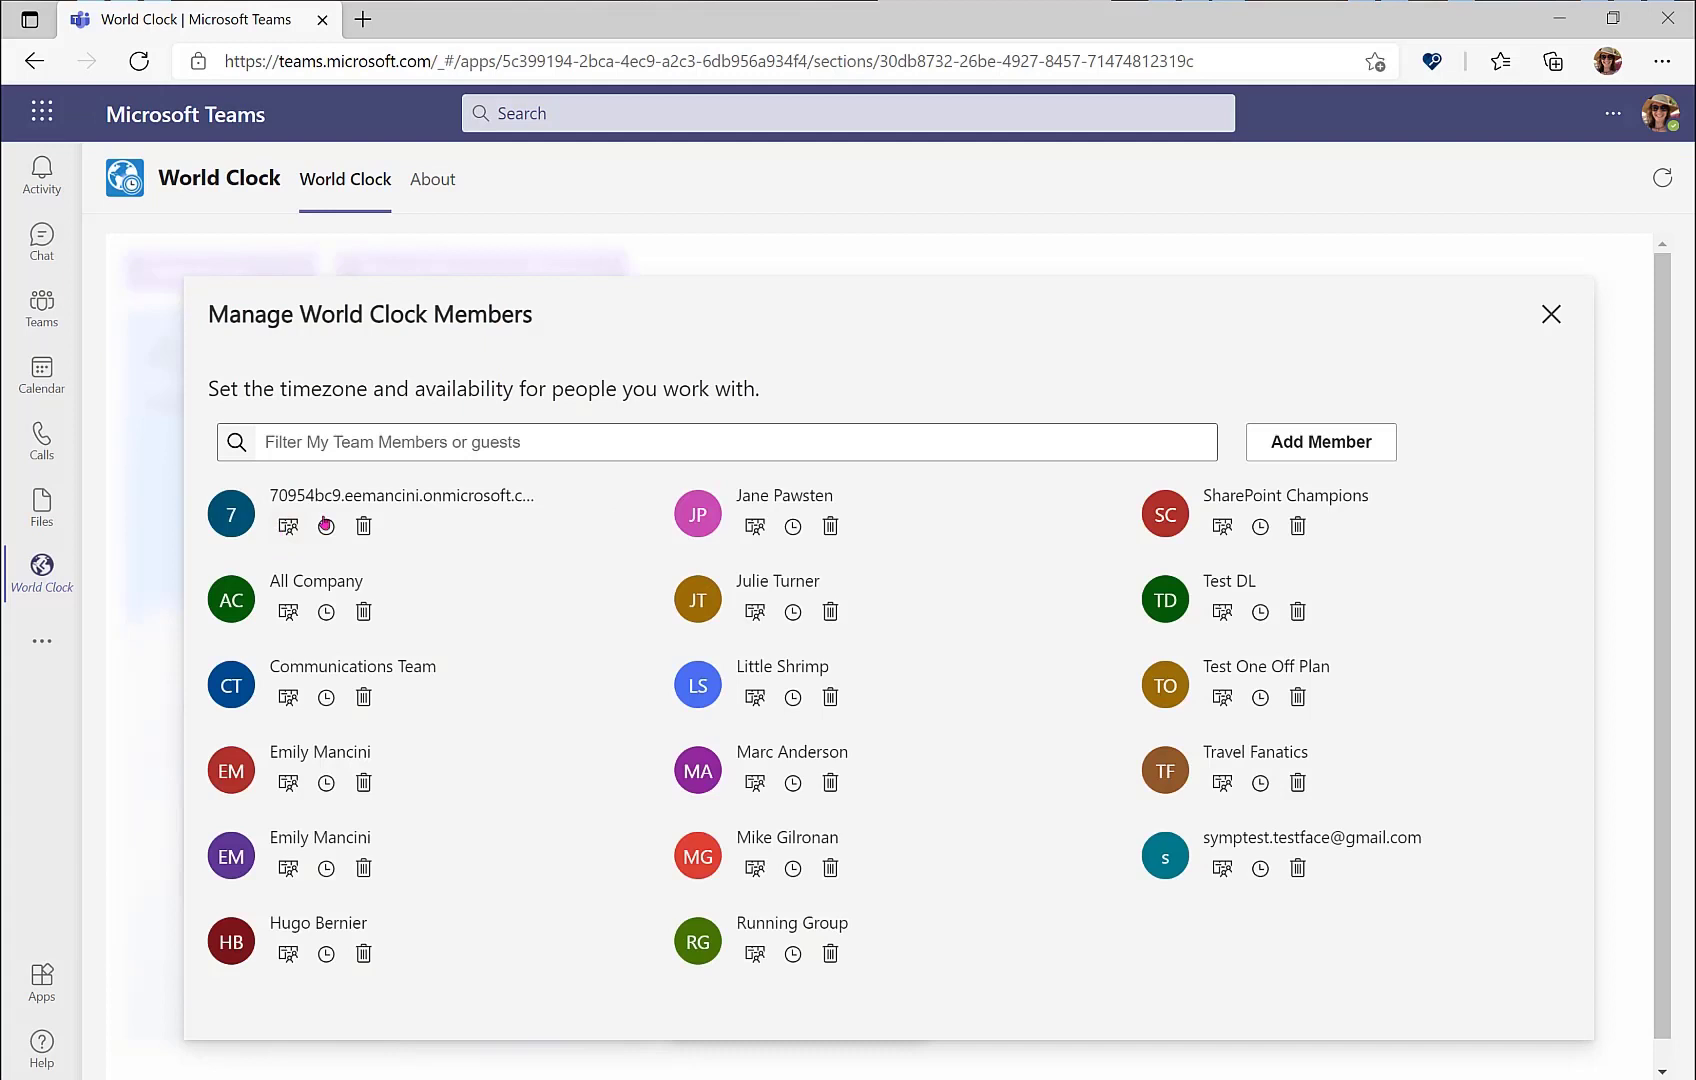
pyautogui.moveTo(754, 528)
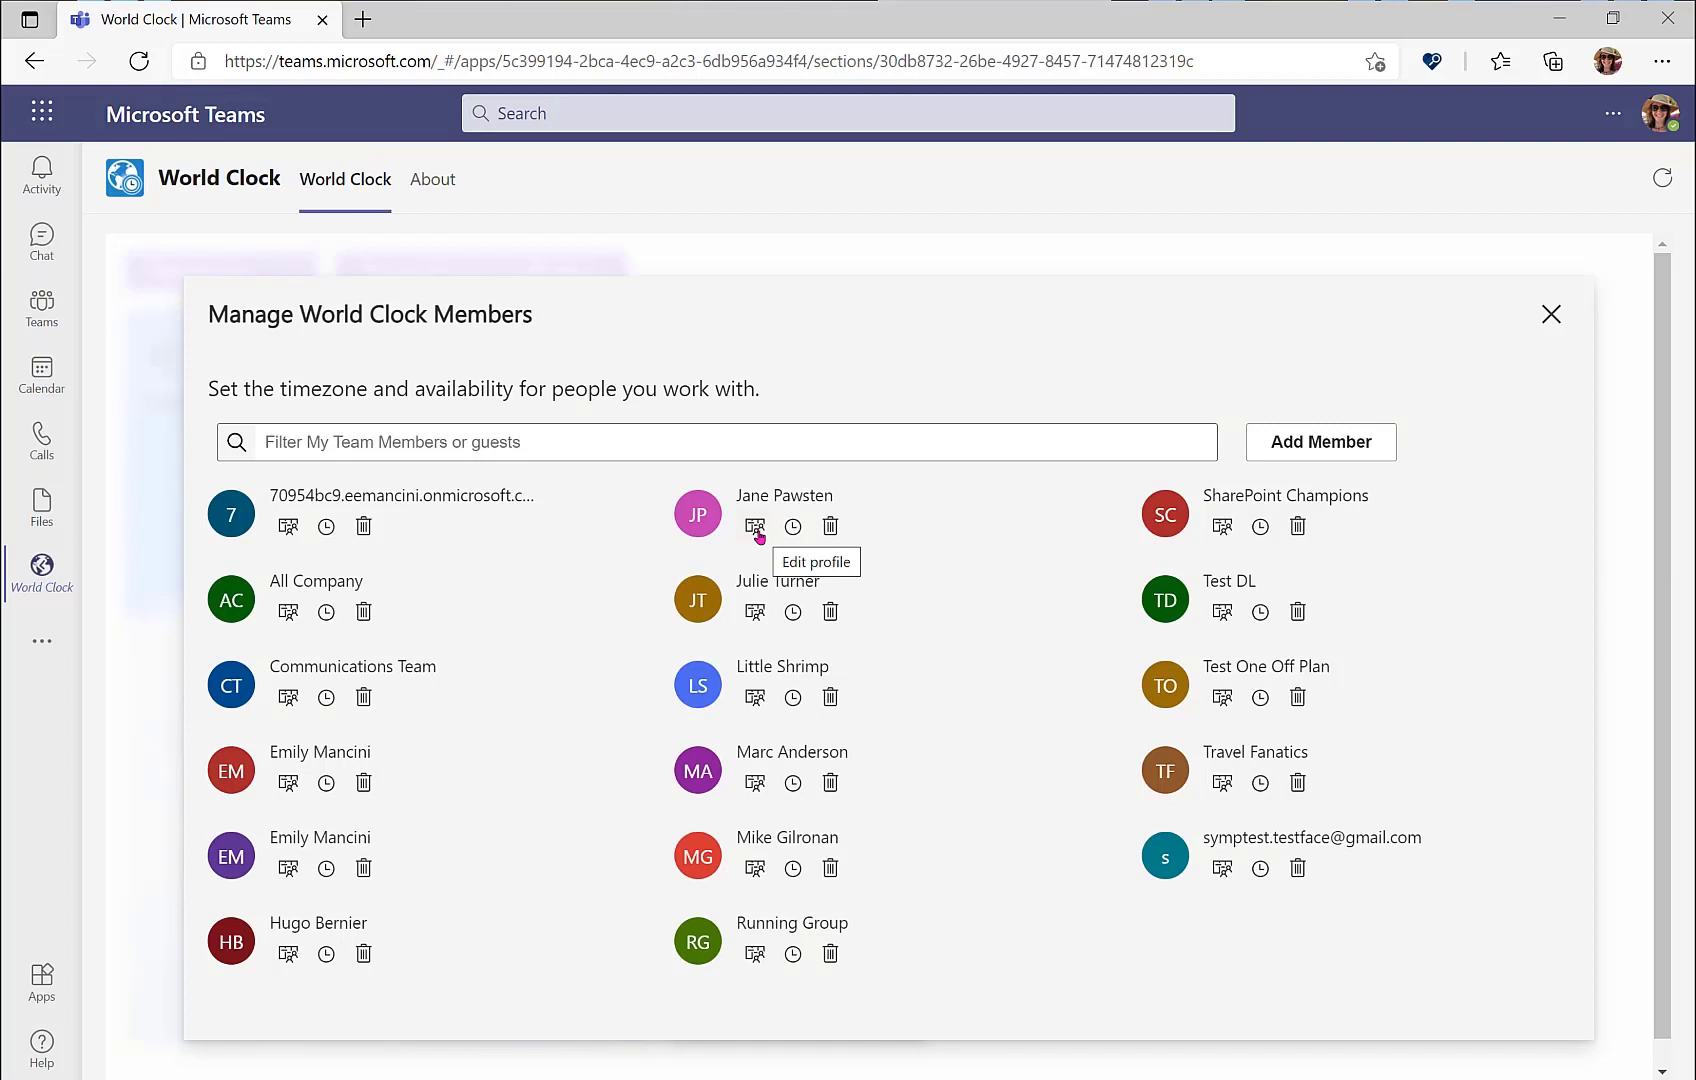
pyautogui.click(754, 528)
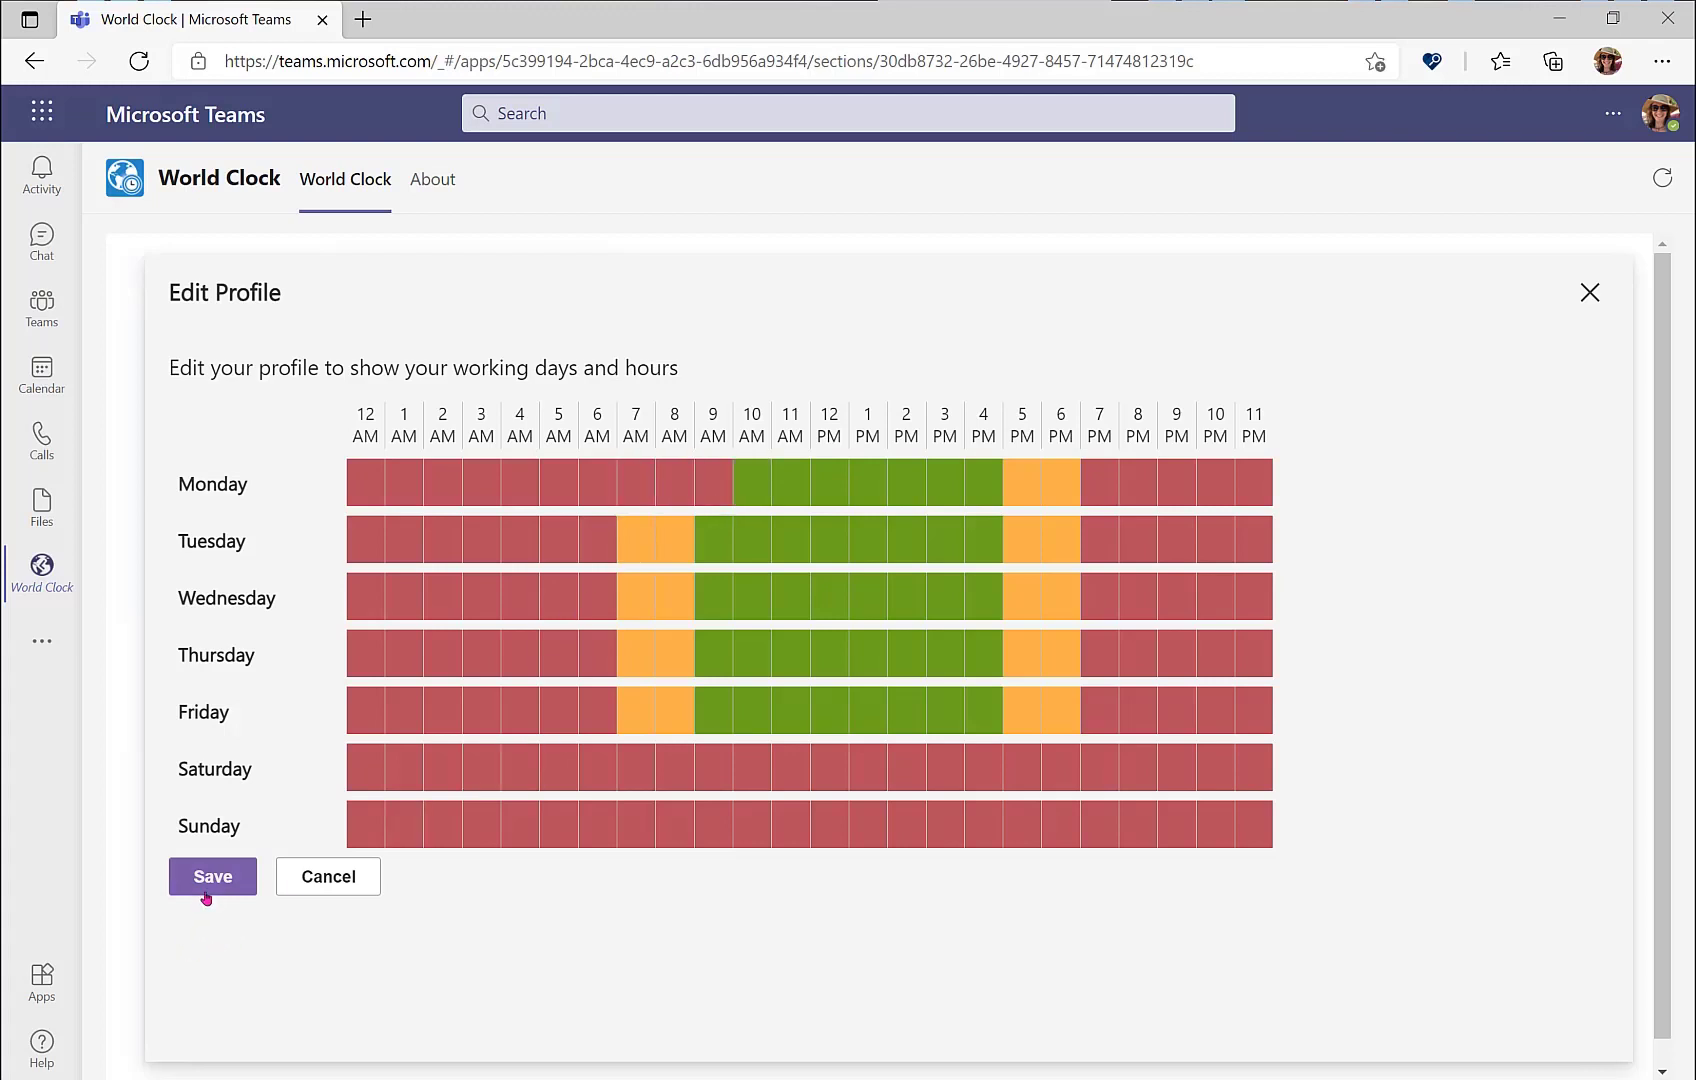
pyautogui.click(212, 876)
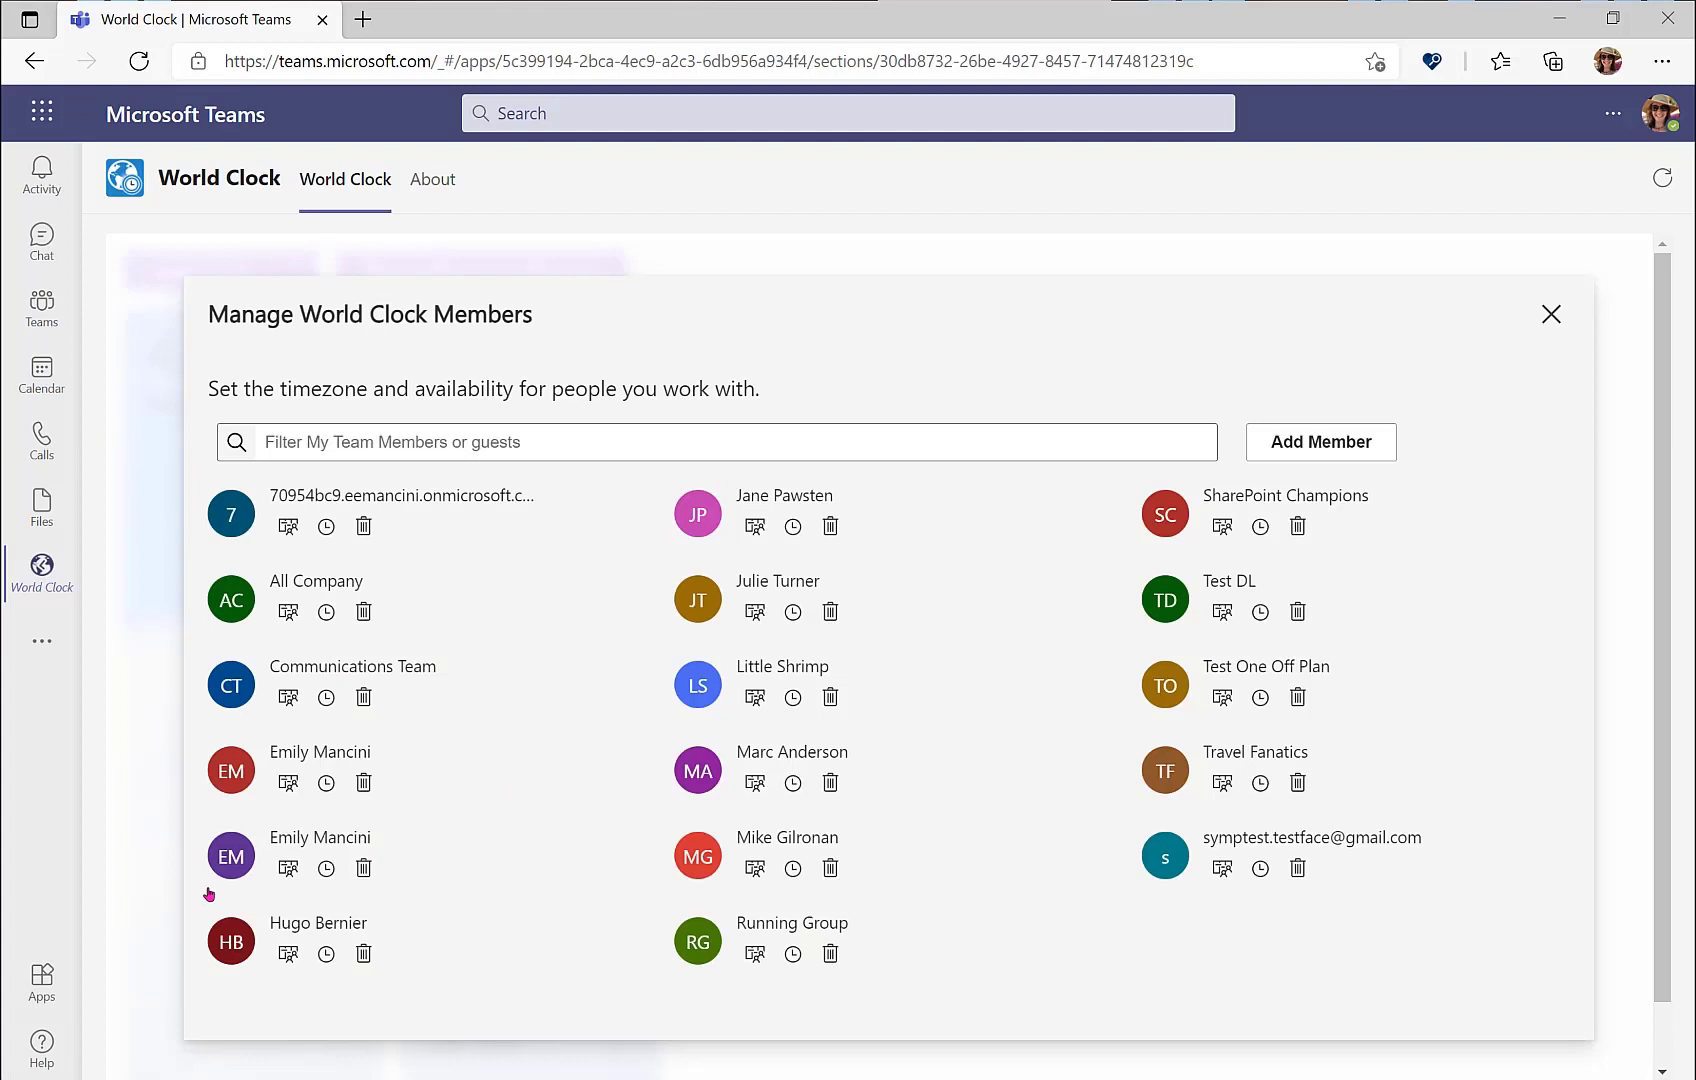
pyautogui.moveTo(830, 526)
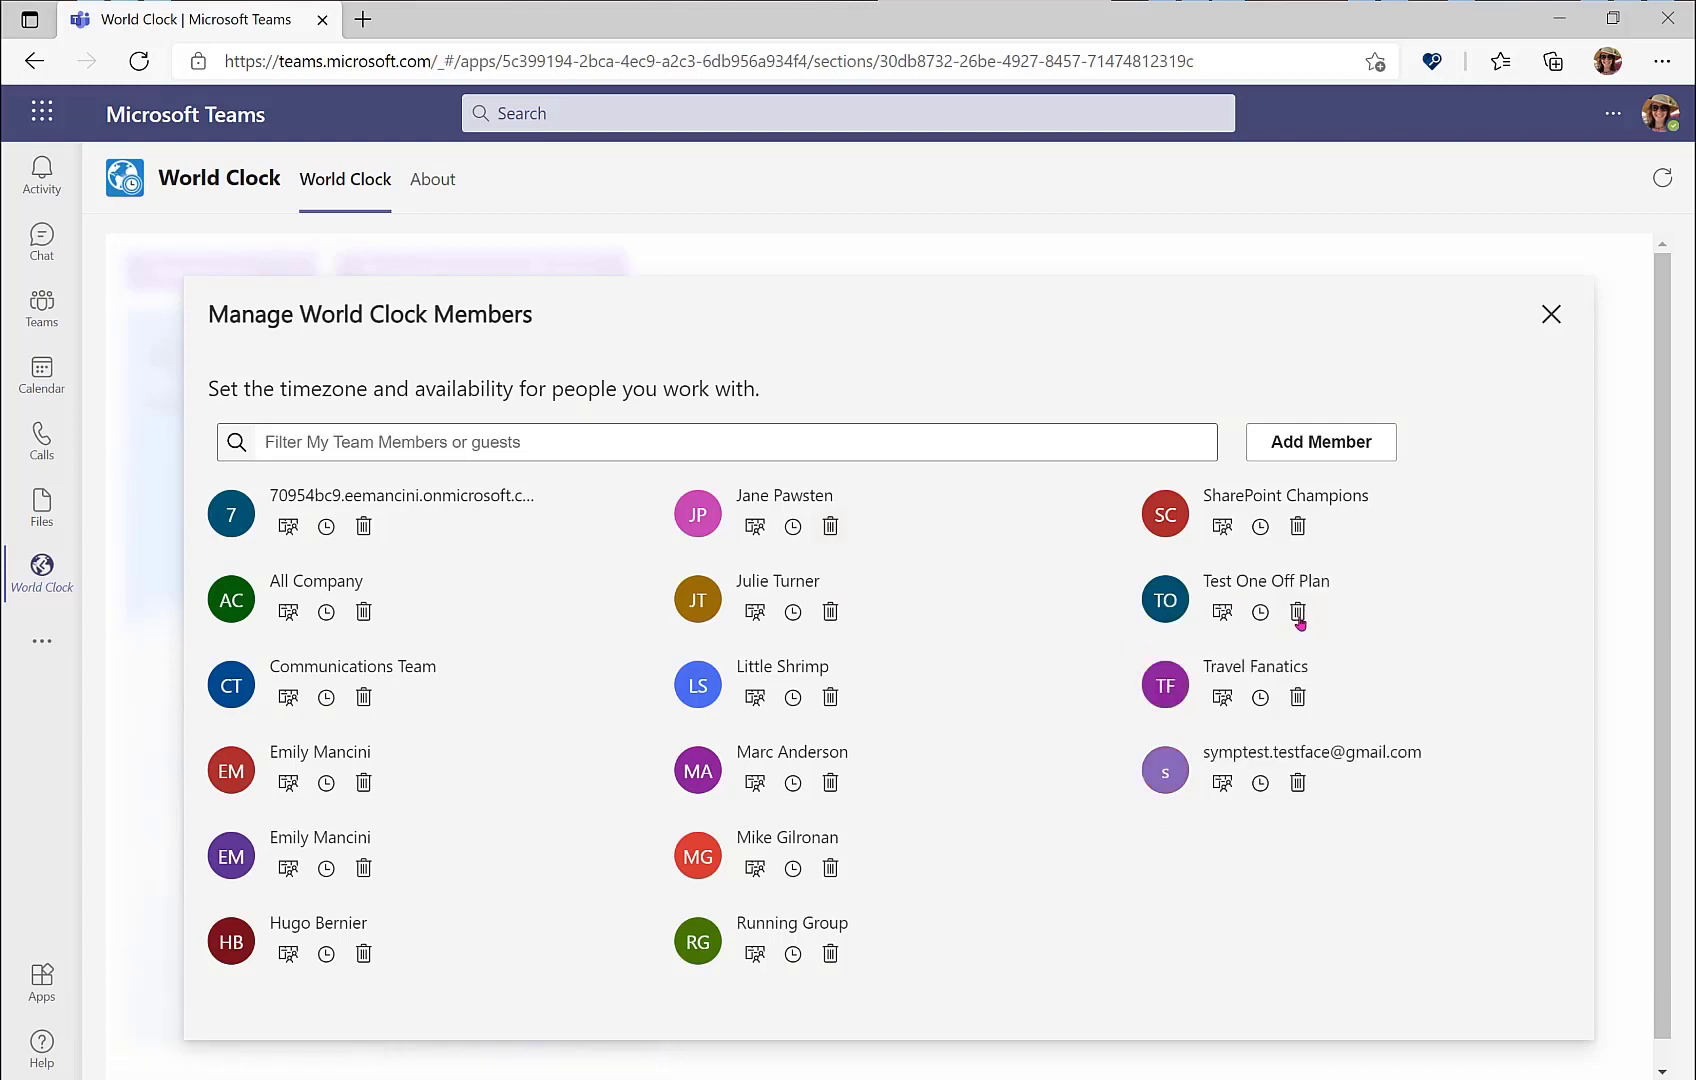
# - Remove Test One Off Plan and other unwanted entries from the members and return to the clocks
pyautogui.click(1298, 616)
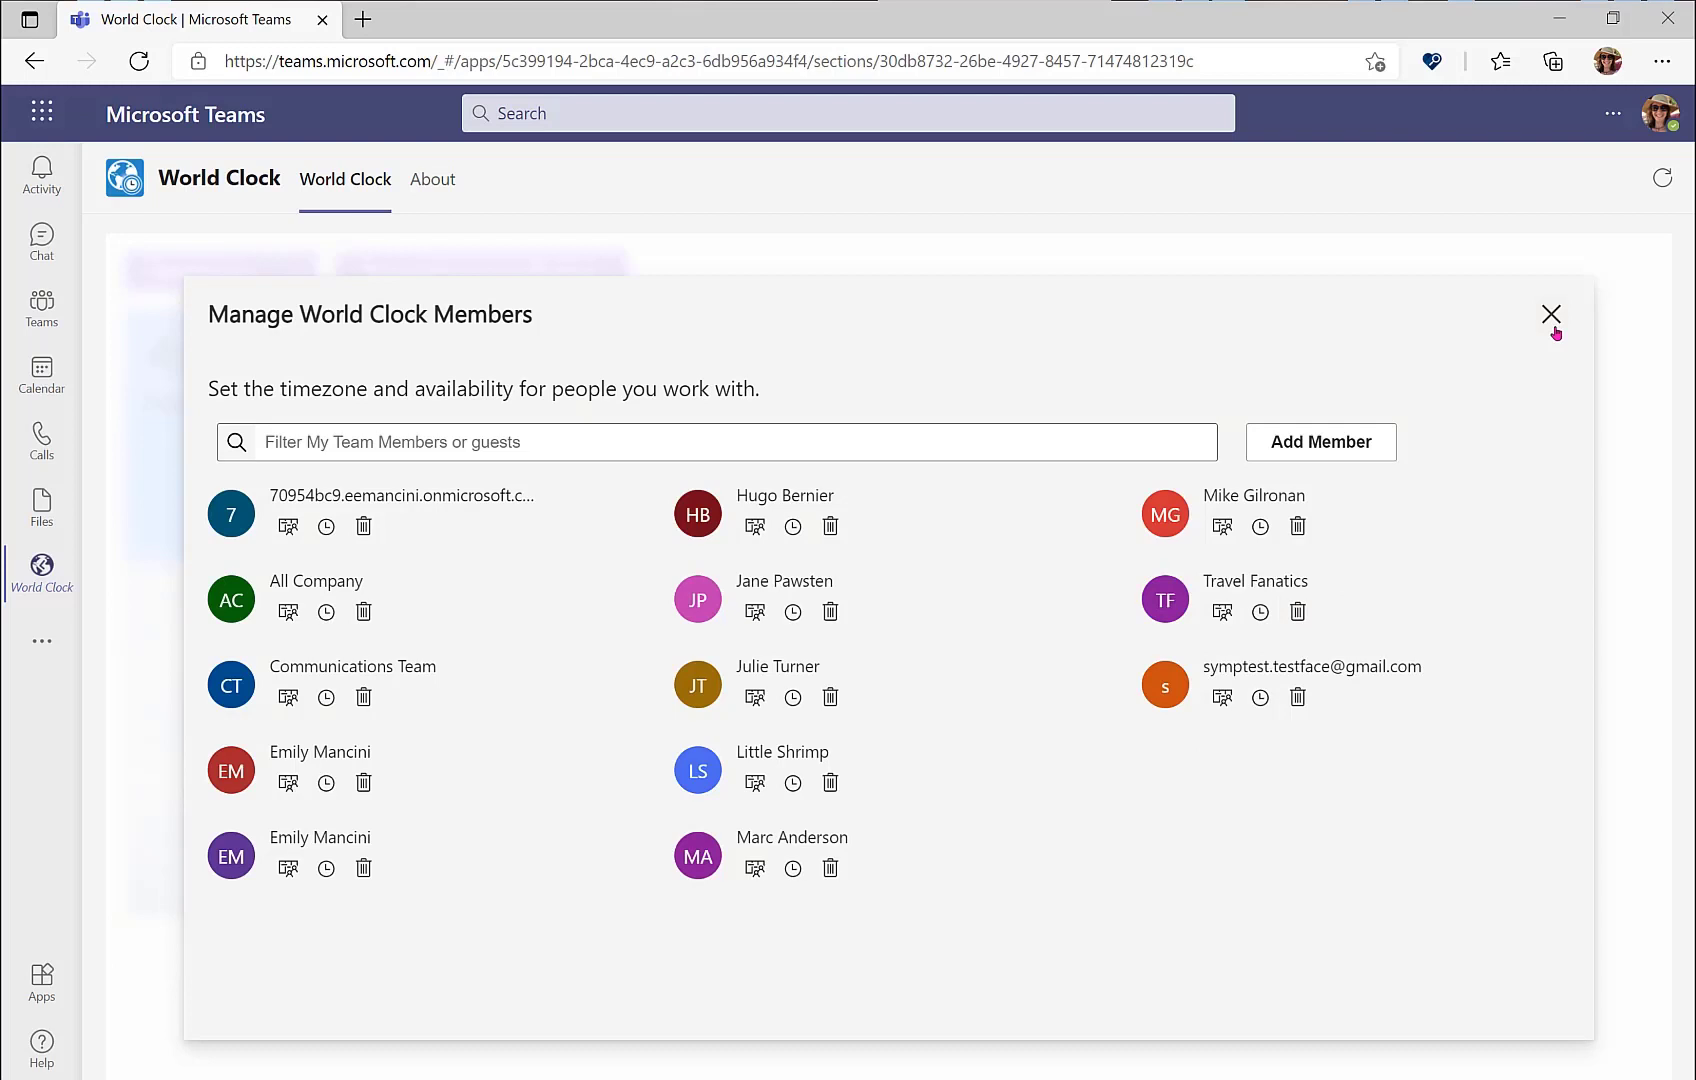
pyautogui.click(1552, 314)
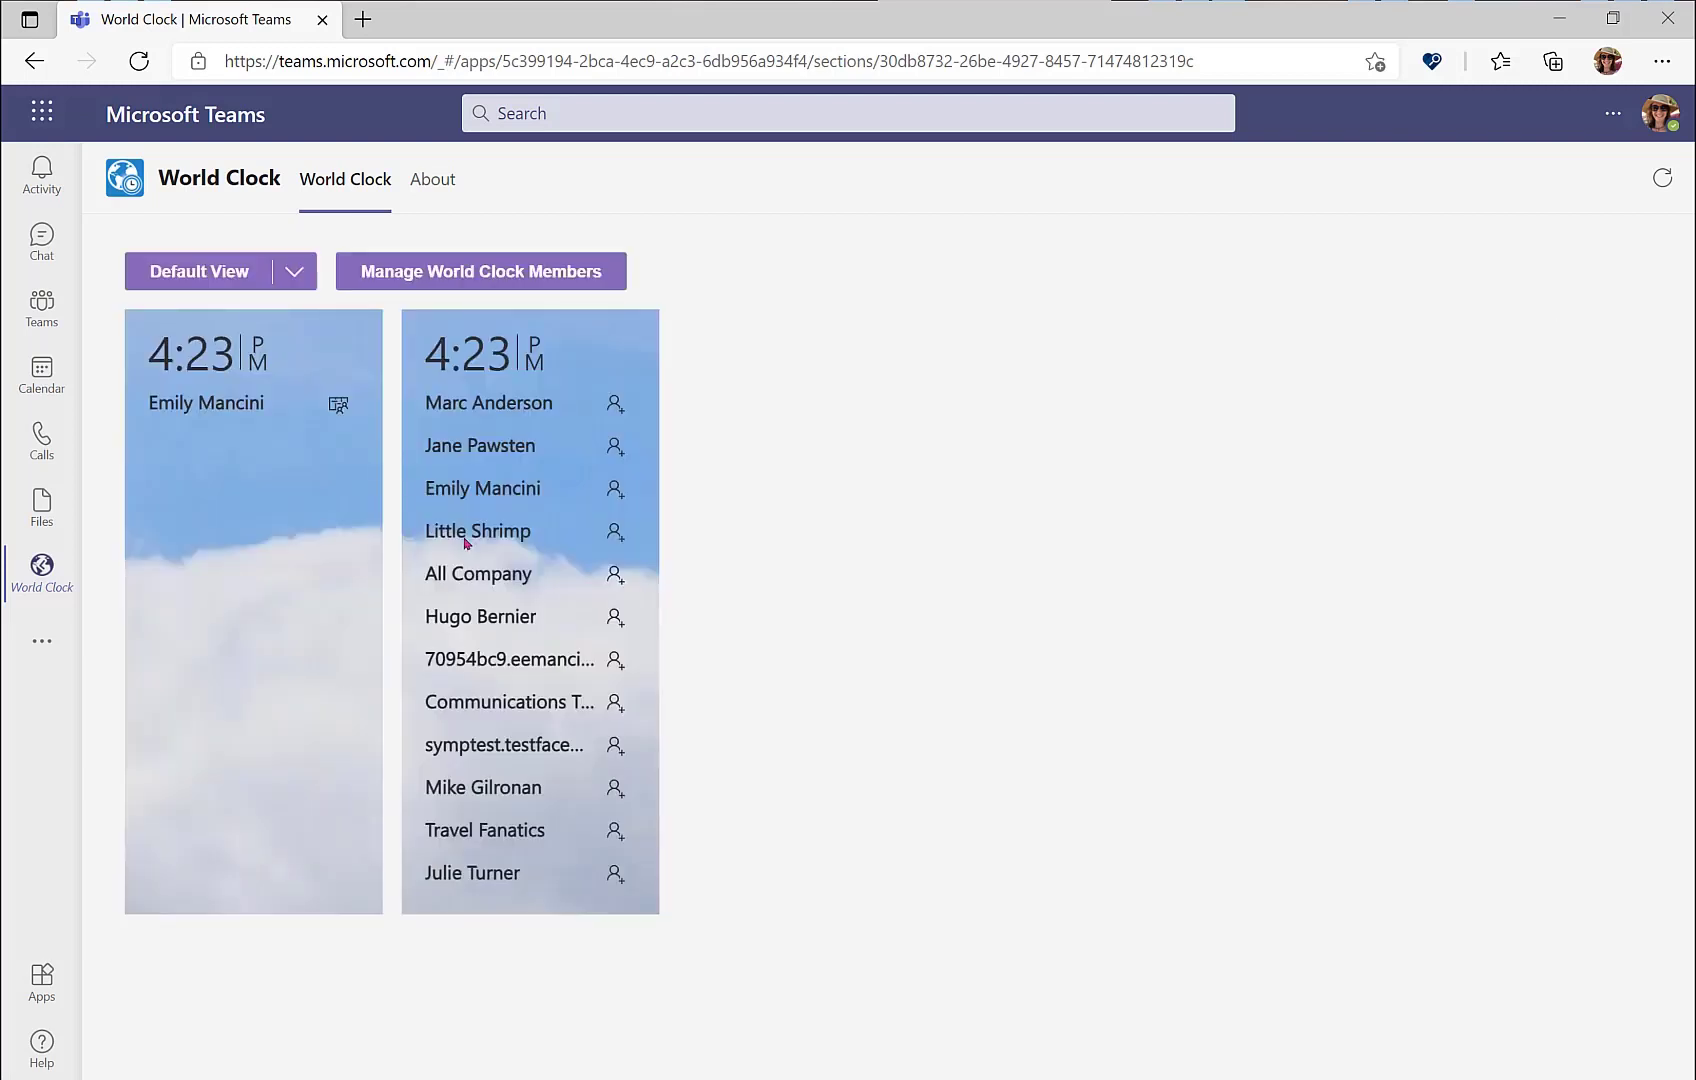
pyautogui.moveTo(616, 452)
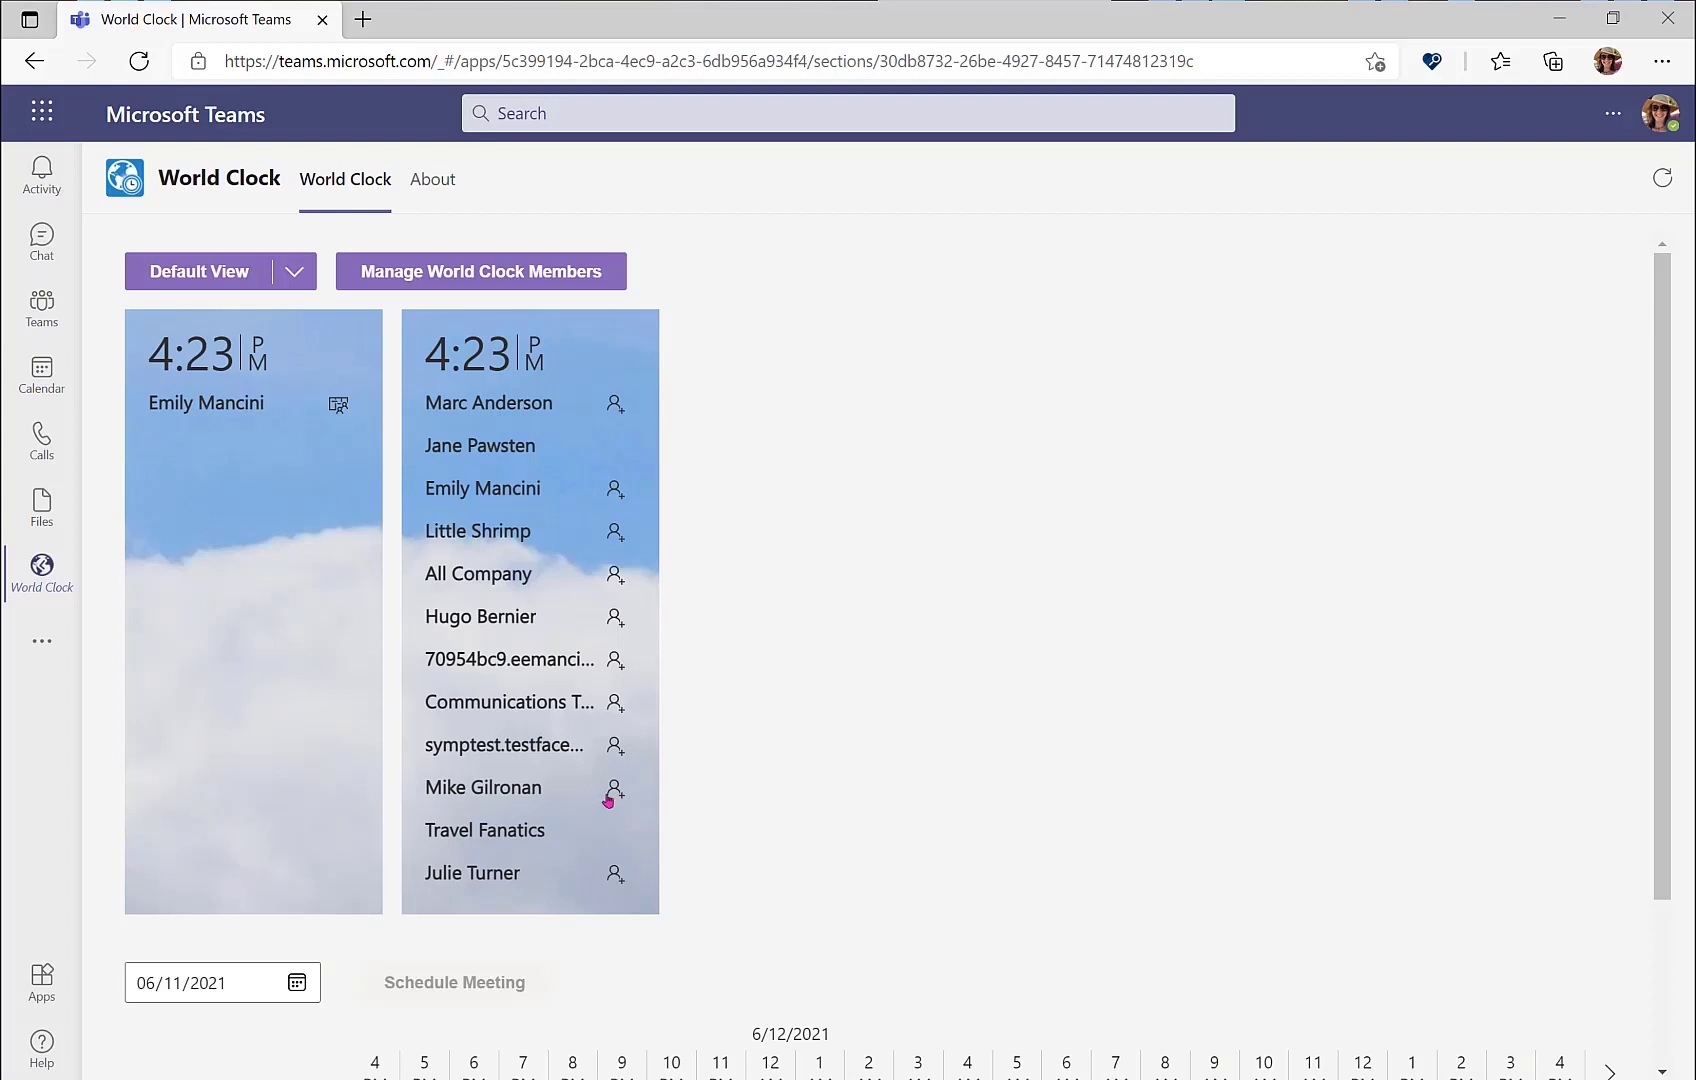
pyautogui.moveTo(616, 542)
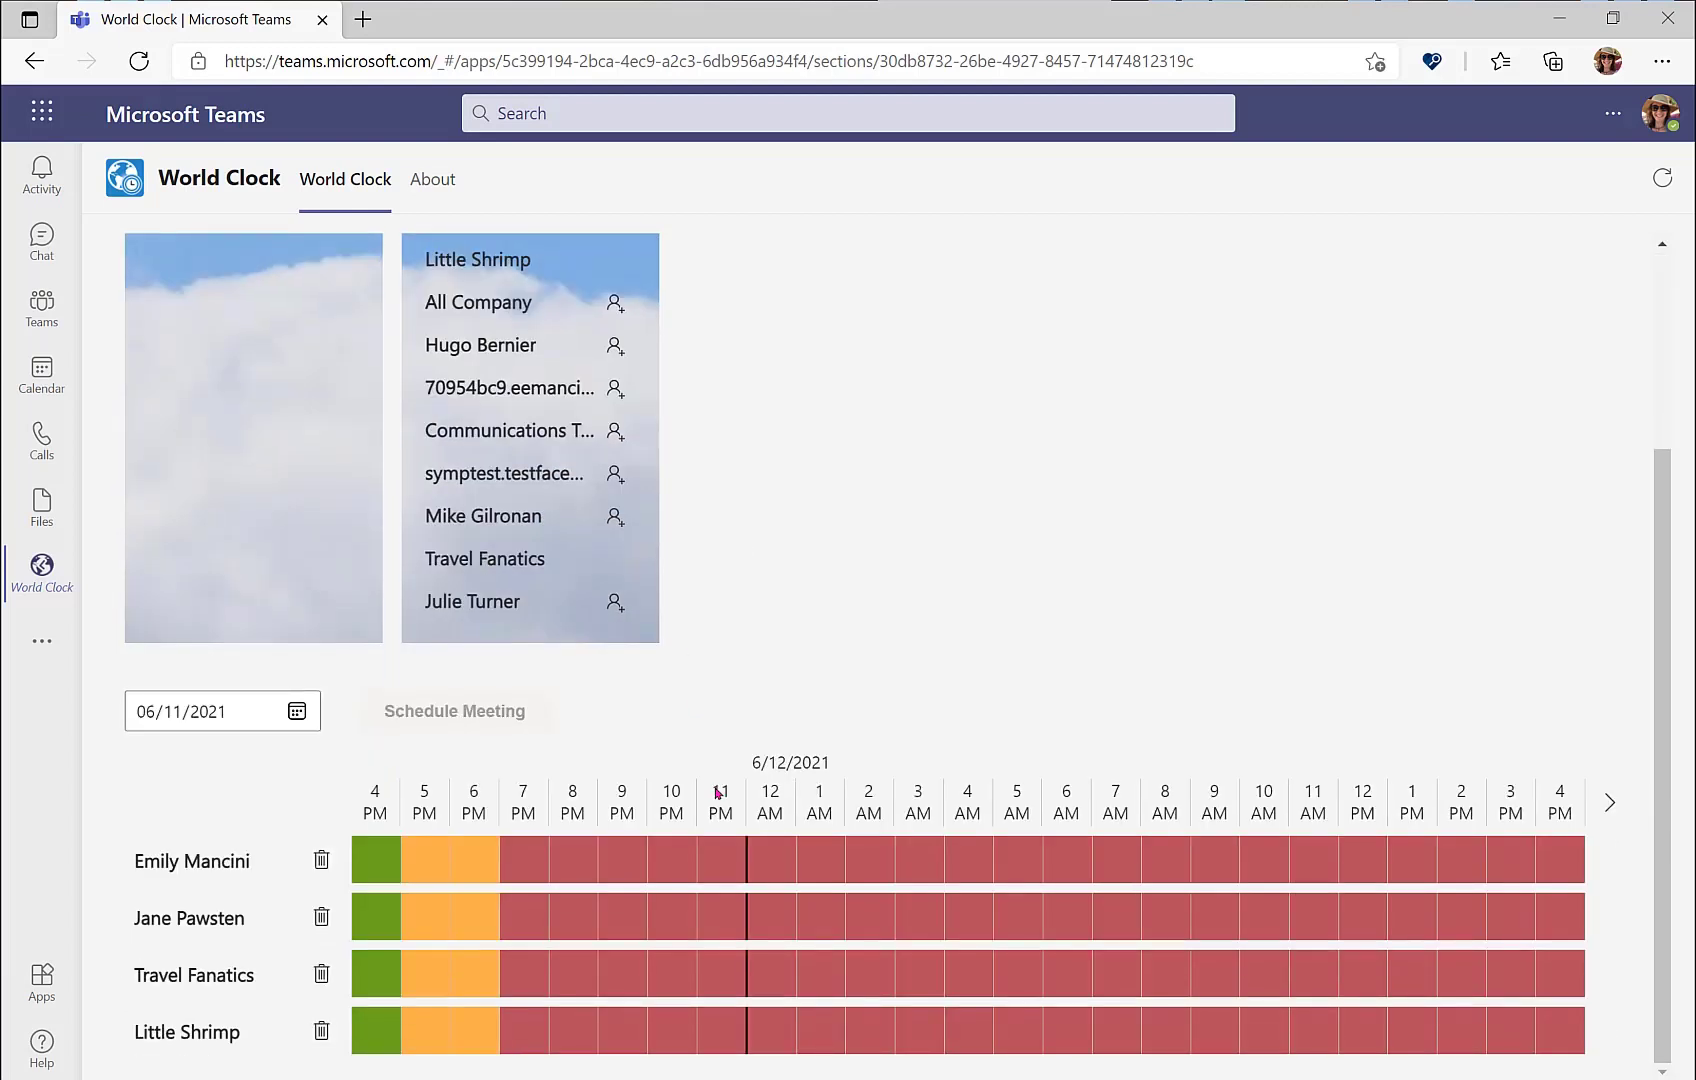
# - Move the scheduler to 06/17/2021 and start a meeting for the 1 PM slot
pyautogui.click(206, 710)
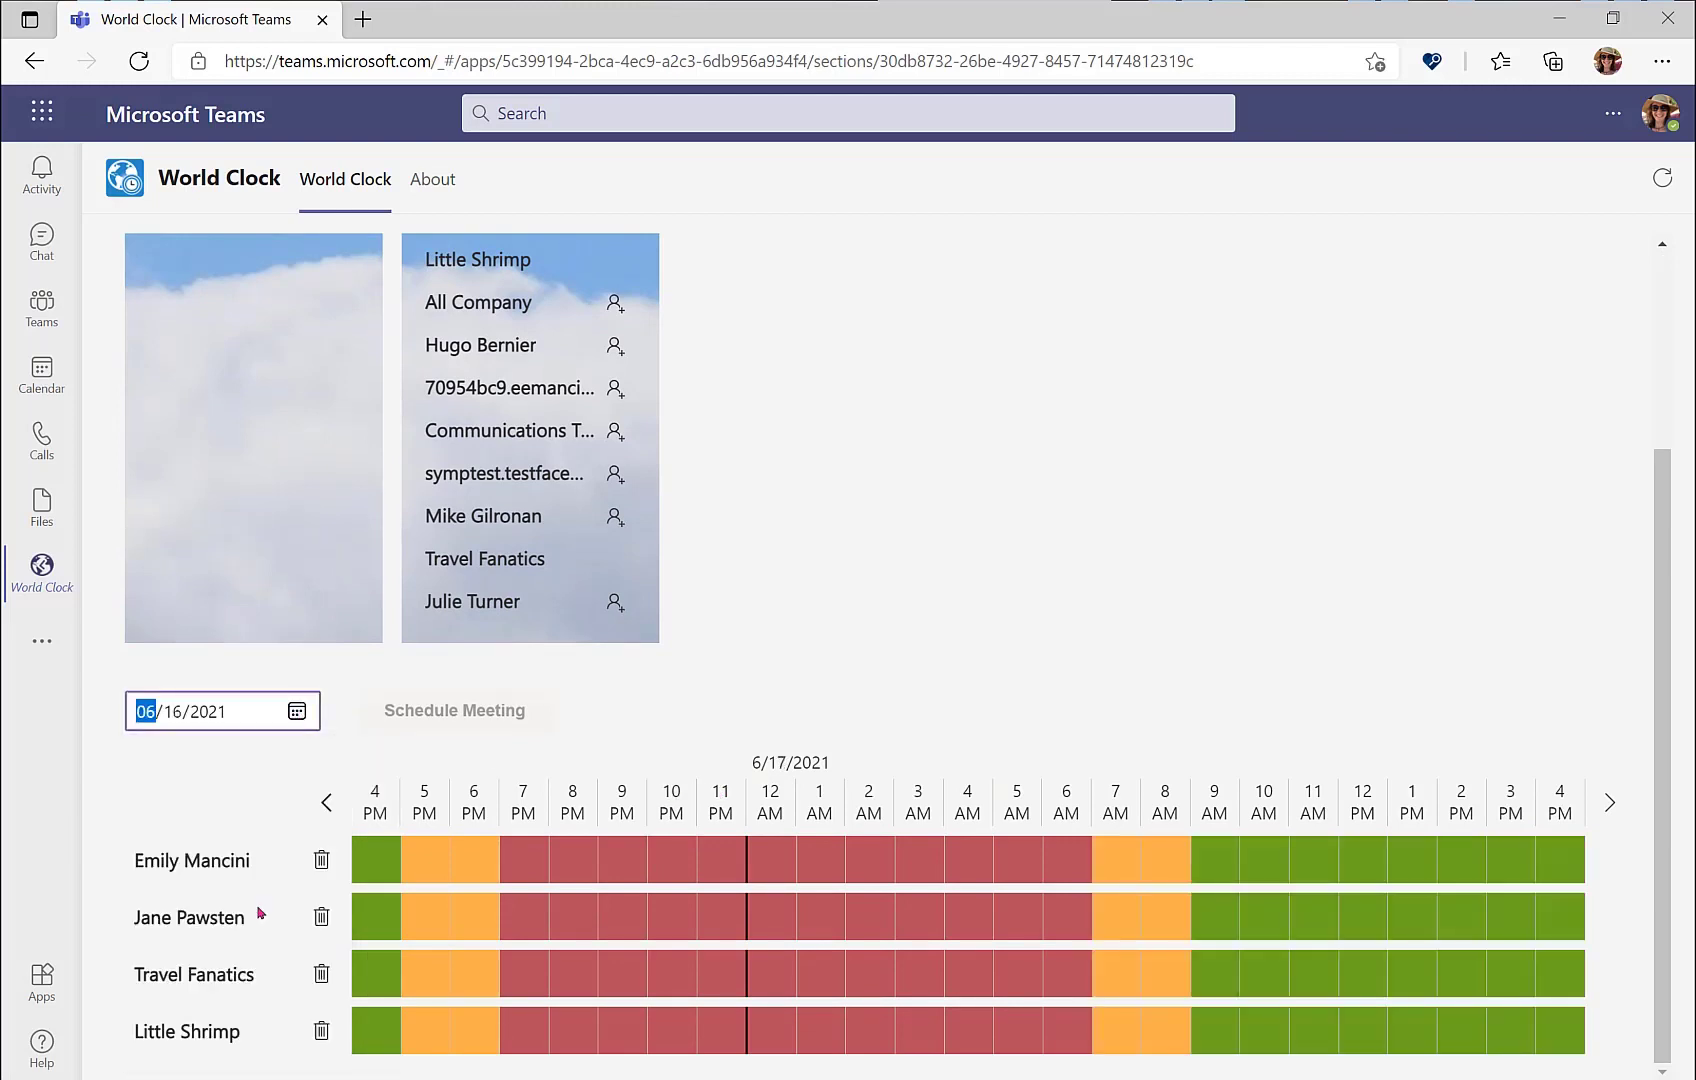
pyautogui.click(326, 802)
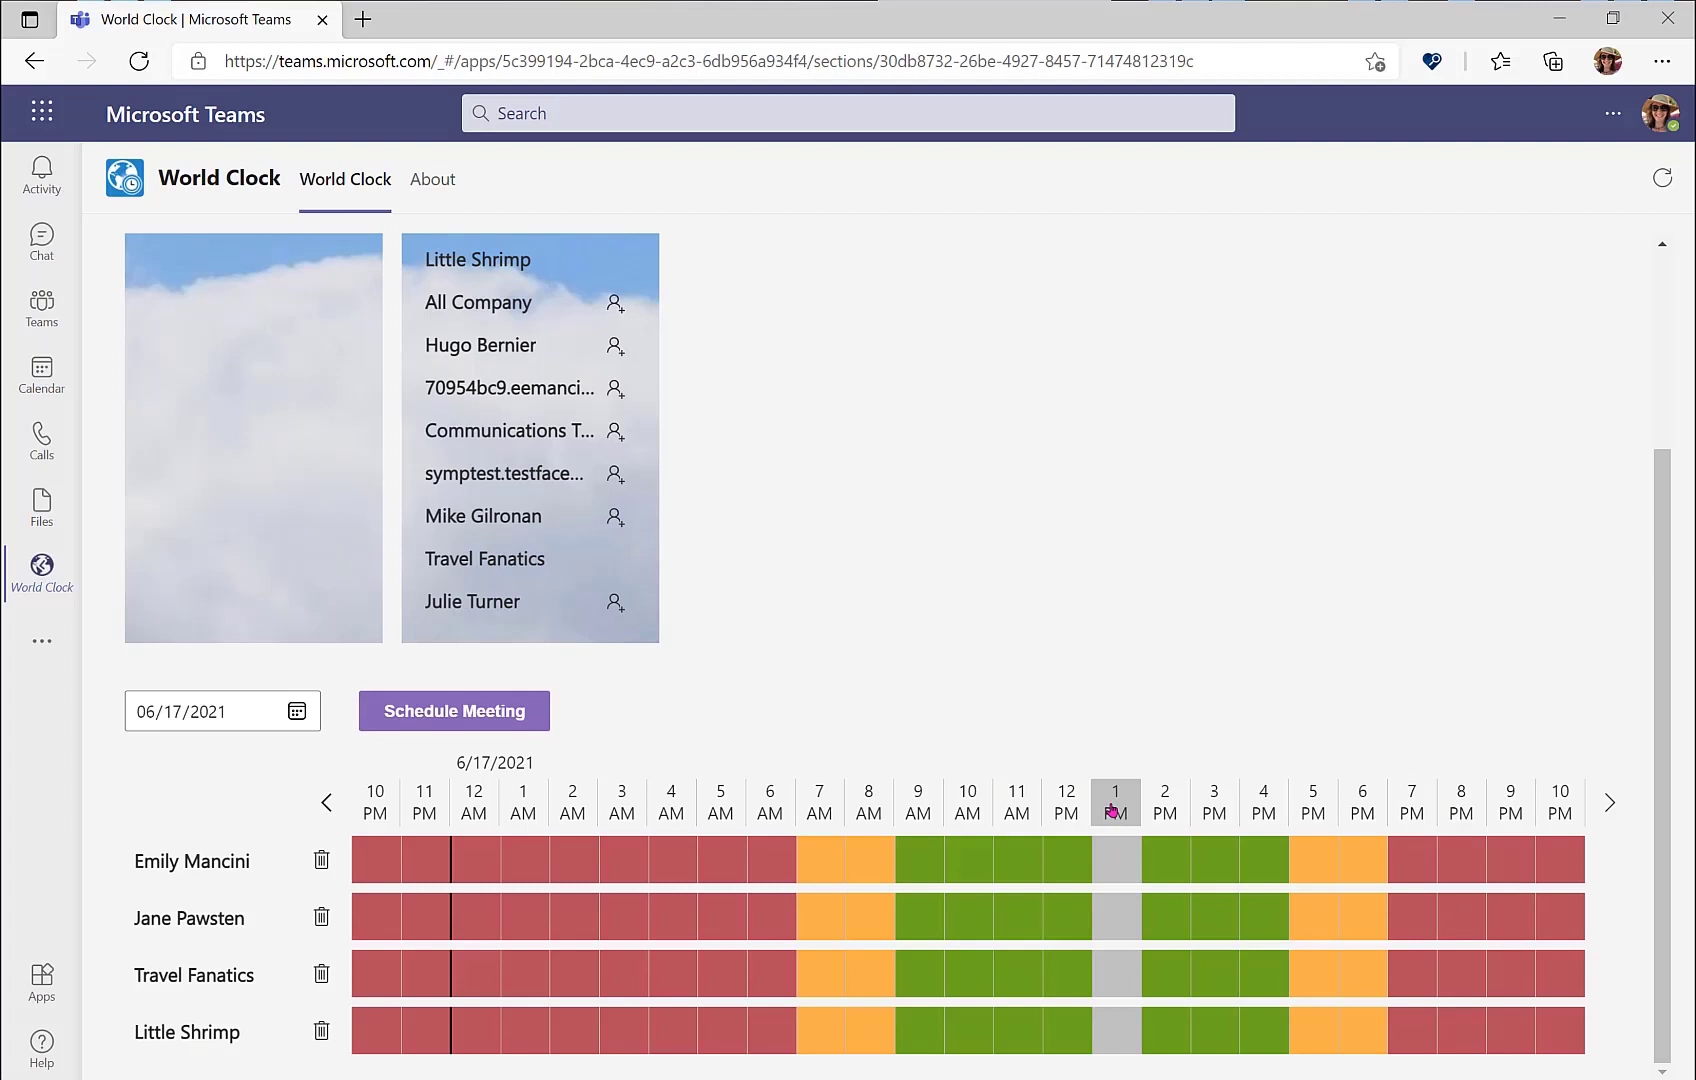
pyautogui.moveTo(324, 722)
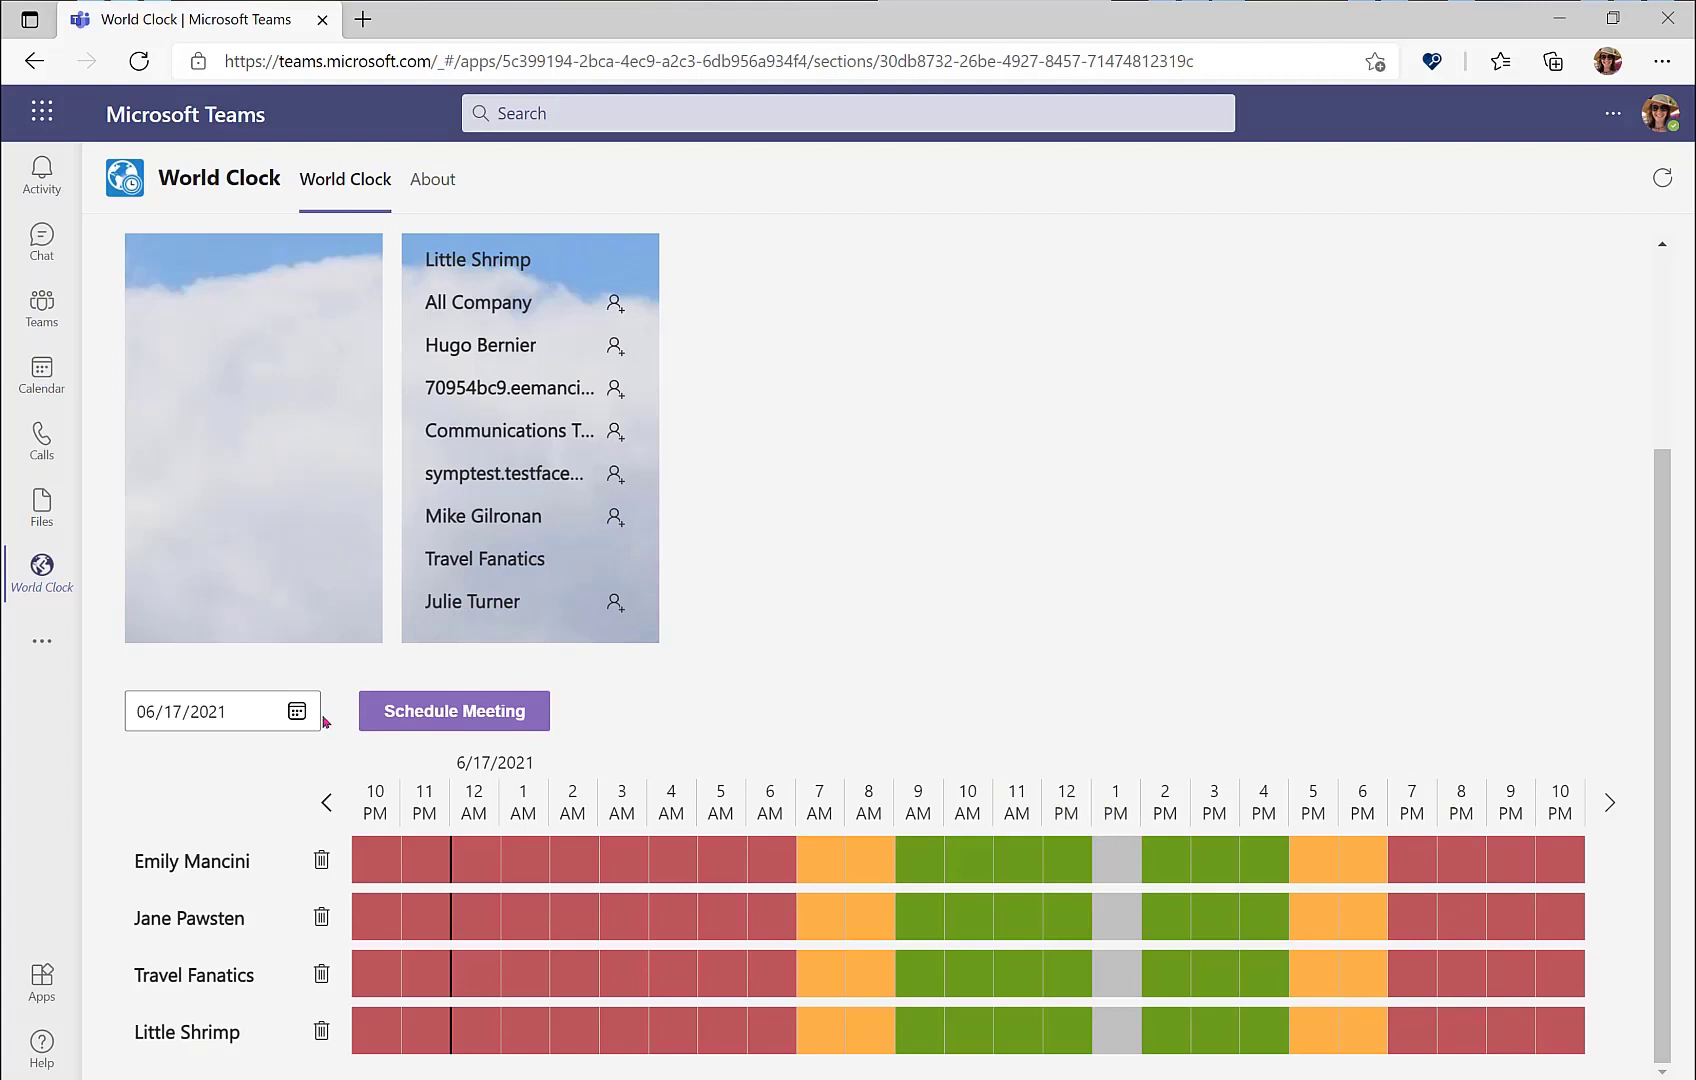
pyautogui.click(454, 710)
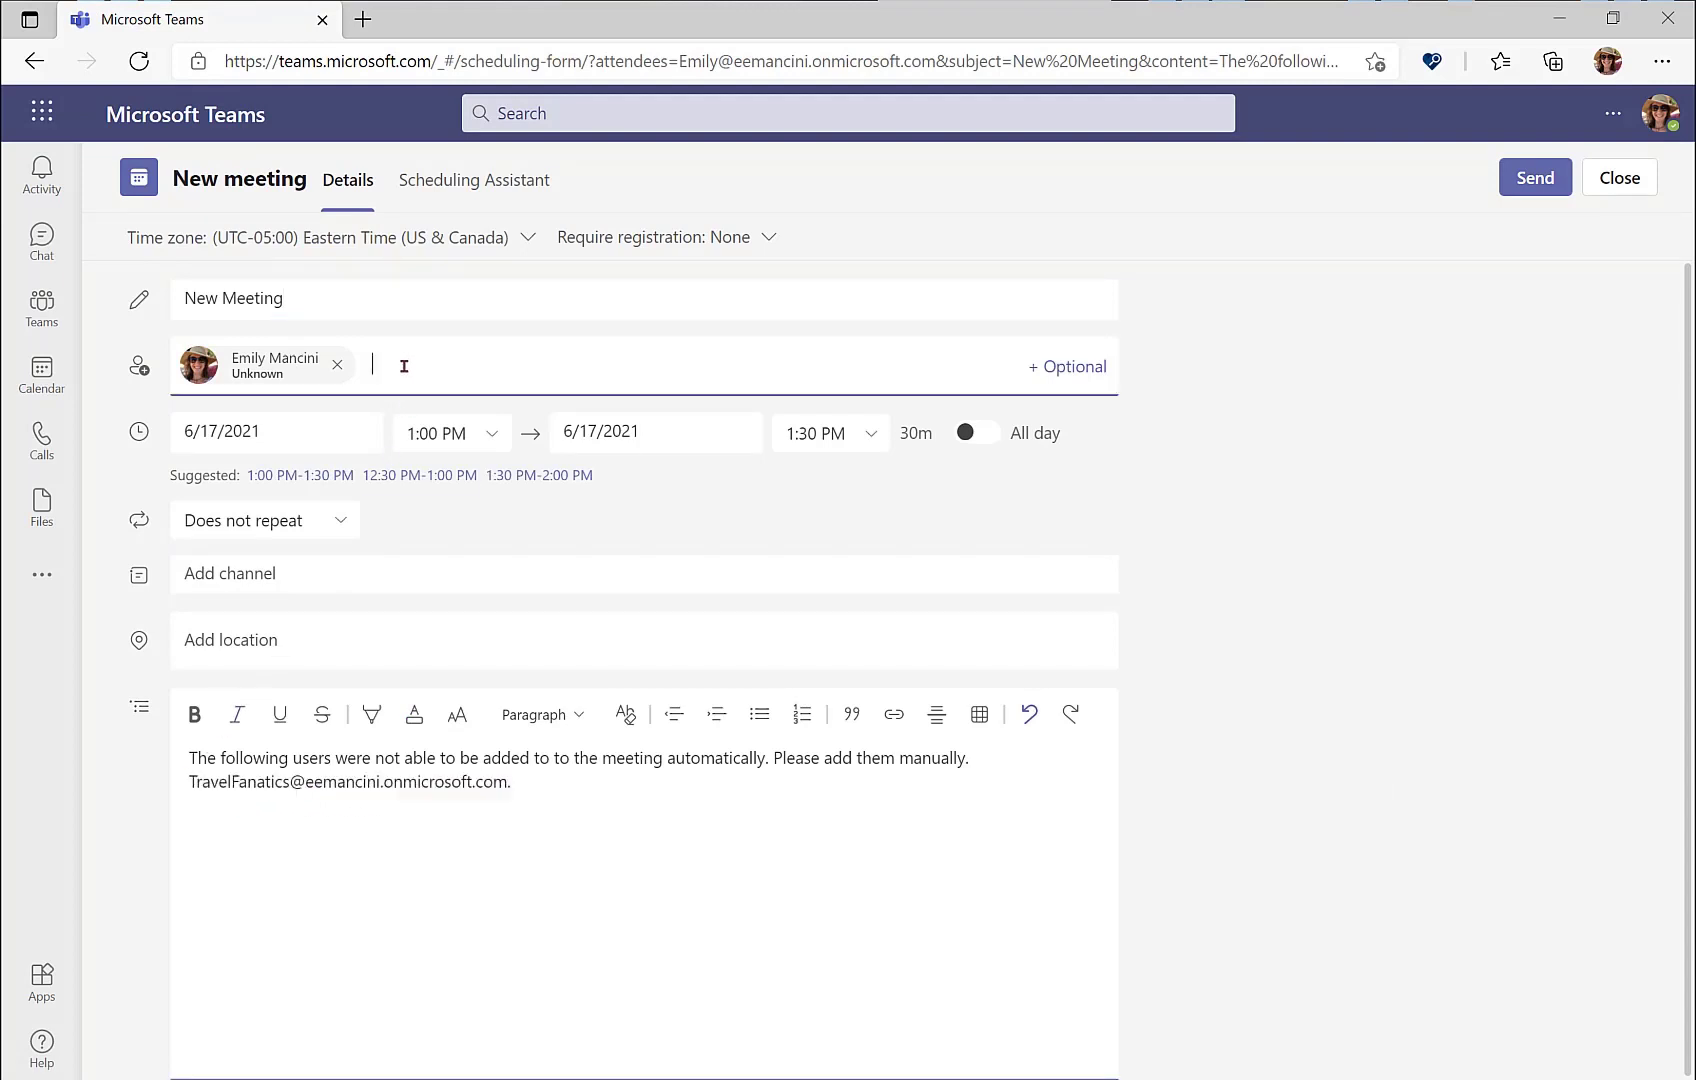
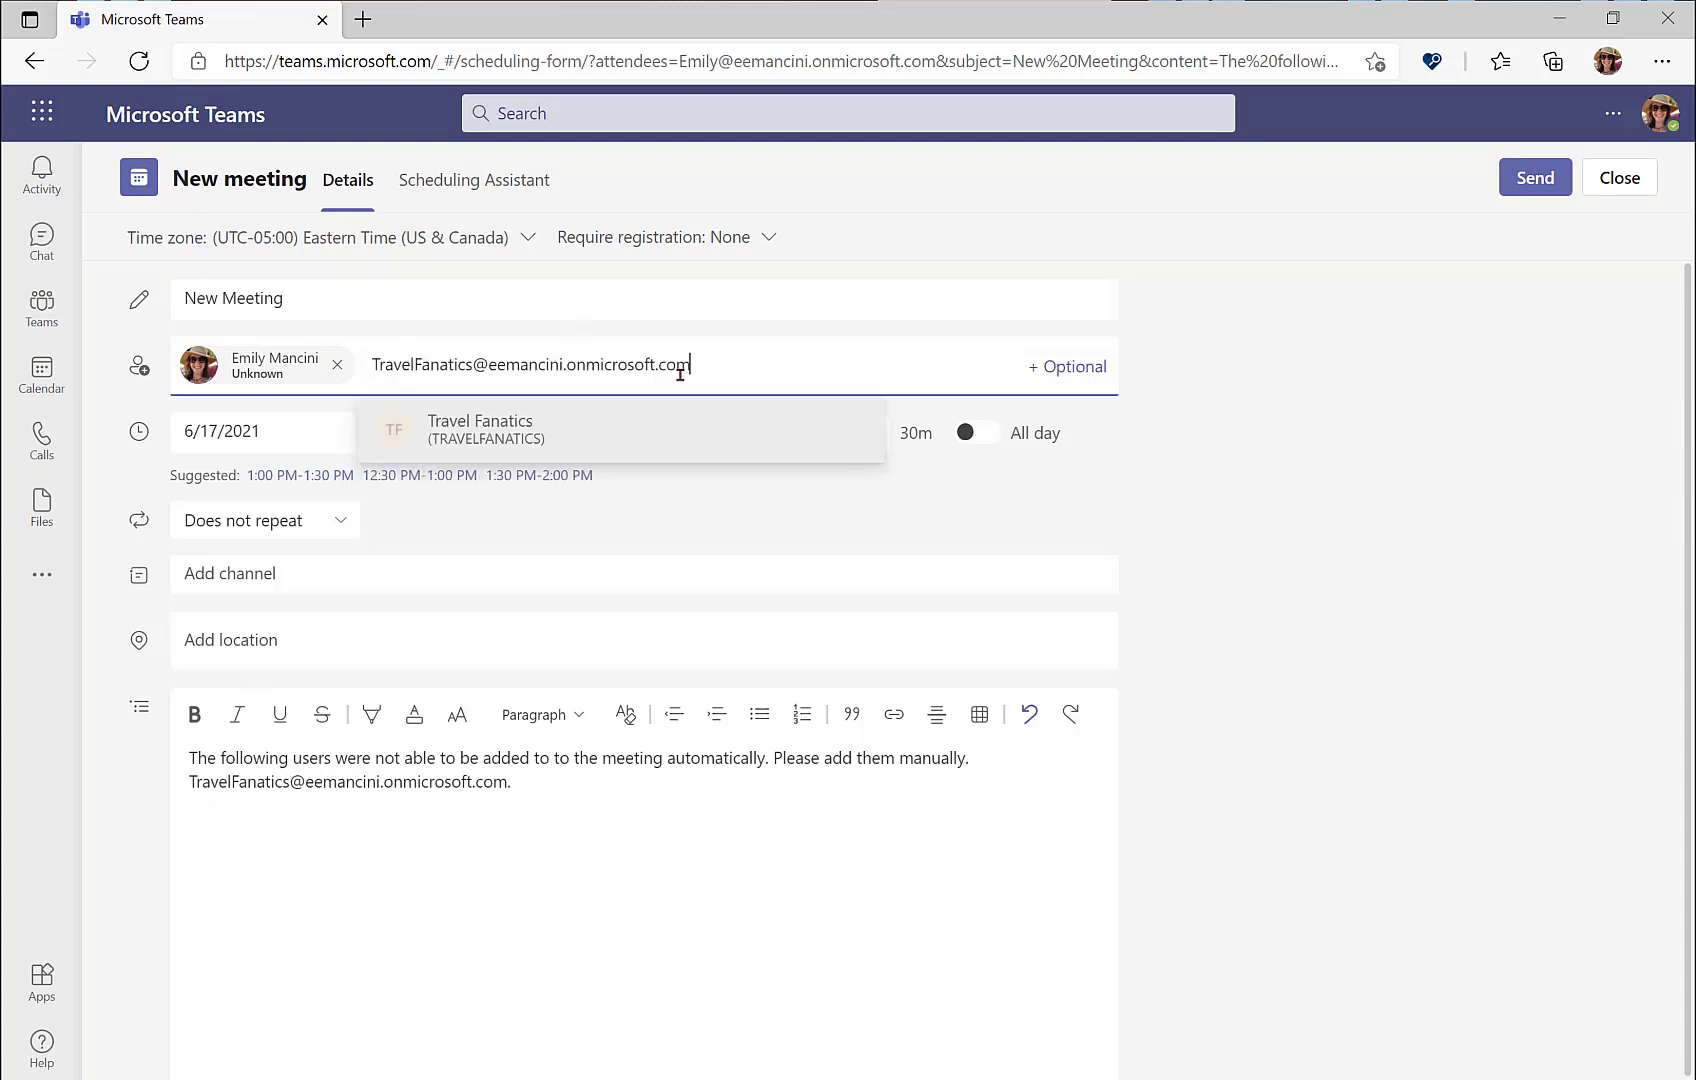
pyautogui.click(42, 572)
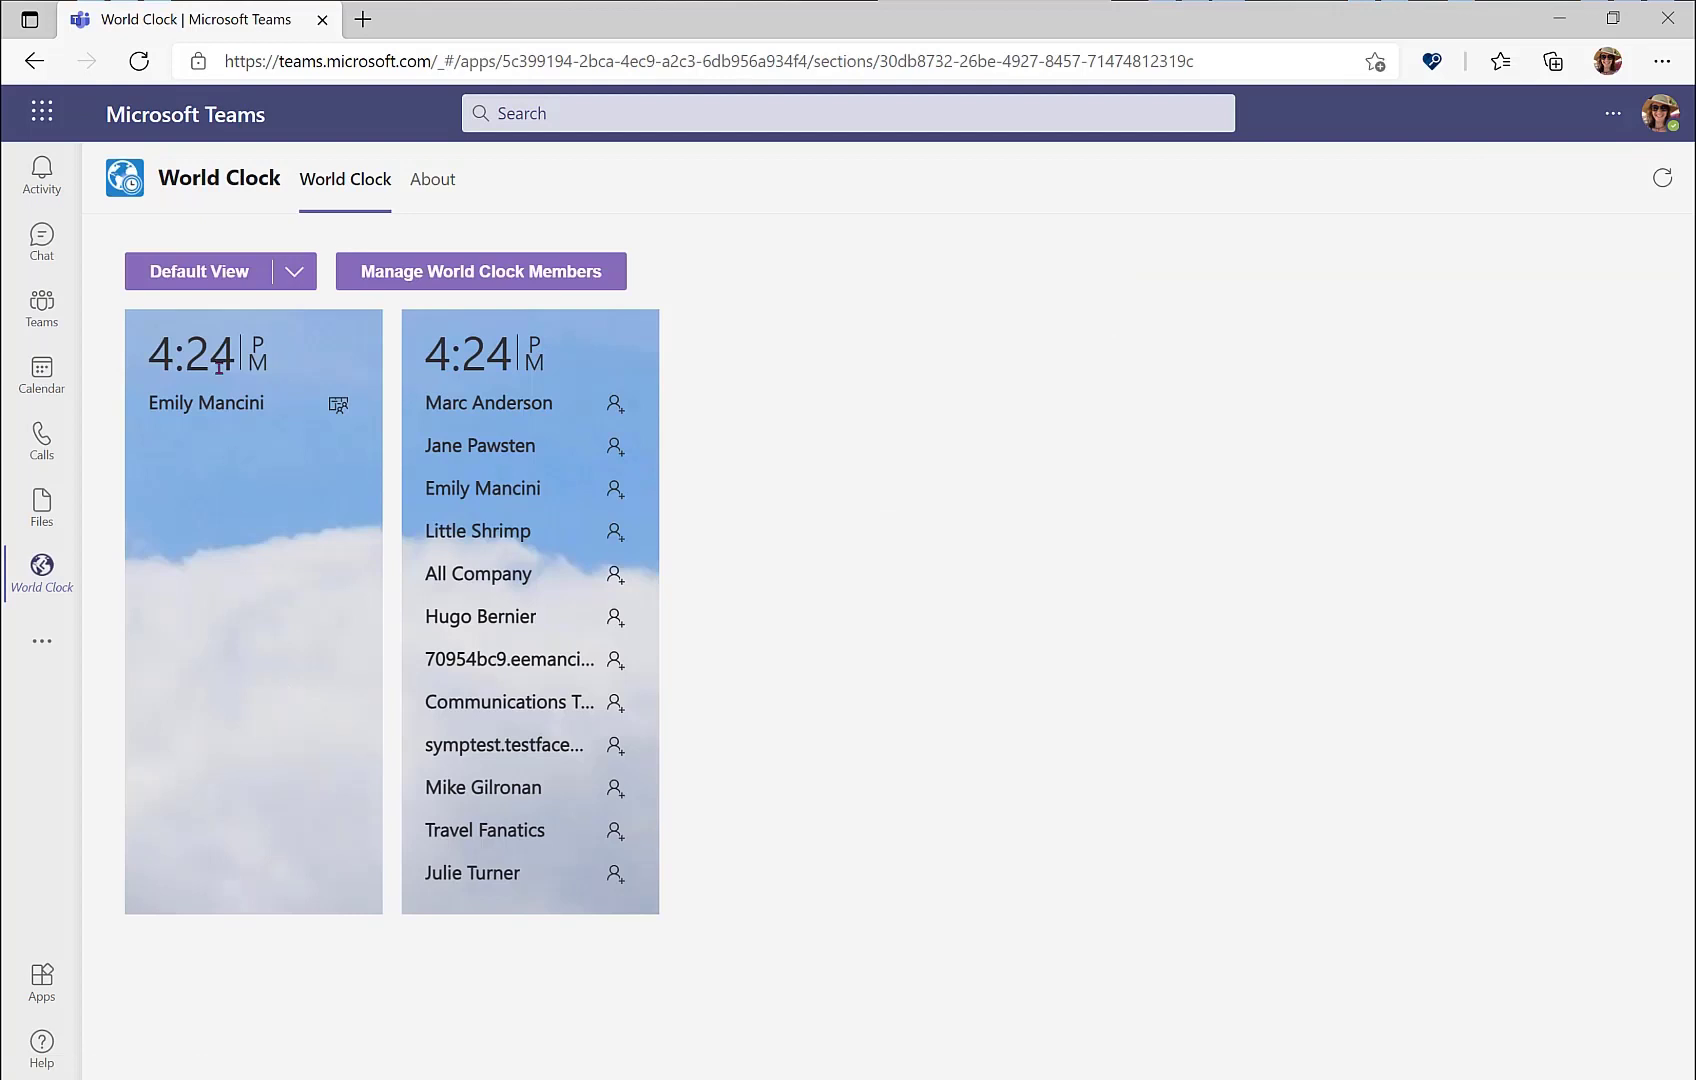
pyautogui.click(294, 270)
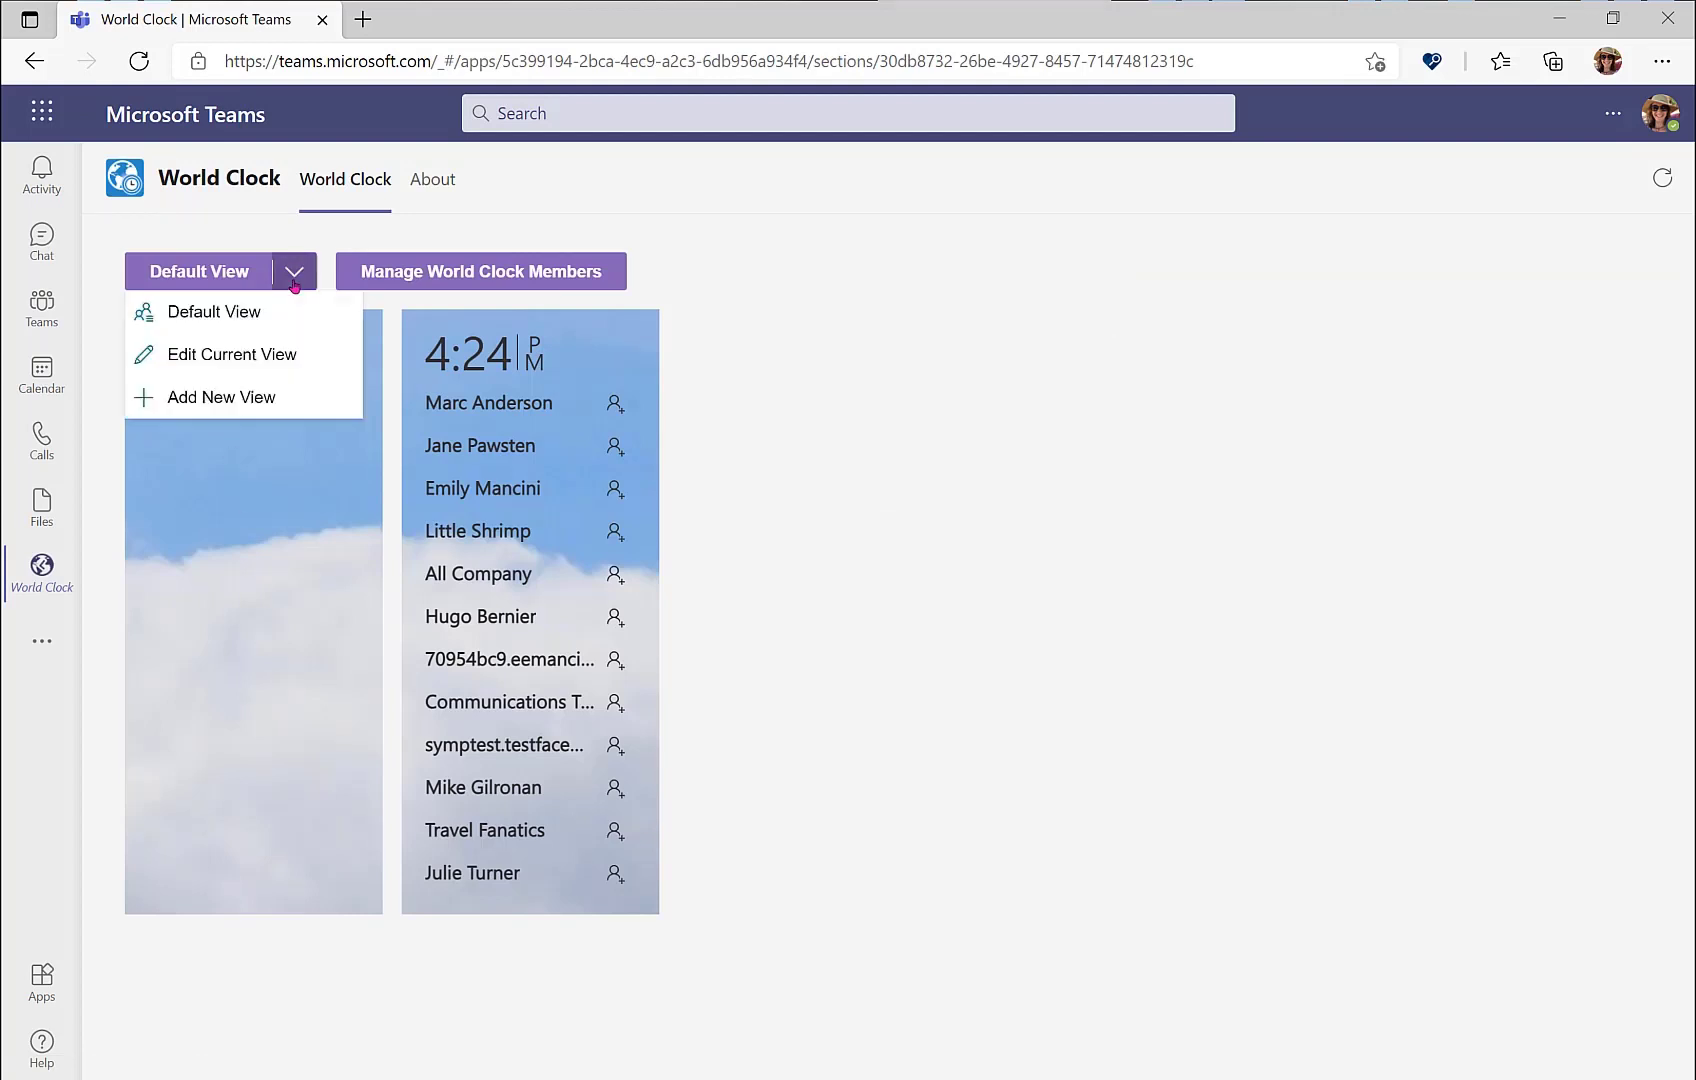
pyautogui.moveTo(222, 398)
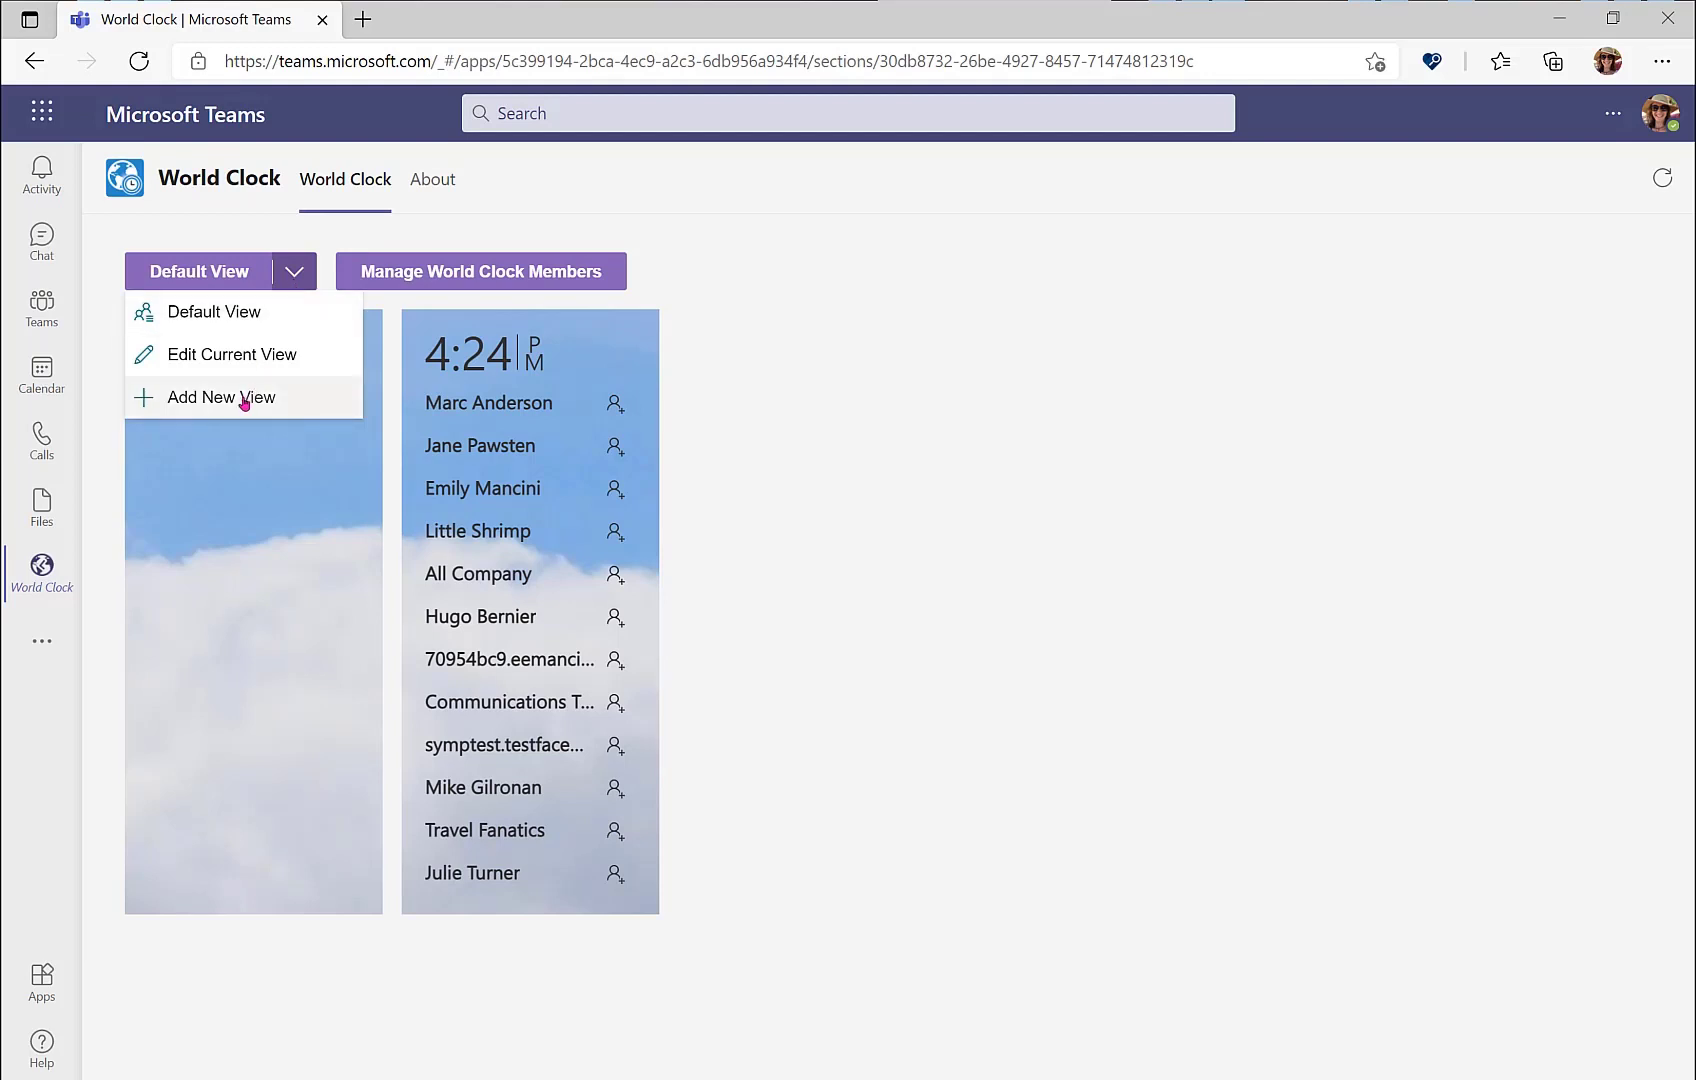
pyautogui.click(222, 398)
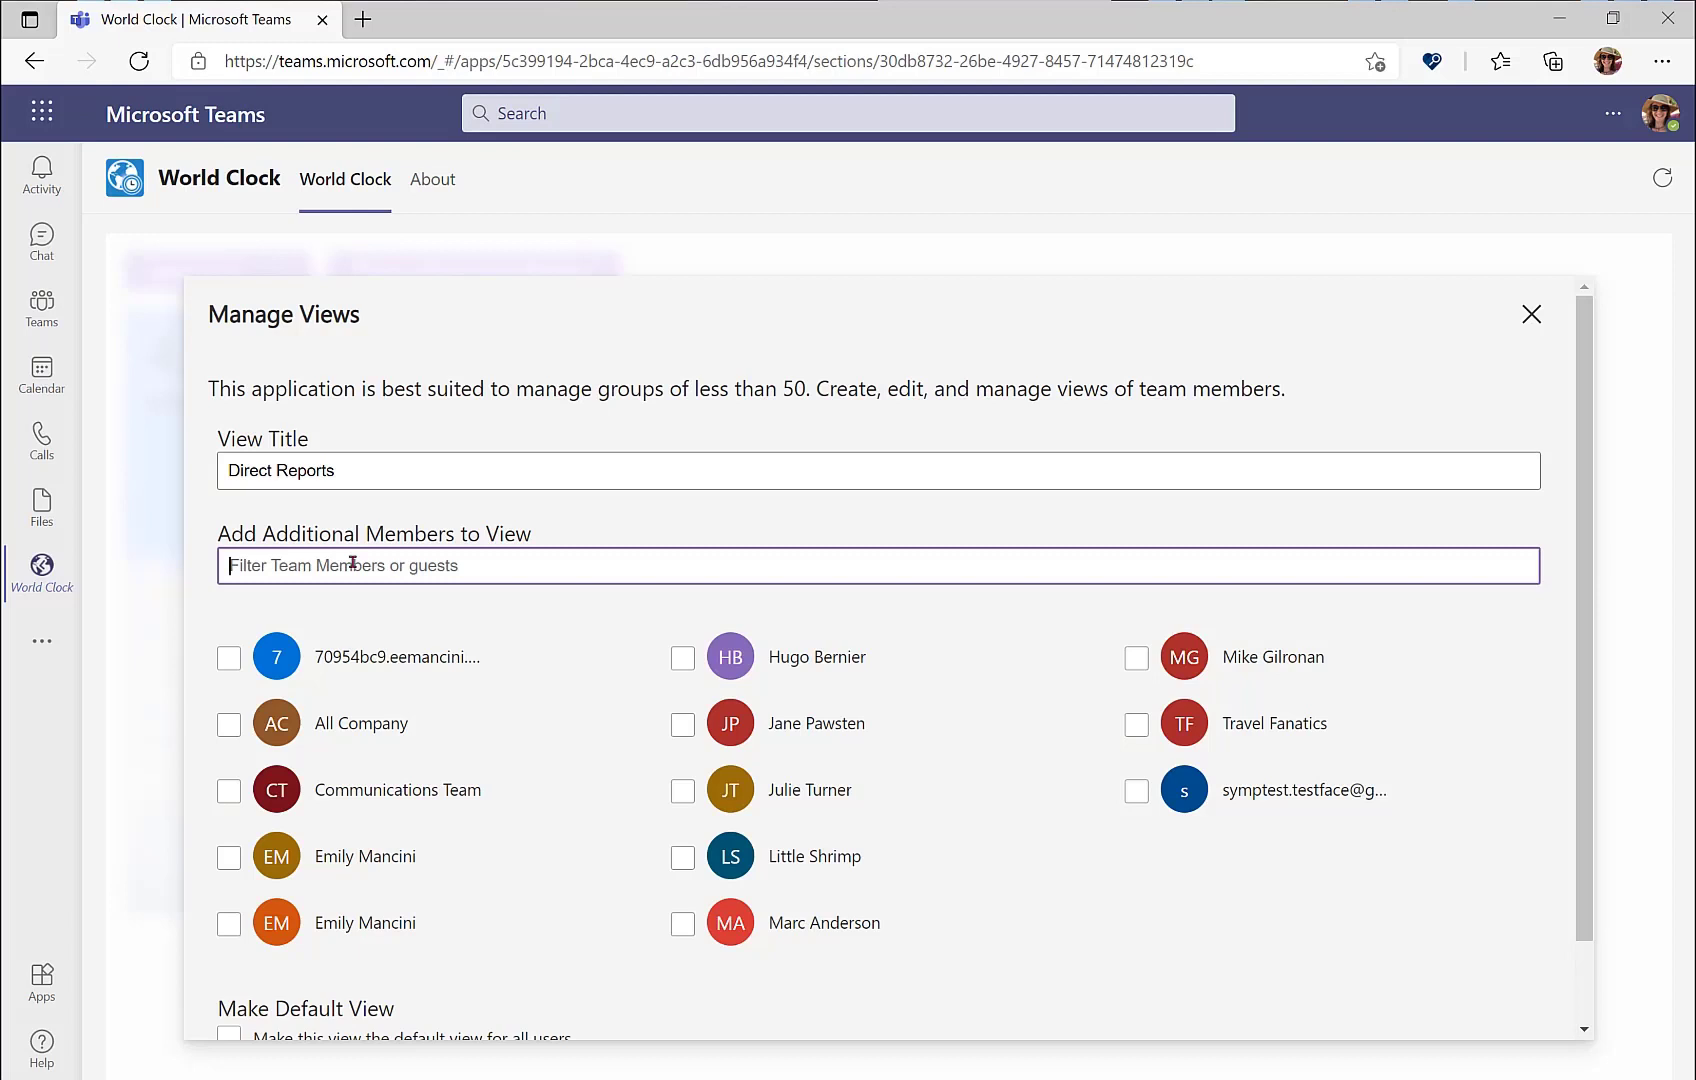
pyautogui.click(682, 724)
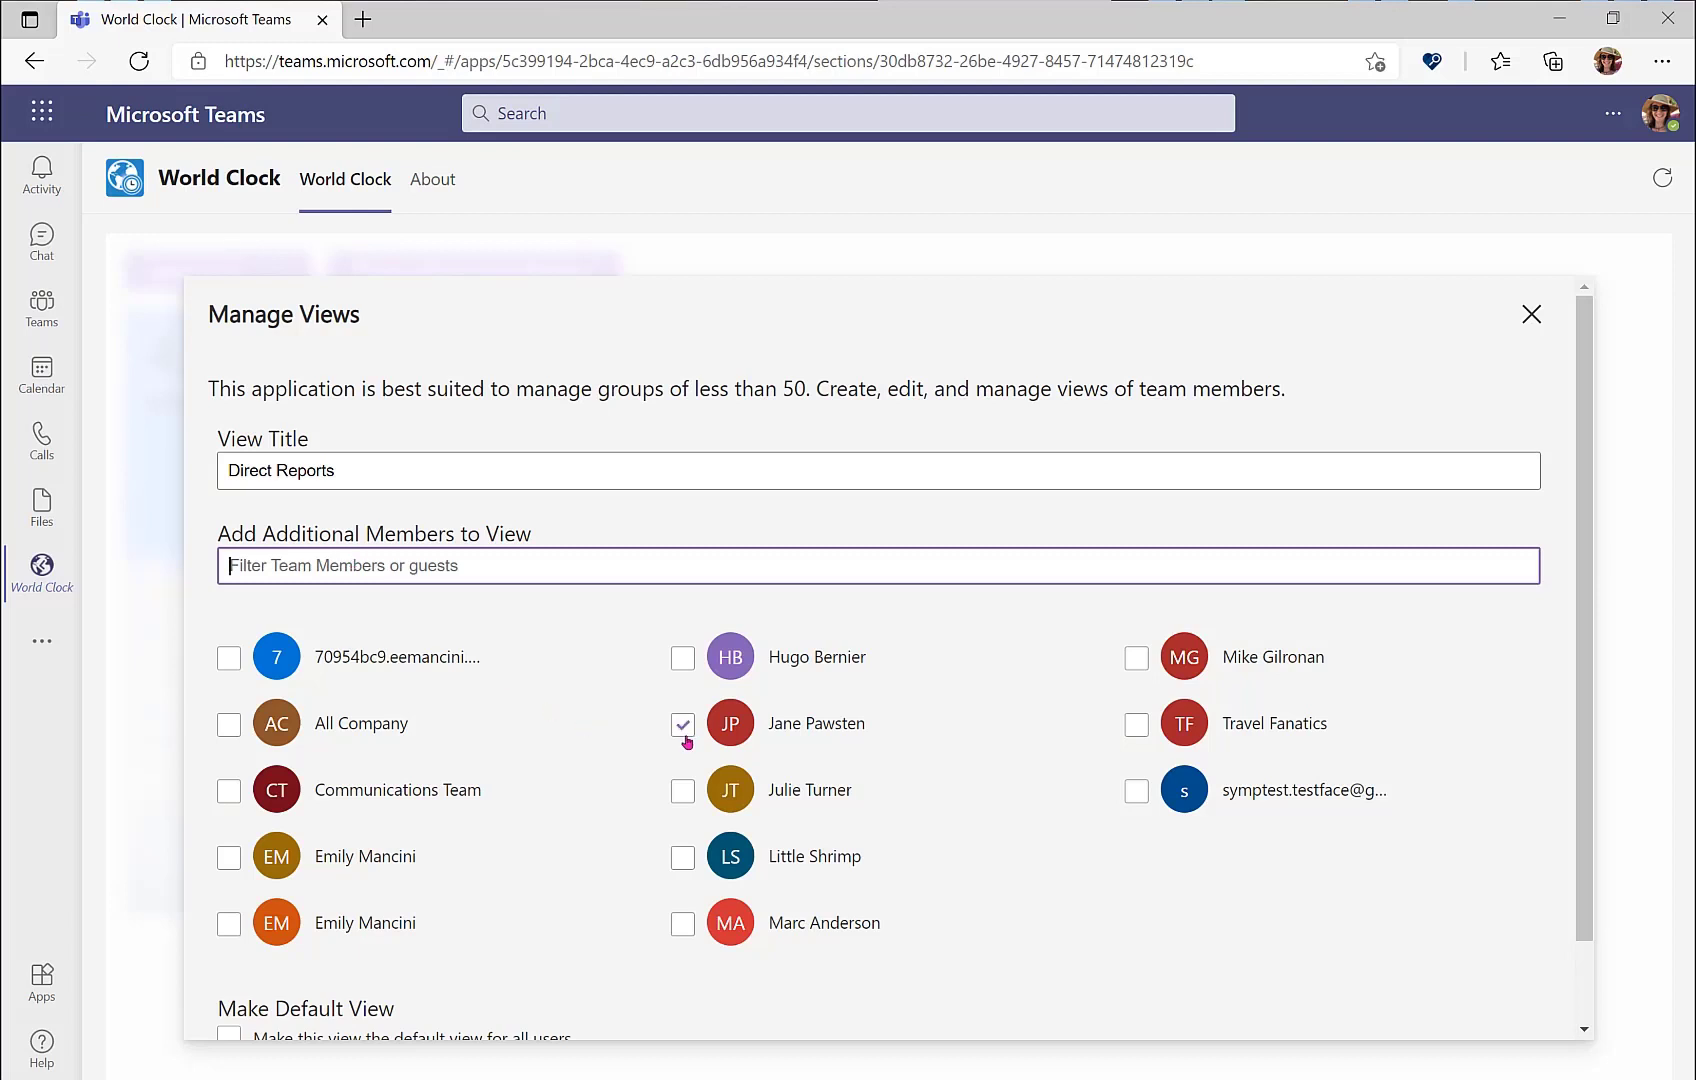
pyautogui.click(682, 792)
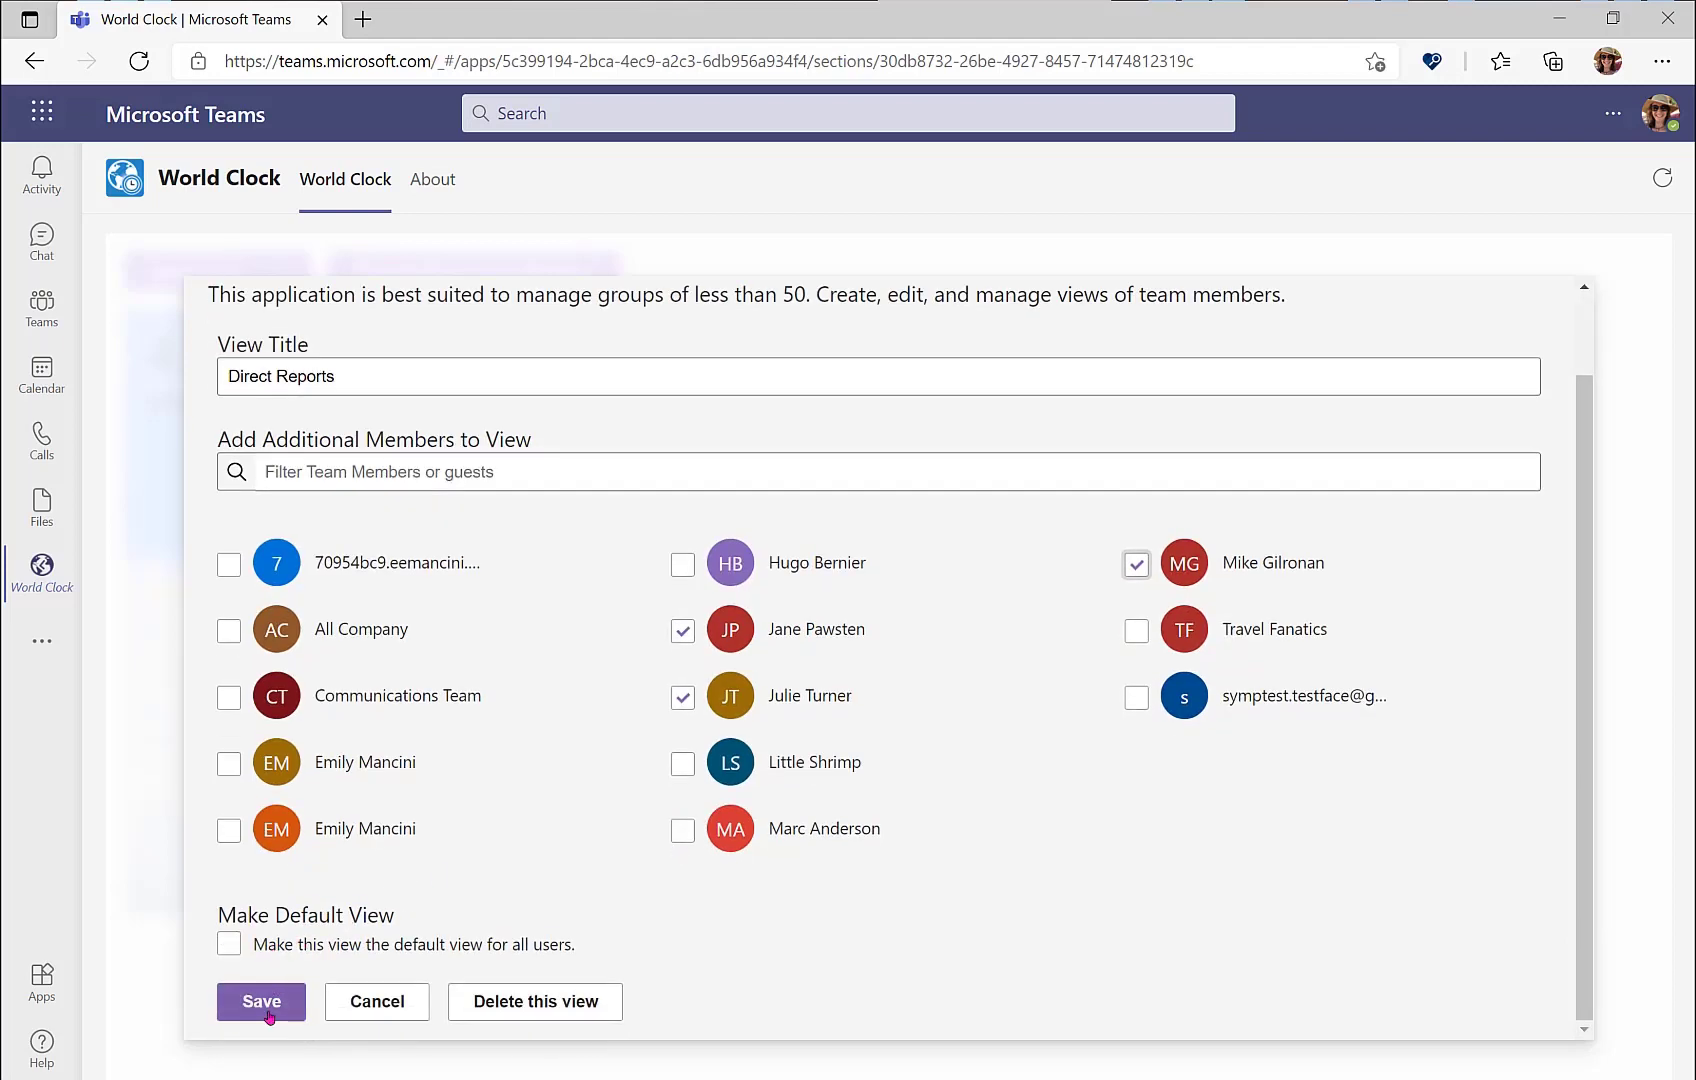
pyautogui.click(260, 1002)
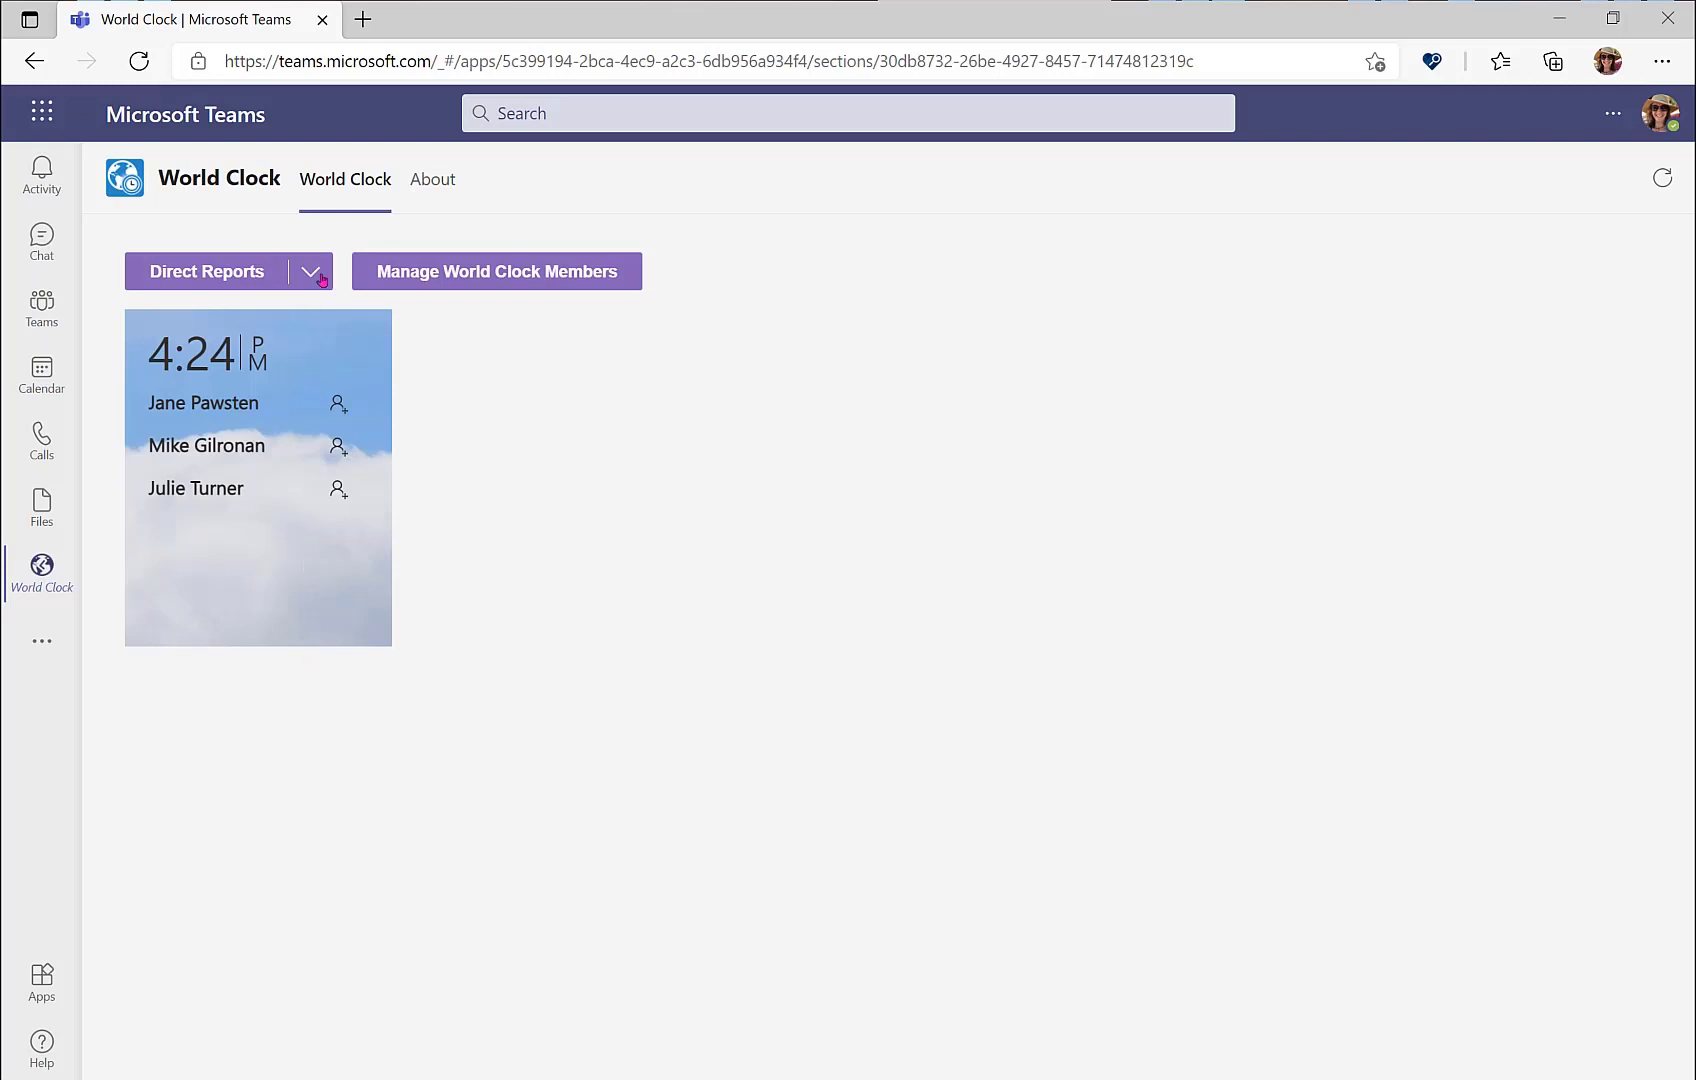
pyautogui.click(312, 270)
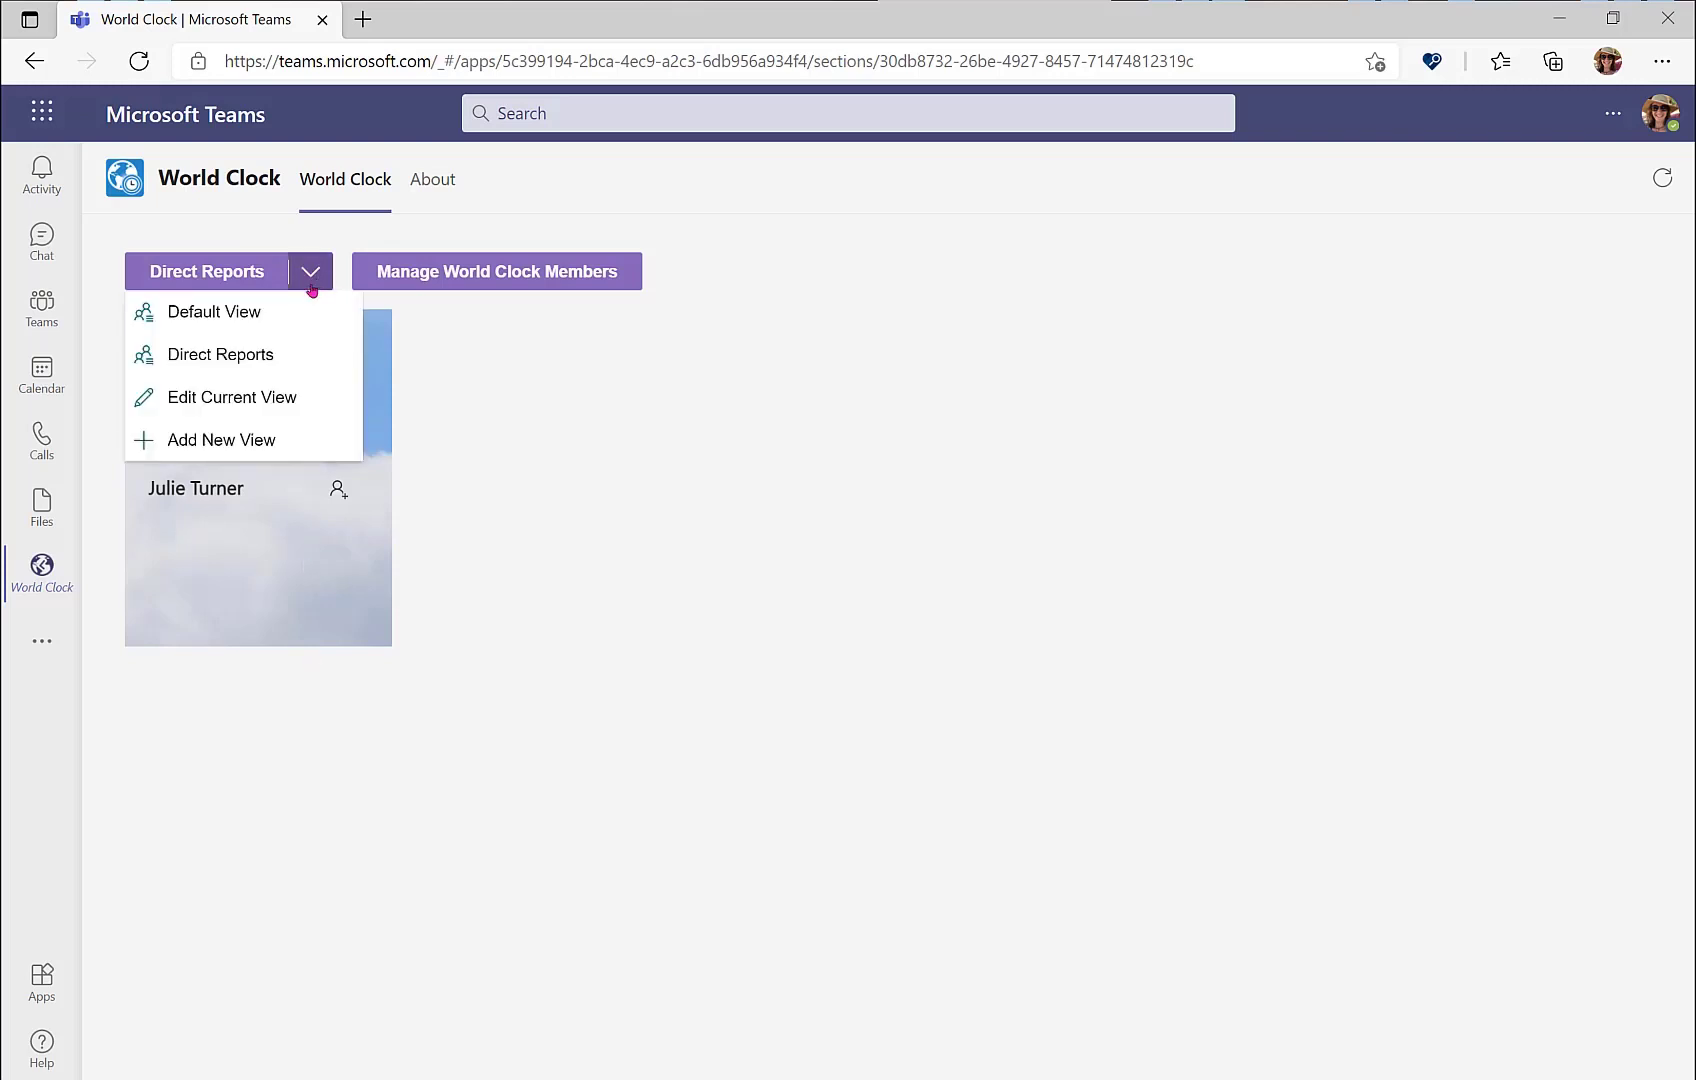